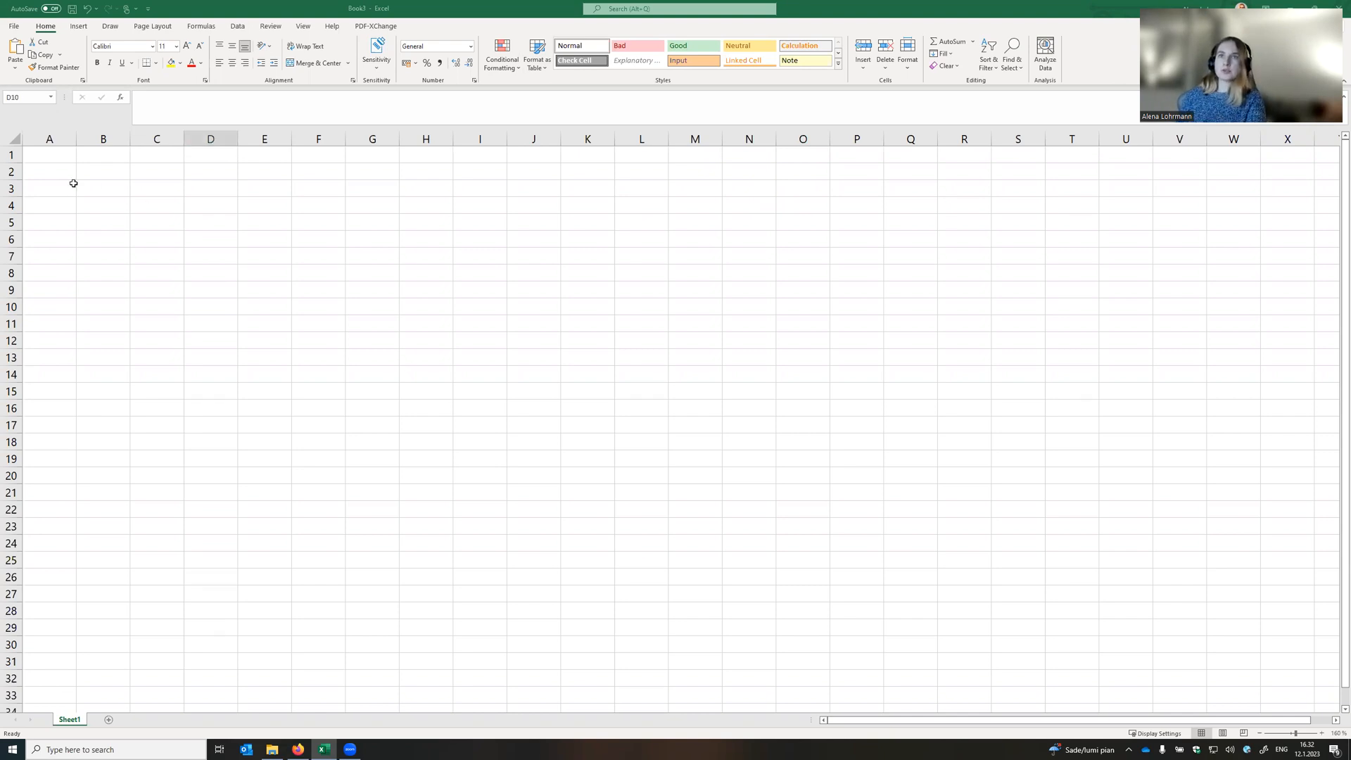
Type the ticker MSFT into cell A3 and reselect that cell.
click(49, 187)
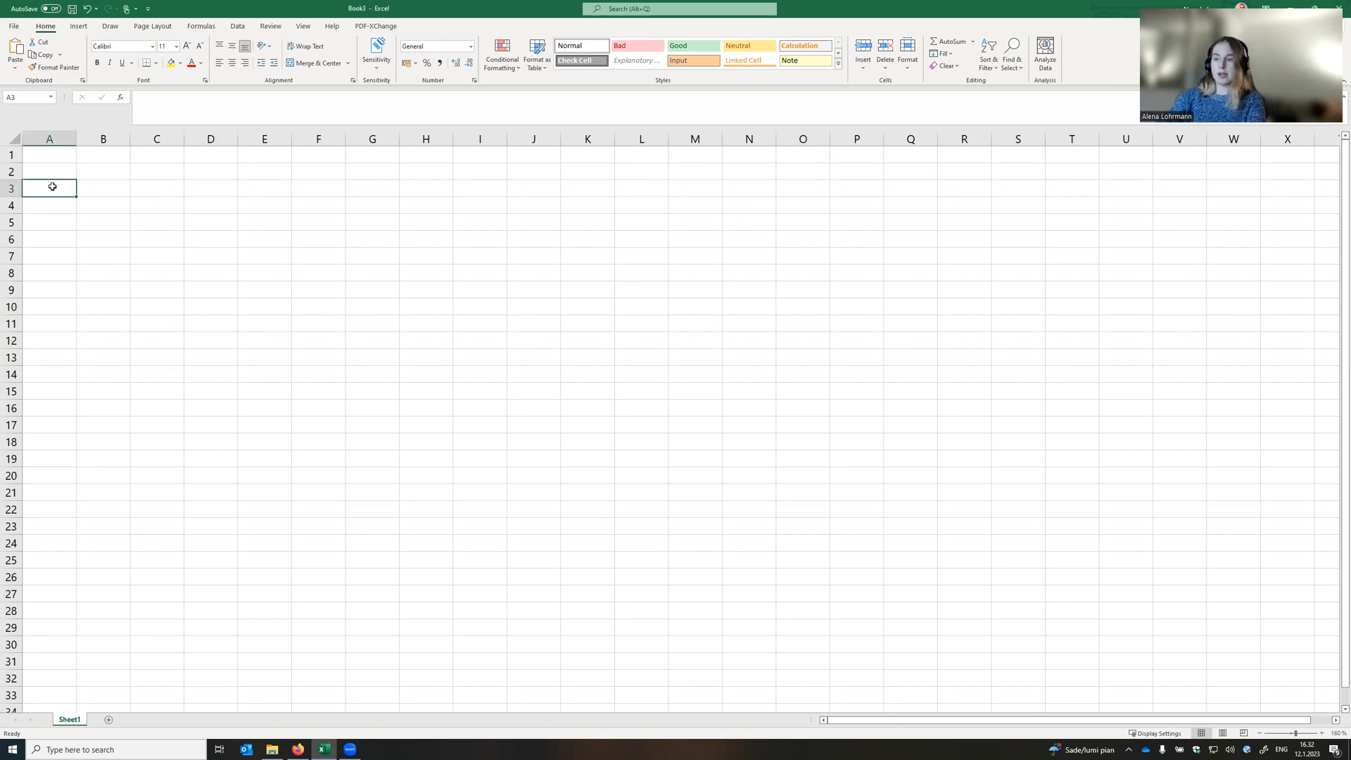
text(MSFT)
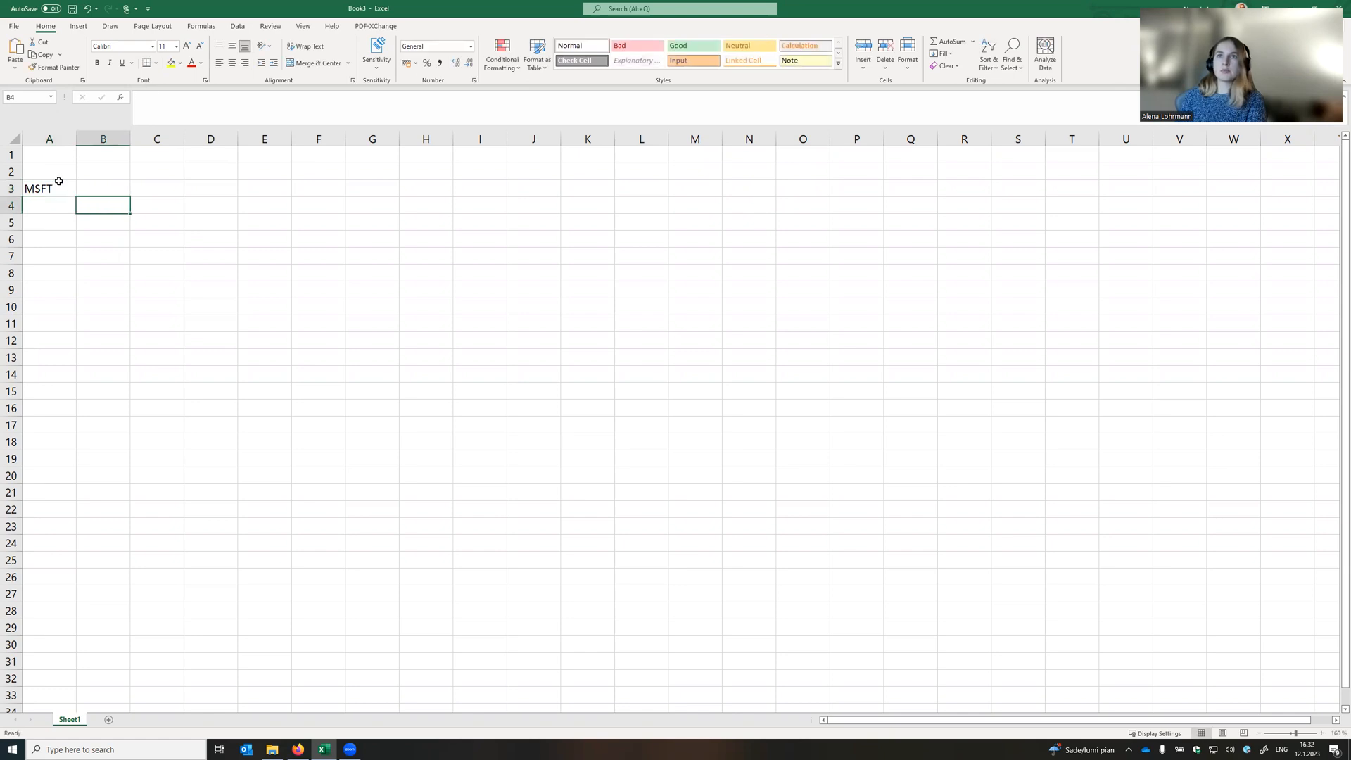
click(50, 187)
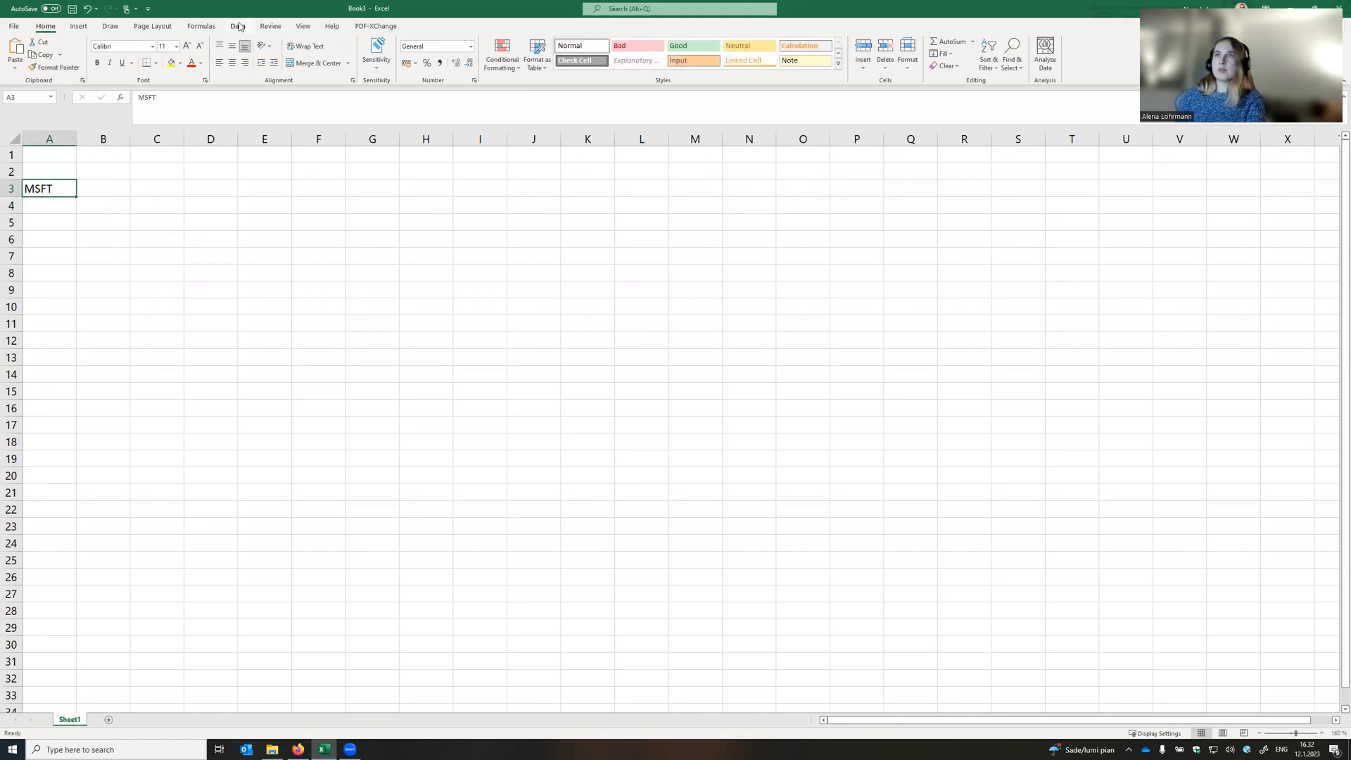
Convert MSFT with Data > Stocks, choosing Microsoft Corporation (XNAS:MSFT) from the results.
click(237, 26)
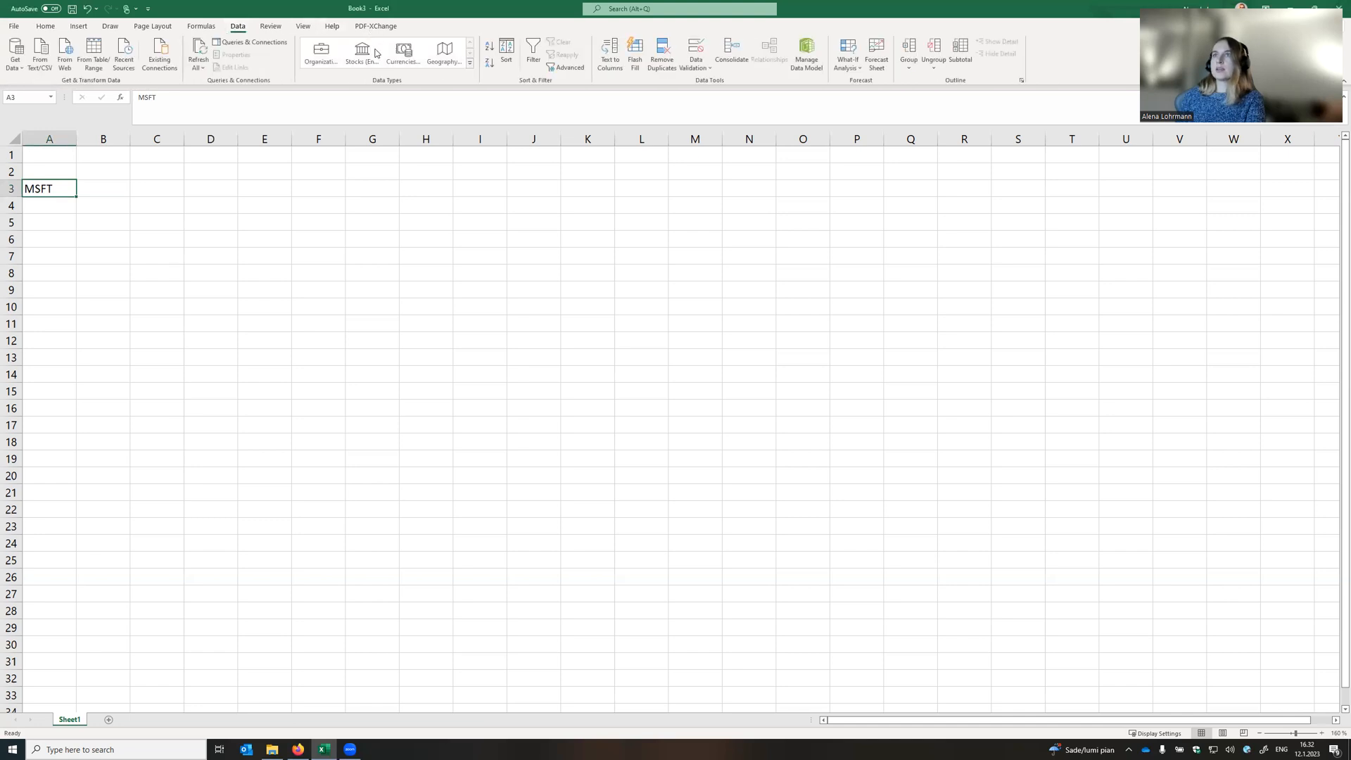
click(361, 51)
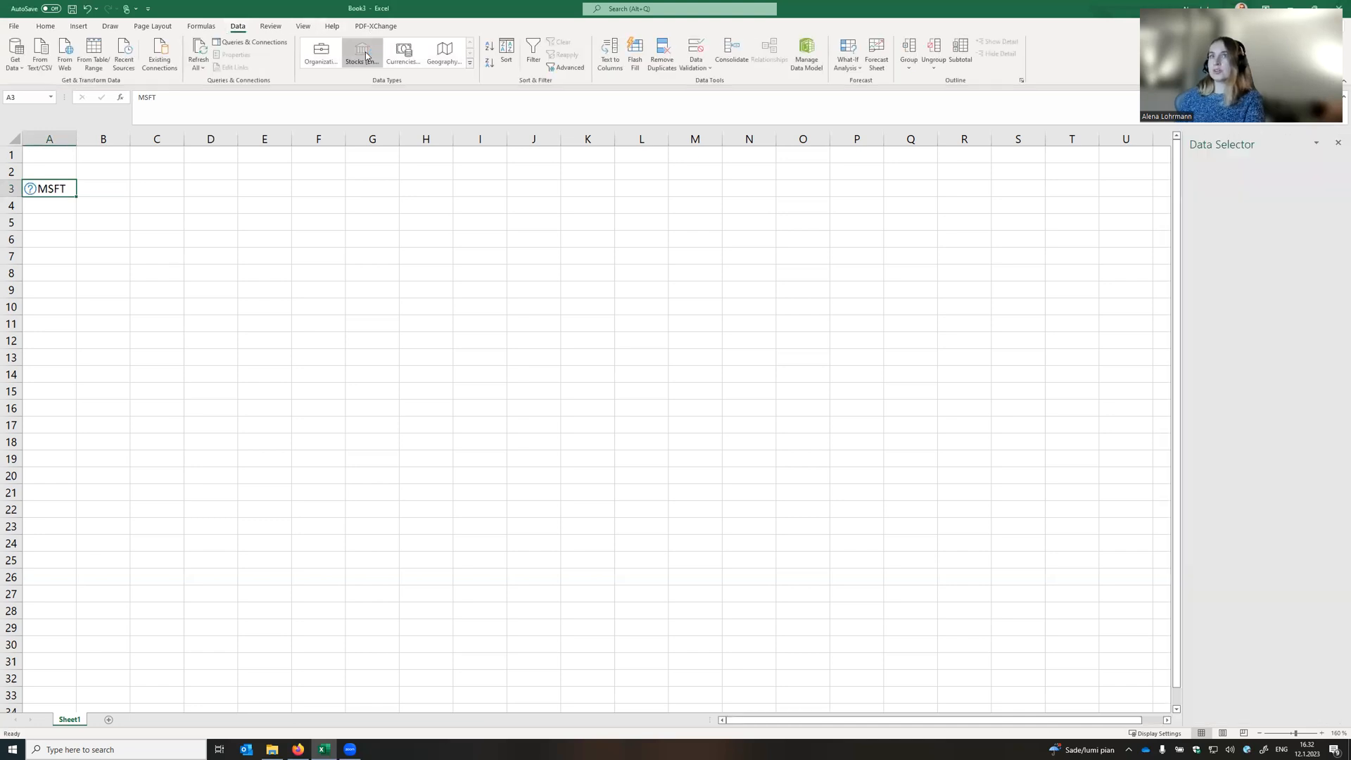
click(361, 52)
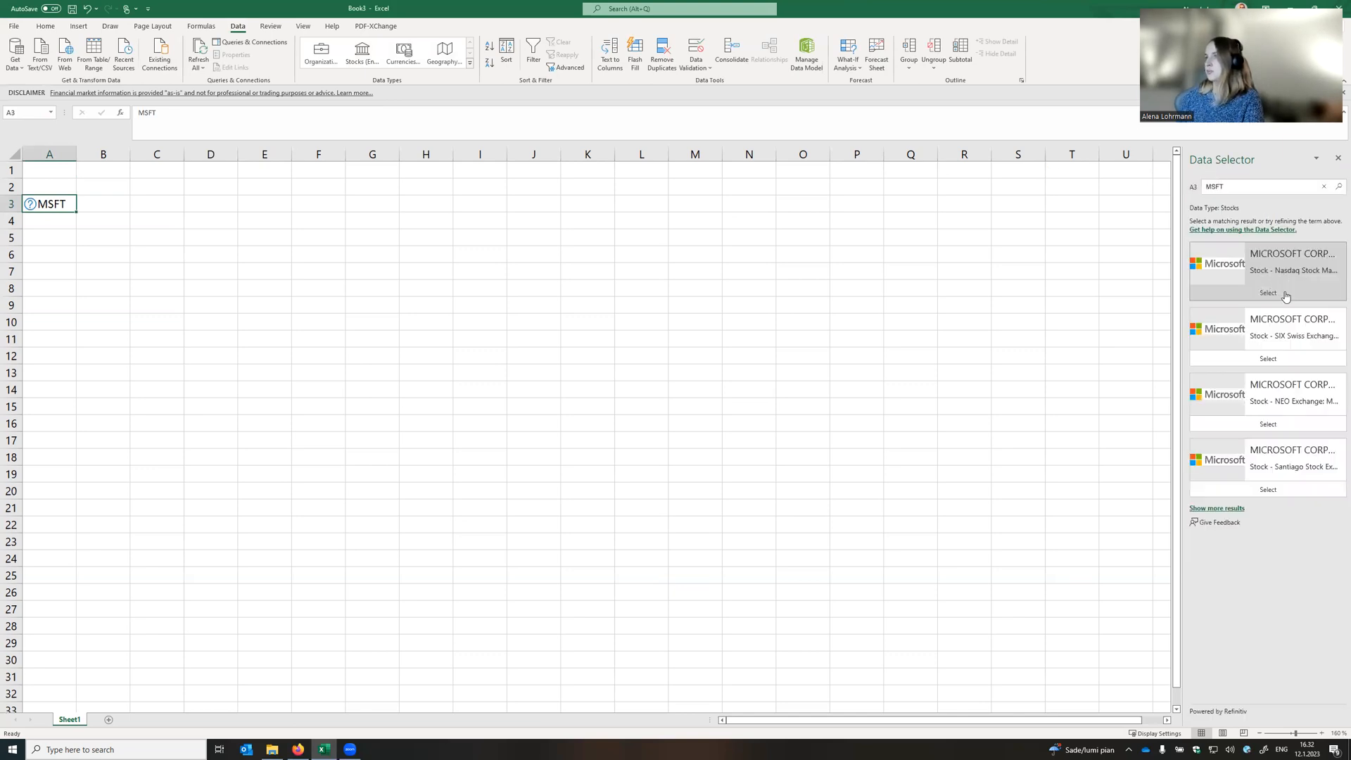
click(1267, 293)
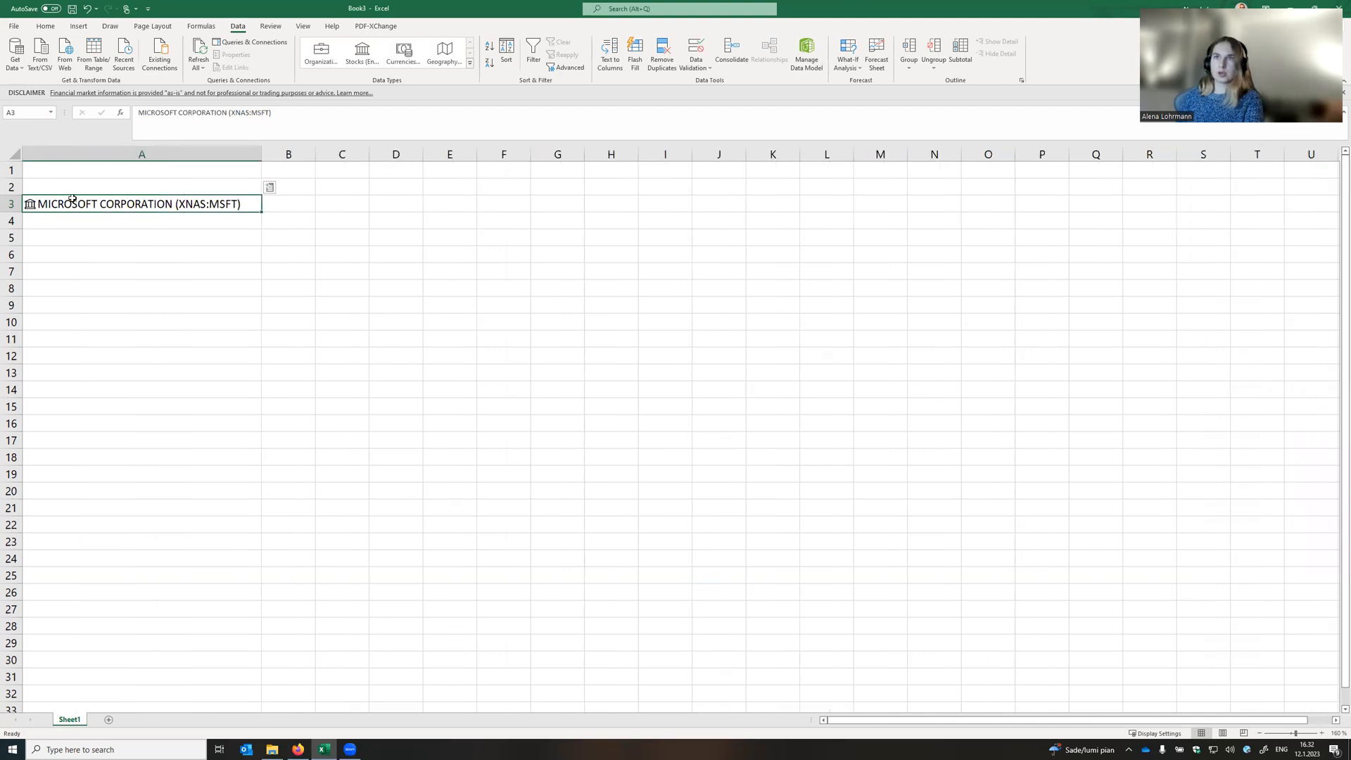
Add a 'Company name' header in A2, insert the Ticker symbol field, and head it 'Symbol'.
text(Company name)
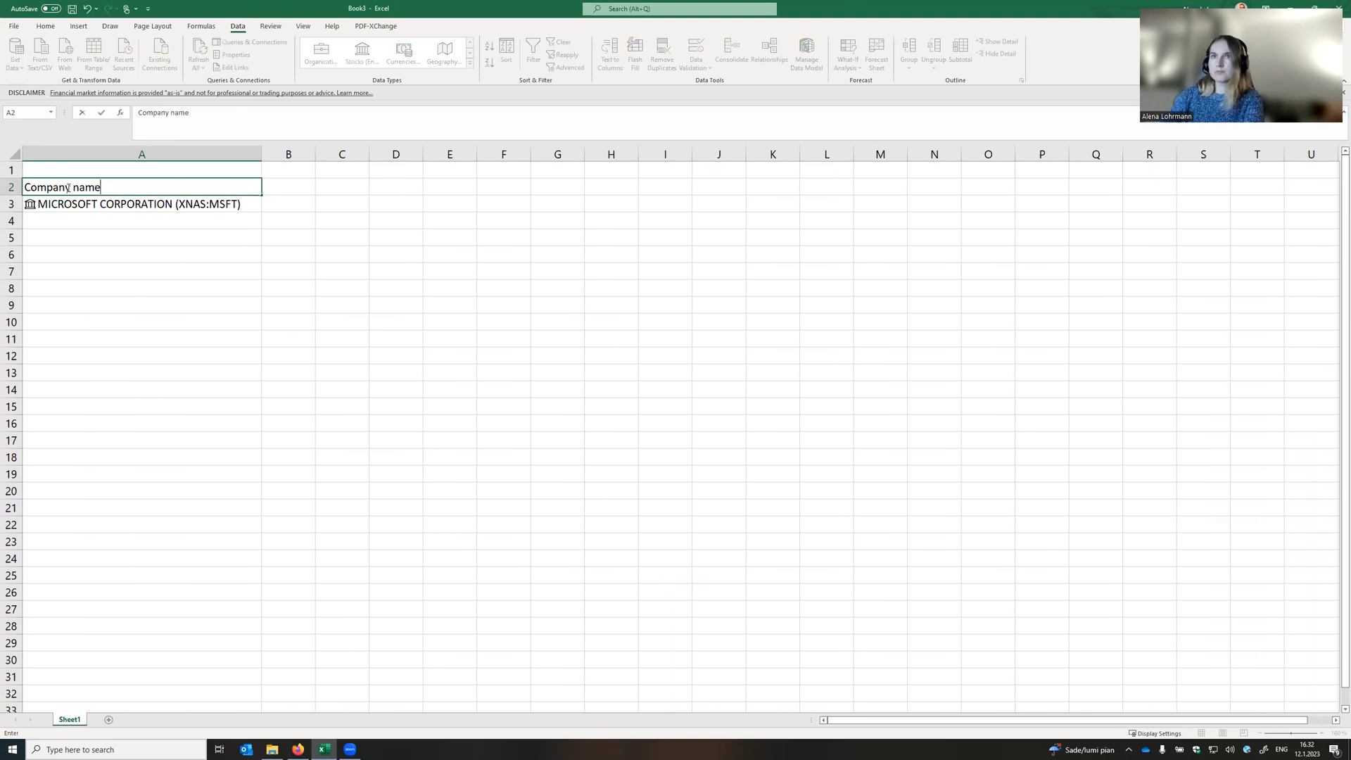
key(enter)
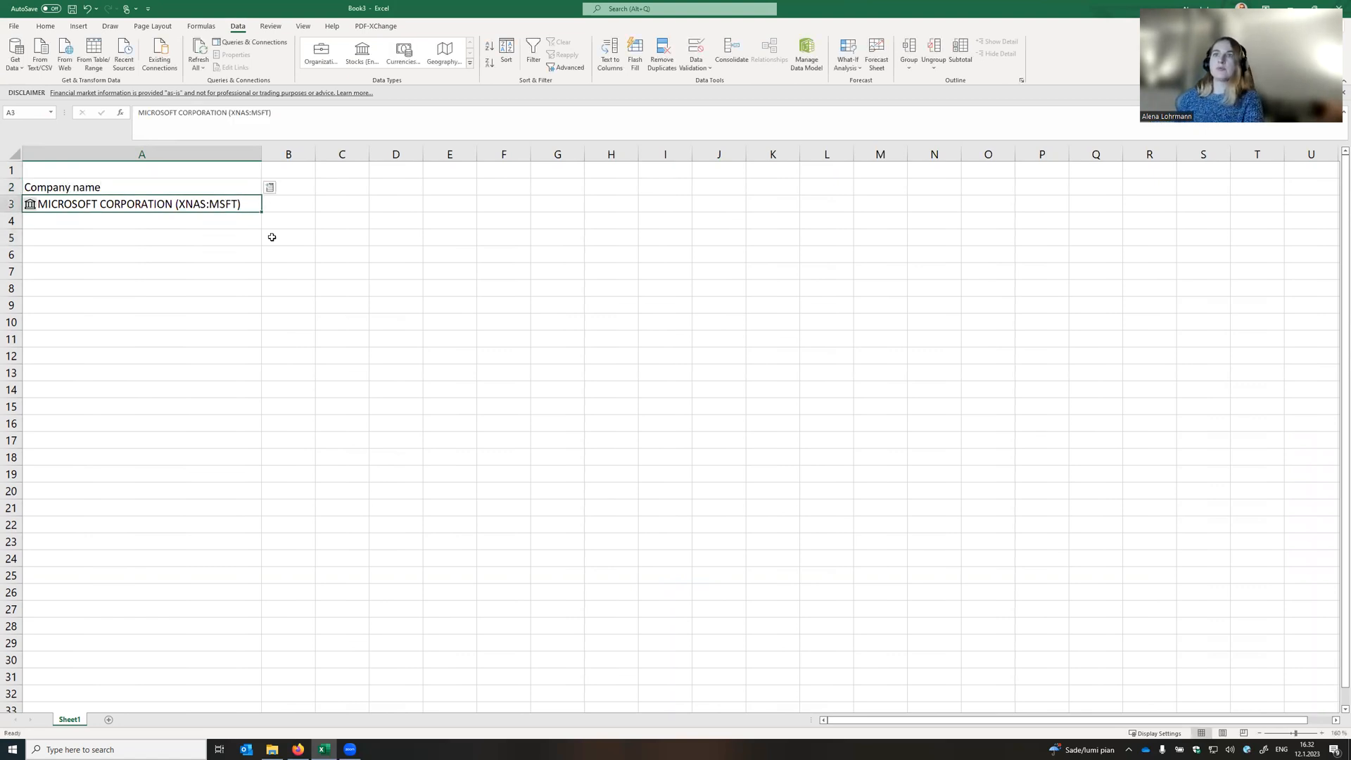
mouse_move(207, 218)
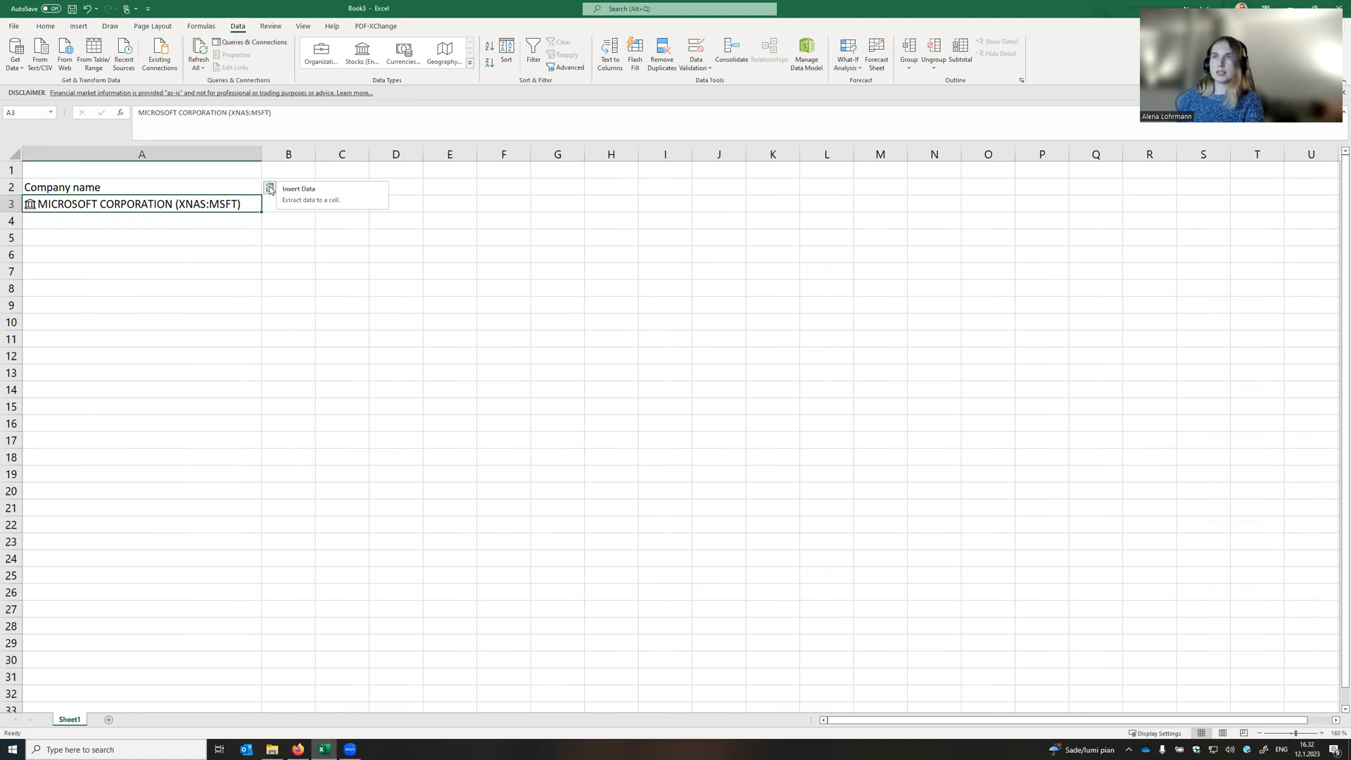
click(269, 188)
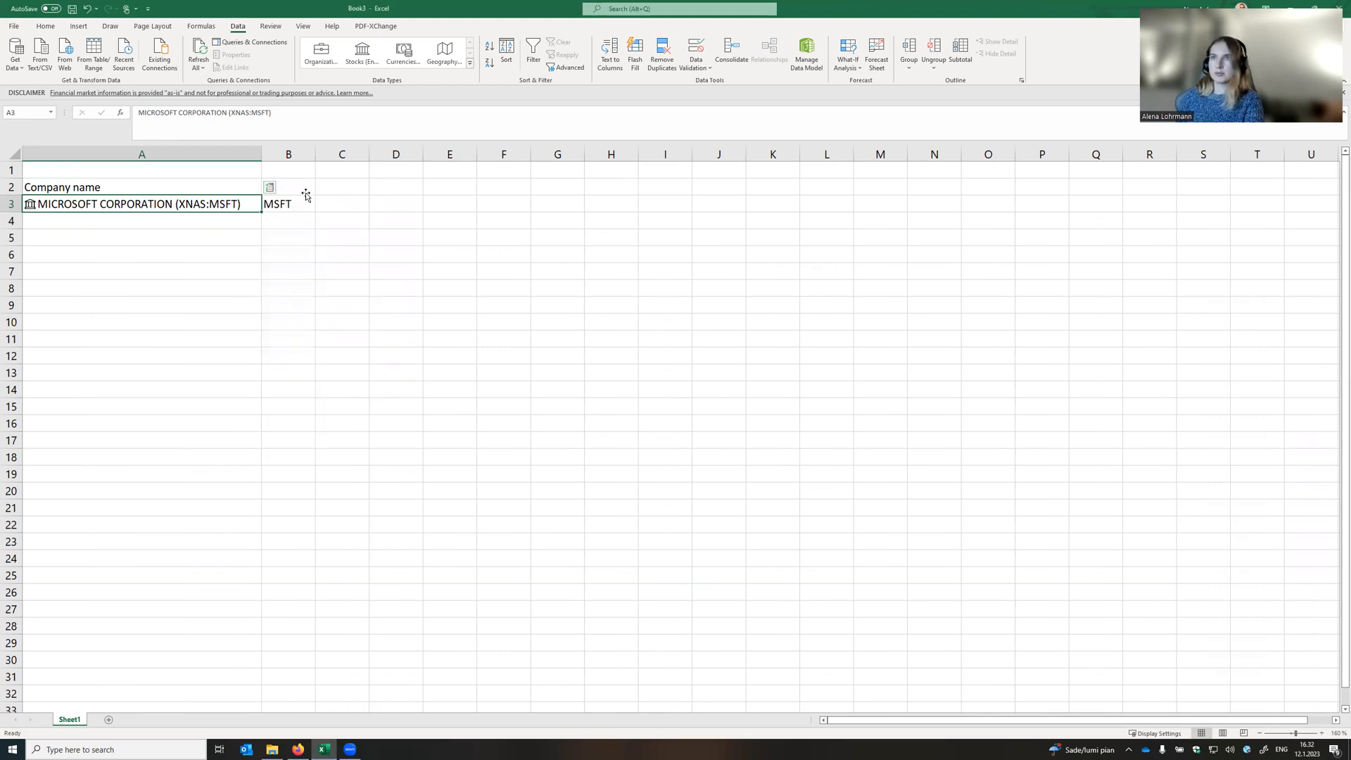
text(Symbol)
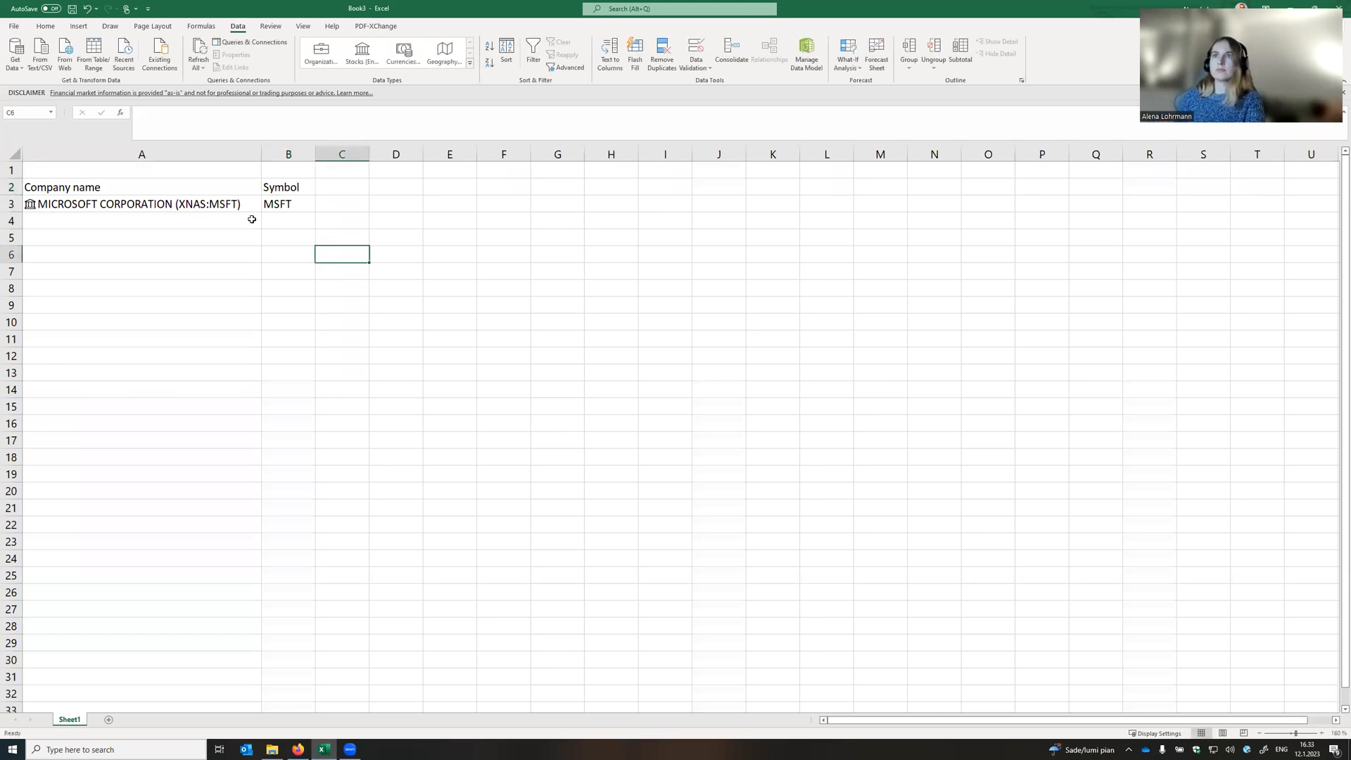
Insert Microsoft's Price ($235.98) and Change (%) fields under 'Price' and '% change' headers.
click(138, 204)
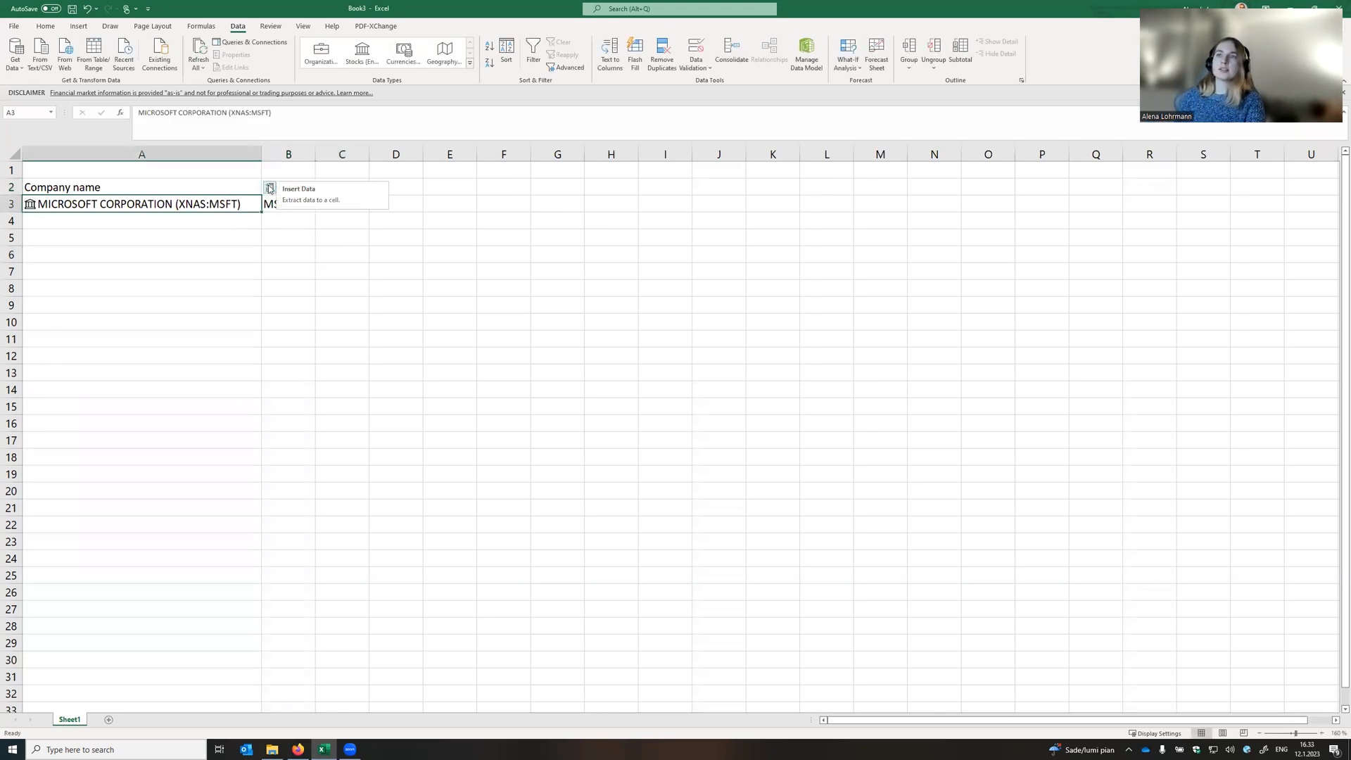
click(269, 189)
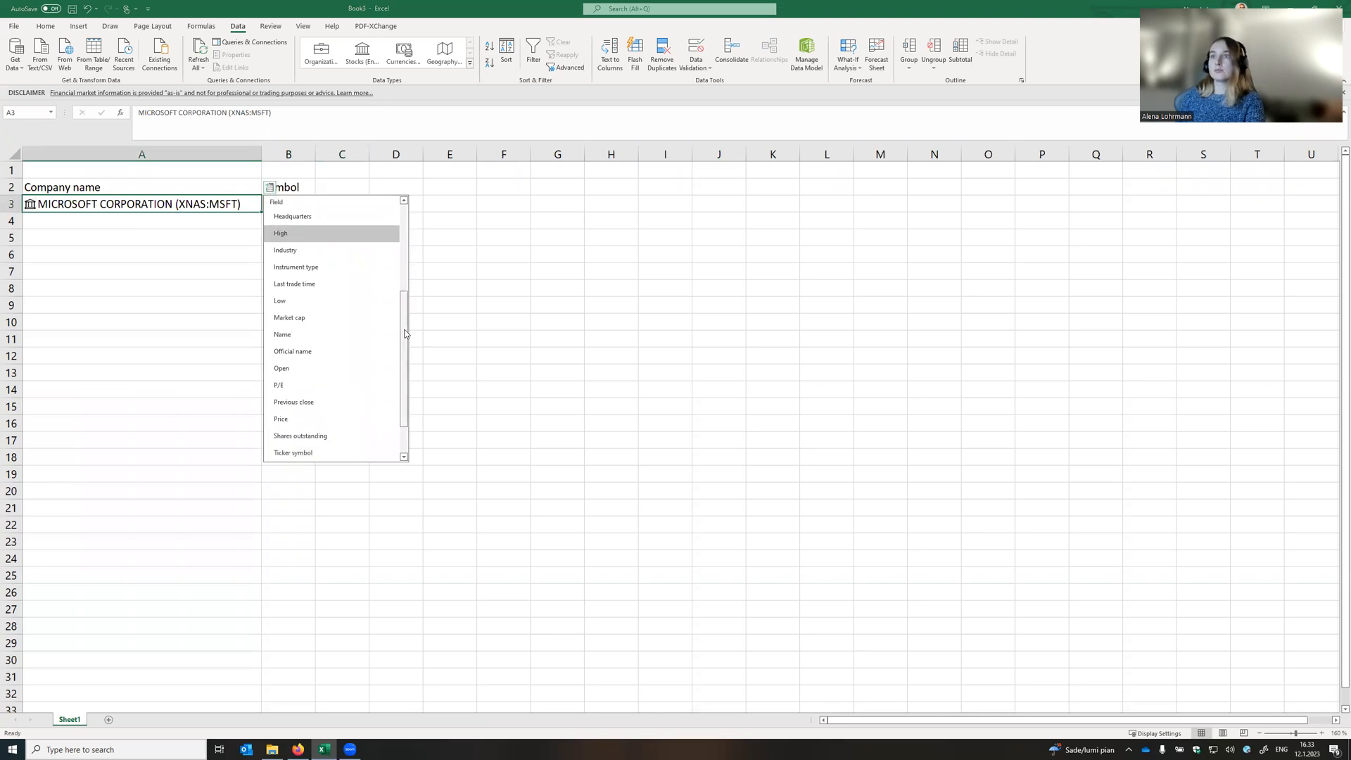
scroll(down, 3)
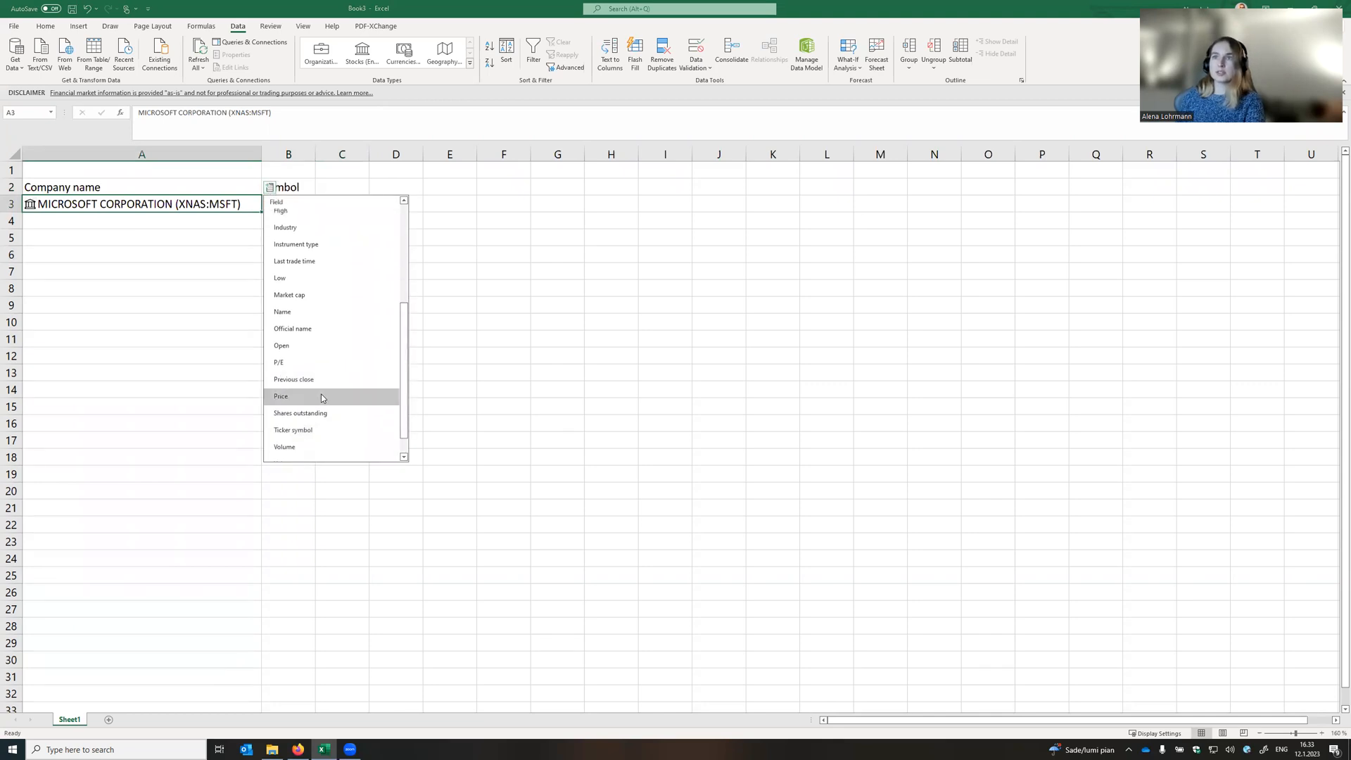
click(280, 396)
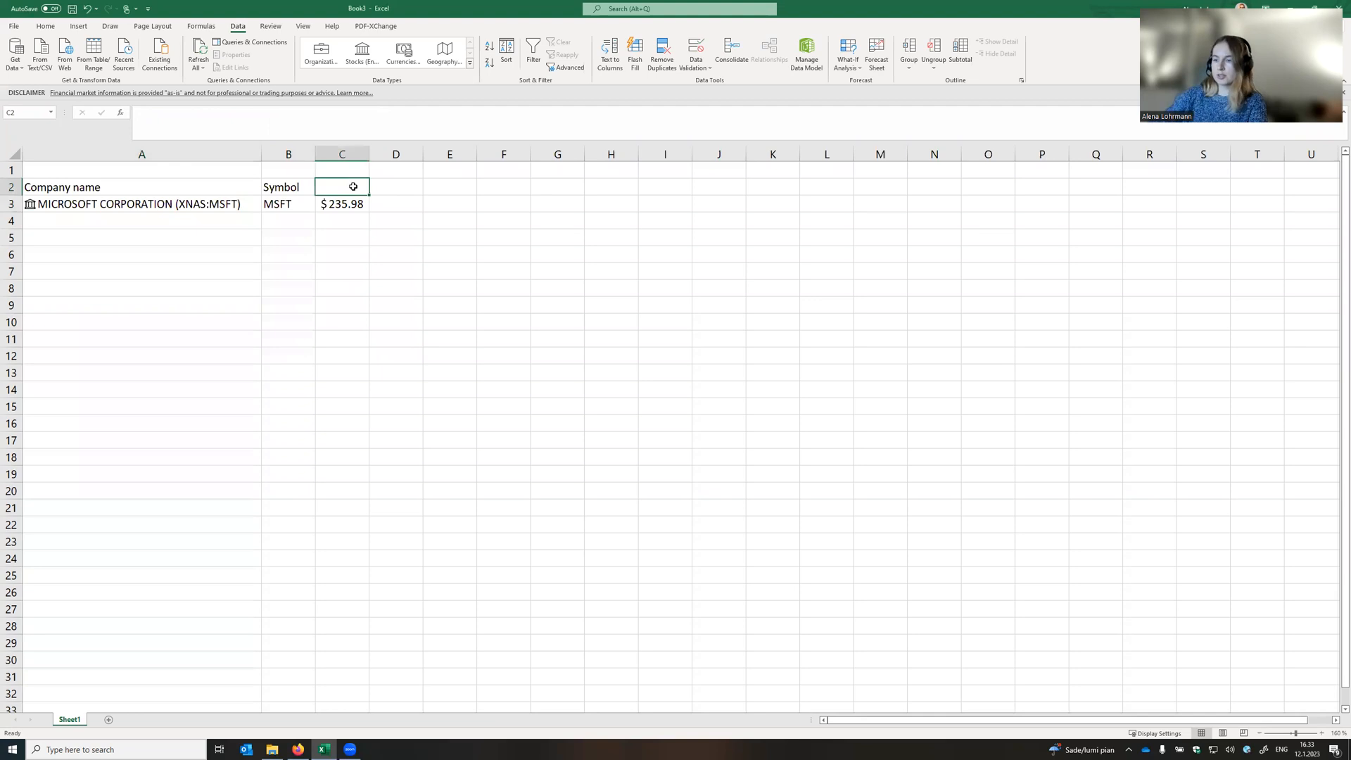
text(Price)
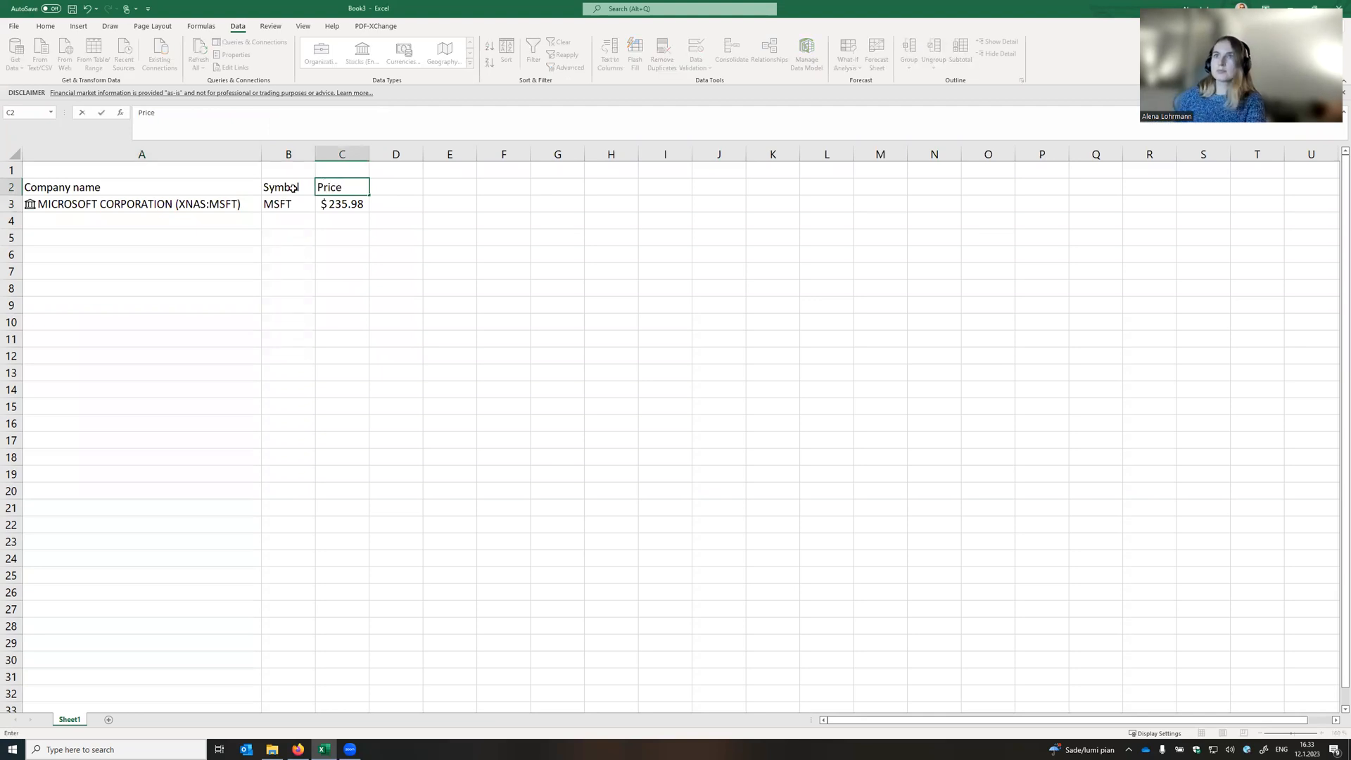
click(270, 188)
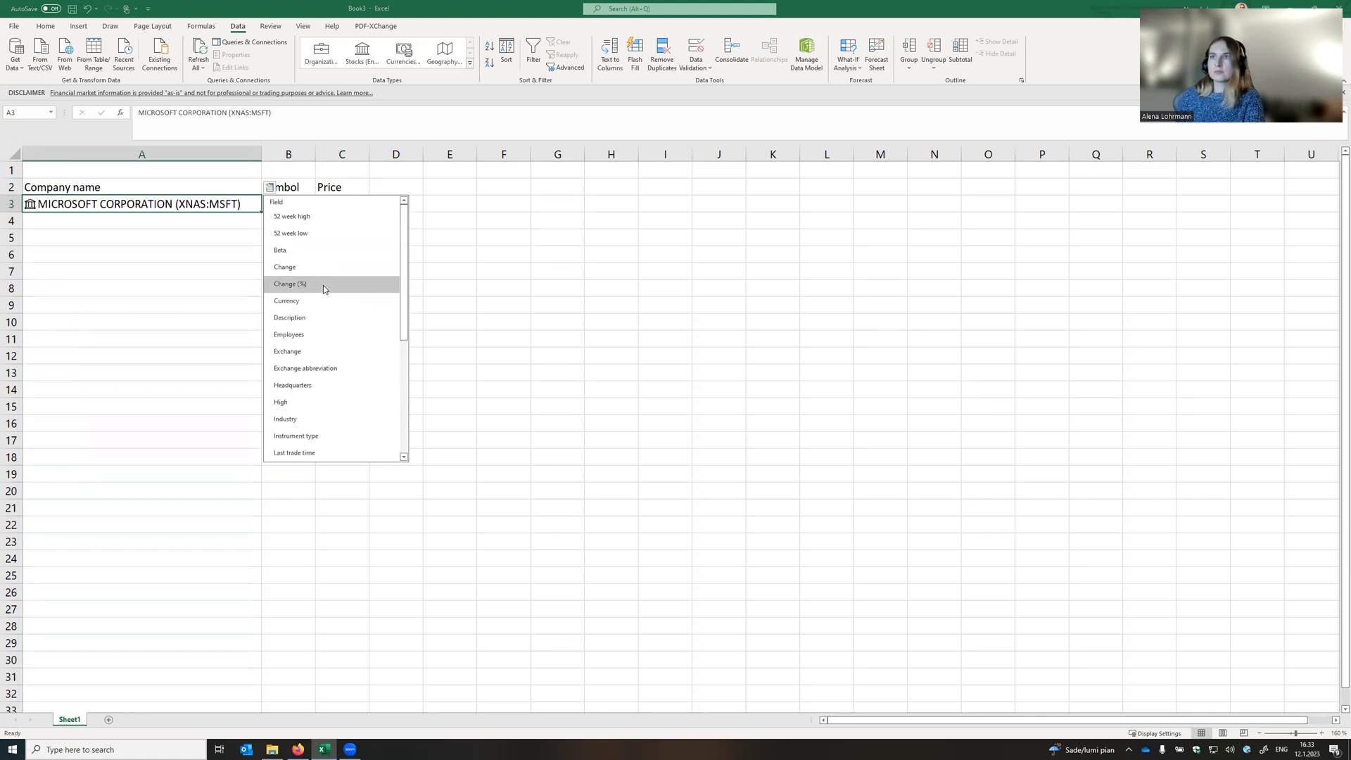
click(291, 284)
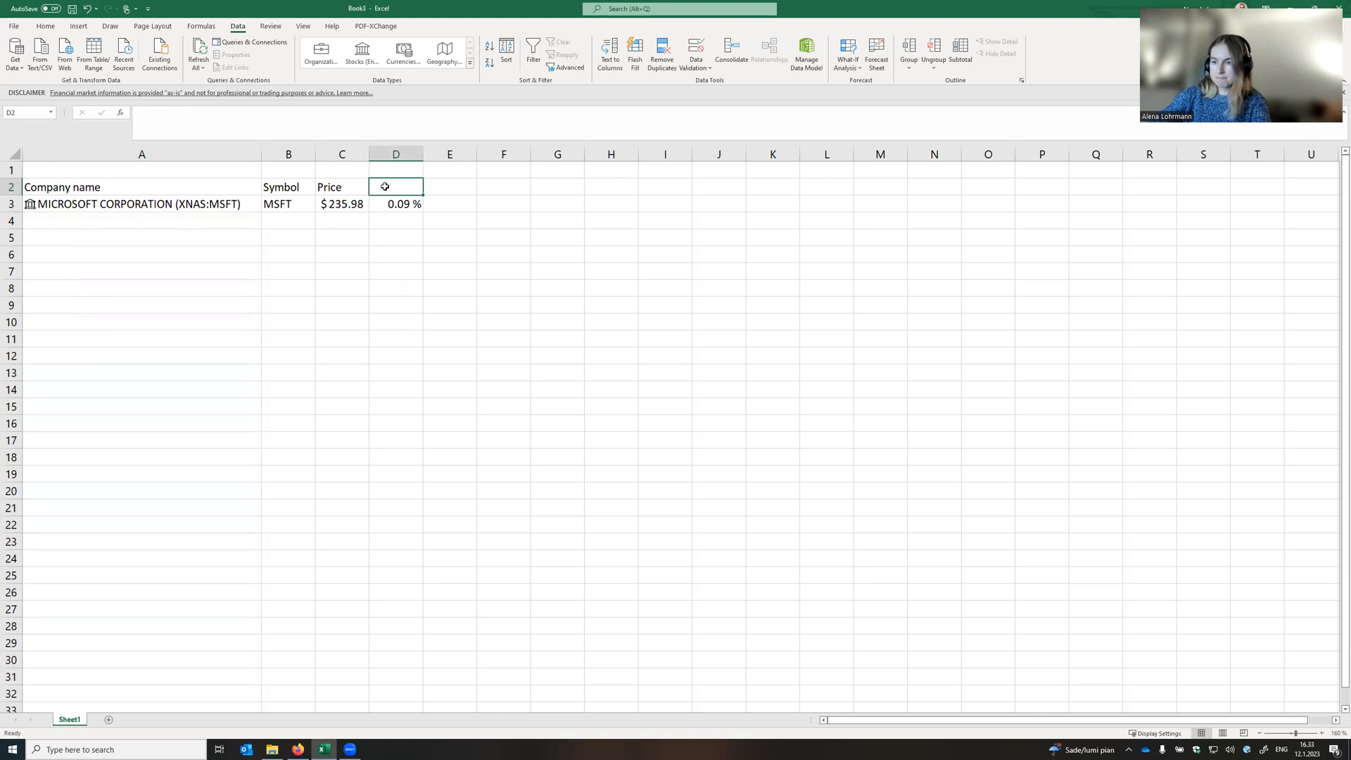
text(% change)
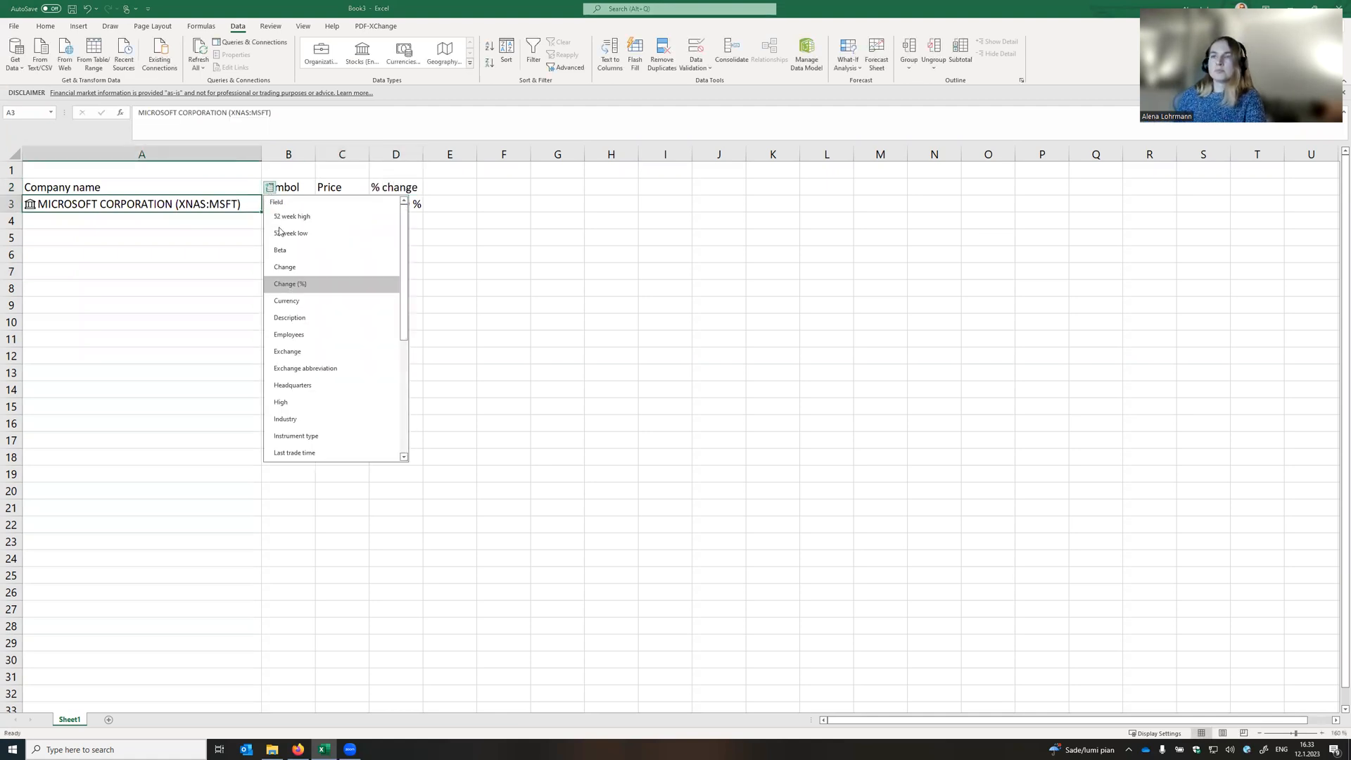
scroll(down, 3)
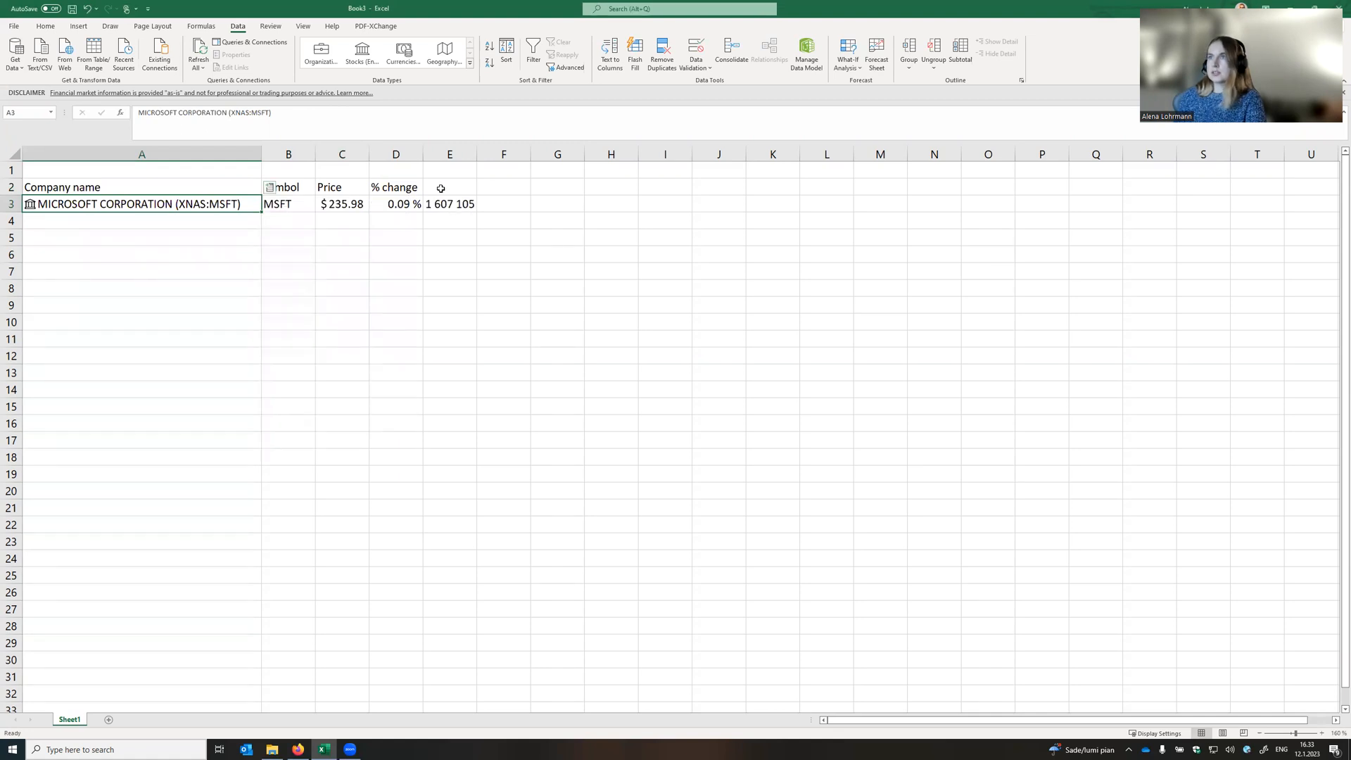
Add 'Volume', 'Average volume' and 'Market cap' headers so those stock fields fill the Microsoft row.
text(V)
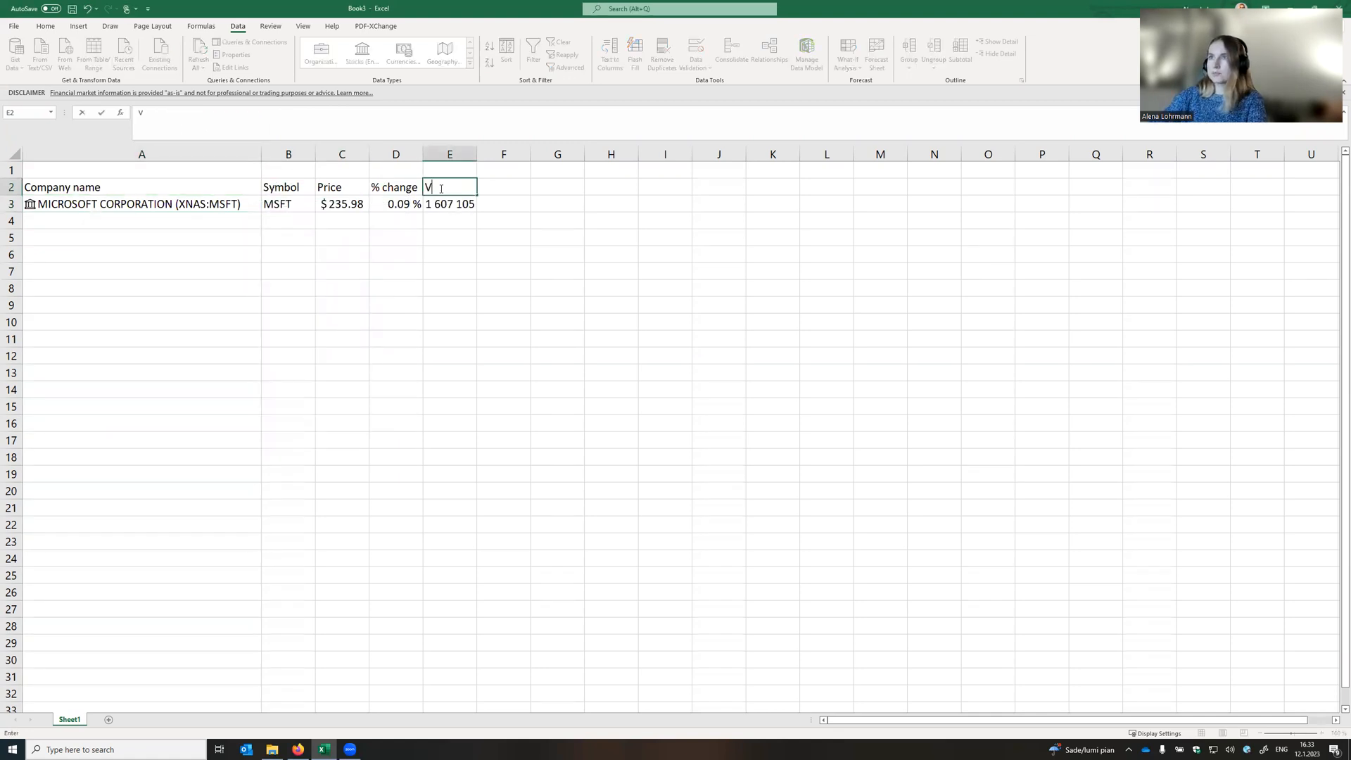
text(olume)
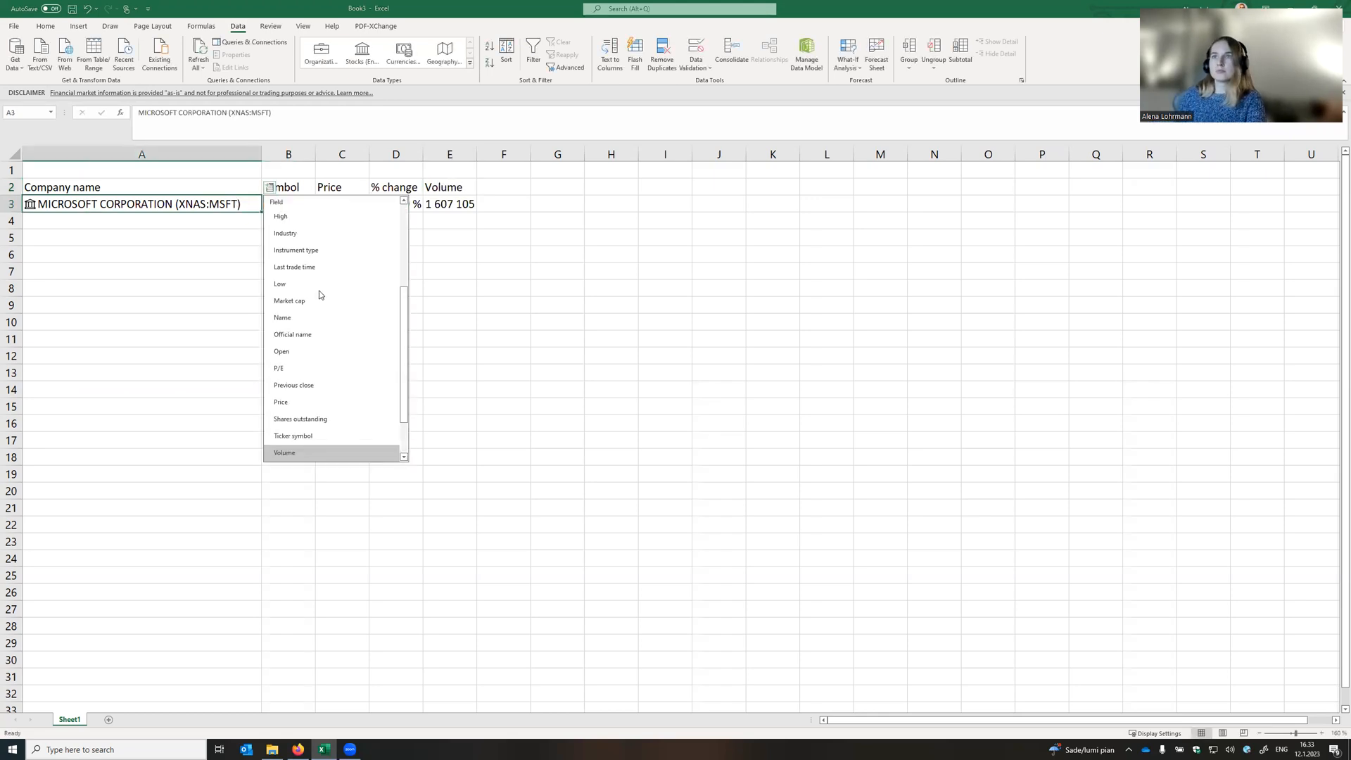
scroll(down, 3)
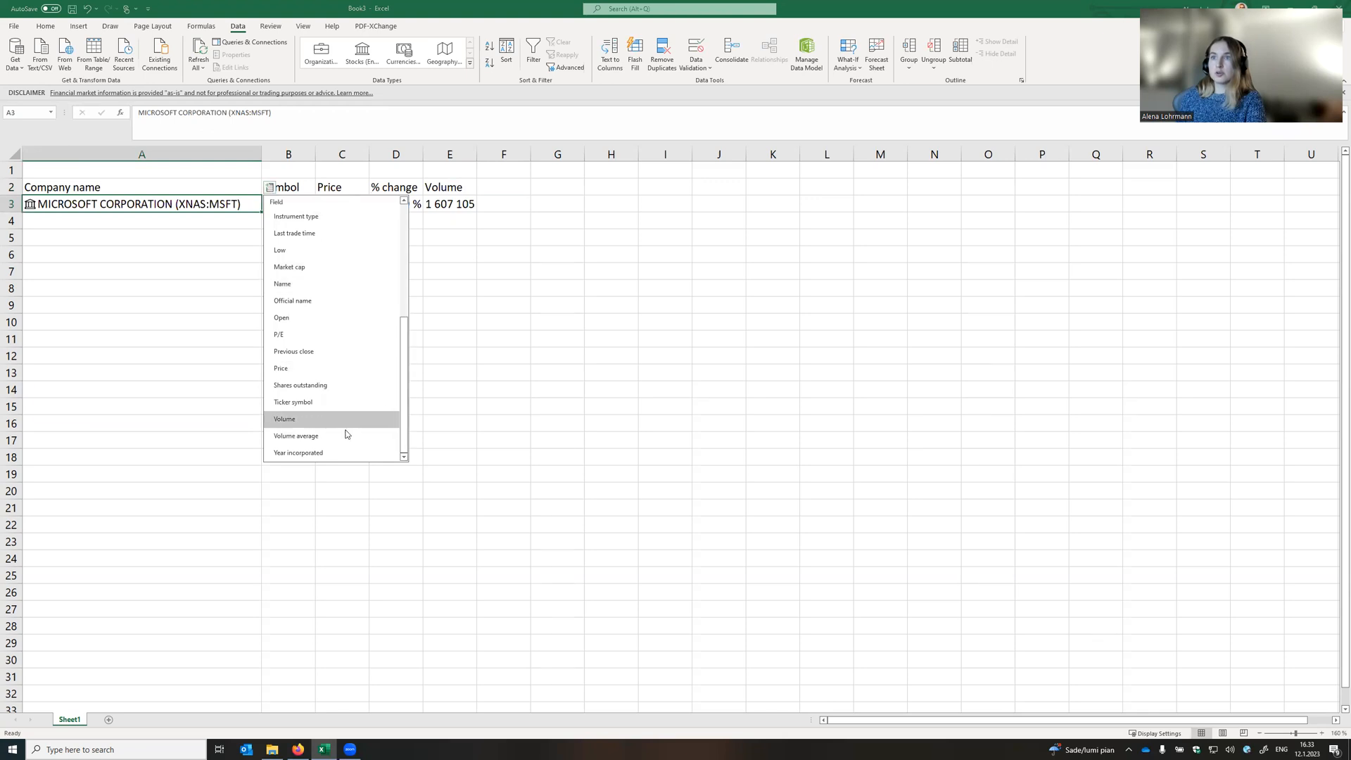
text(A)
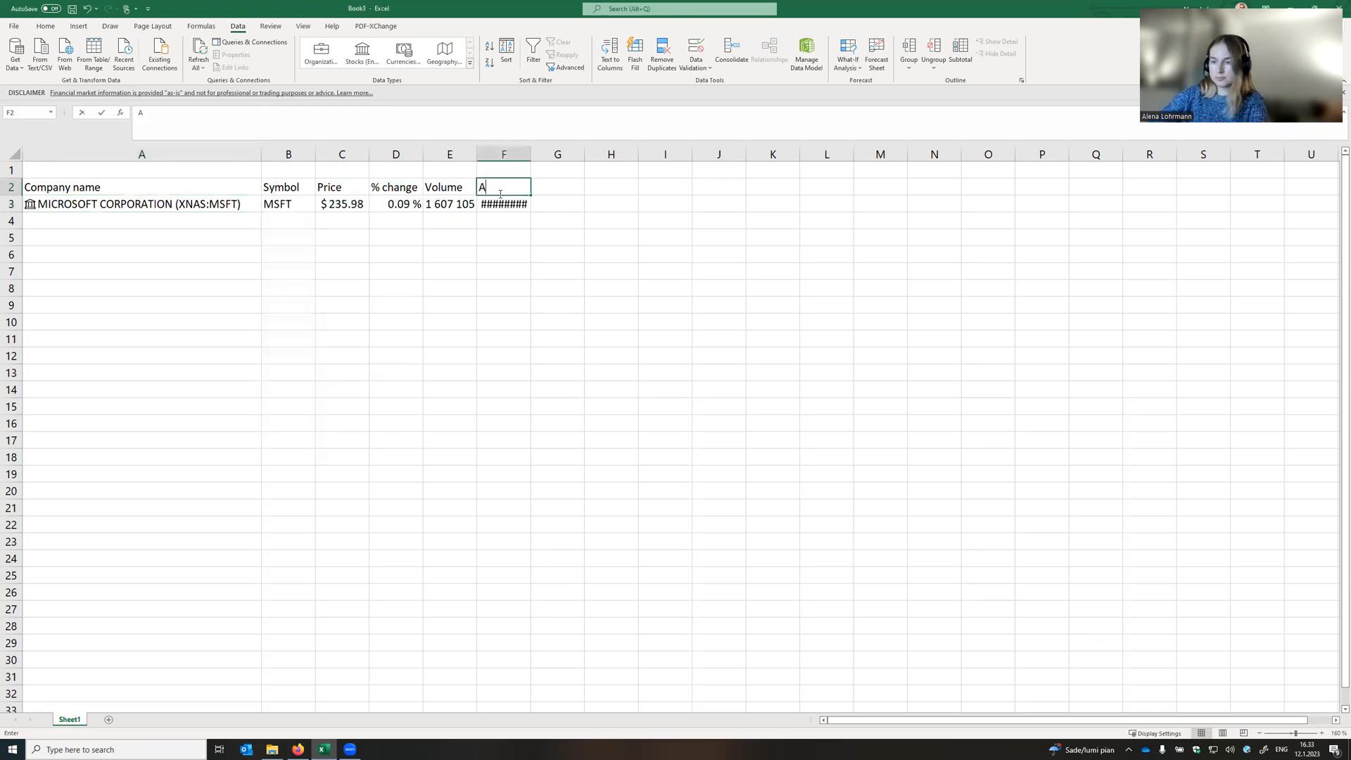
text(verage v)
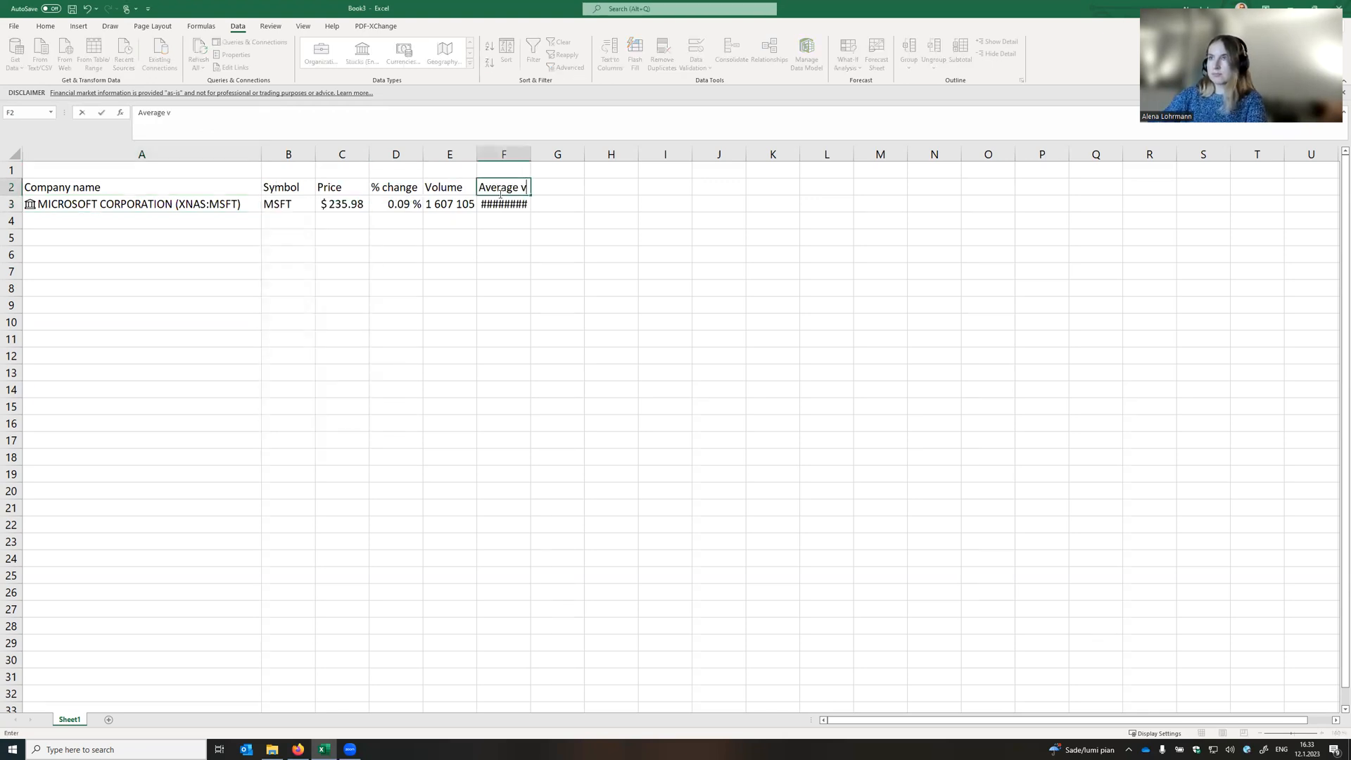
text(olu)
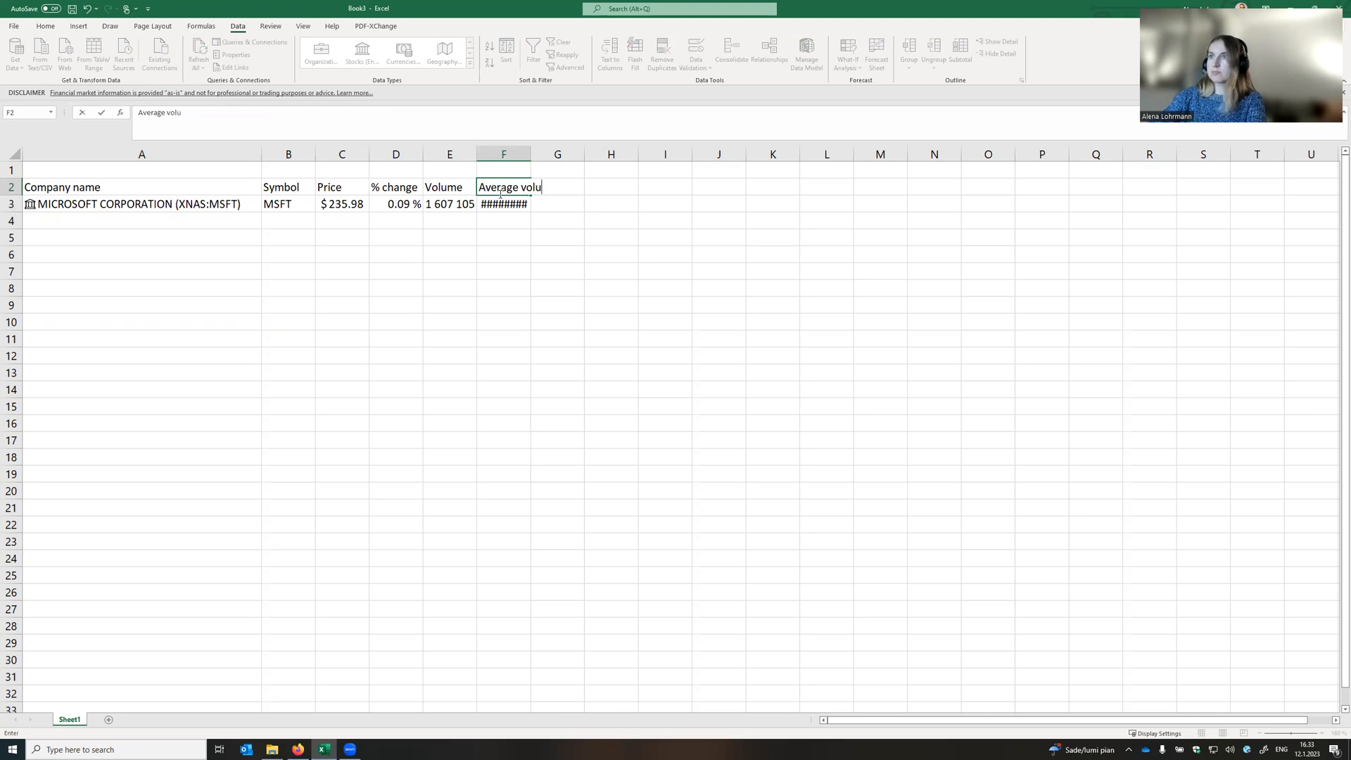
text(me)
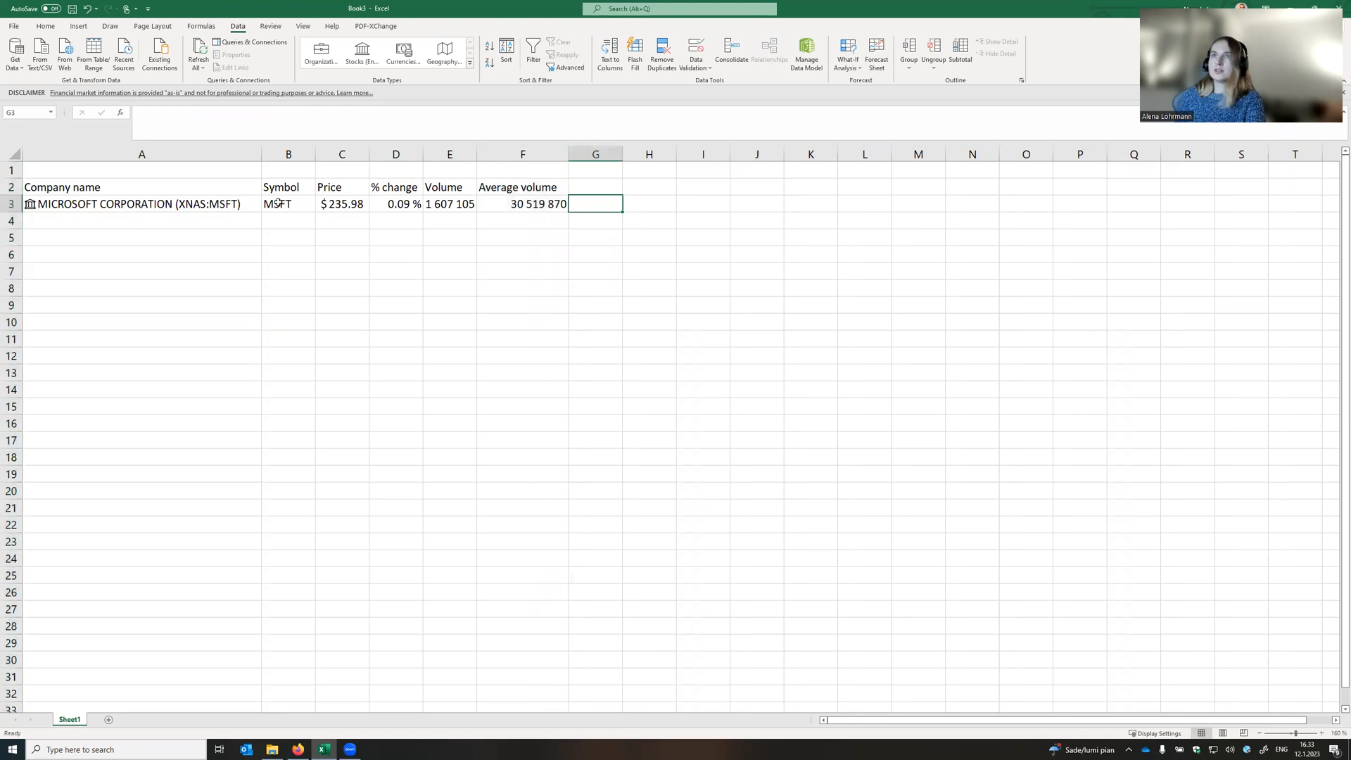
click(30, 204)
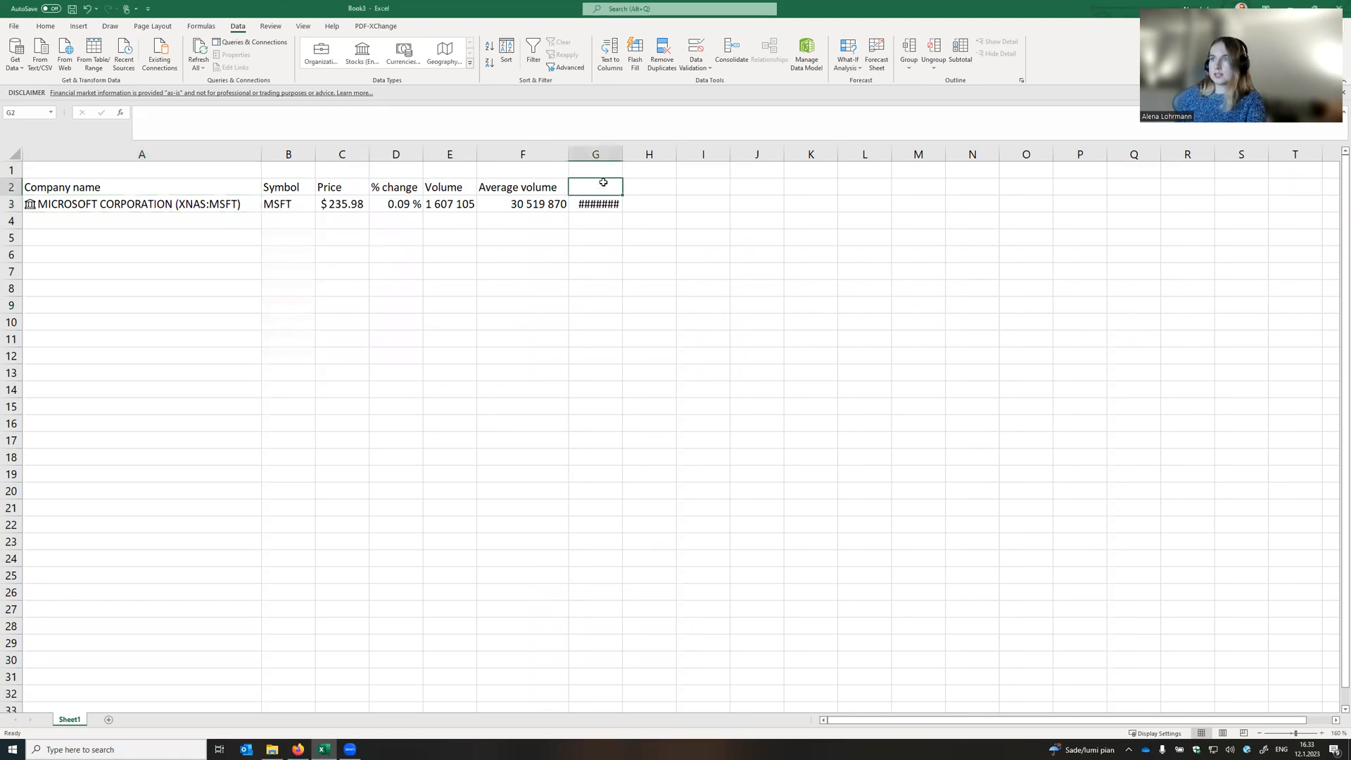
text(Market)
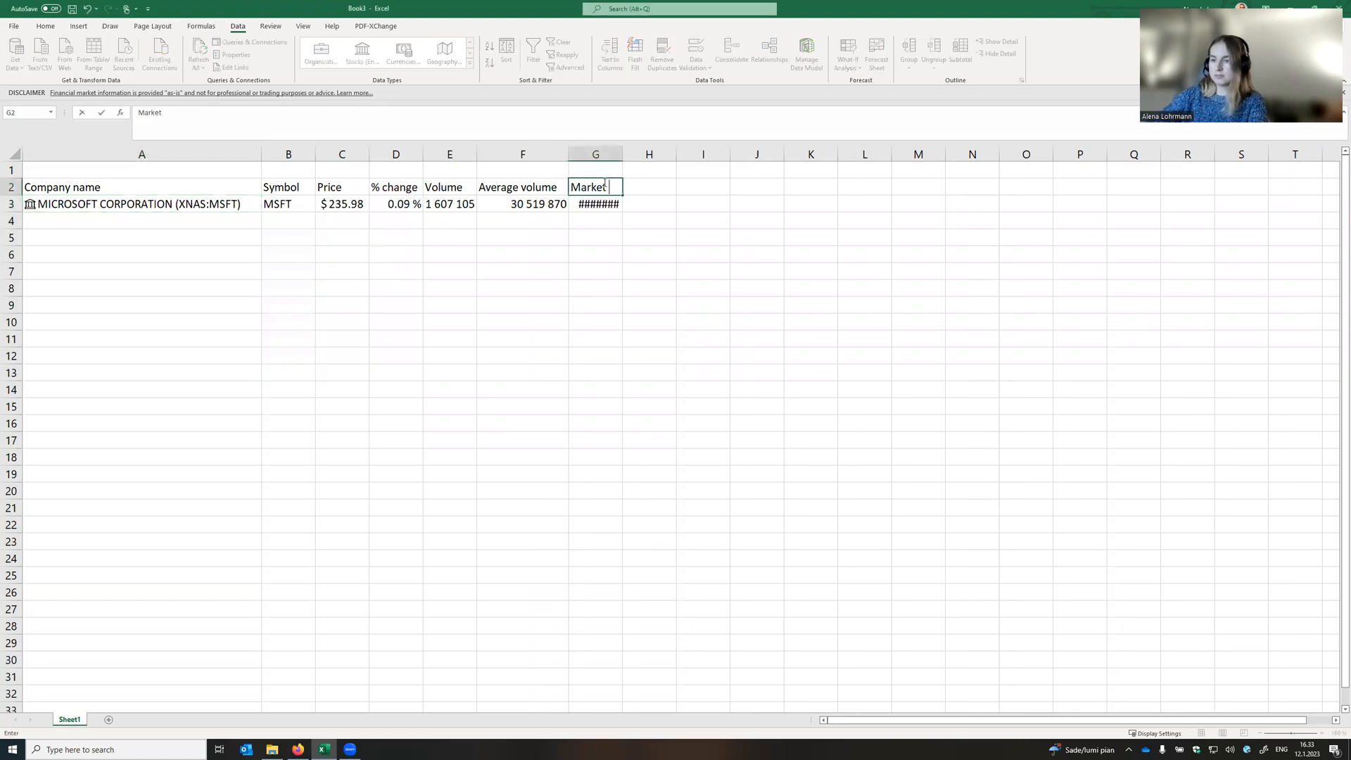
text(cap)
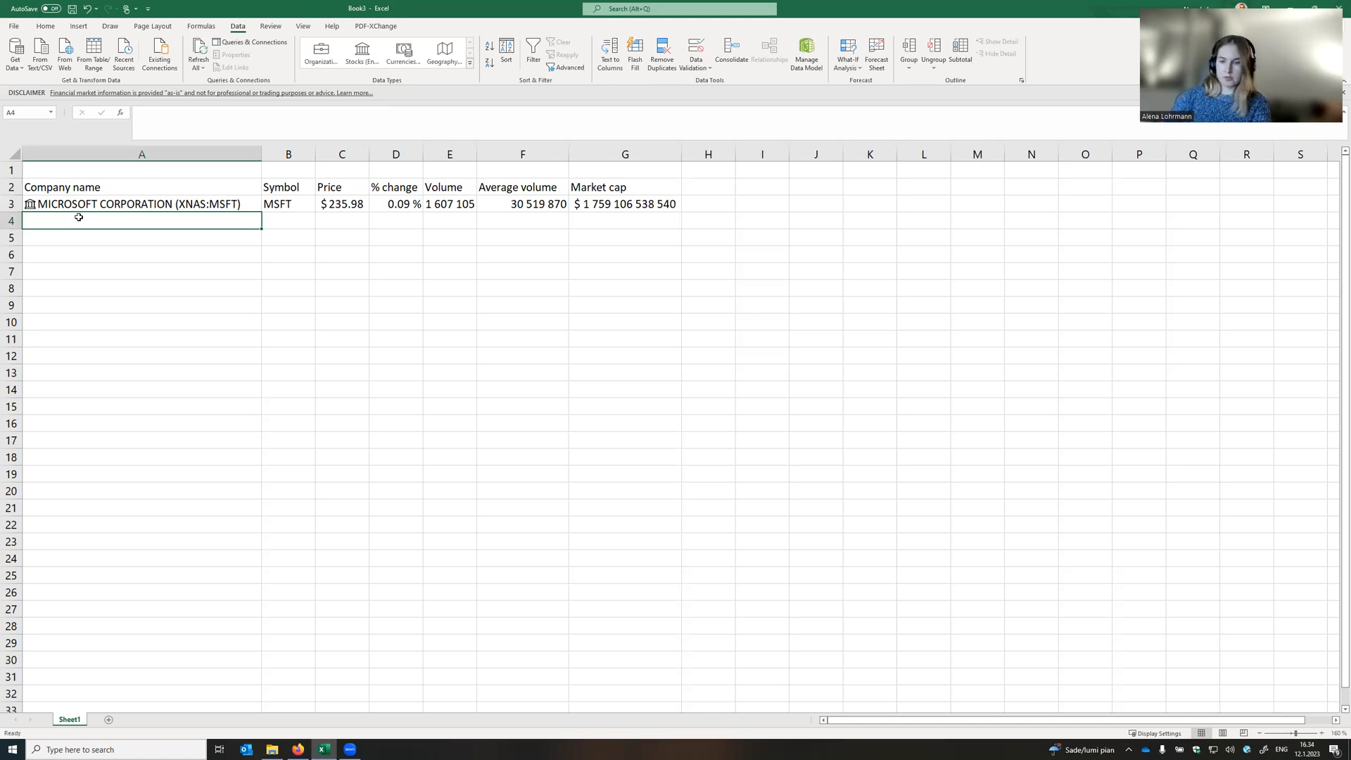
Enter AMZN, AAPL, GOOG and TSLA below Microsoft as linked stock rows.
text(AM)
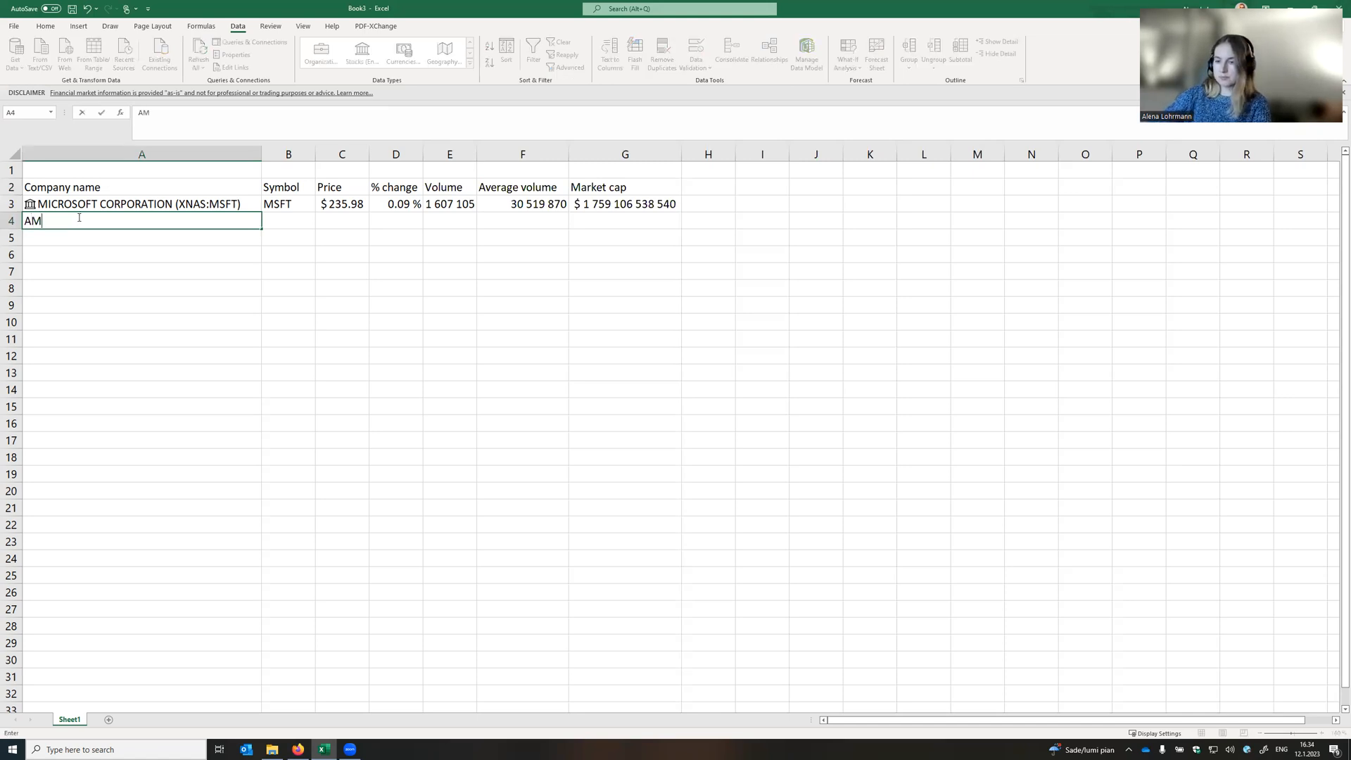
text(ZN)
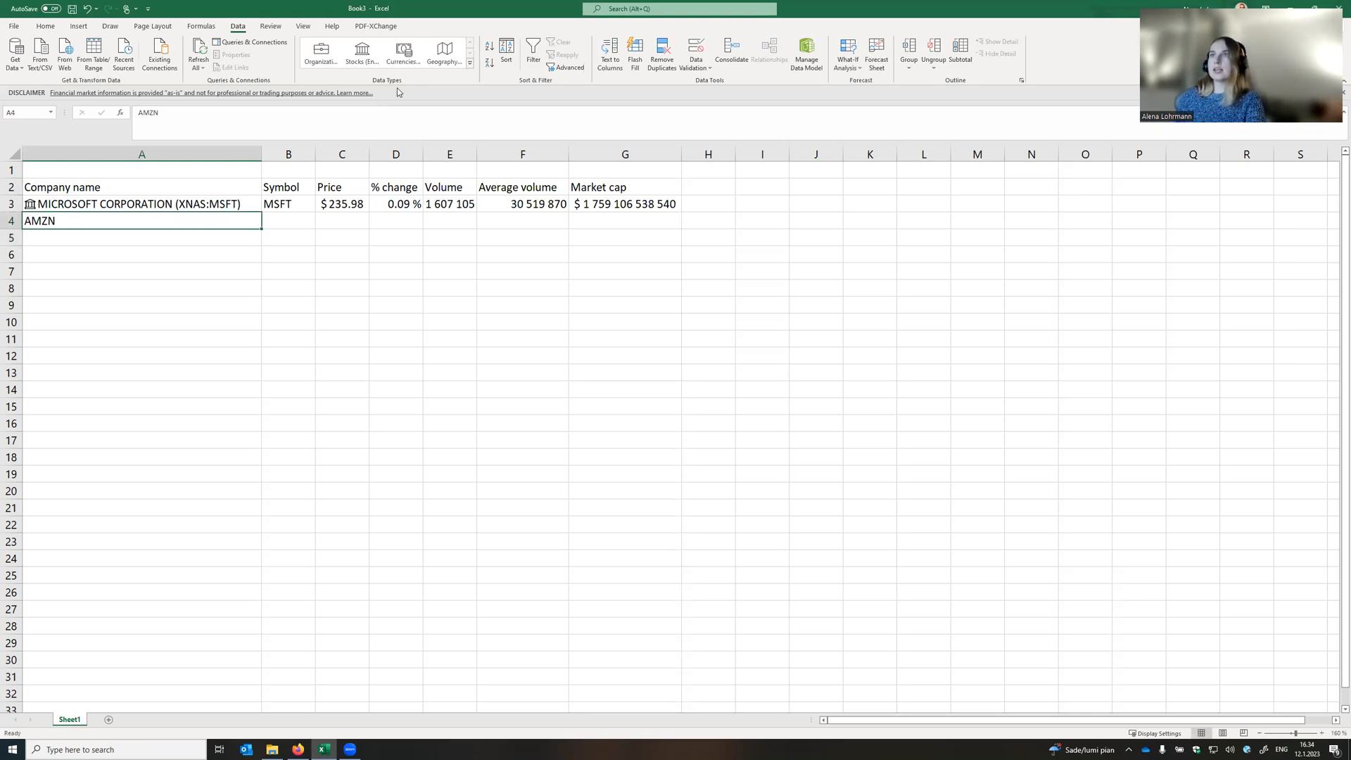
click(361, 53)
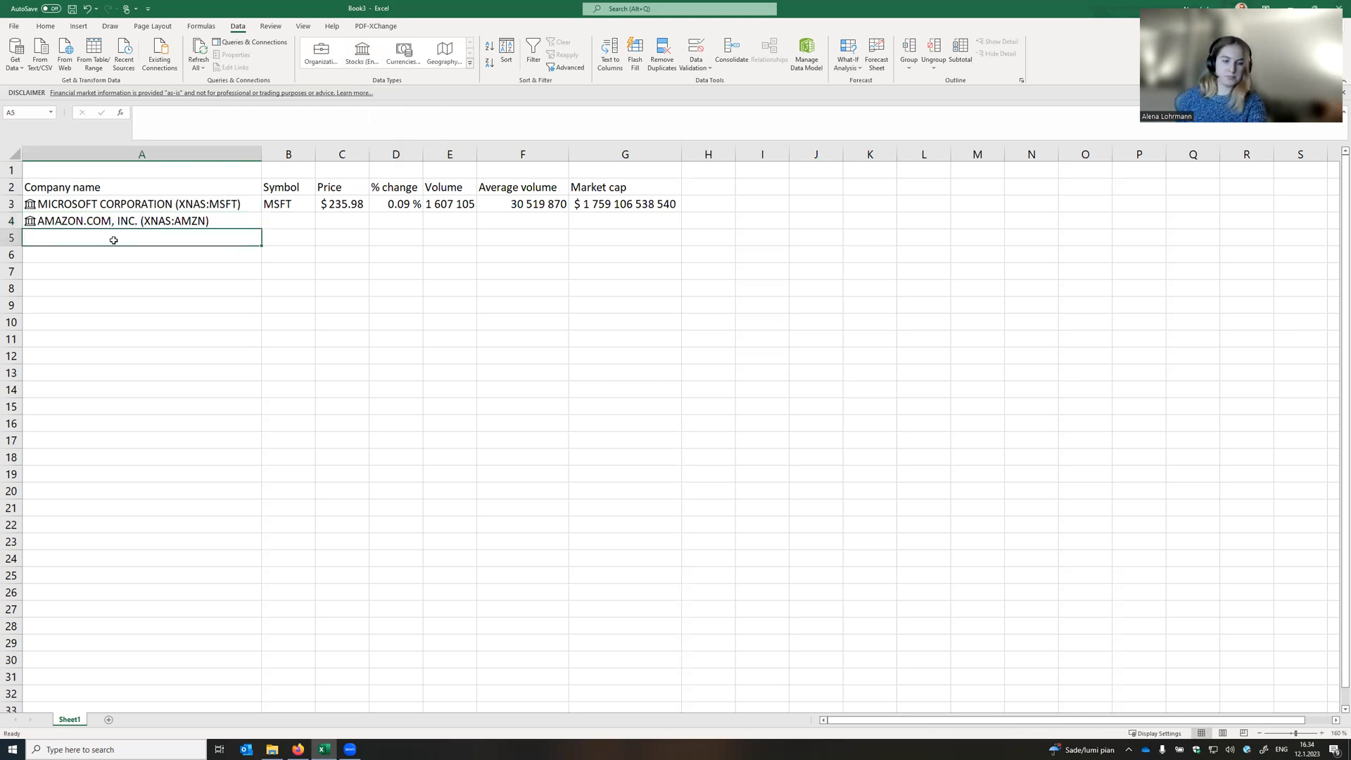
text(AAPL))
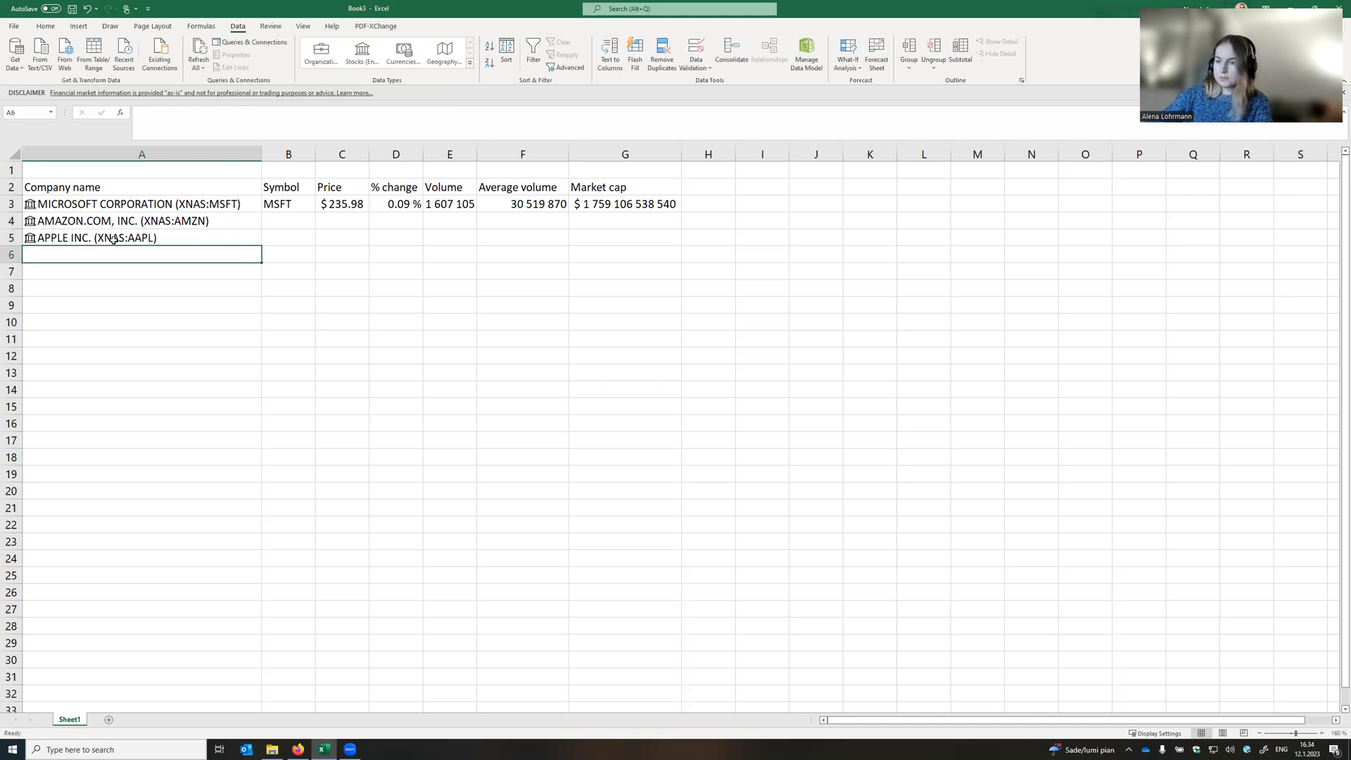
text(ALPHABET INC. (XNAS:GOOG))
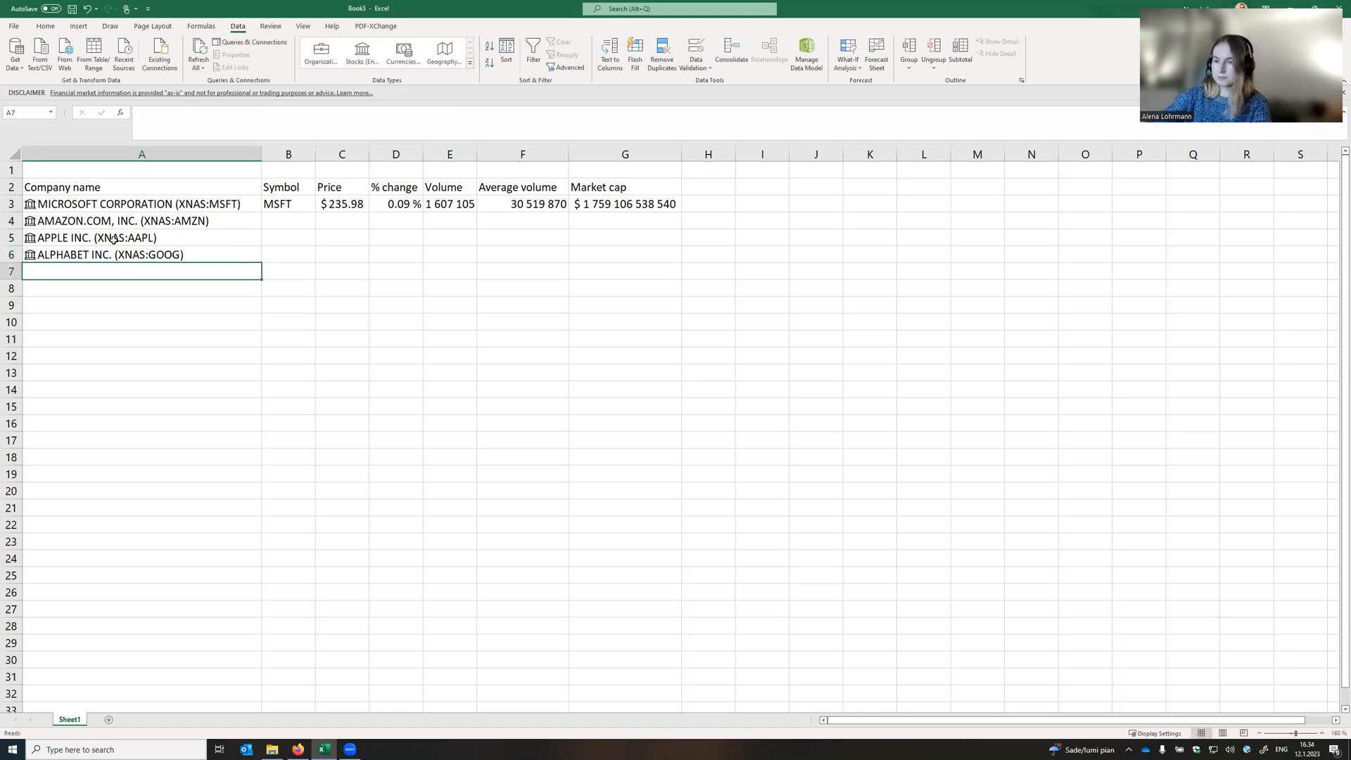
text(TSLA)
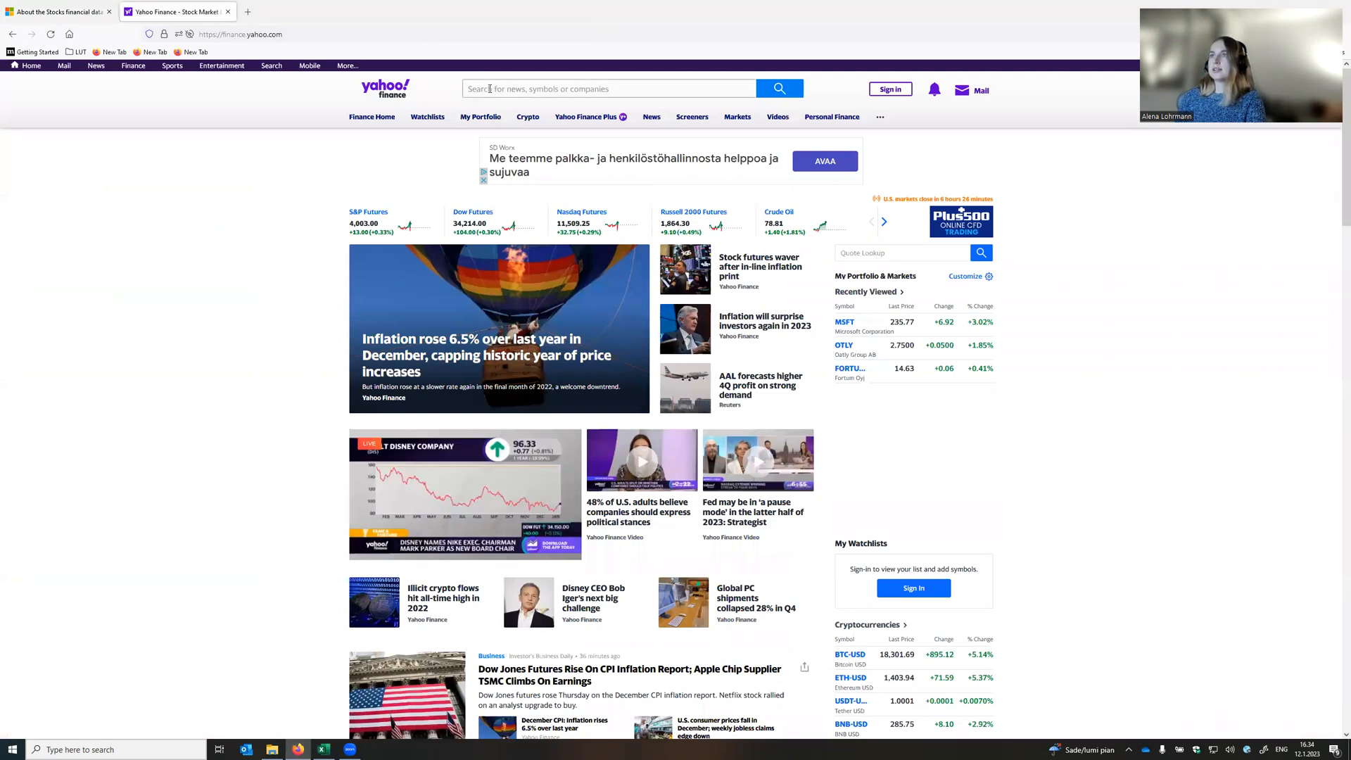
Search Yahoo Finance for Oatly to find its OTLY ticker, then return to Excel.
click(608, 88)
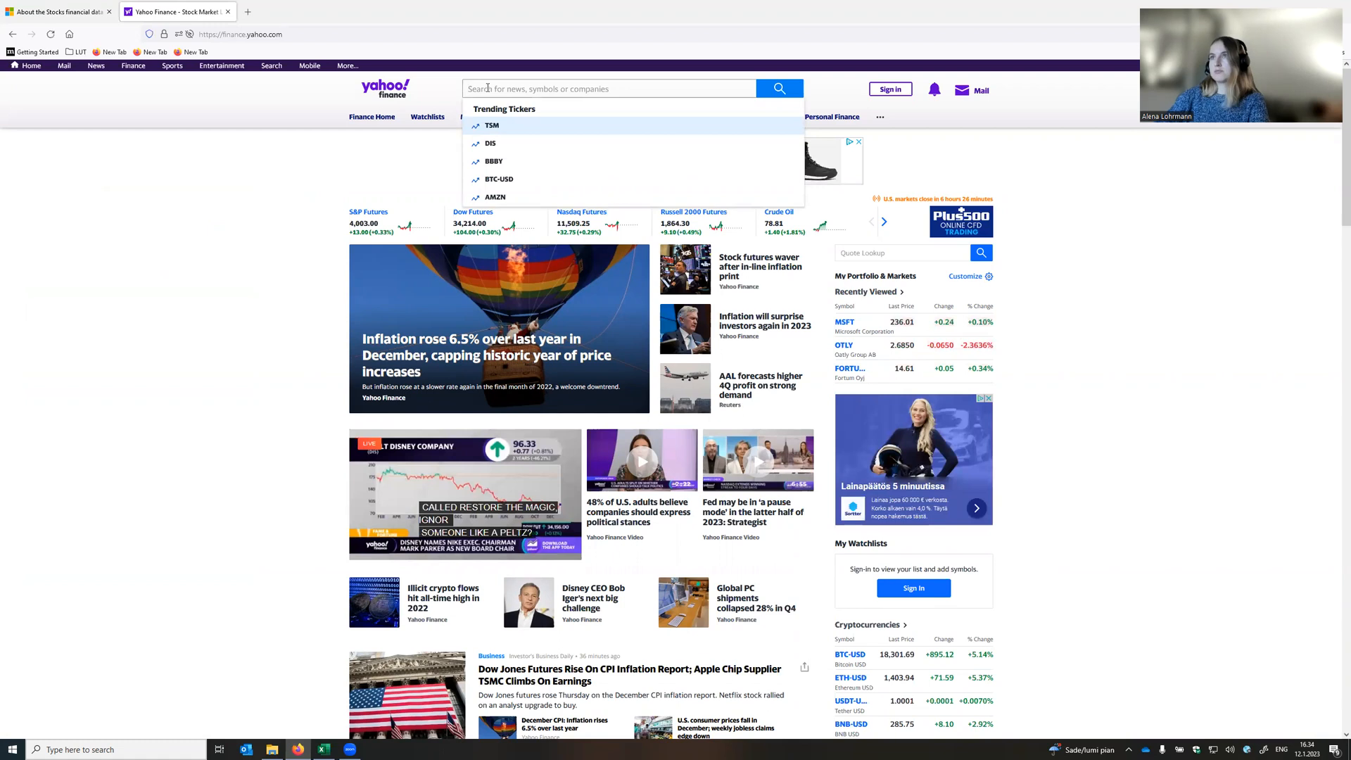
text(oal)
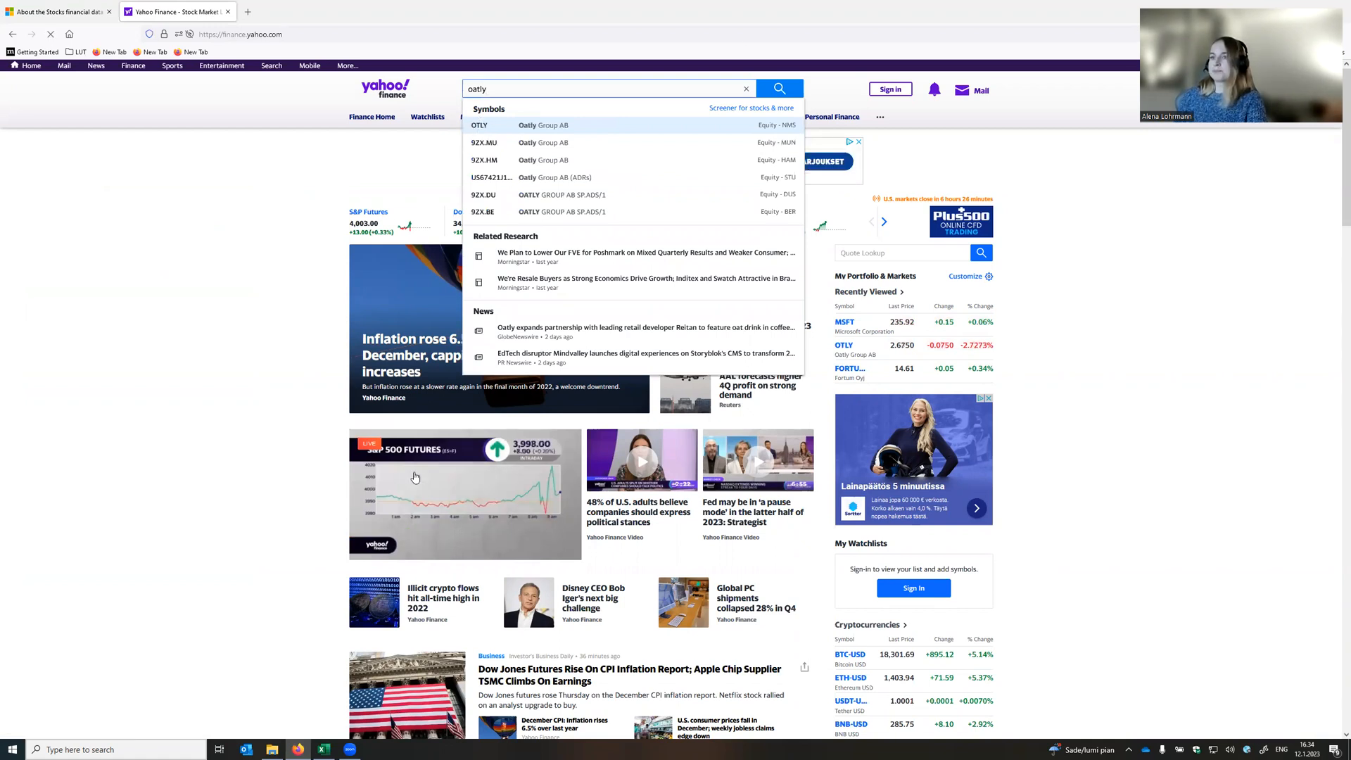
click(323, 749)
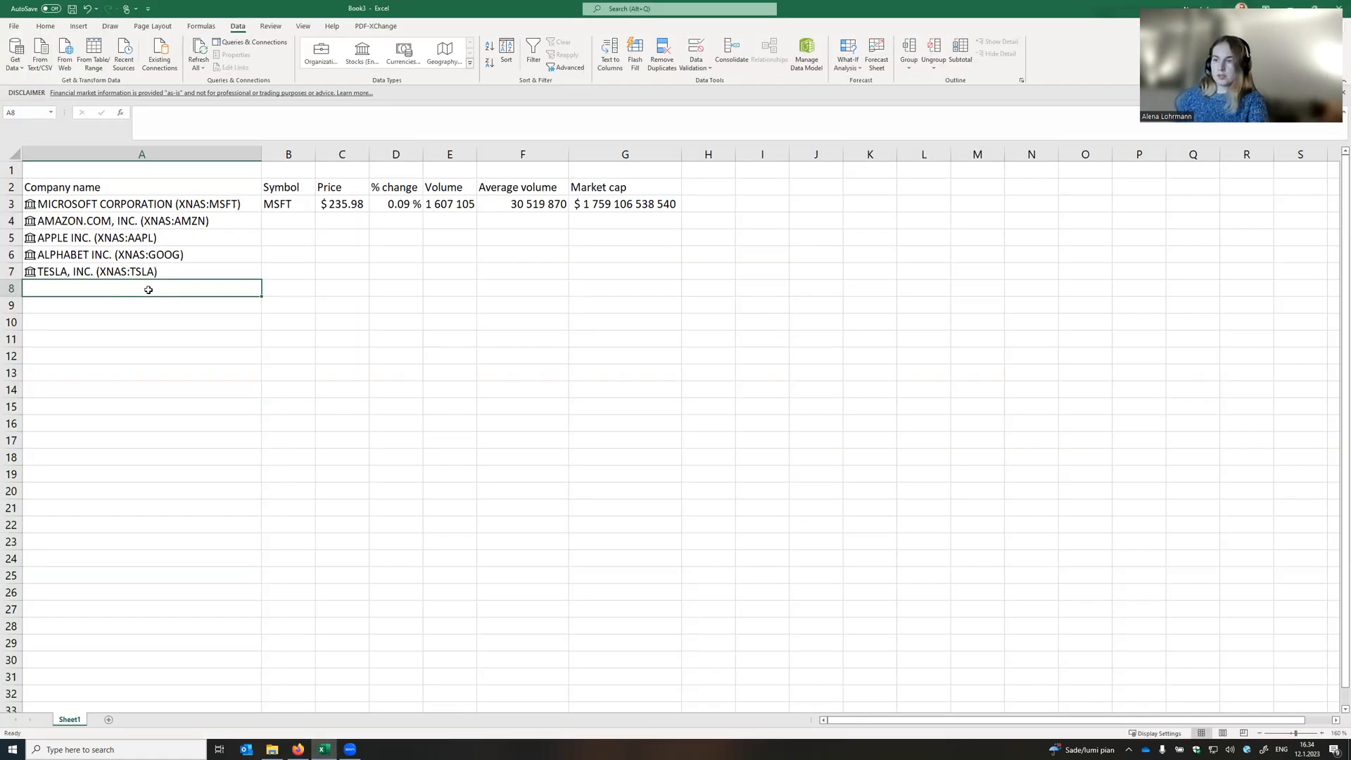
Enter the OTLY and ARB tickers as new linked stock rows.
text(OTLY))
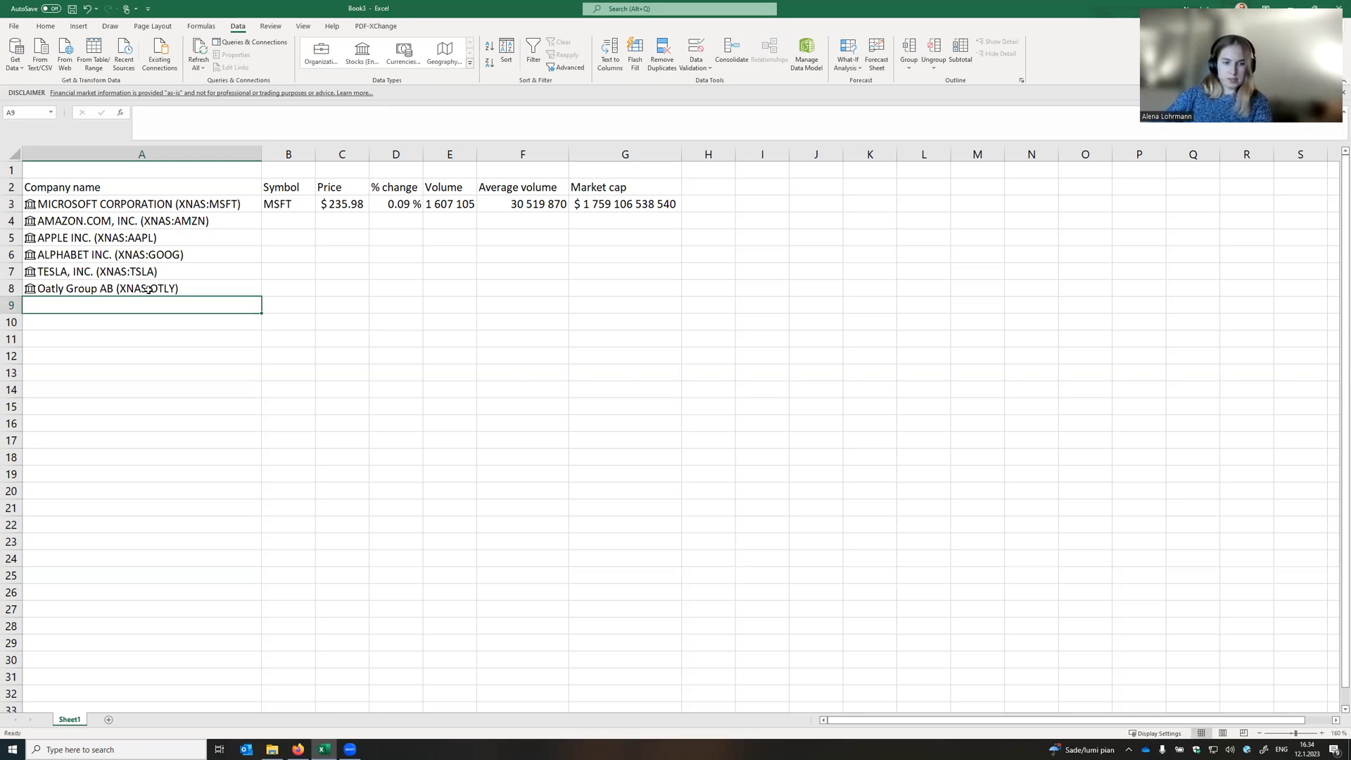
text(ARB)
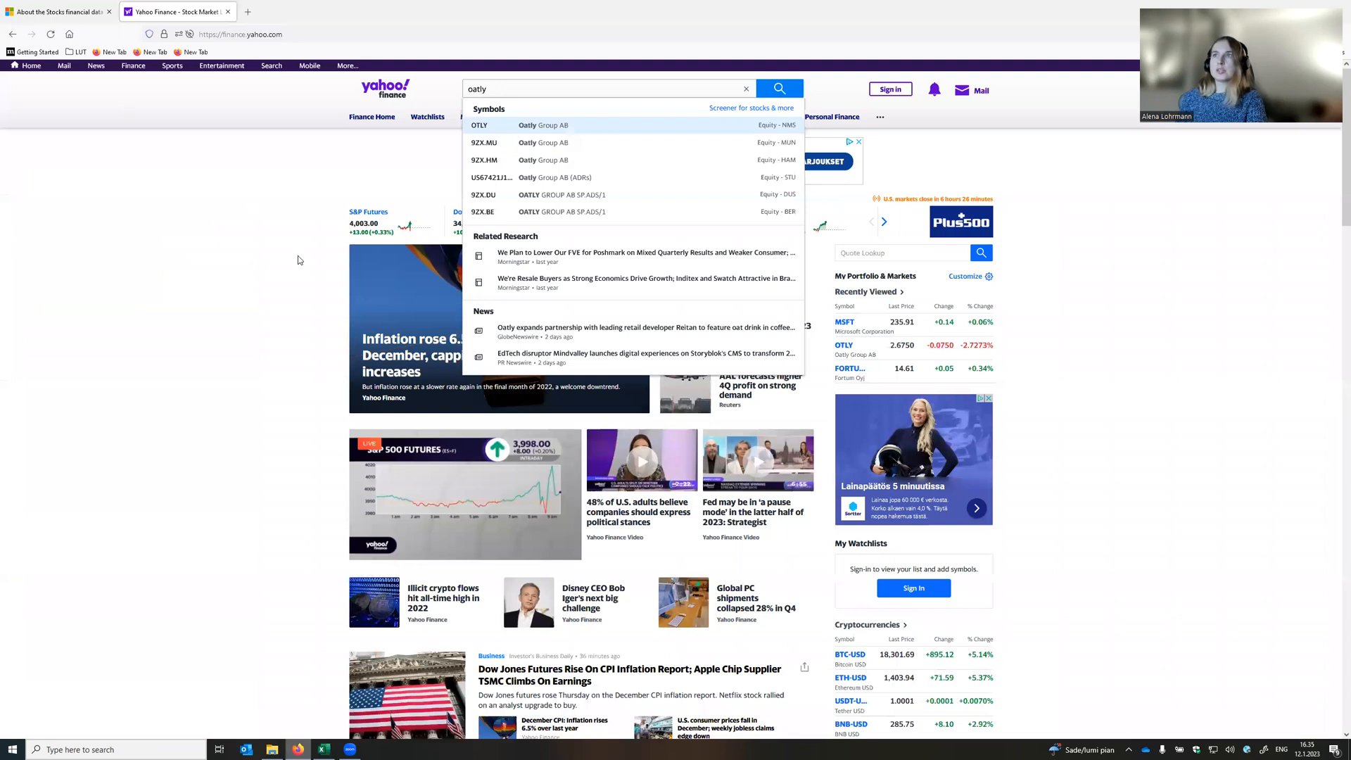
Find Finland's XHEL code in Microsoft's supported exchanges article, then return to Excel.
click(56, 11)
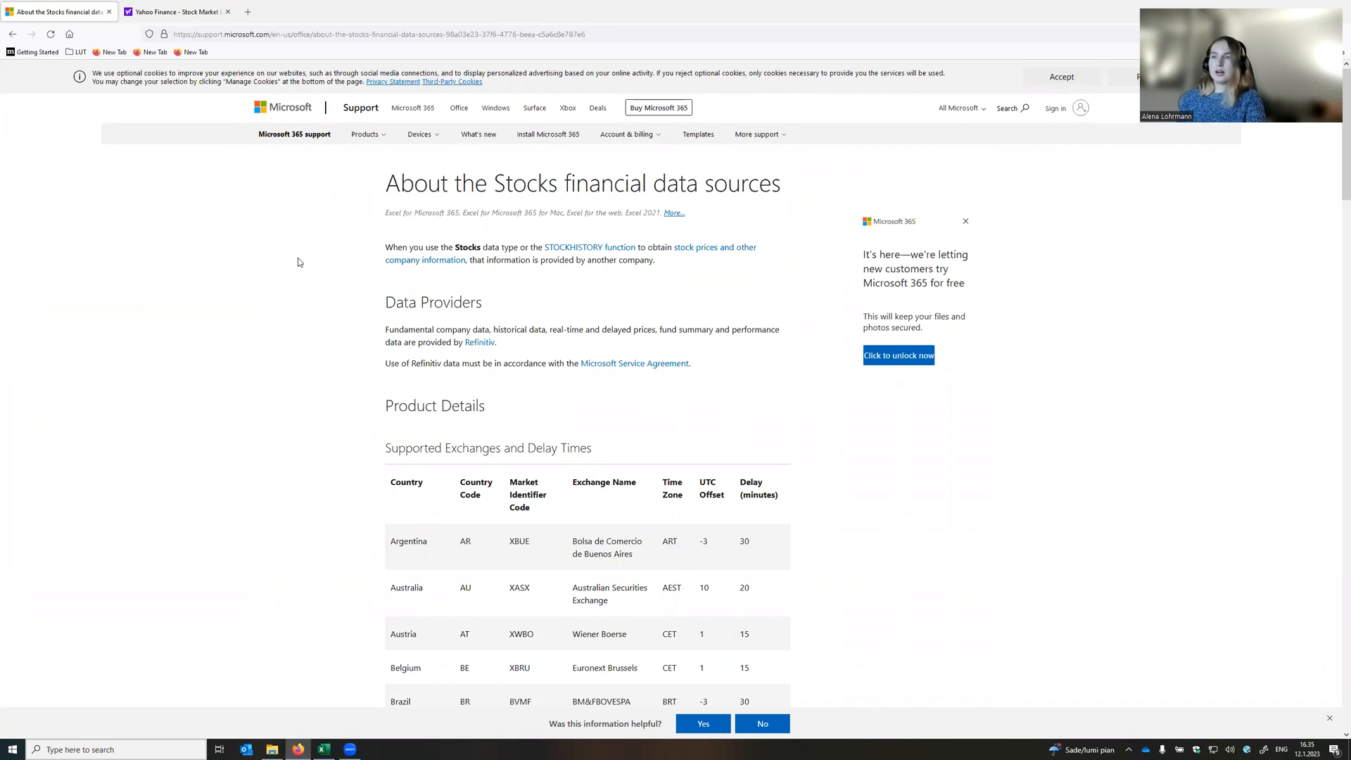
mouse_move(610, 441)
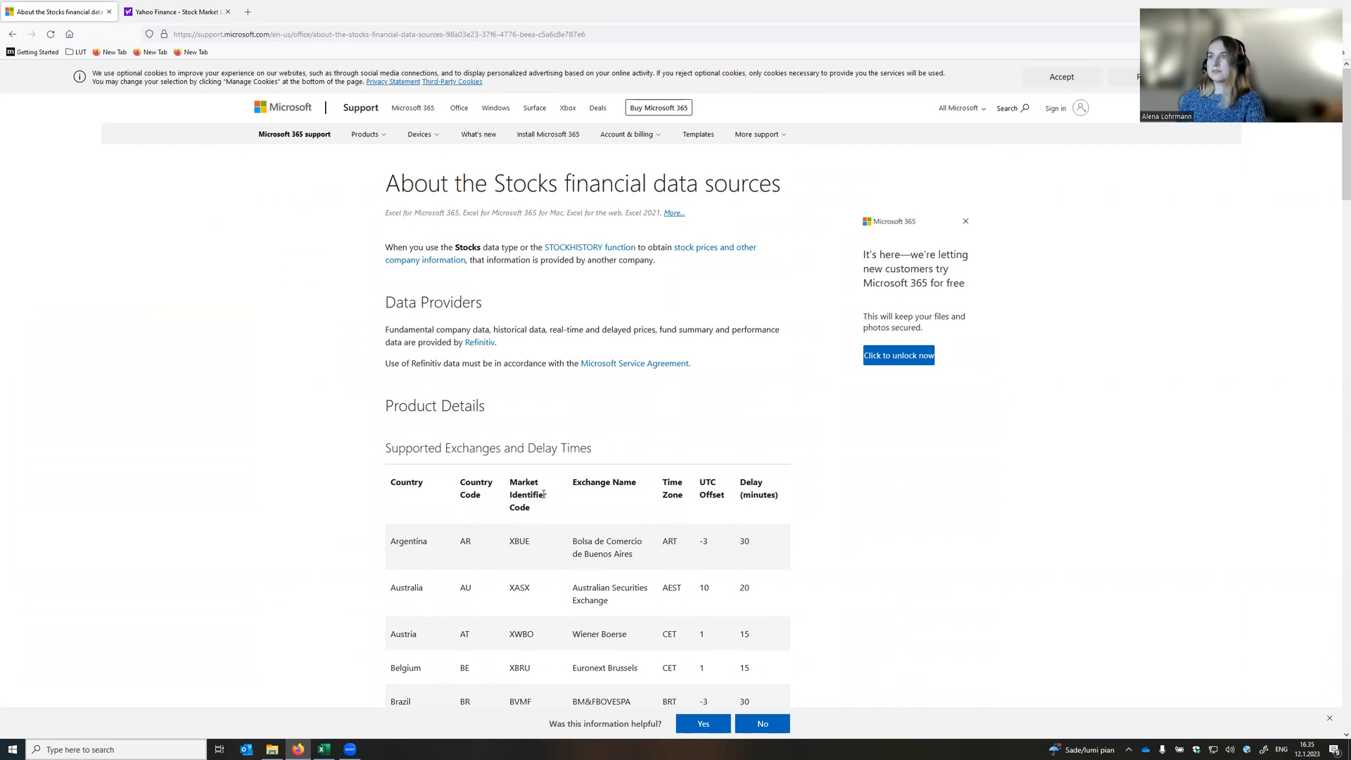
scroll(down, 3)
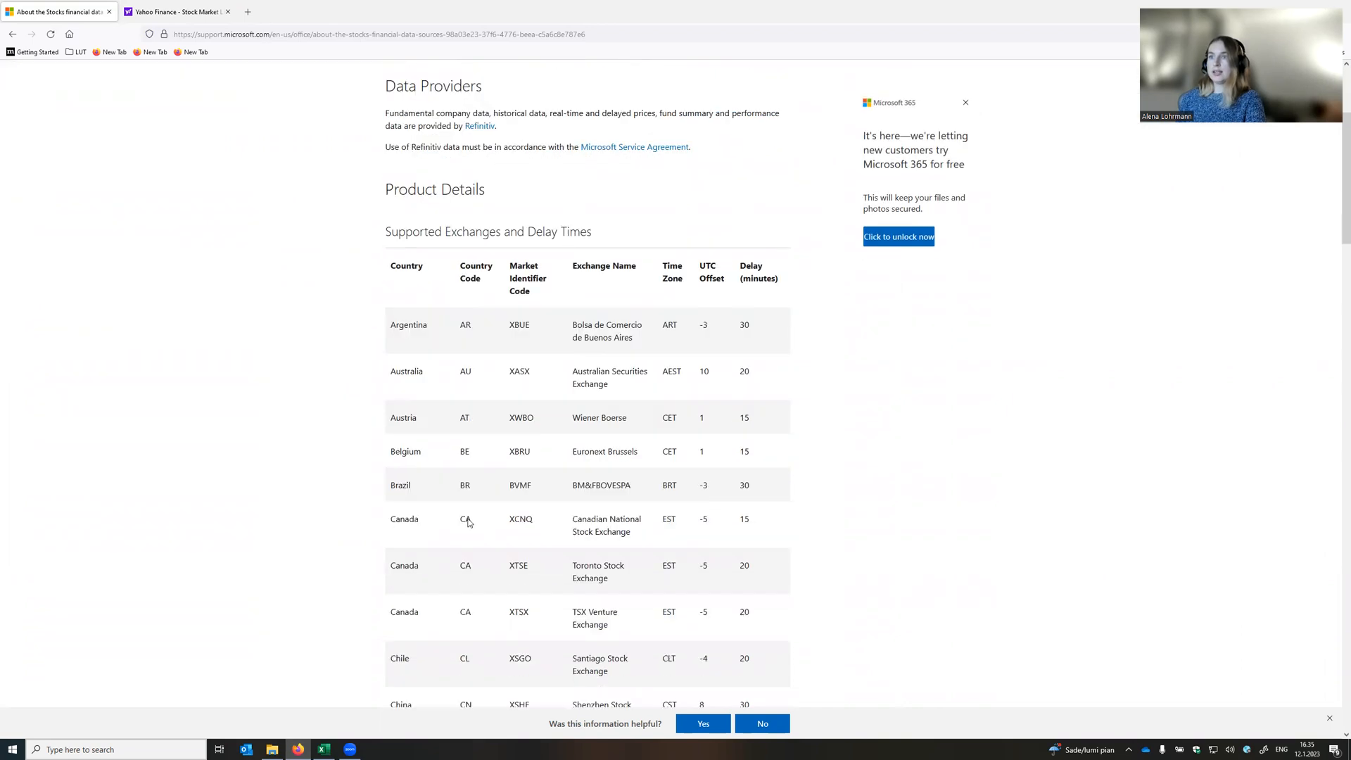
scroll(down, 3)
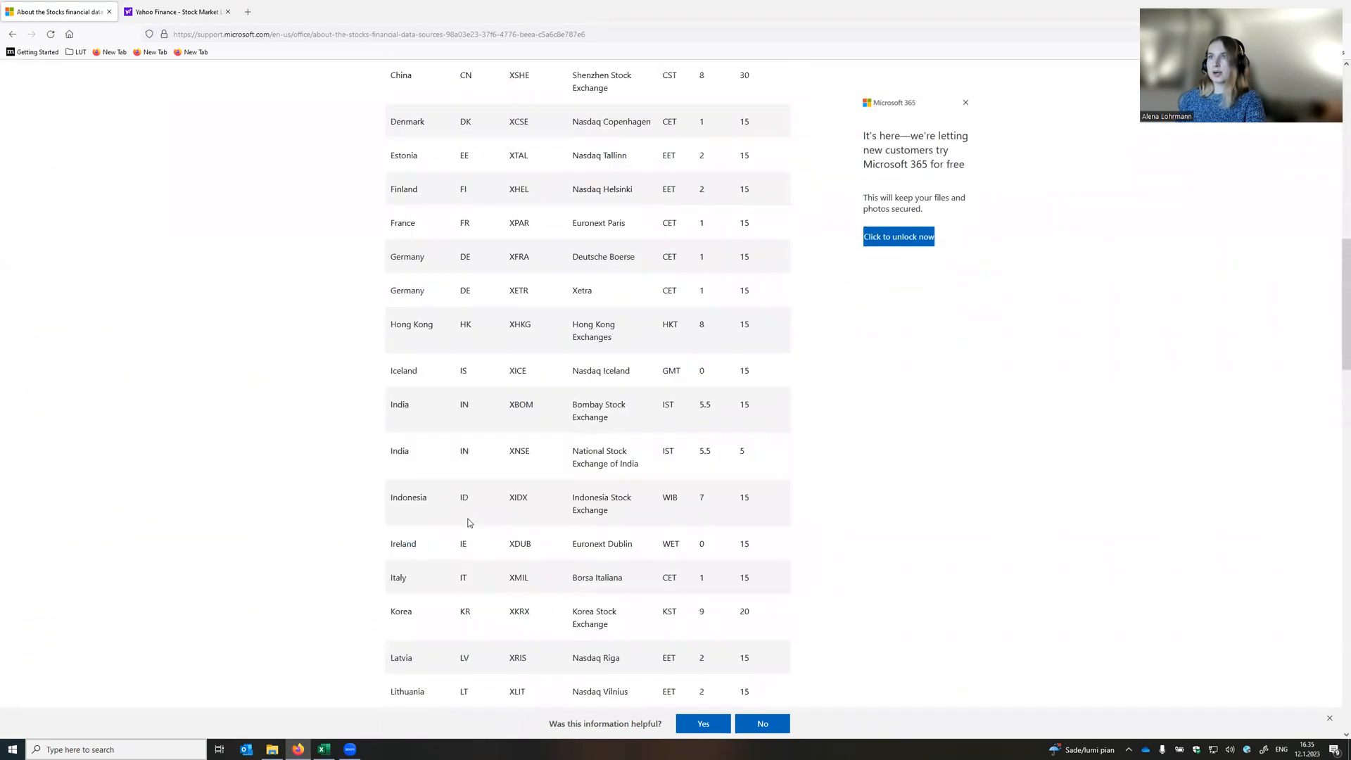
scroll(up, 3)
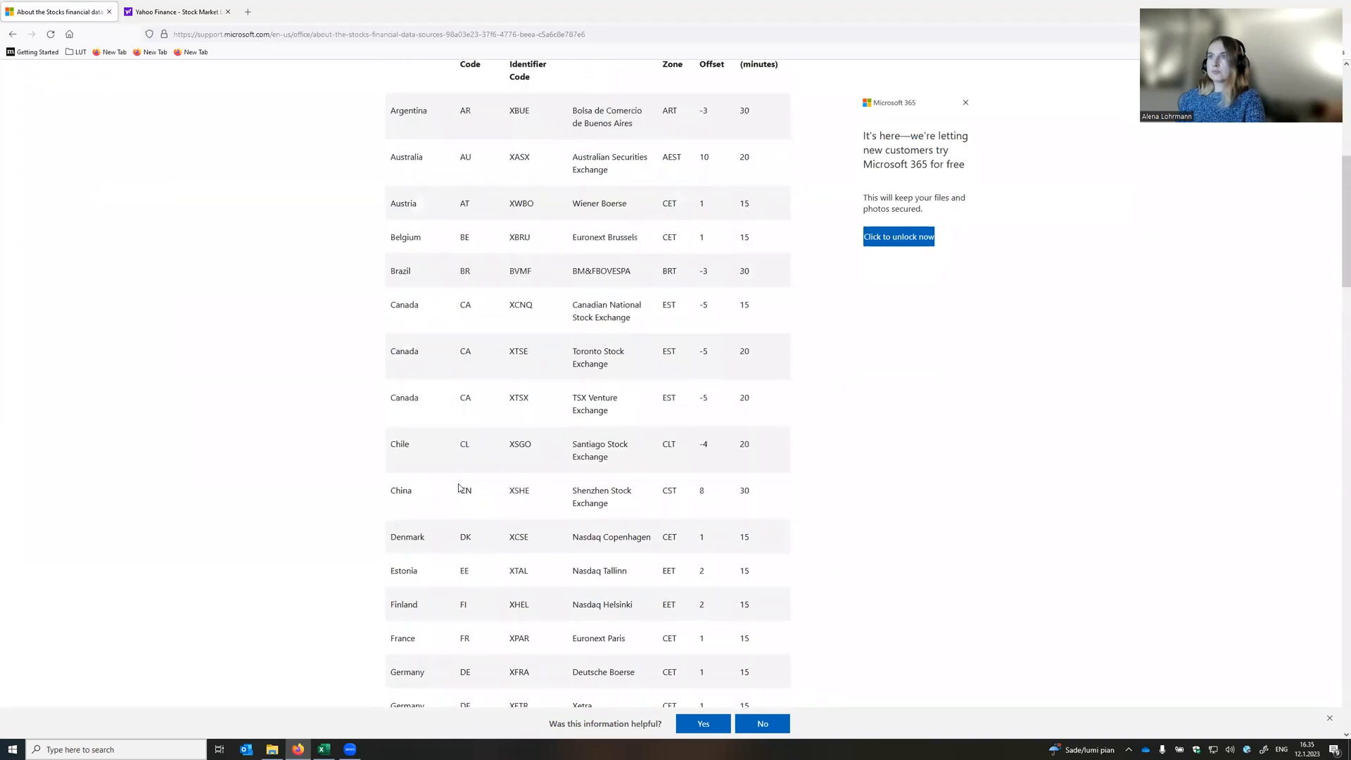
mouse_move(483, 601)
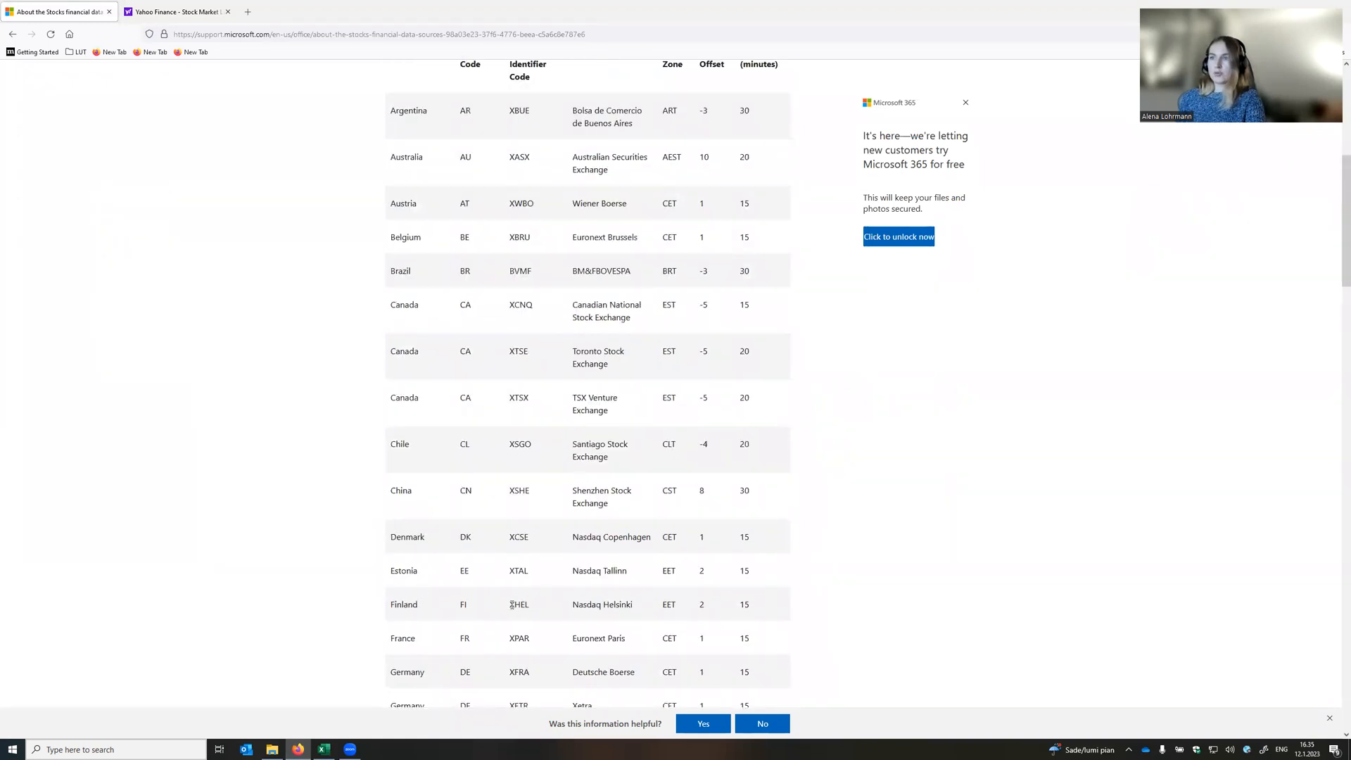
double_click(519, 603)
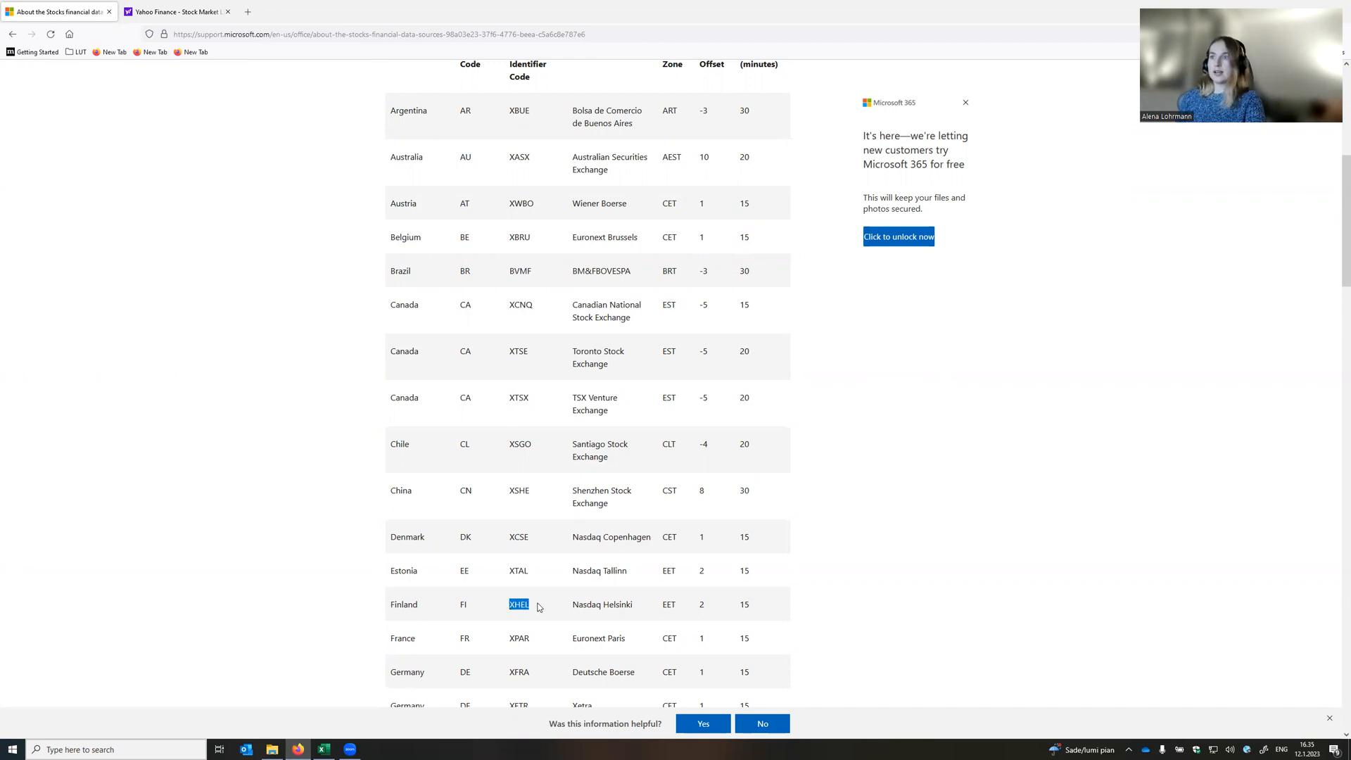
click(323, 749)
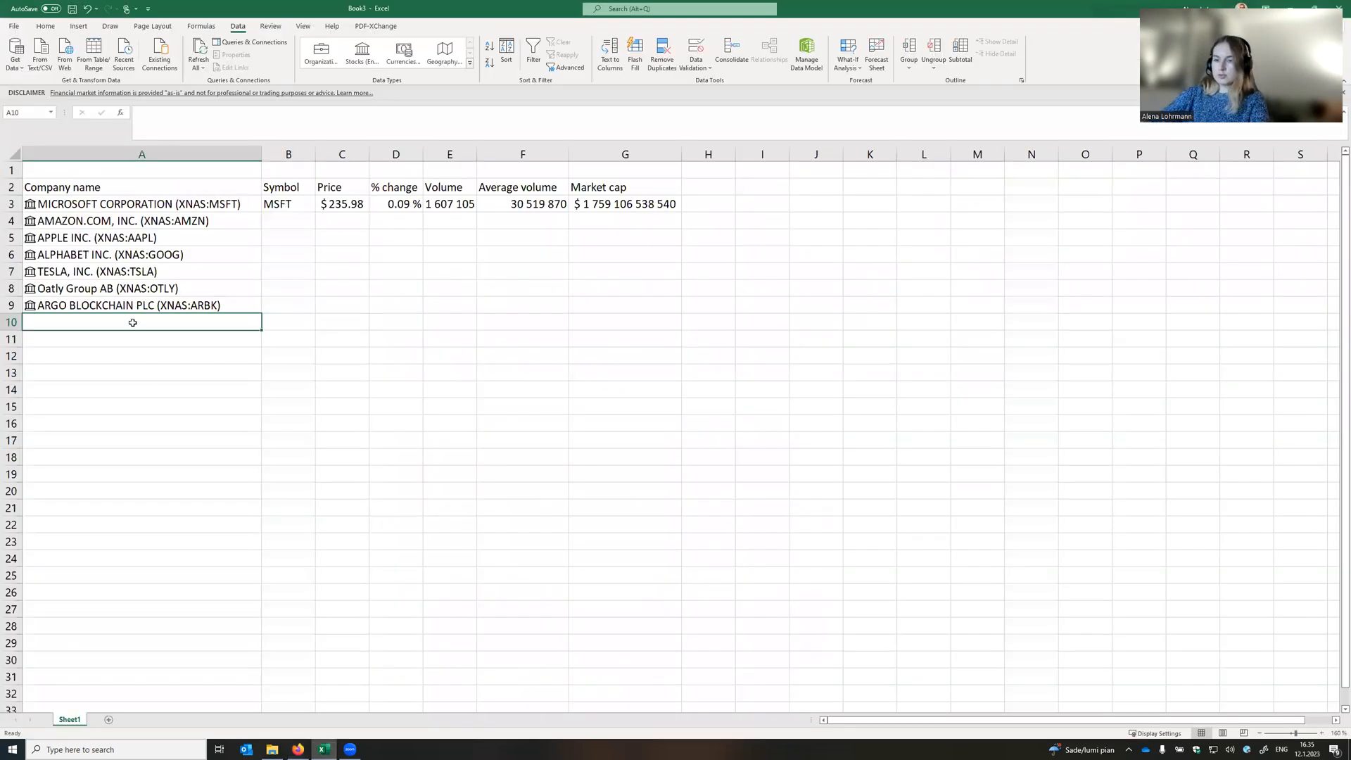
Type XHEL:FORTUM in A10 to create a linked Fortum Oyj stock row.
text(XHEL)
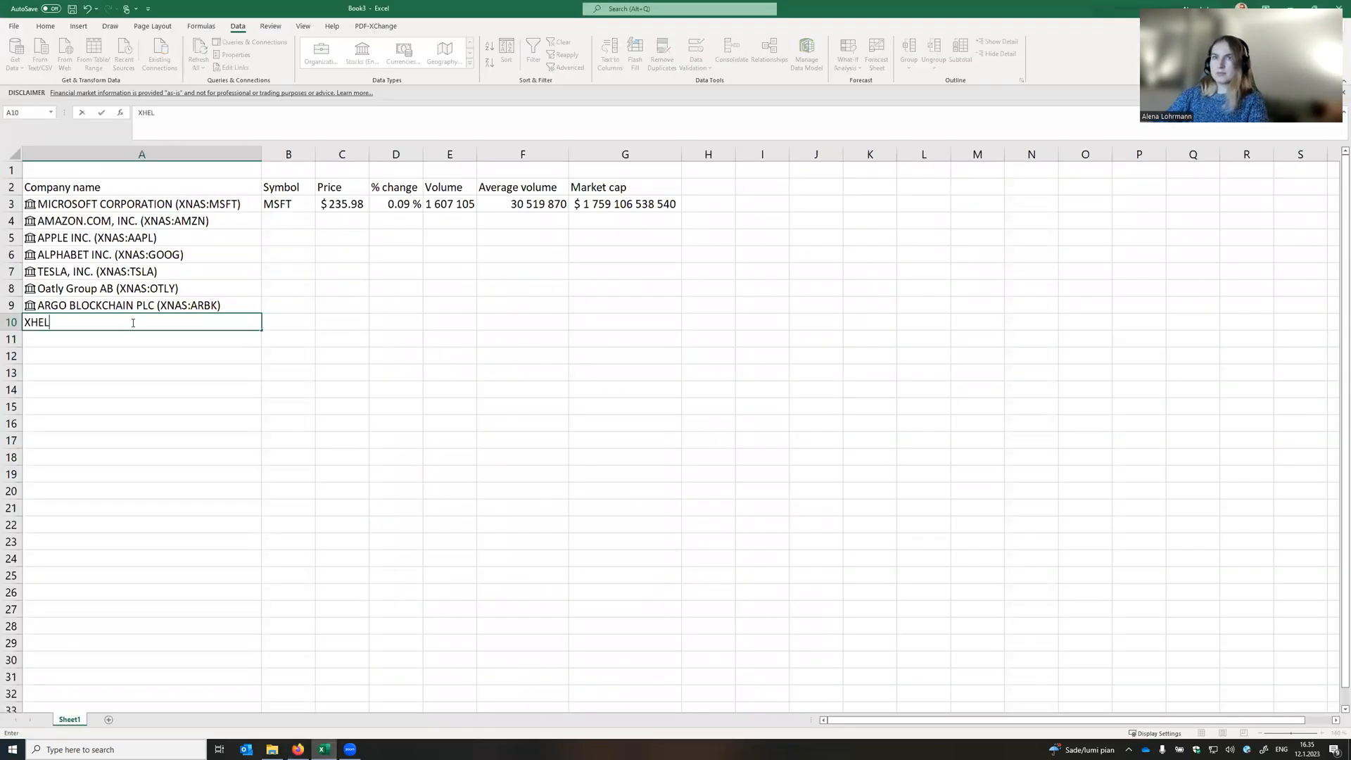
text(:)
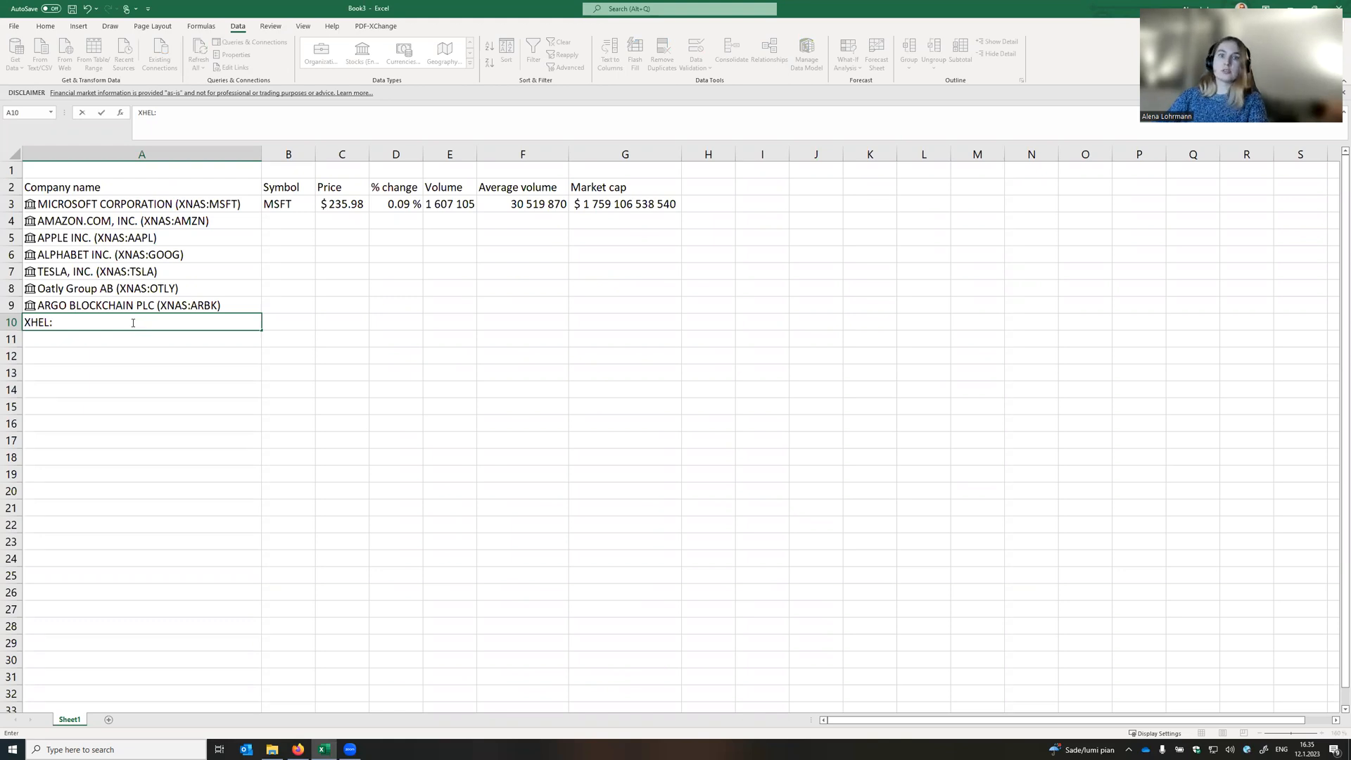
text(FORT)
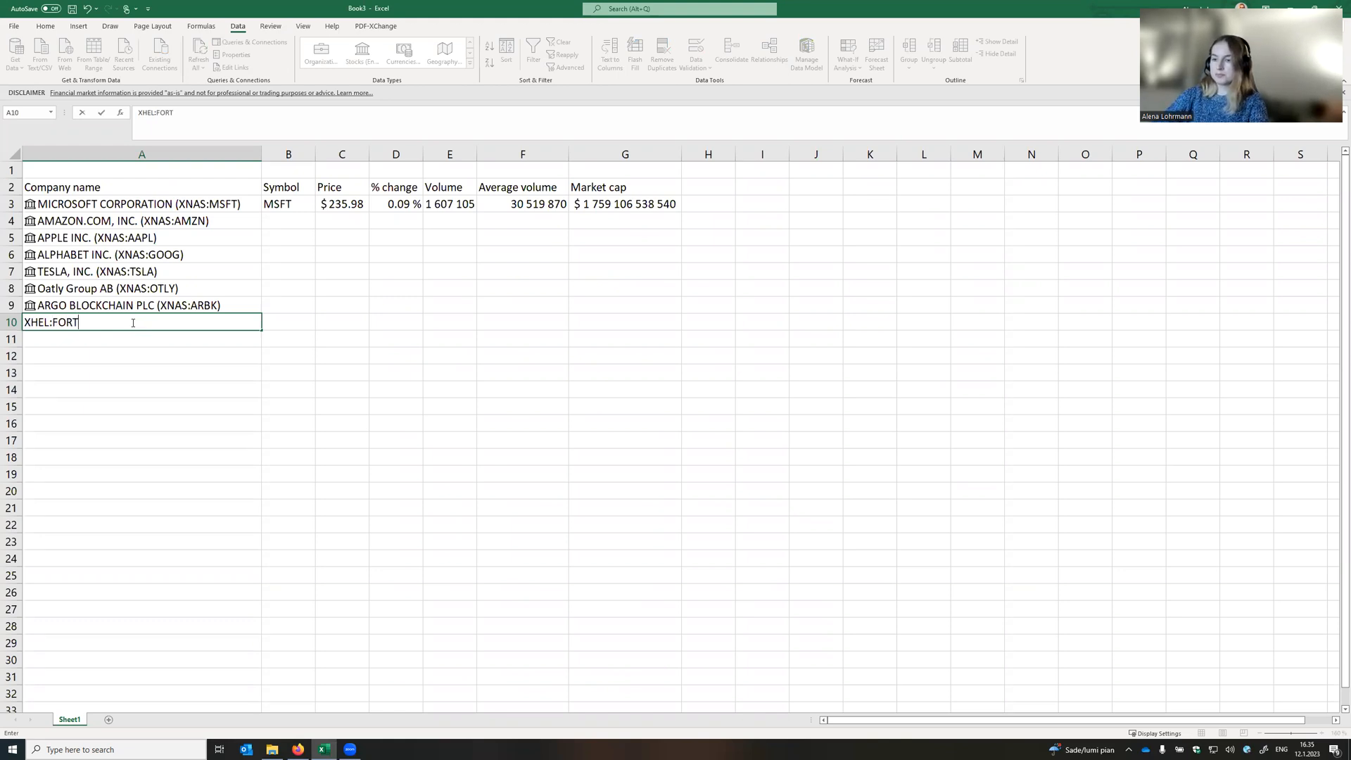
text(UM))
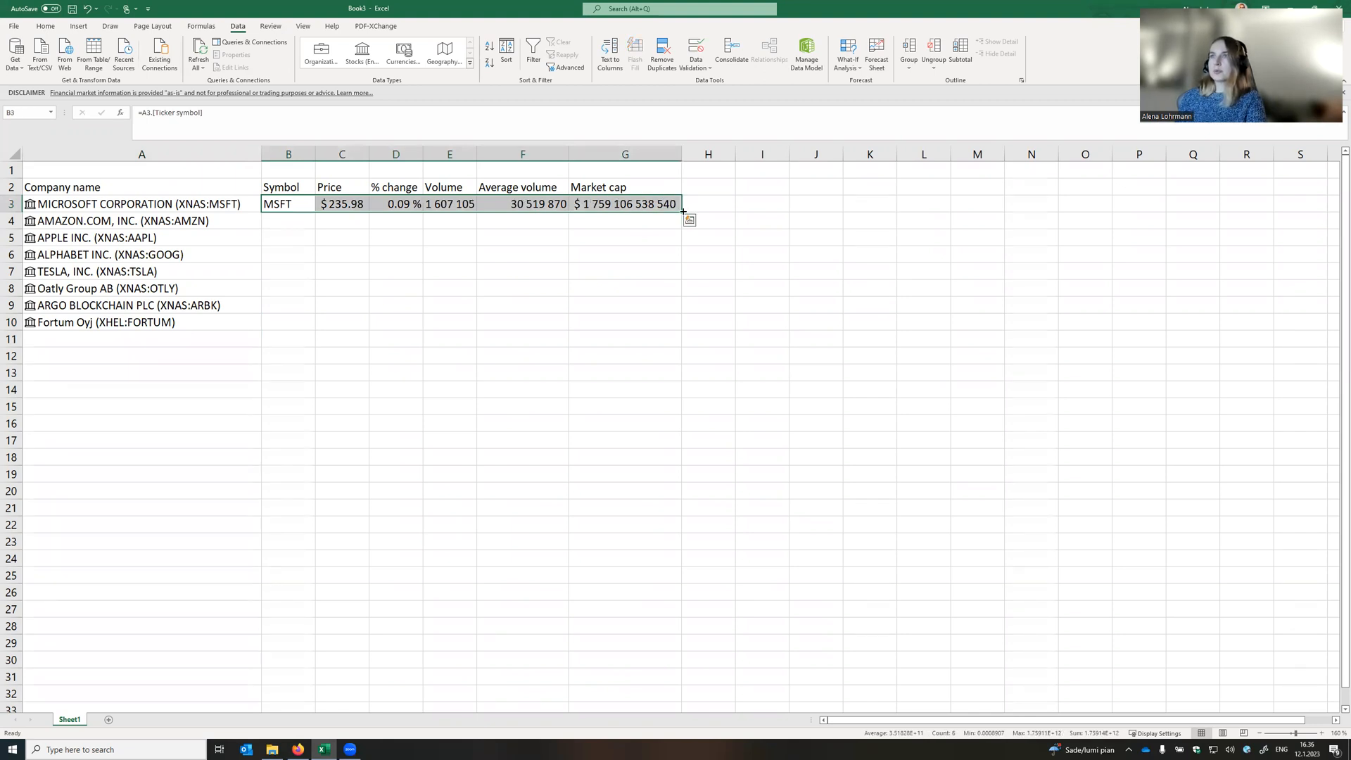
Fill Microsoft's symbol, price, % change, volume, average volume and market cap down through Fortum's row 10.
drag(681, 211, 680, 330)
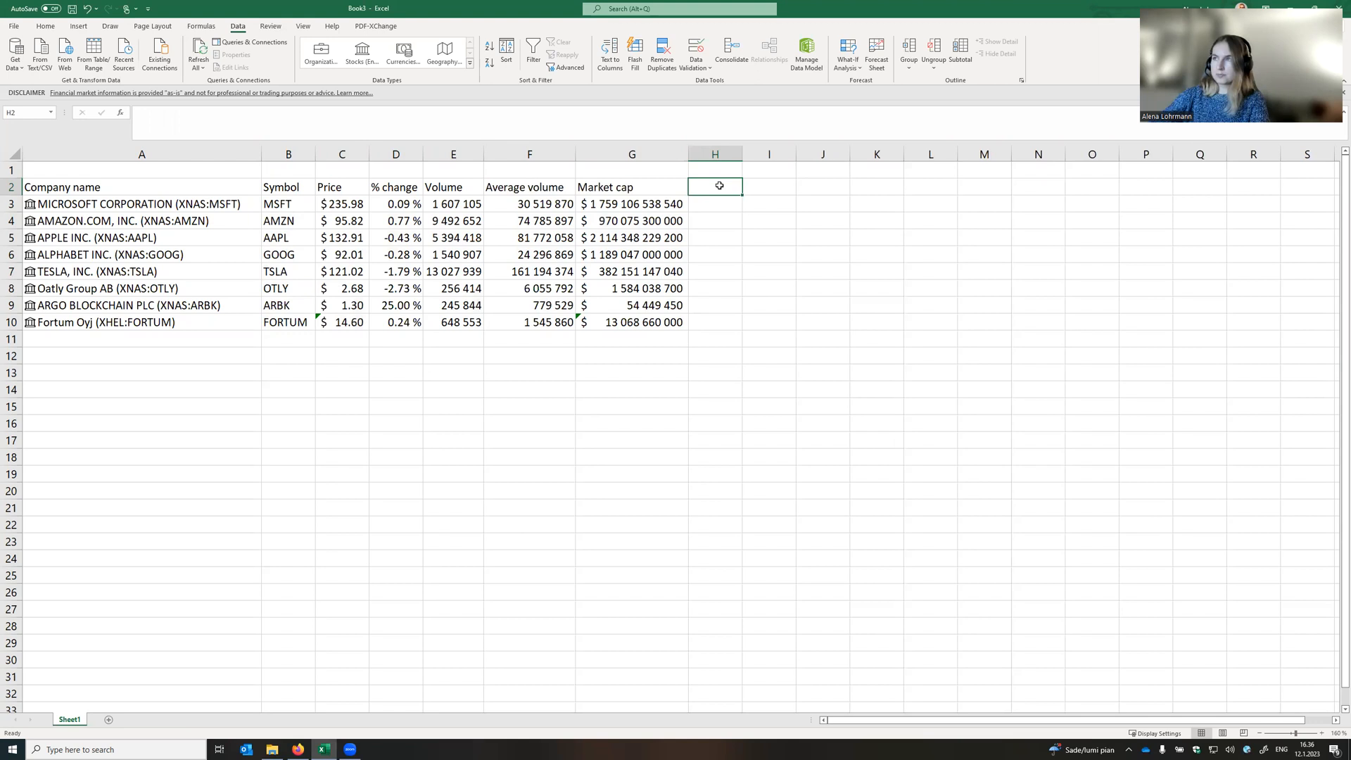
Add a 'Relative volume' header and enter =E3/F3, Microsoft's volume over average volume.
text(Relative)
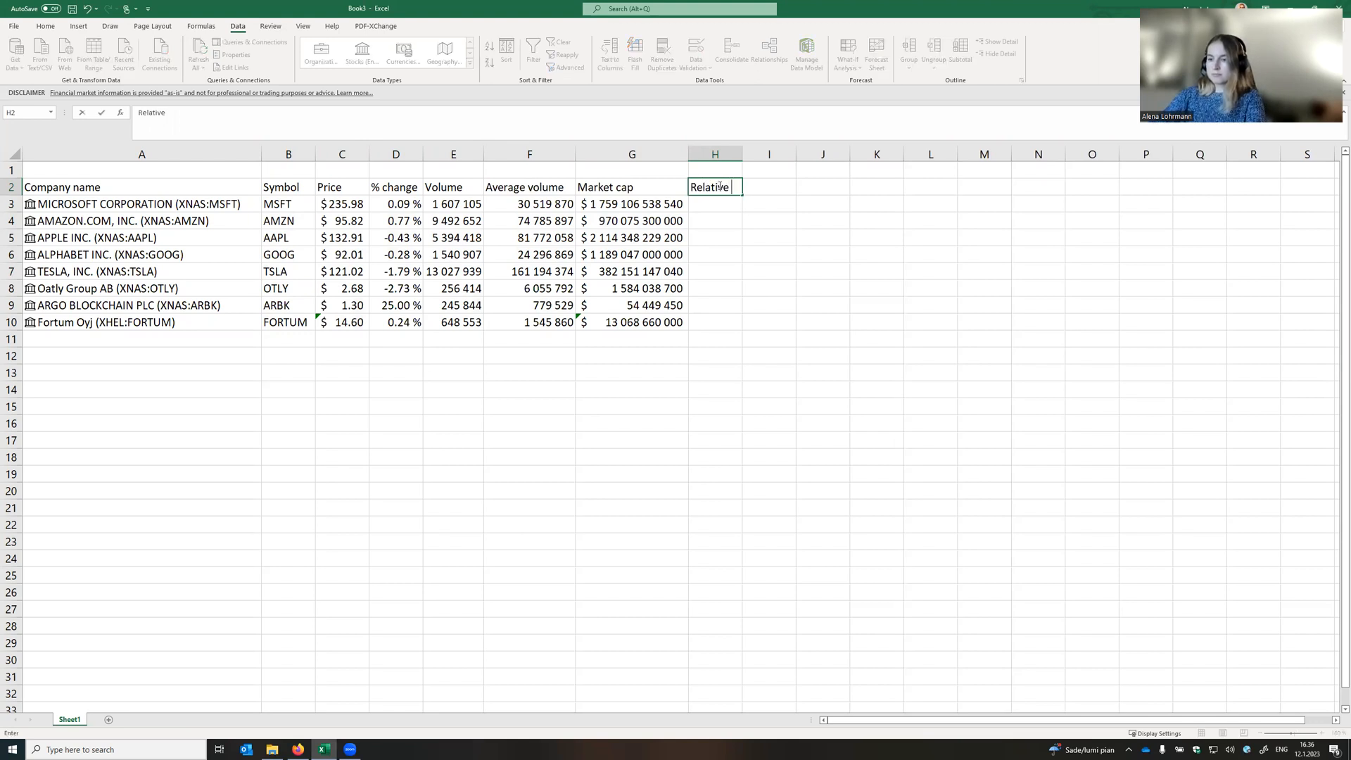
text(volume)
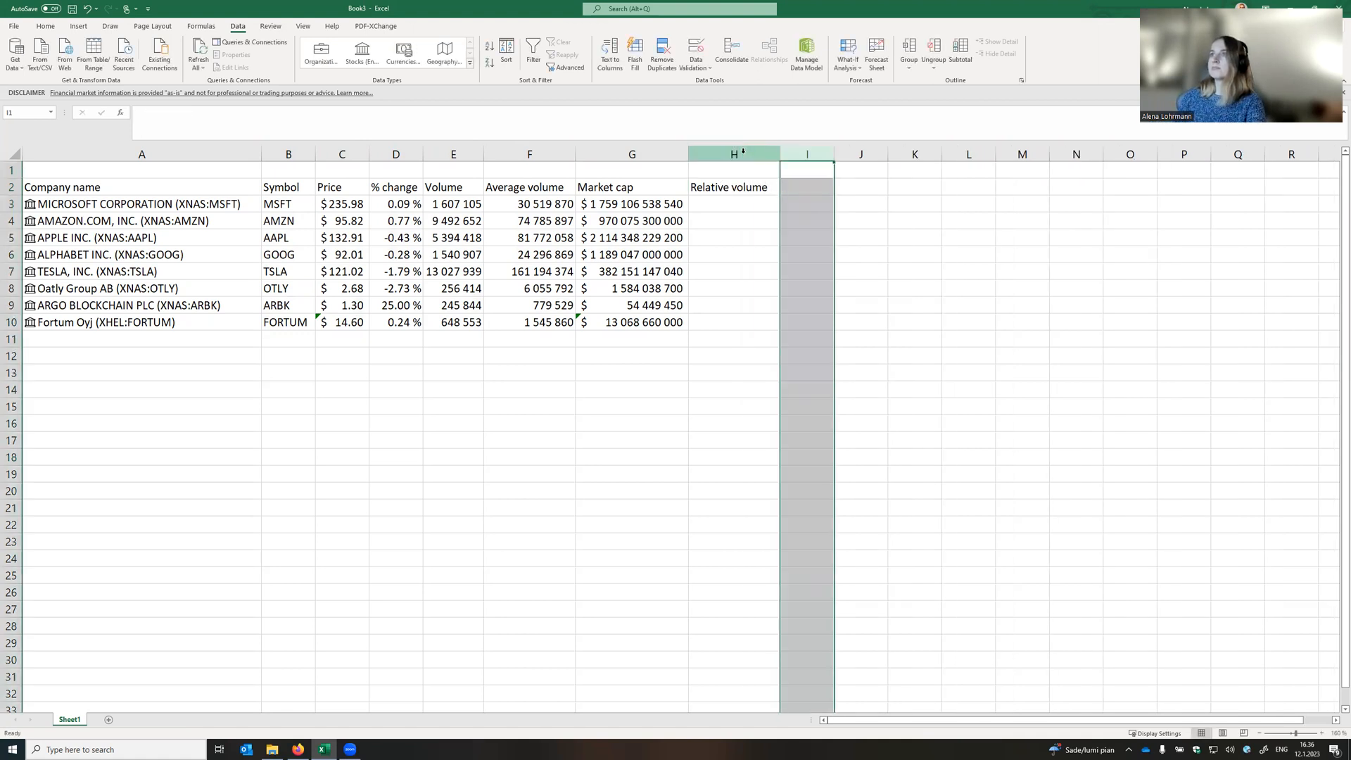
text(=)
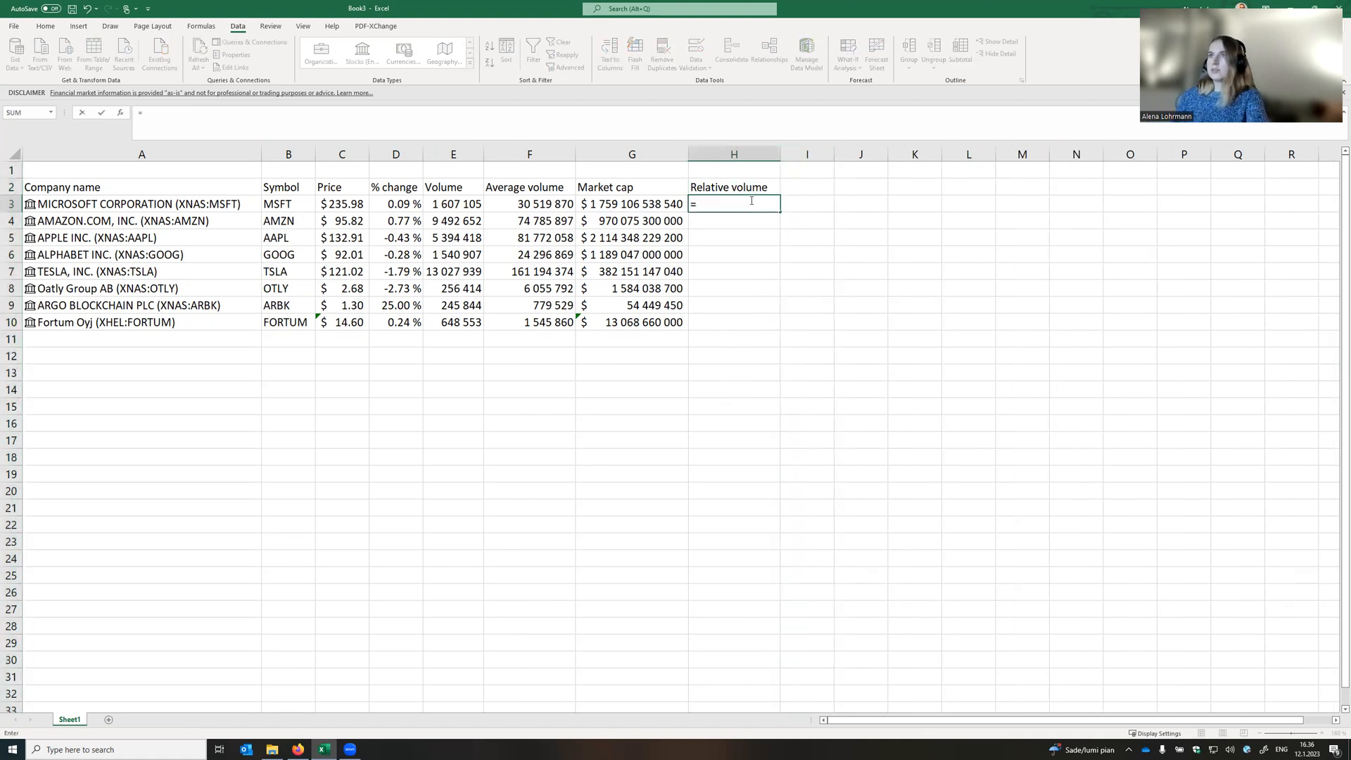
click(454, 204)
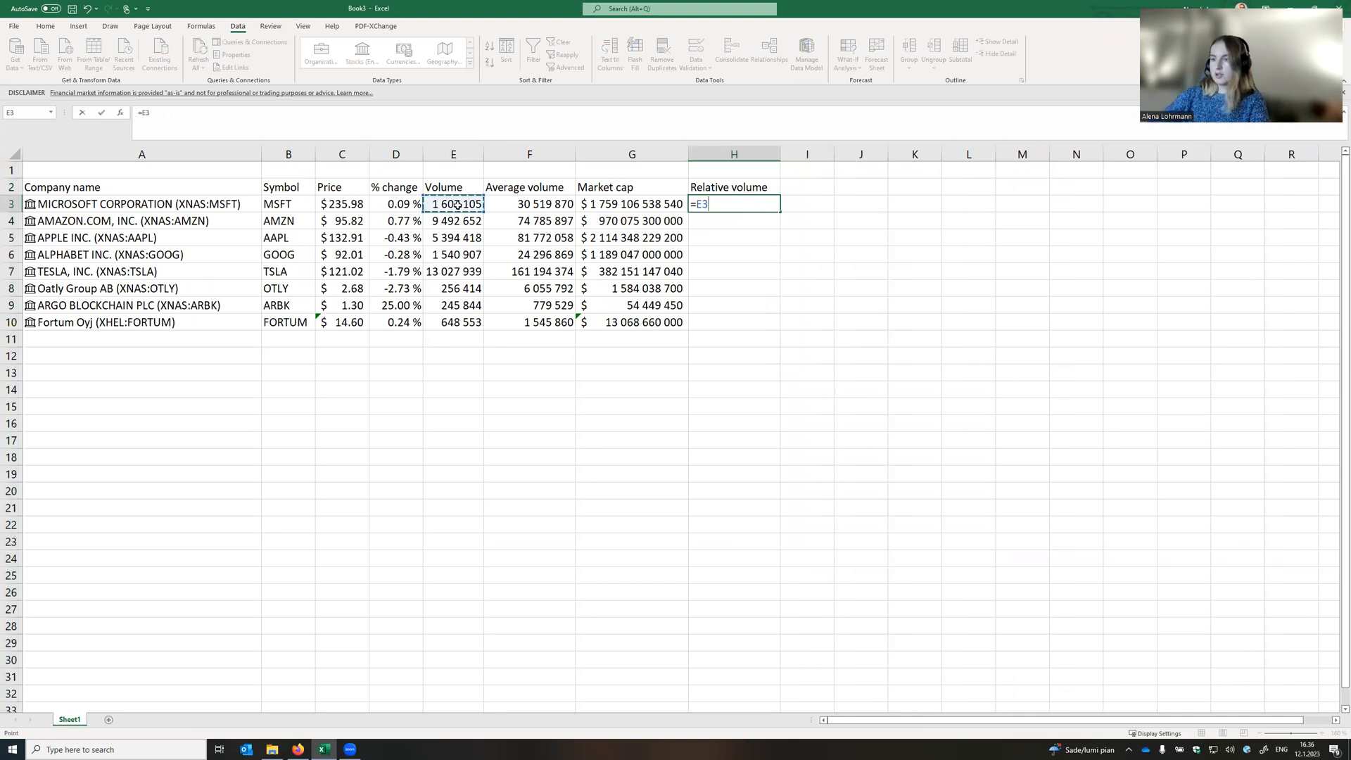
click(529, 204)
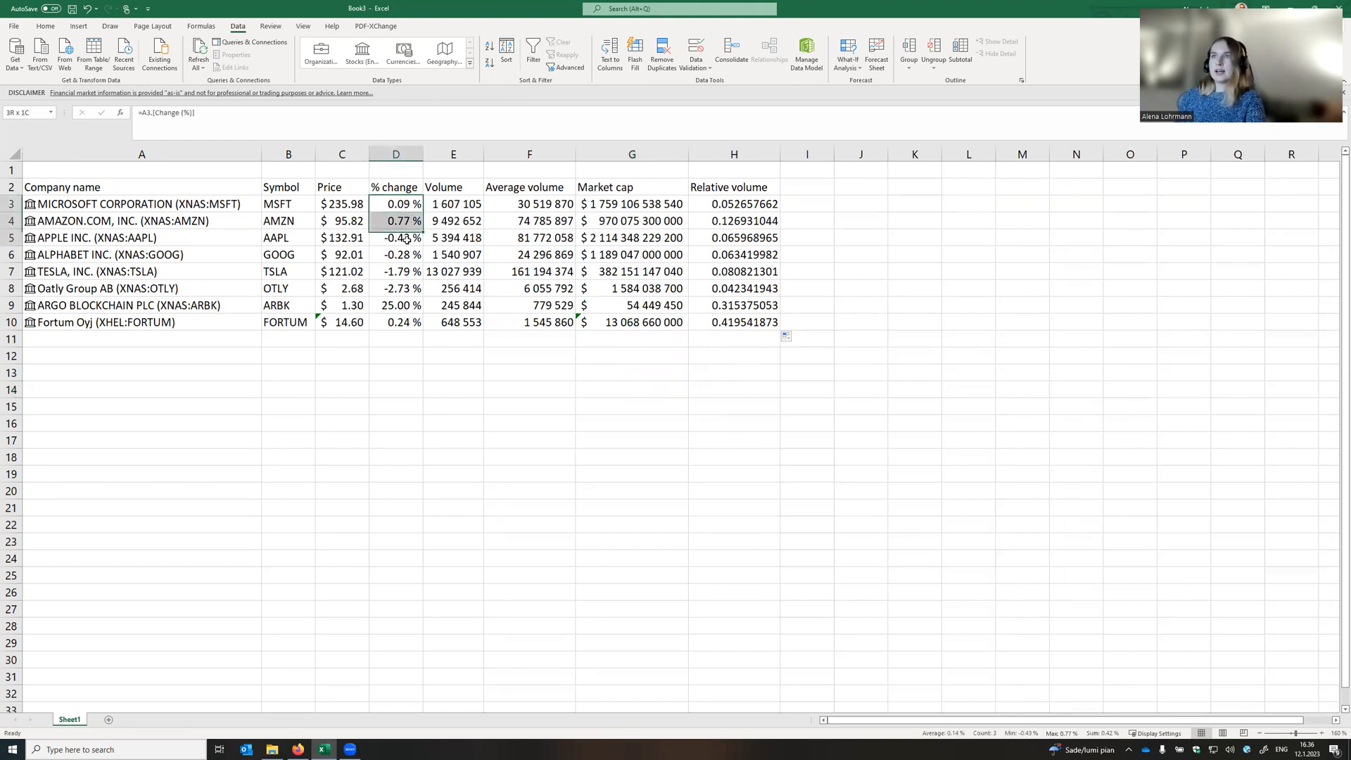
Highlight % change values in D3:D10 below 0 with a Less Than rule in red text.
drag(395, 204, 395, 322)
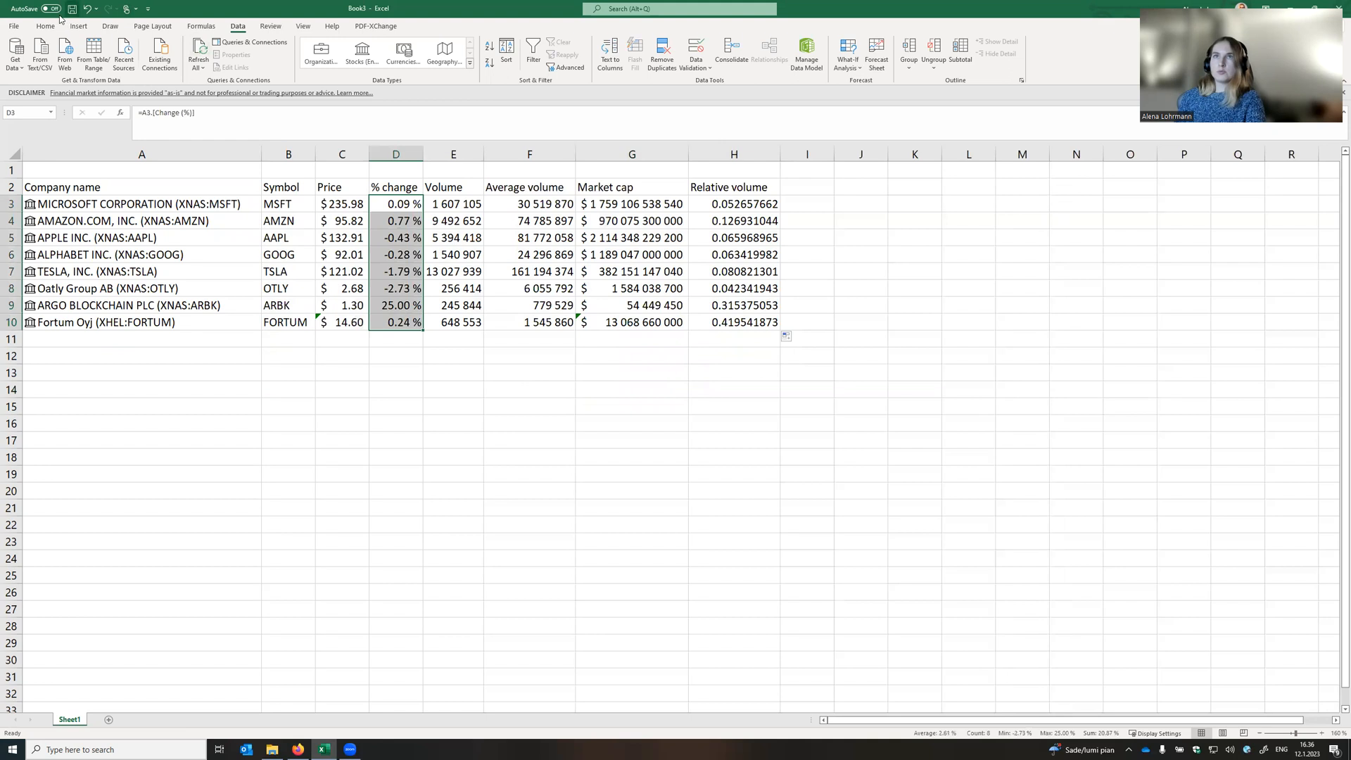
click(45, 26)
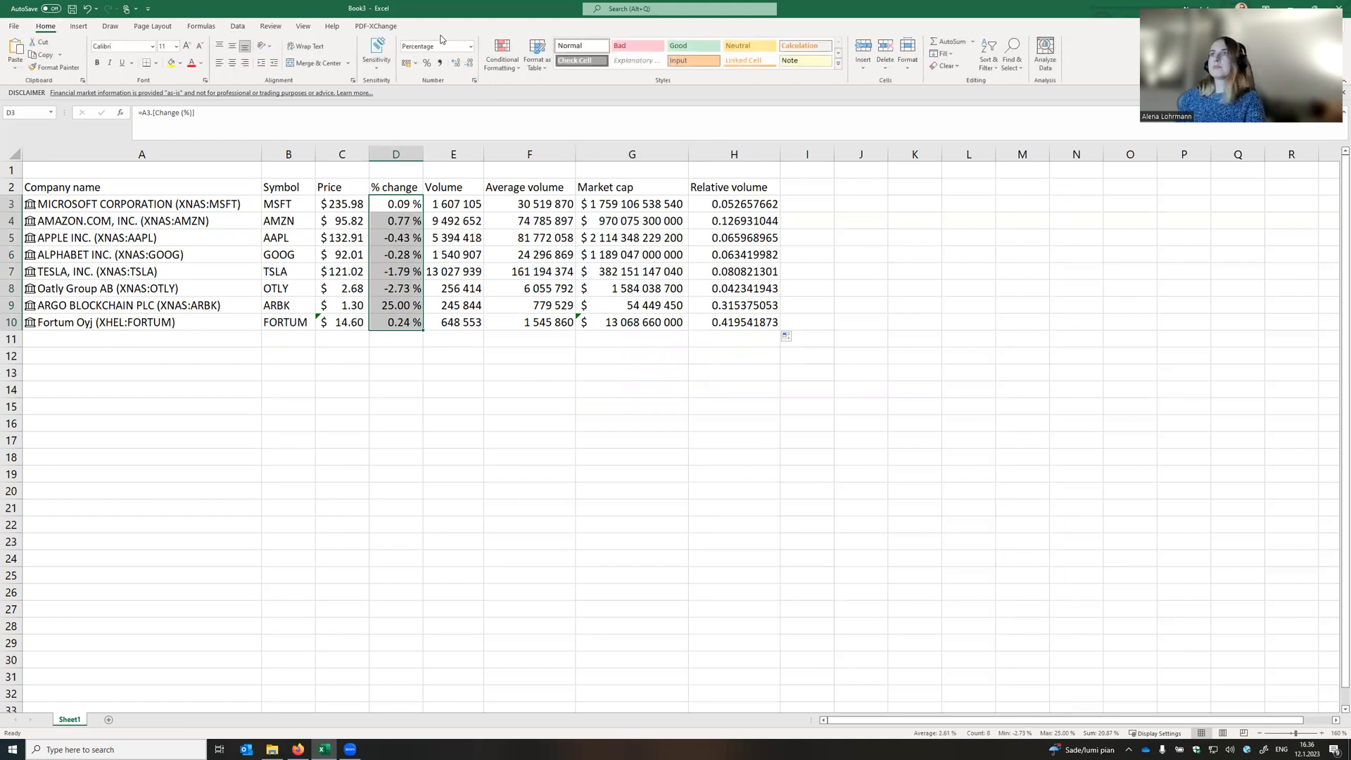
click(502, 51)
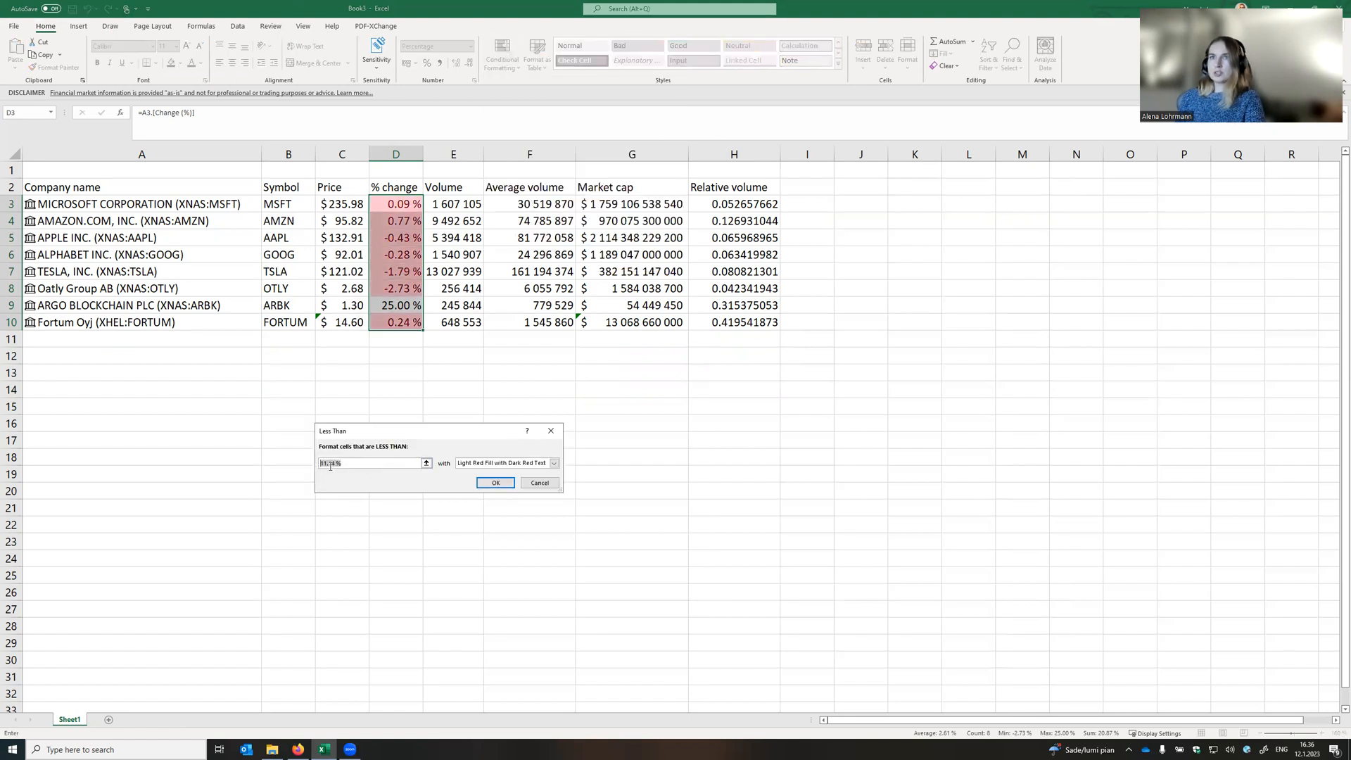
text(0.00)
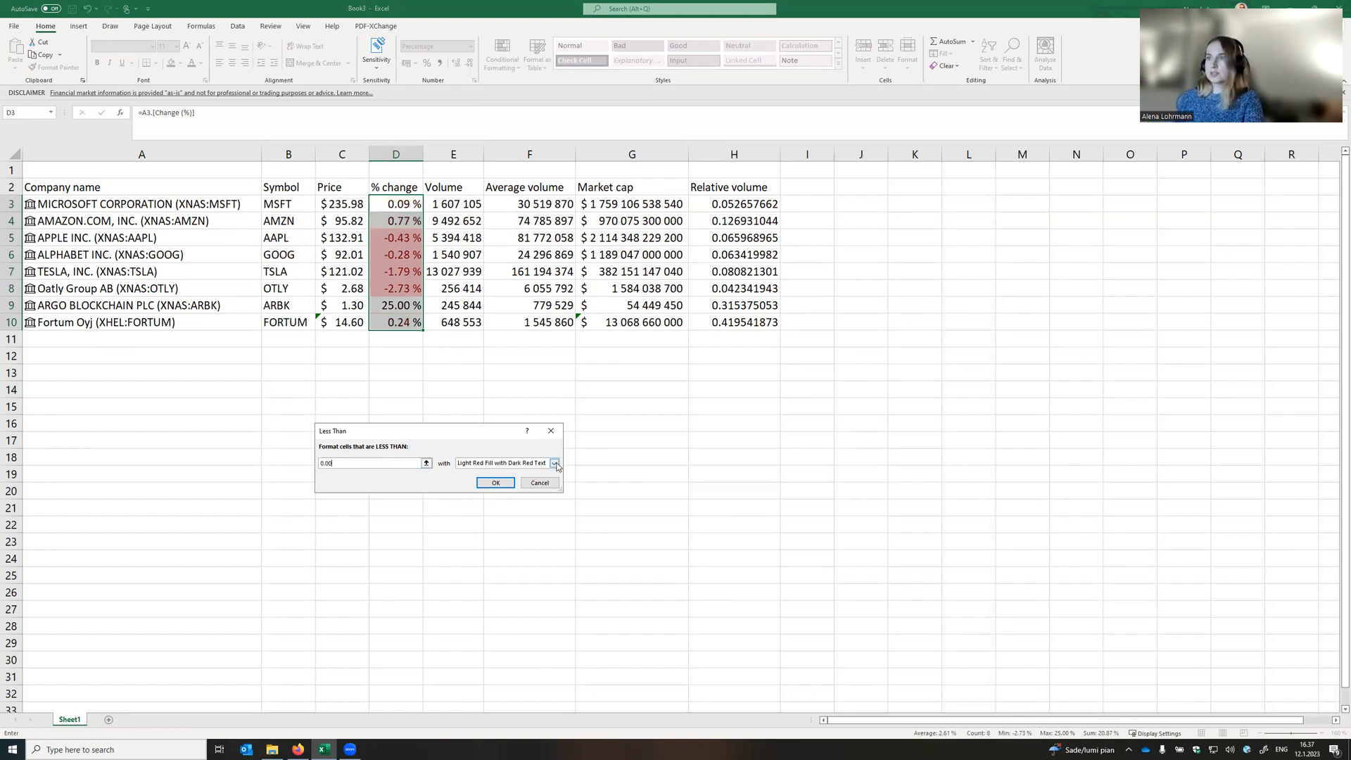
click(554, 463)
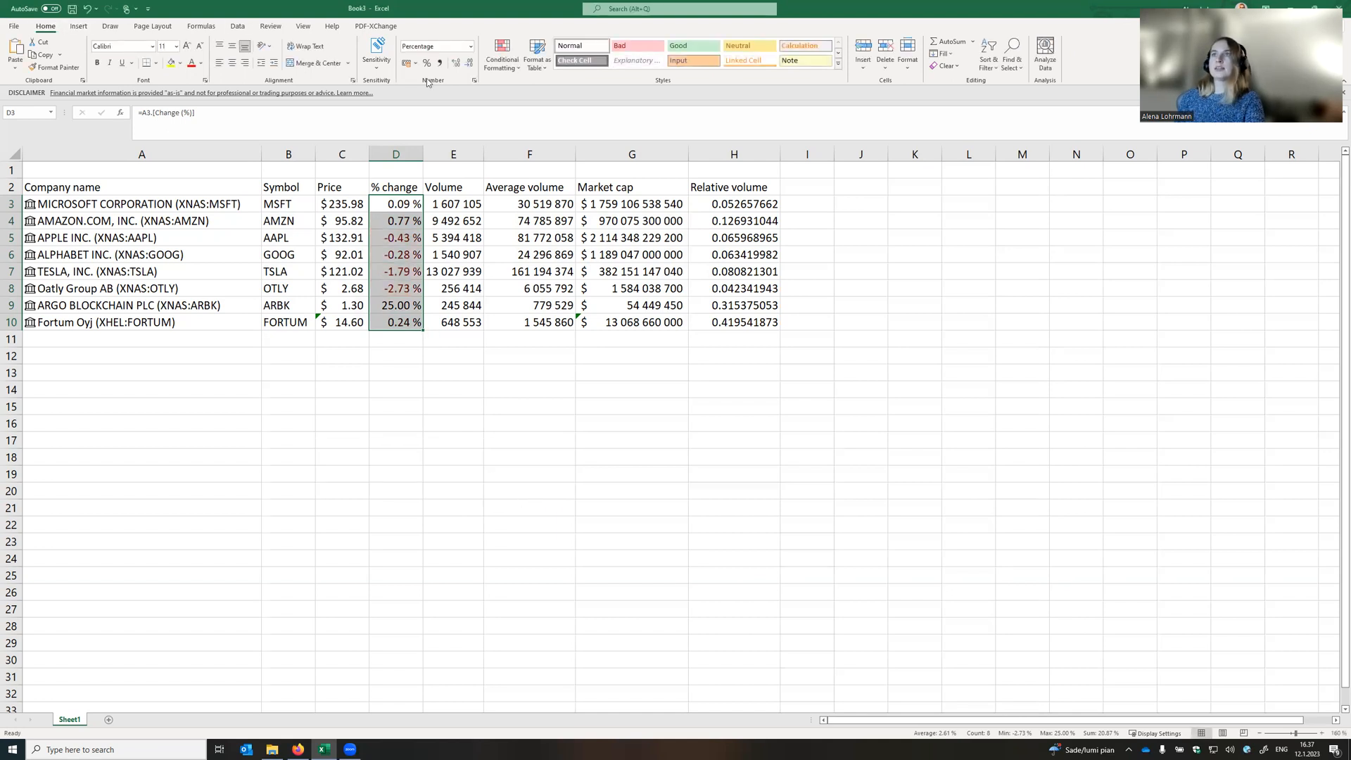
Add a Greater Than 0 rule on % change using a custom green font format.
click(502, 56)
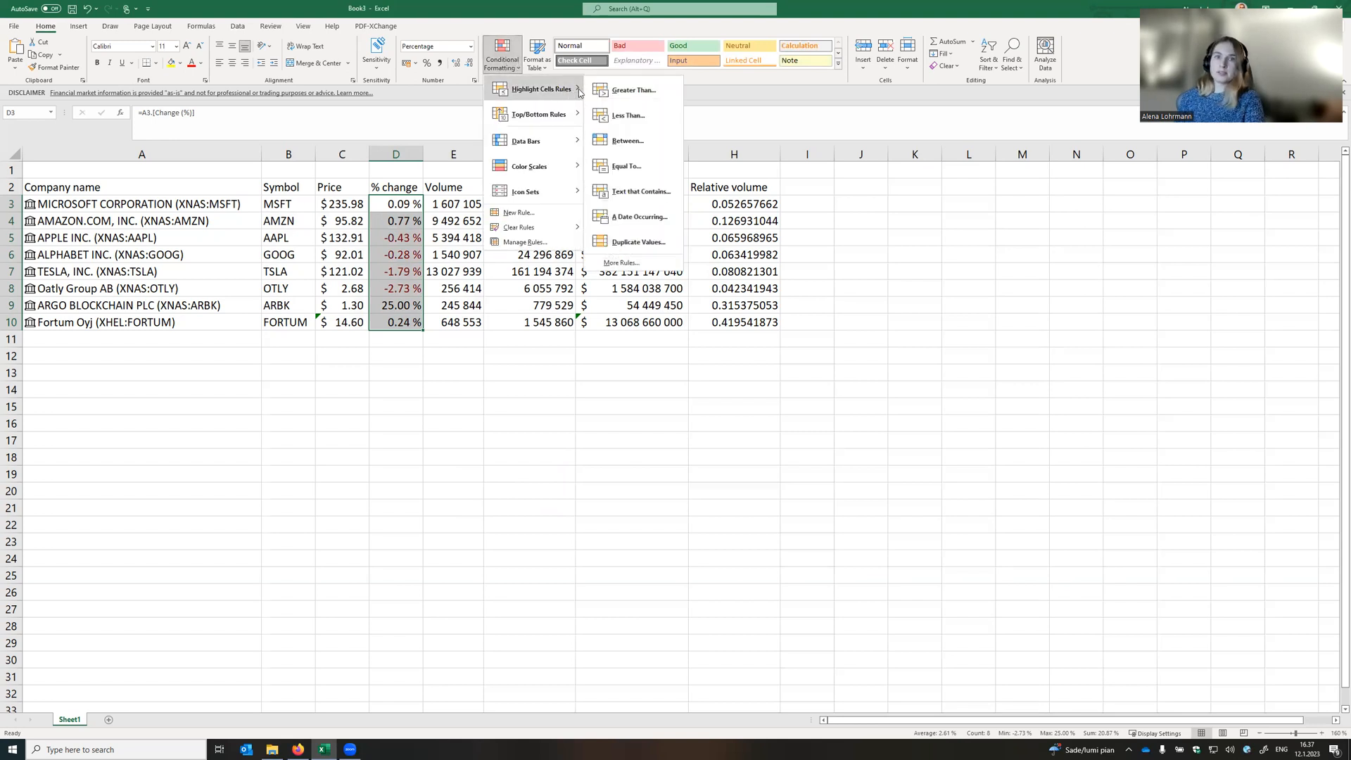
mouse_move(634, 89)
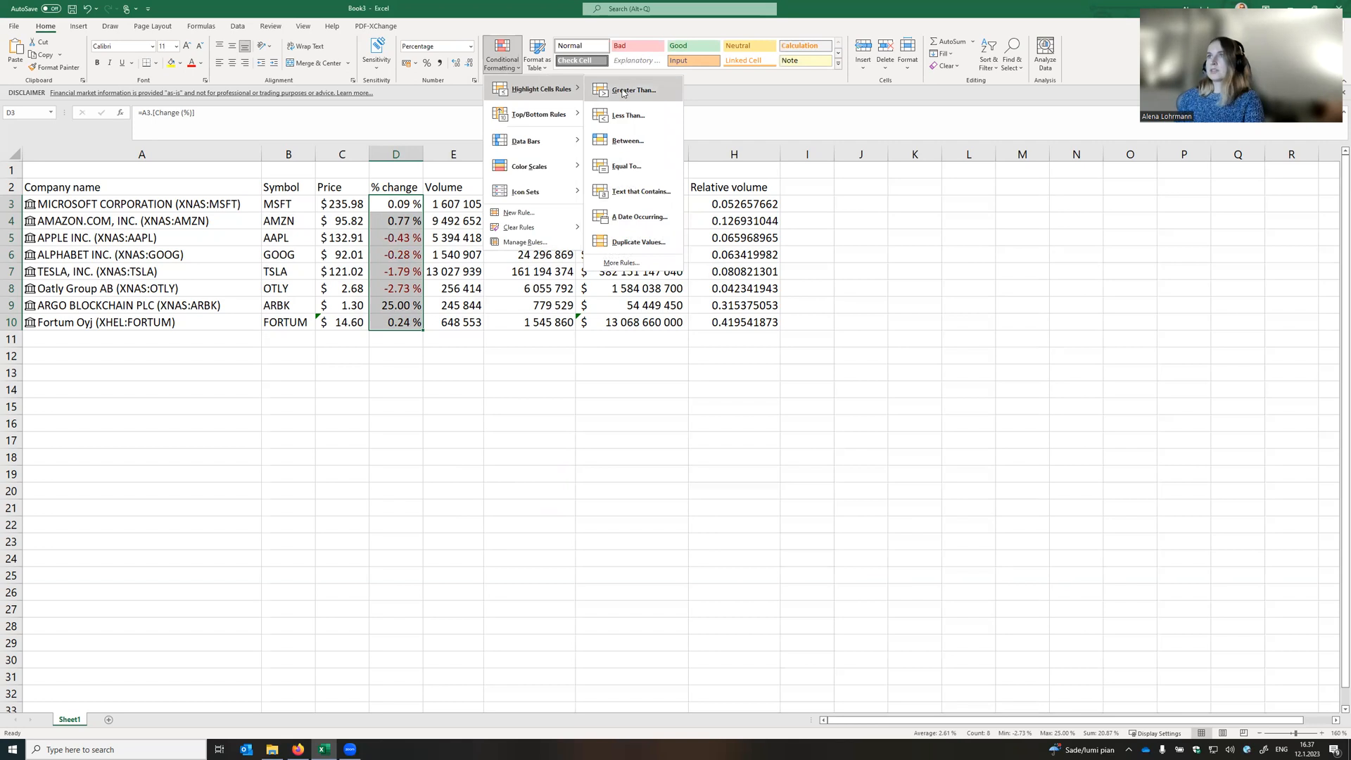
click(630, 89)
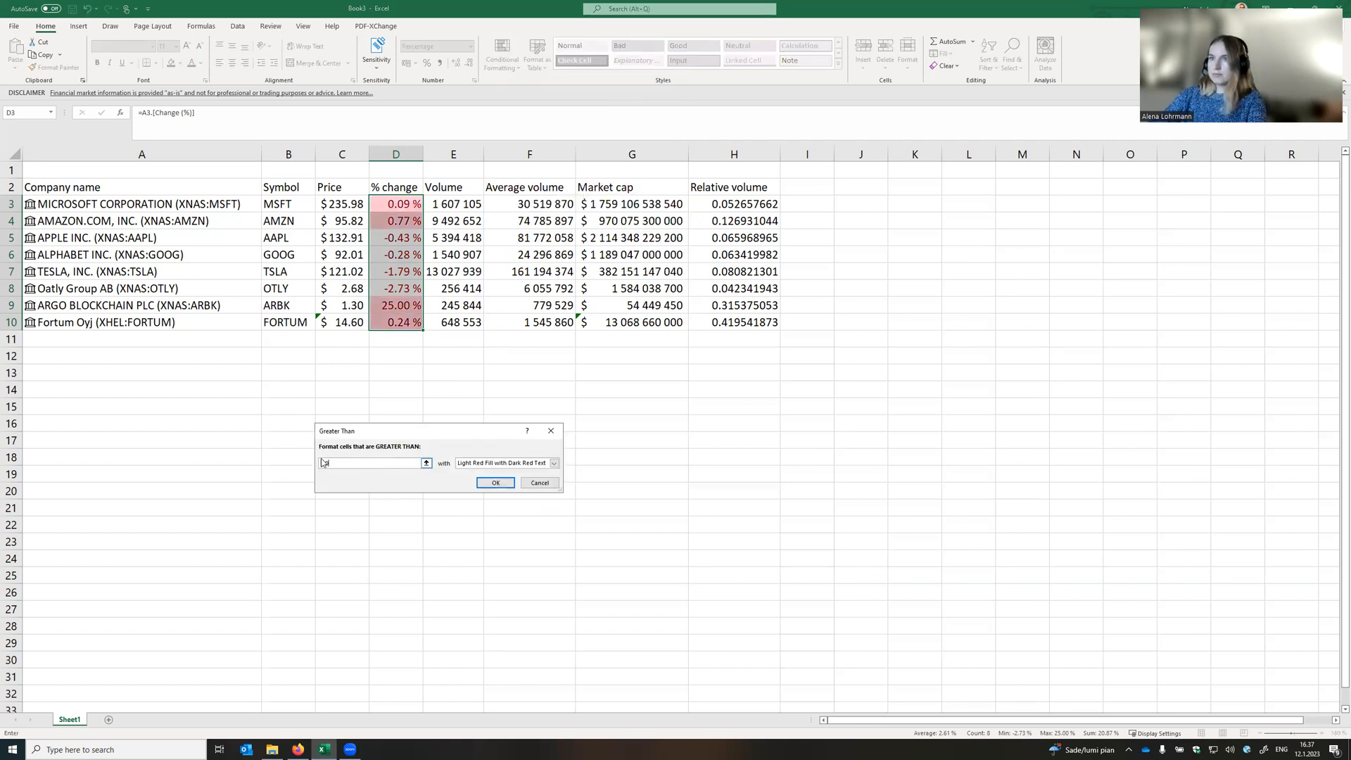
click(554, 463)
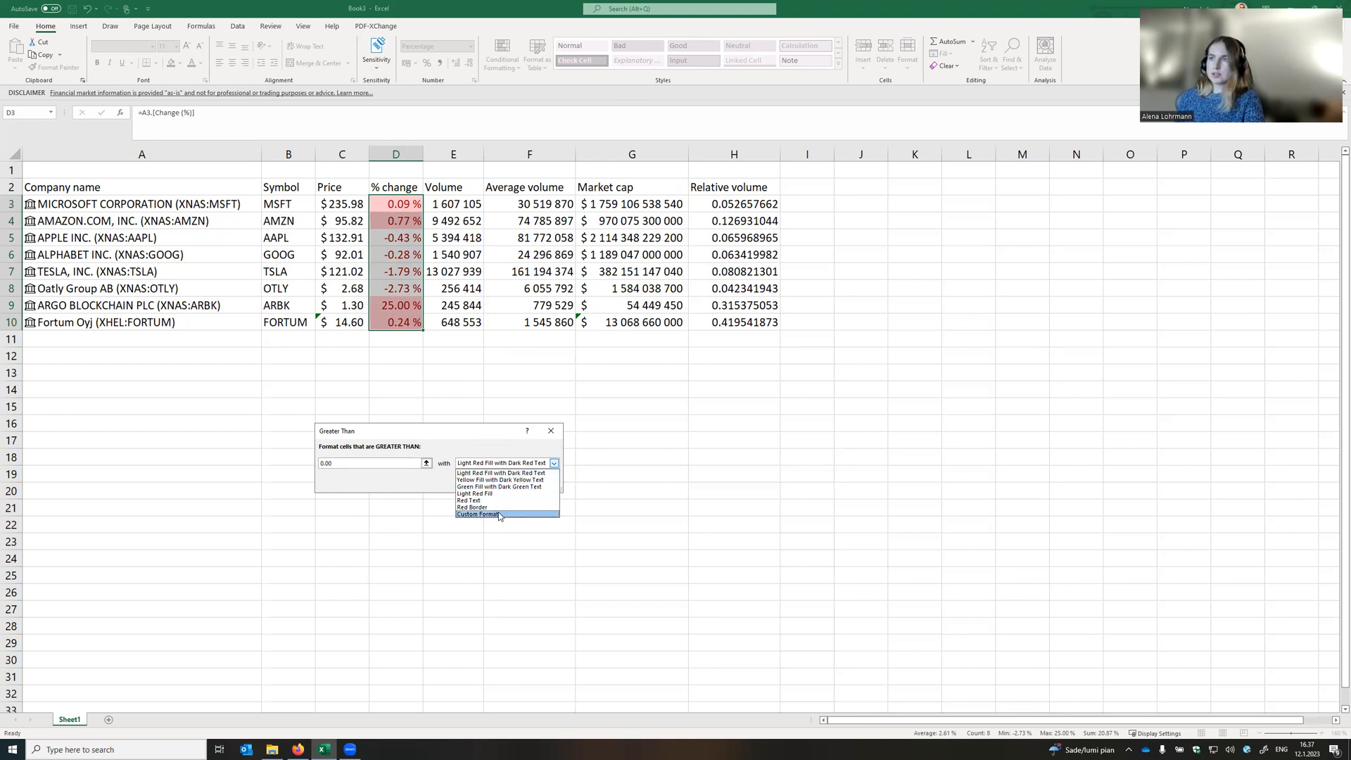
click(479, 515)
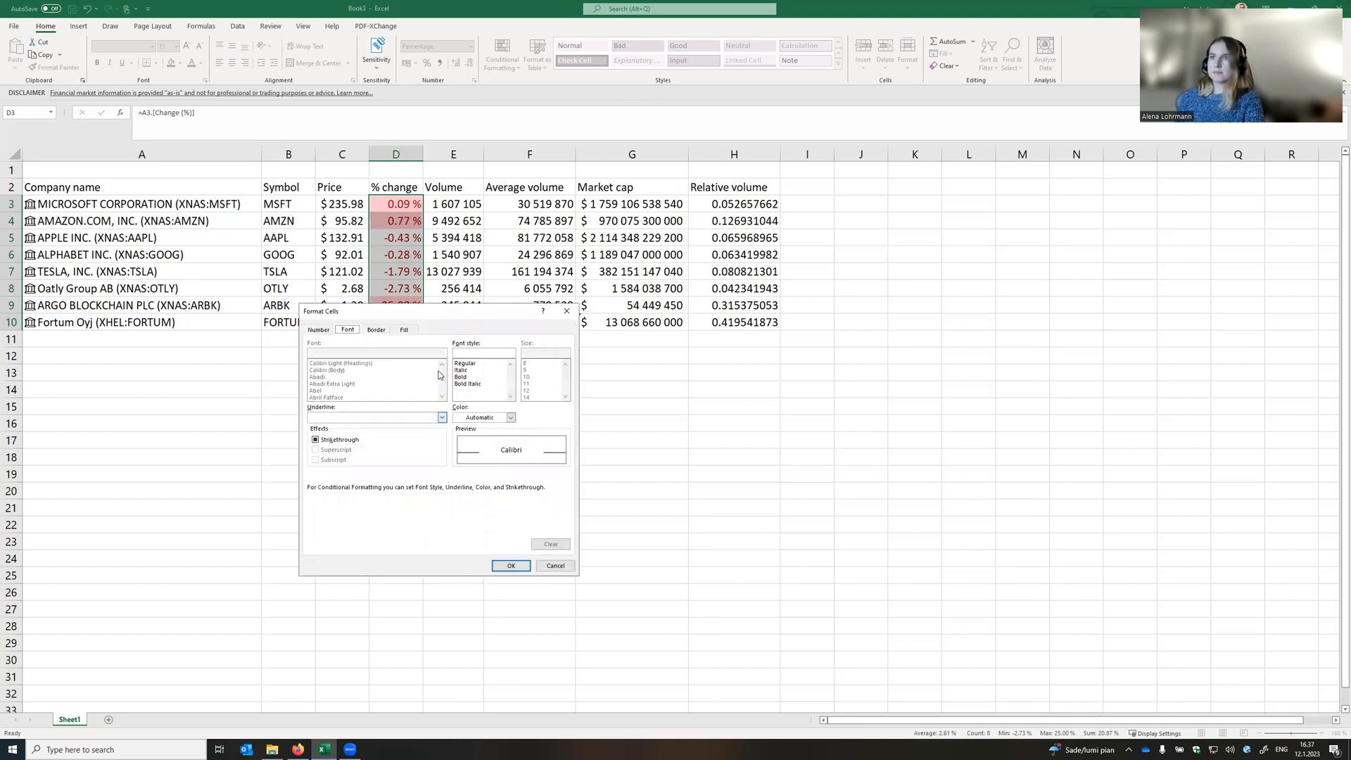
click(403, 329)
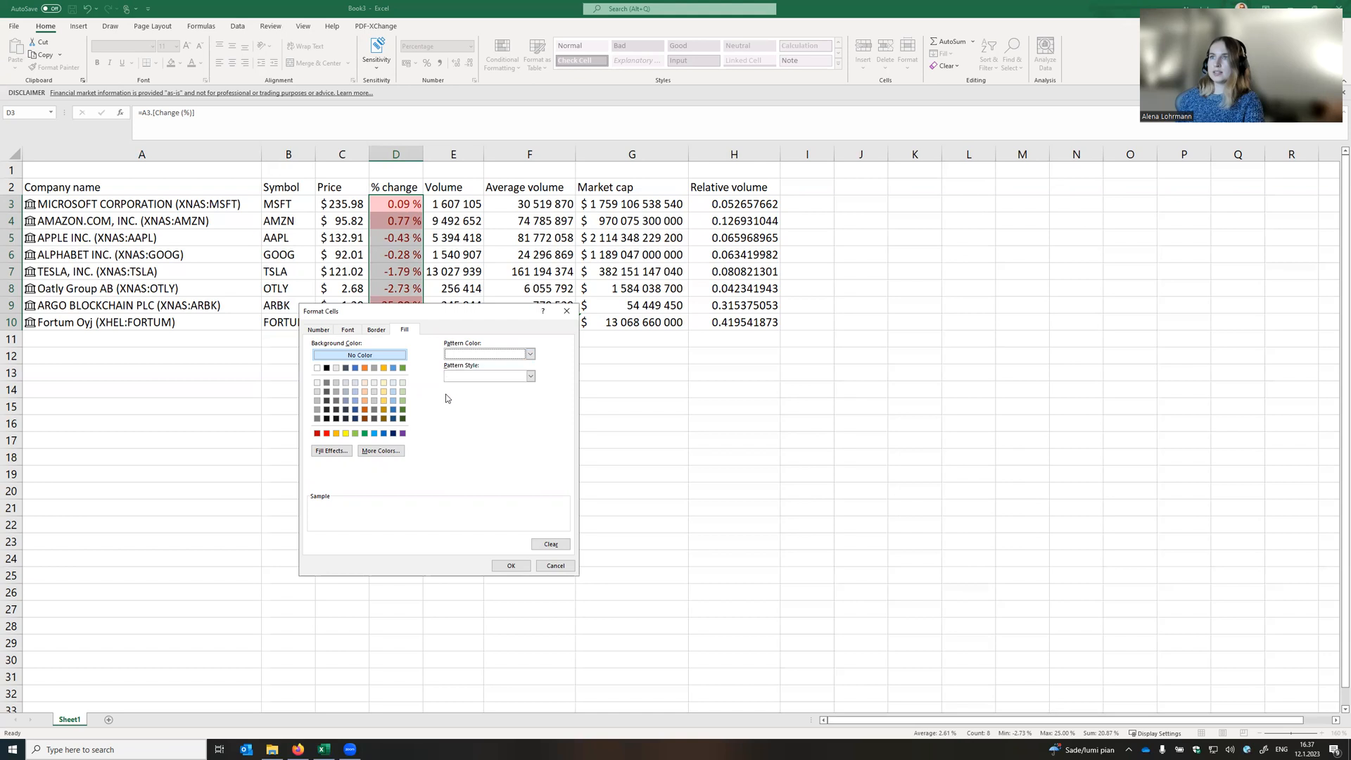
click(347, 329)
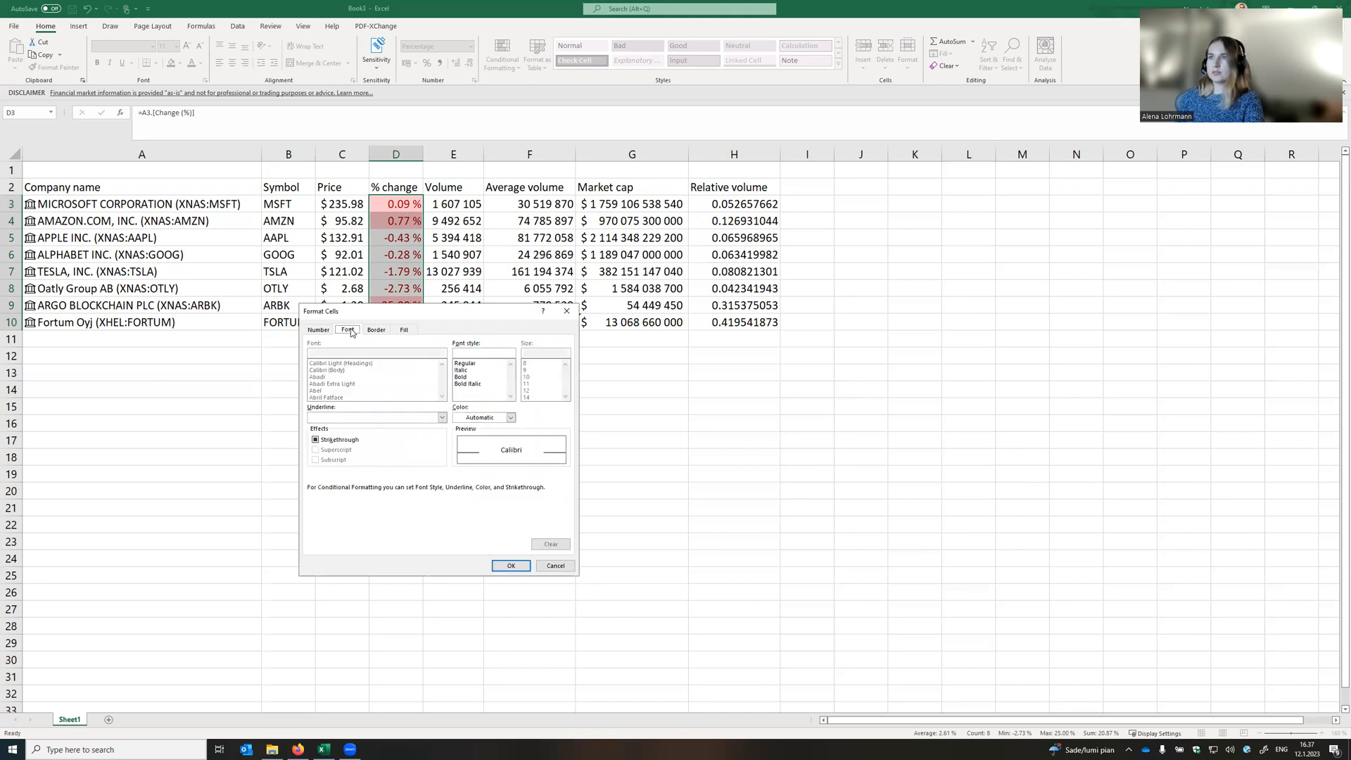
click(510, 417)
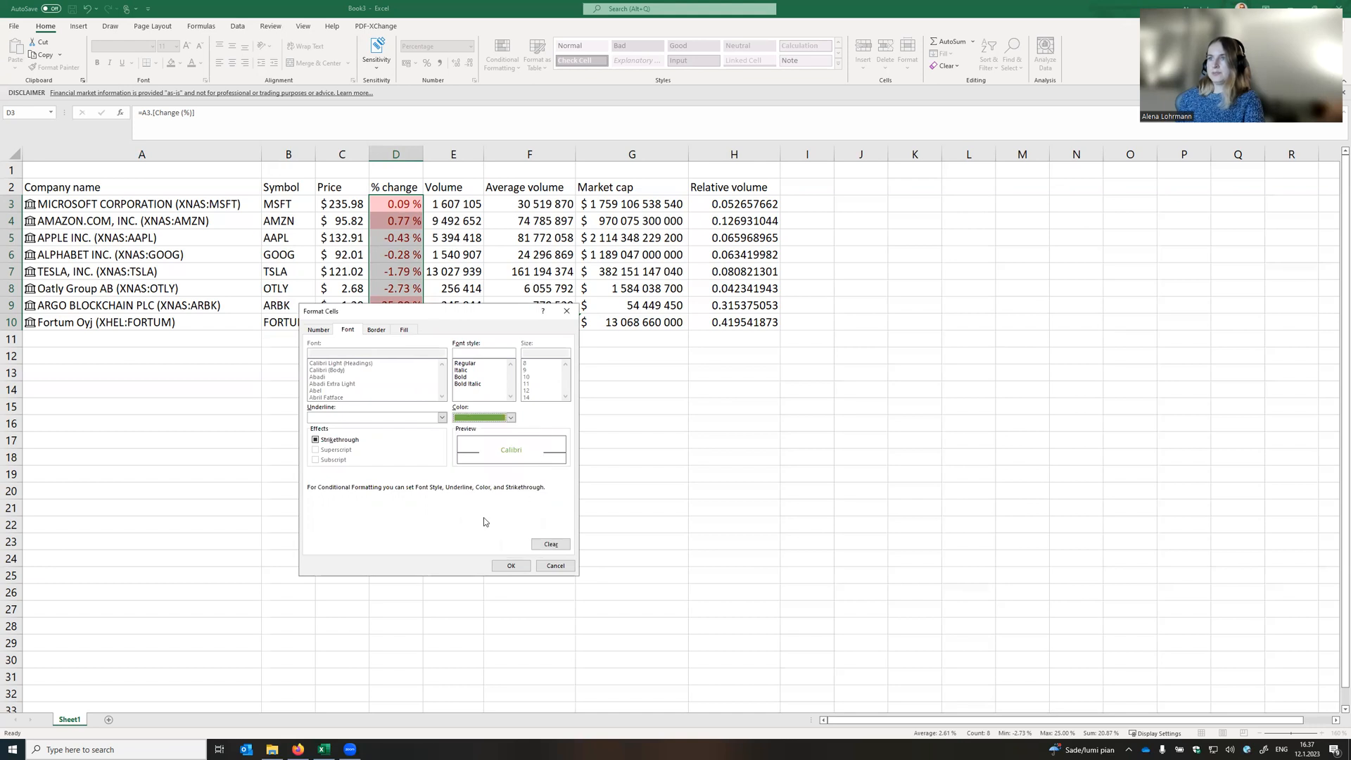
click(510, 565)
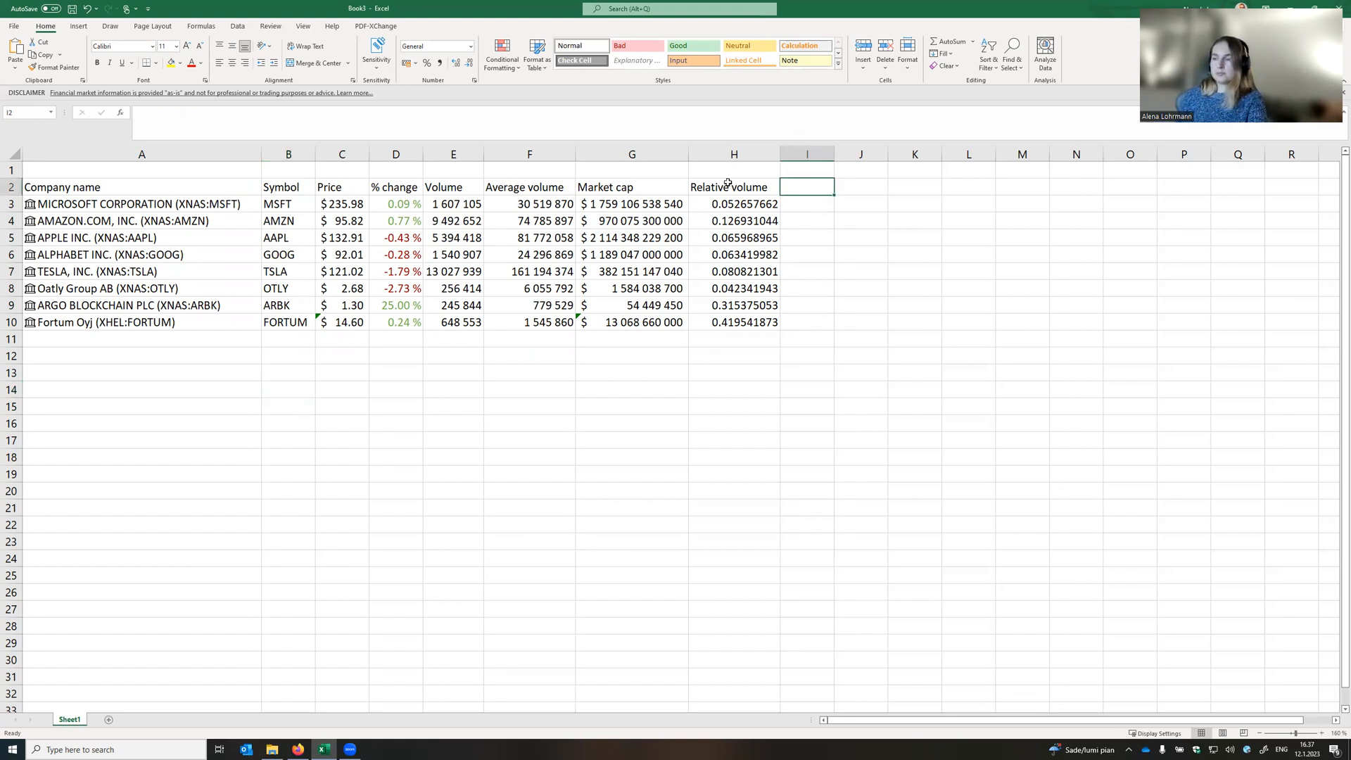
Add the 'RV trend' header in I2 and fill the =E3/F3 ratio down to I10.
text(R)
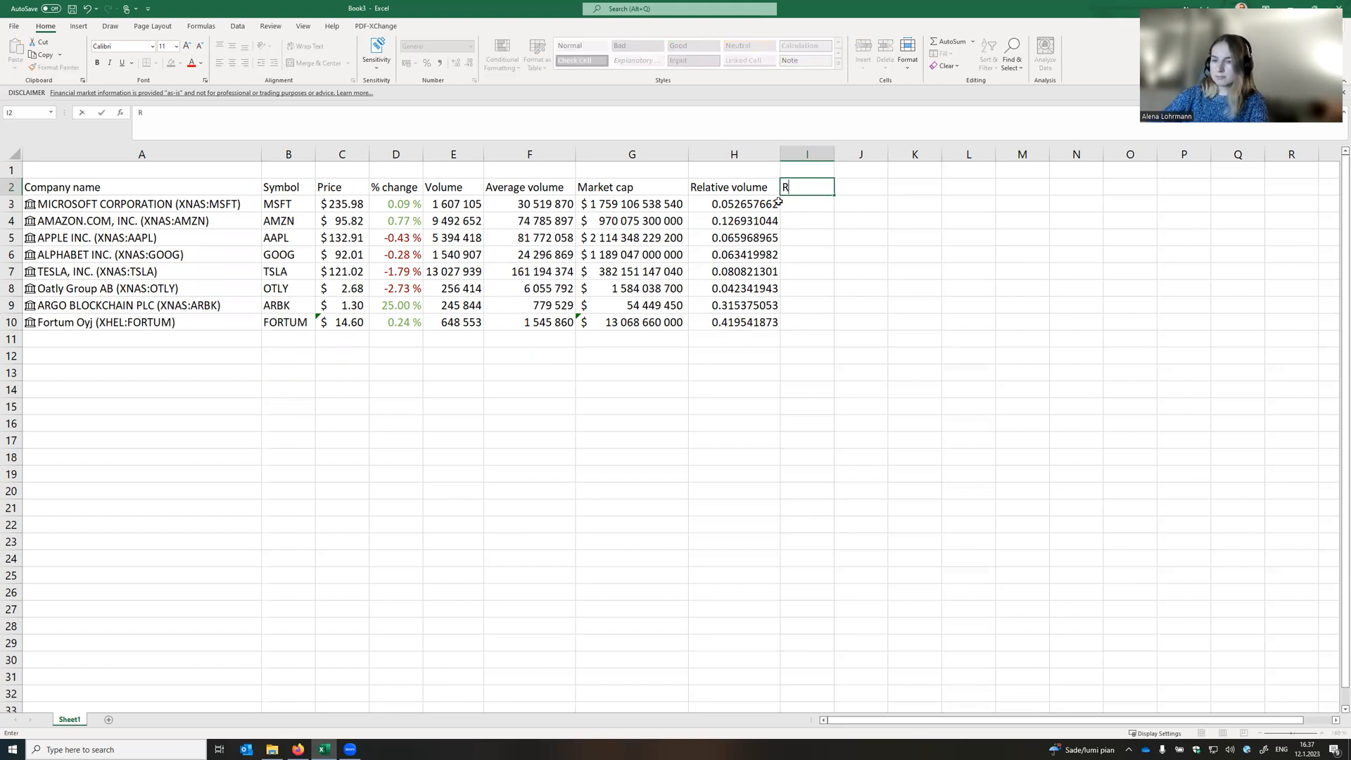
text(V trend)
click(807, 204)
text(=E3/F3)
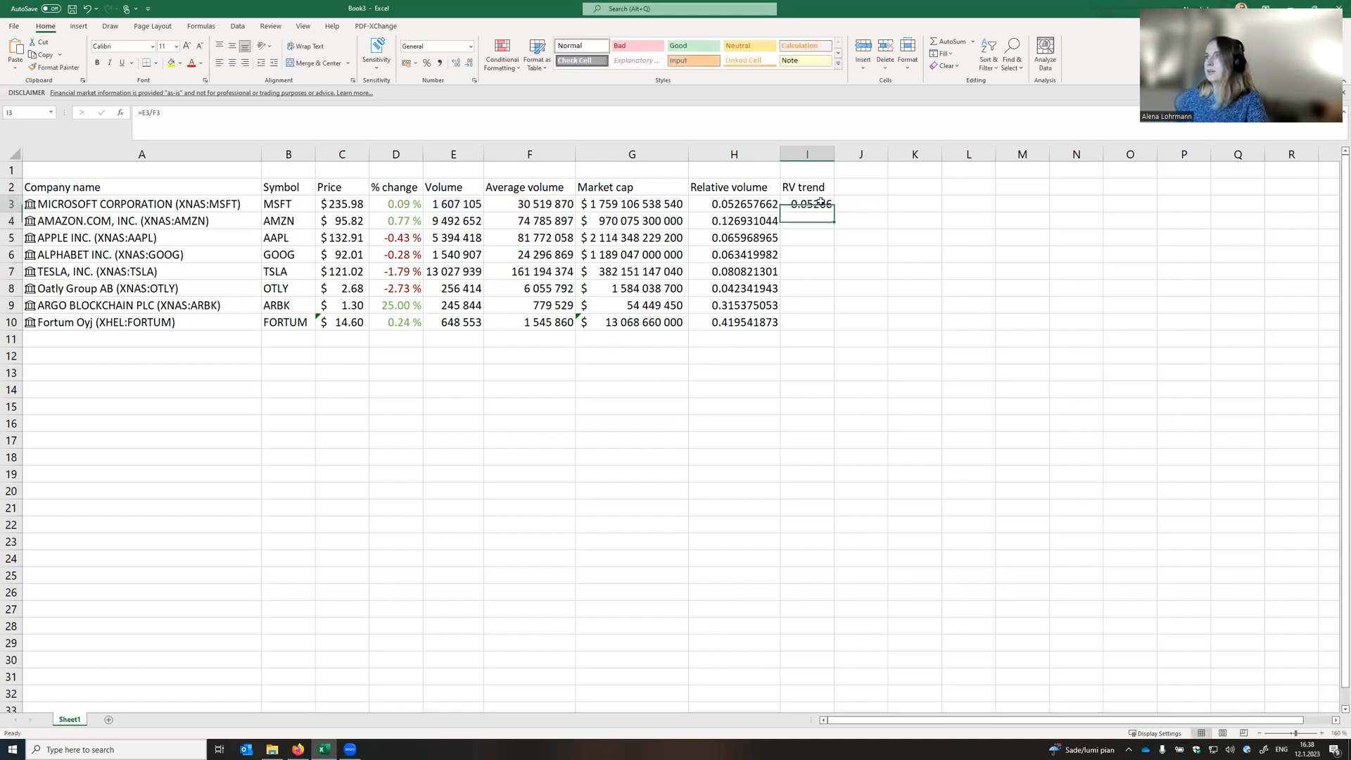
drag(807, 204, 807, 321)
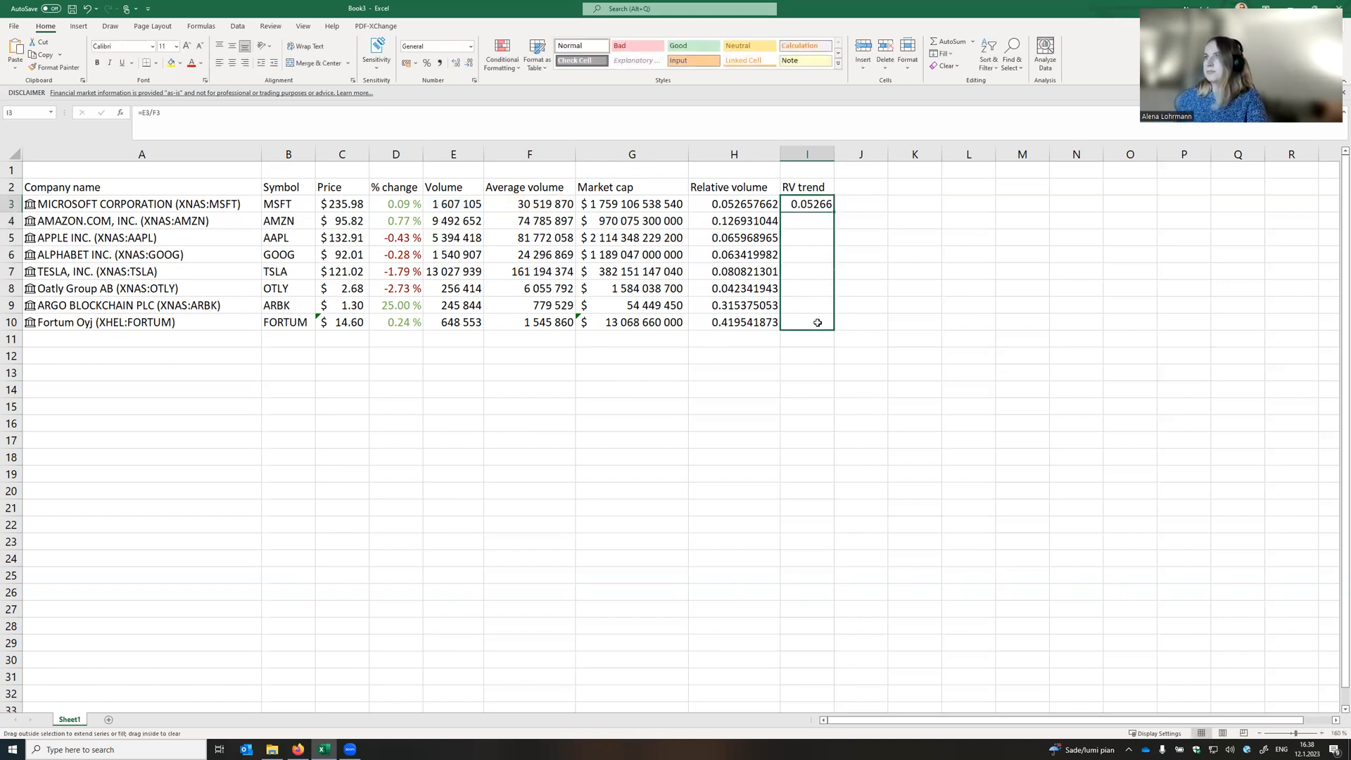
drag(817, 204, 817, 322)
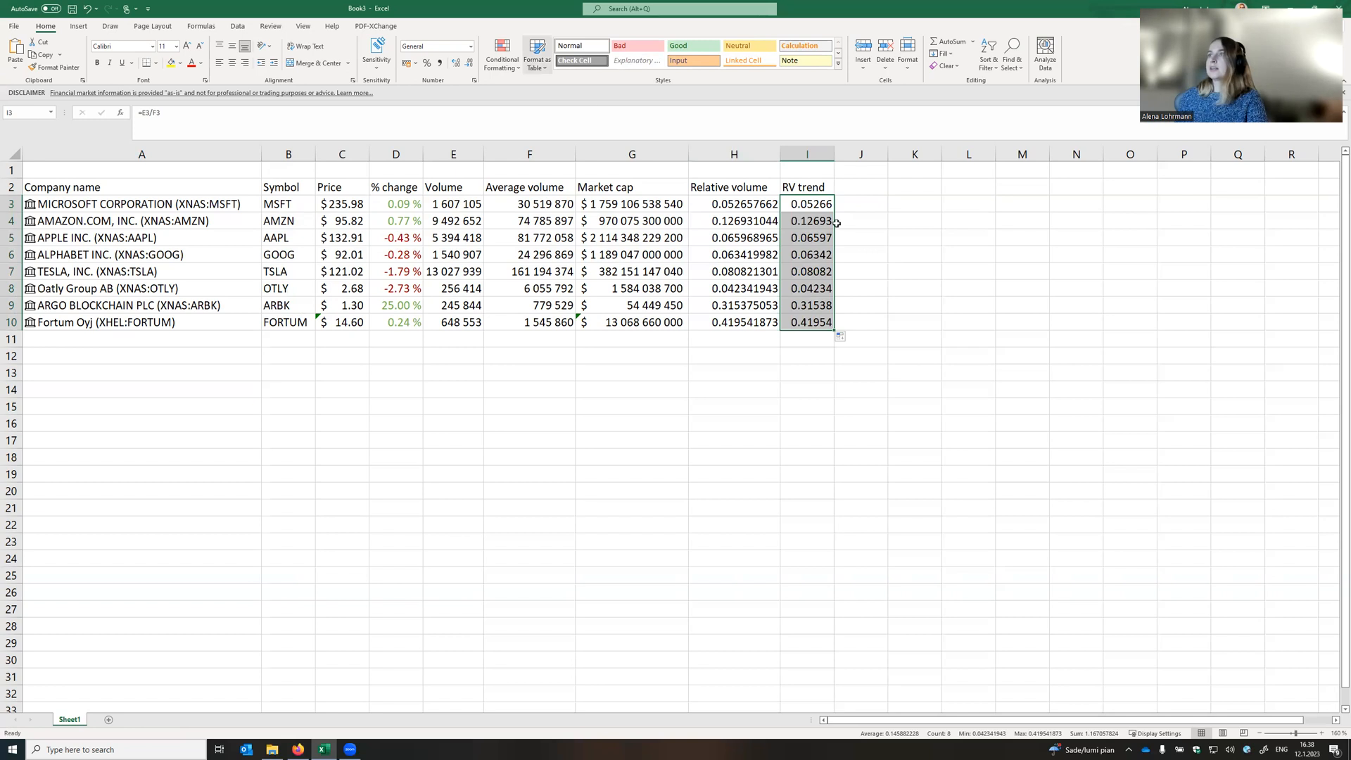
click(502, 50)
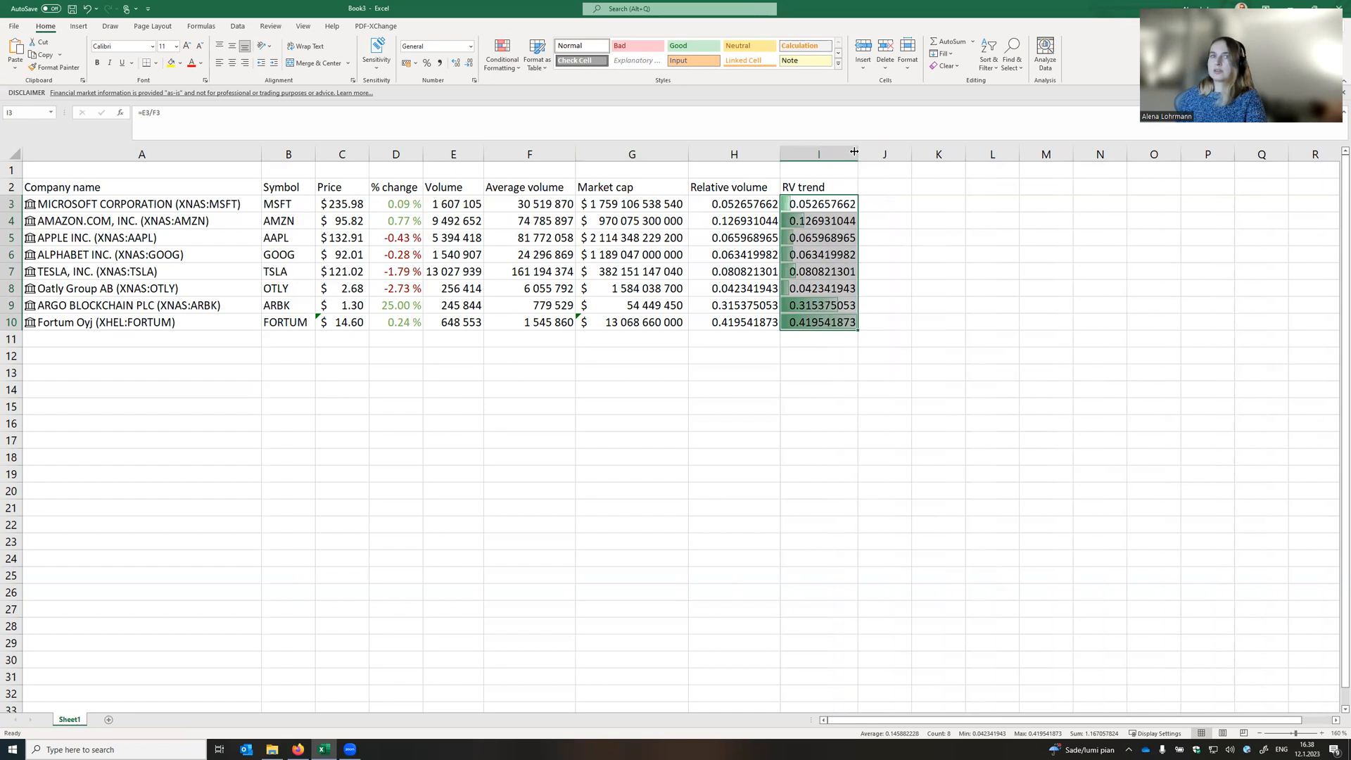
mouse_move(810, 203)
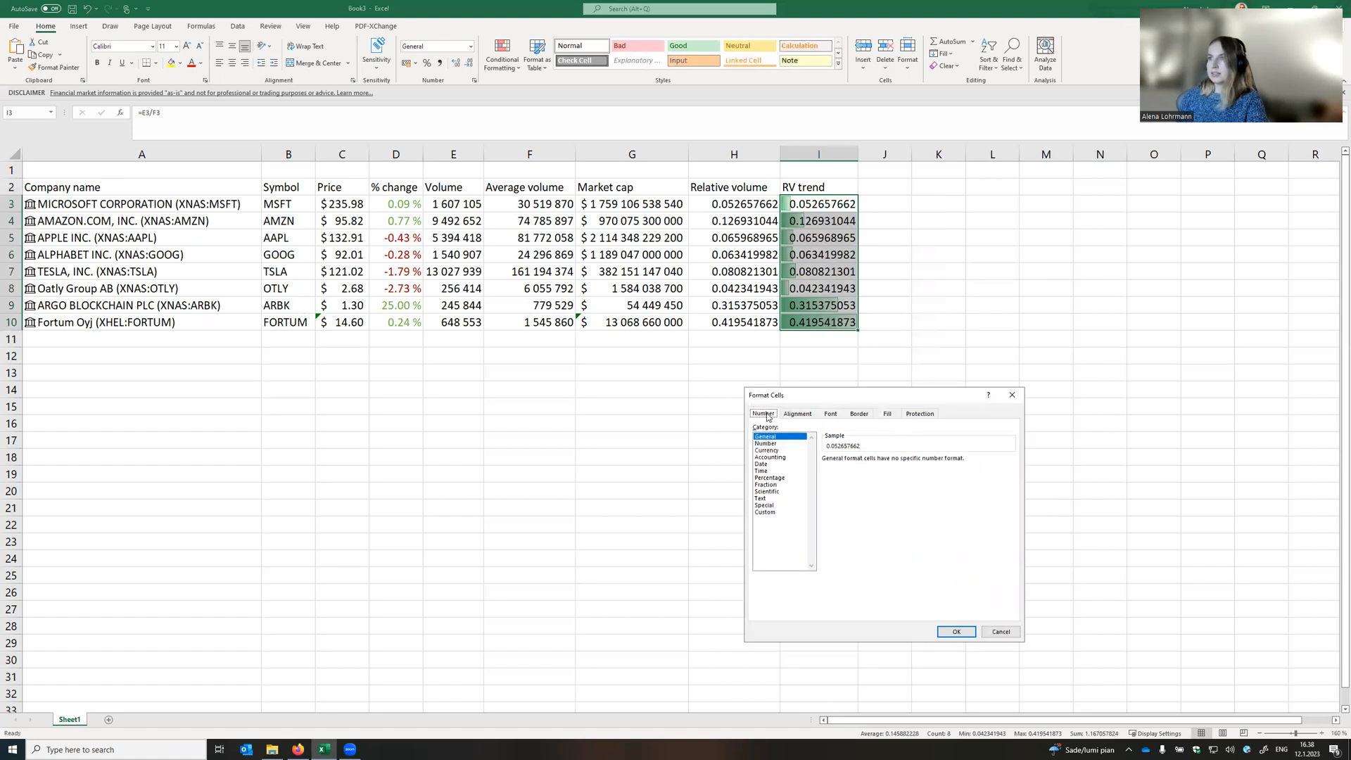
Hide the RV trend numbers with the custom ;;; number format, leaving only data bars.
click(765, 512)
text(;;;)
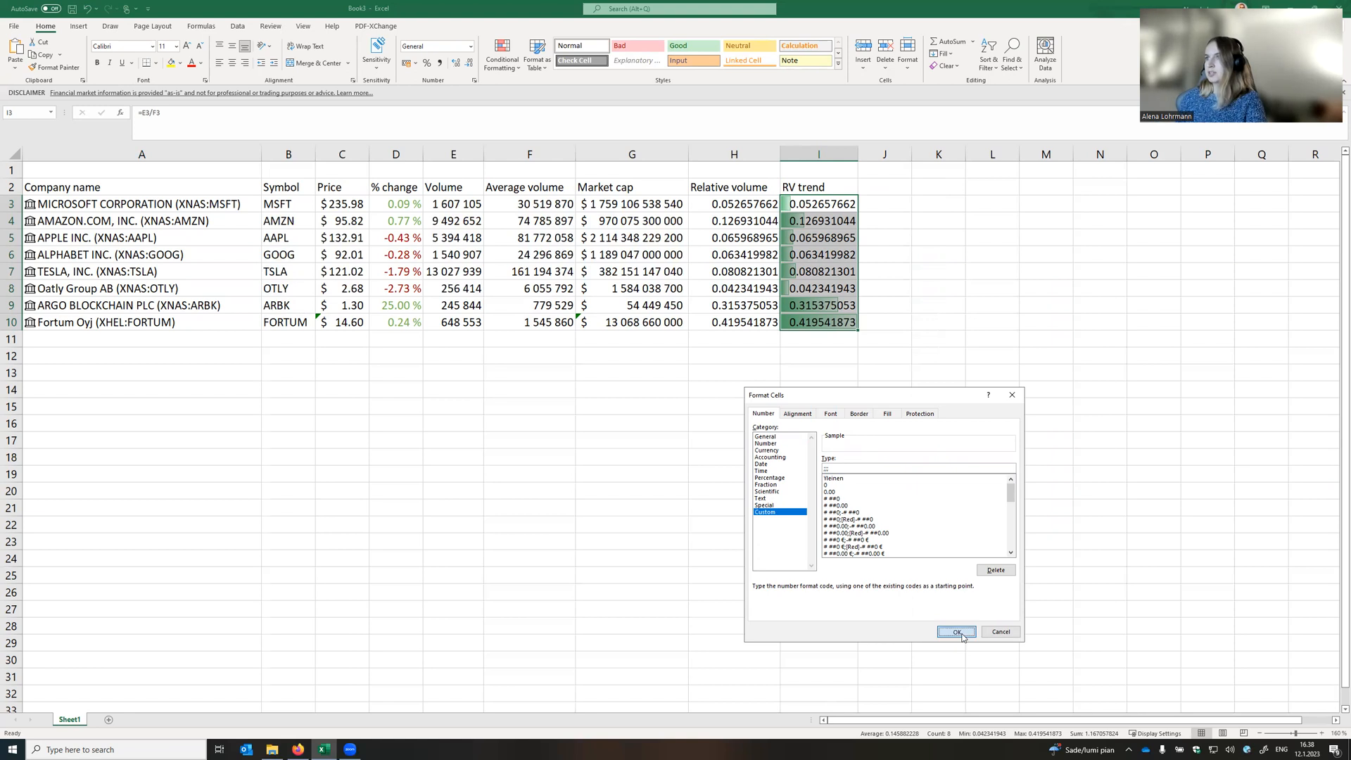
click(956, 632)
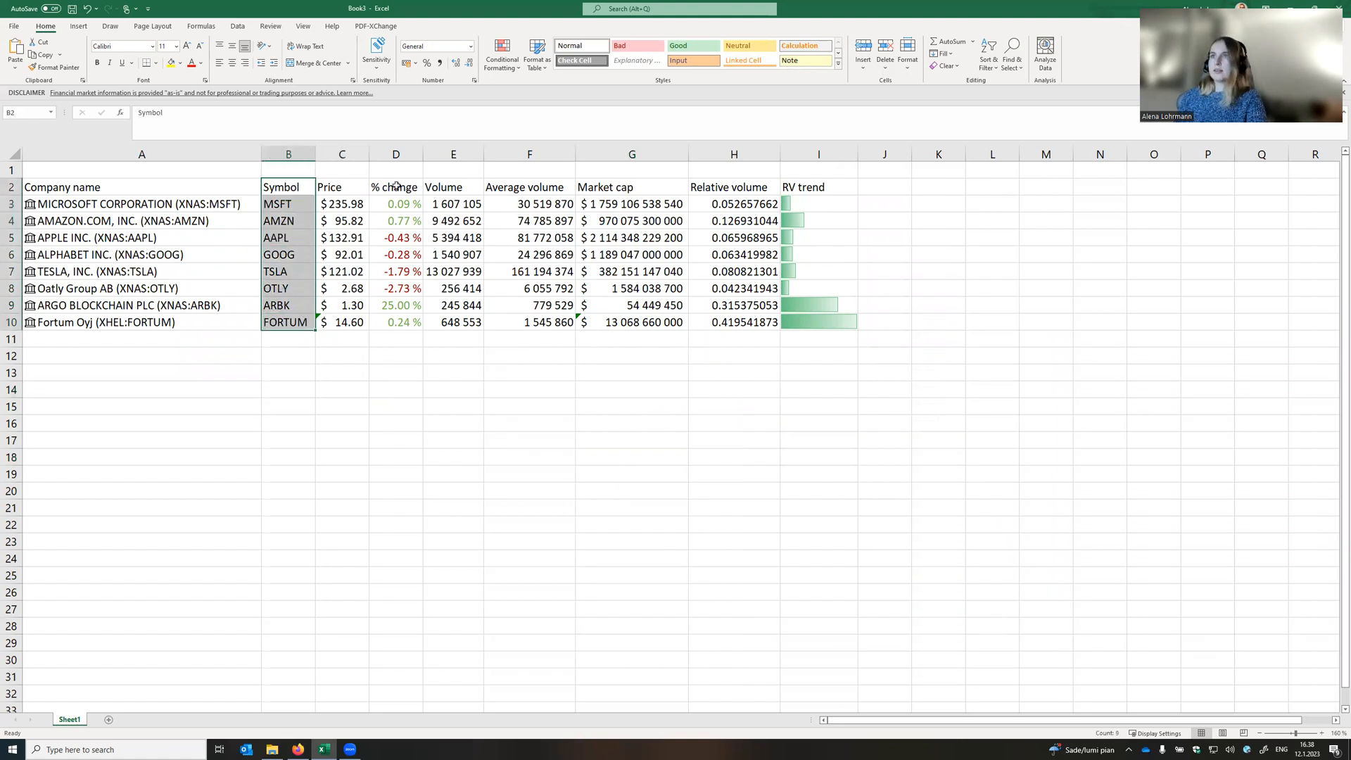
Insert a Market cap column chart and position it beside the Price chart.
click(342, 204)
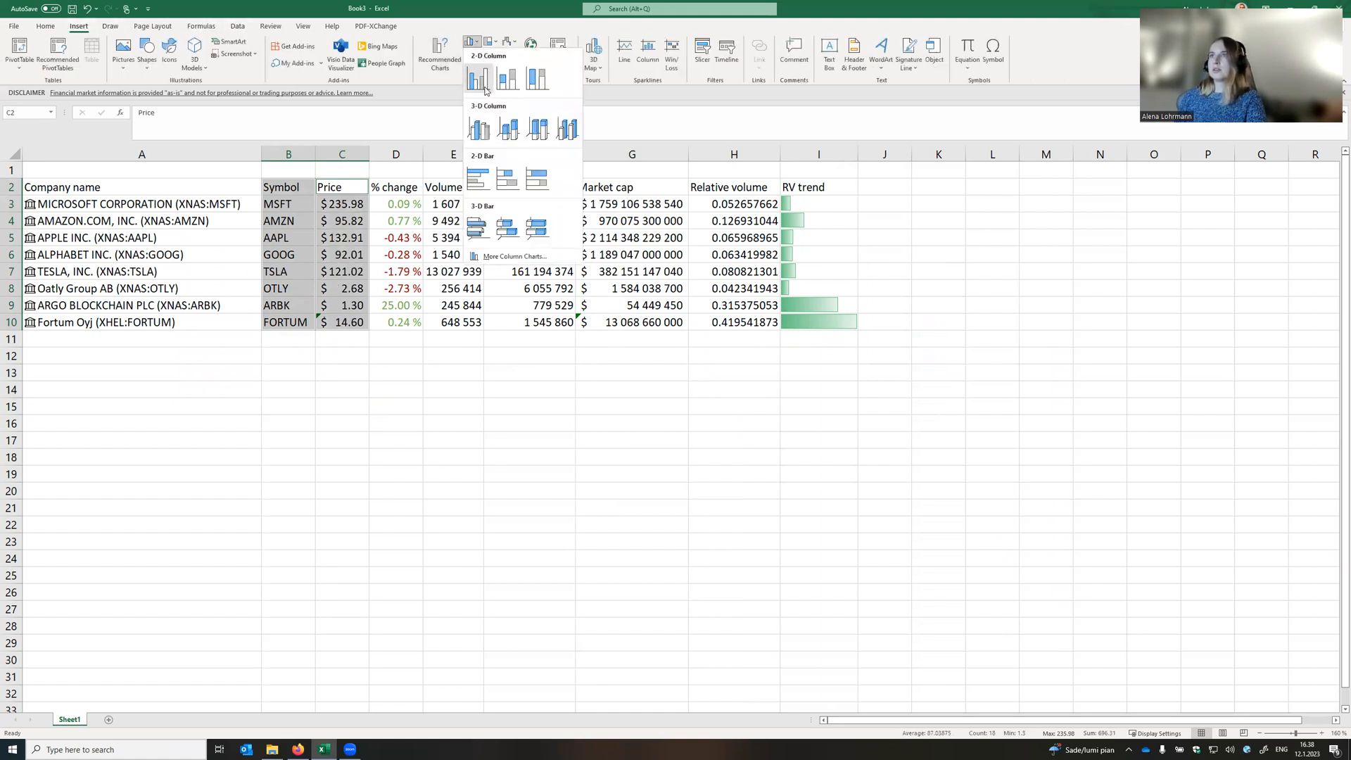
click(479, 77)
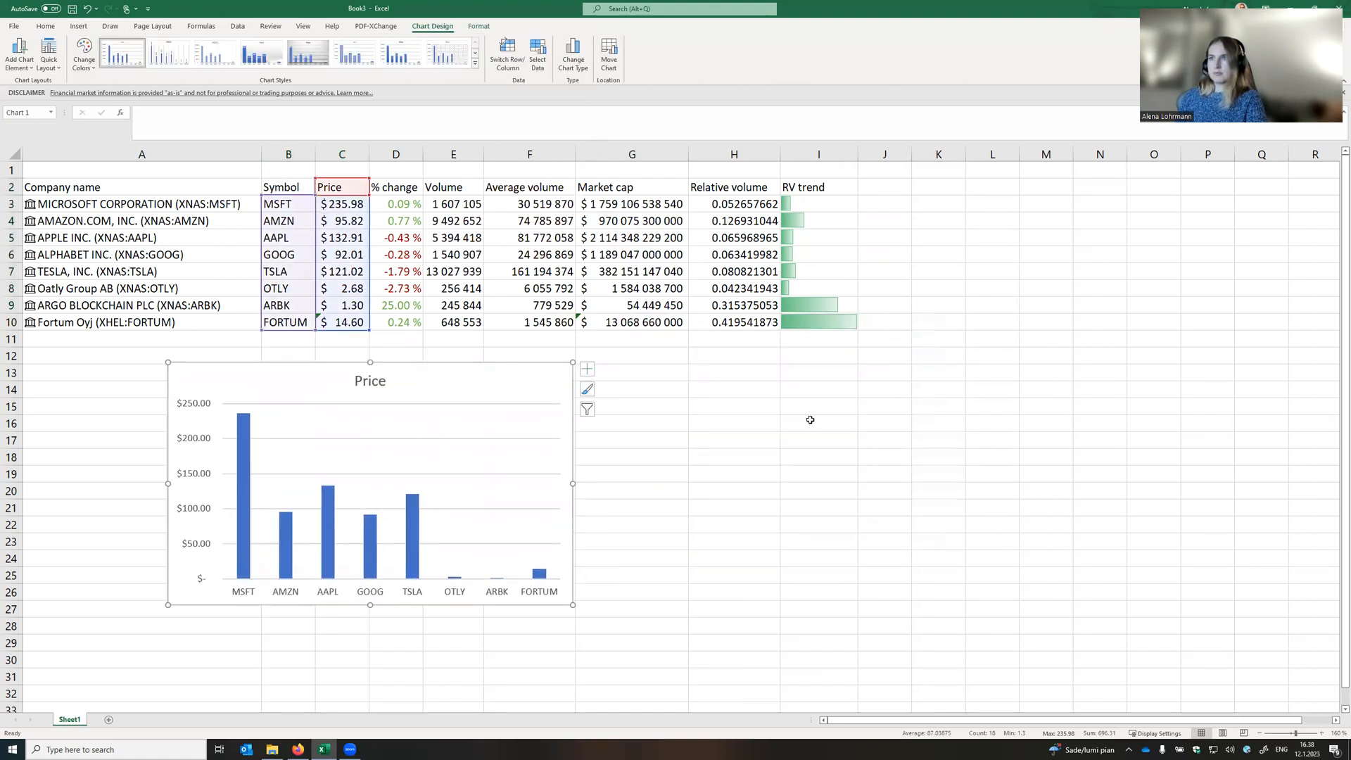
mouse_move(744, 402)
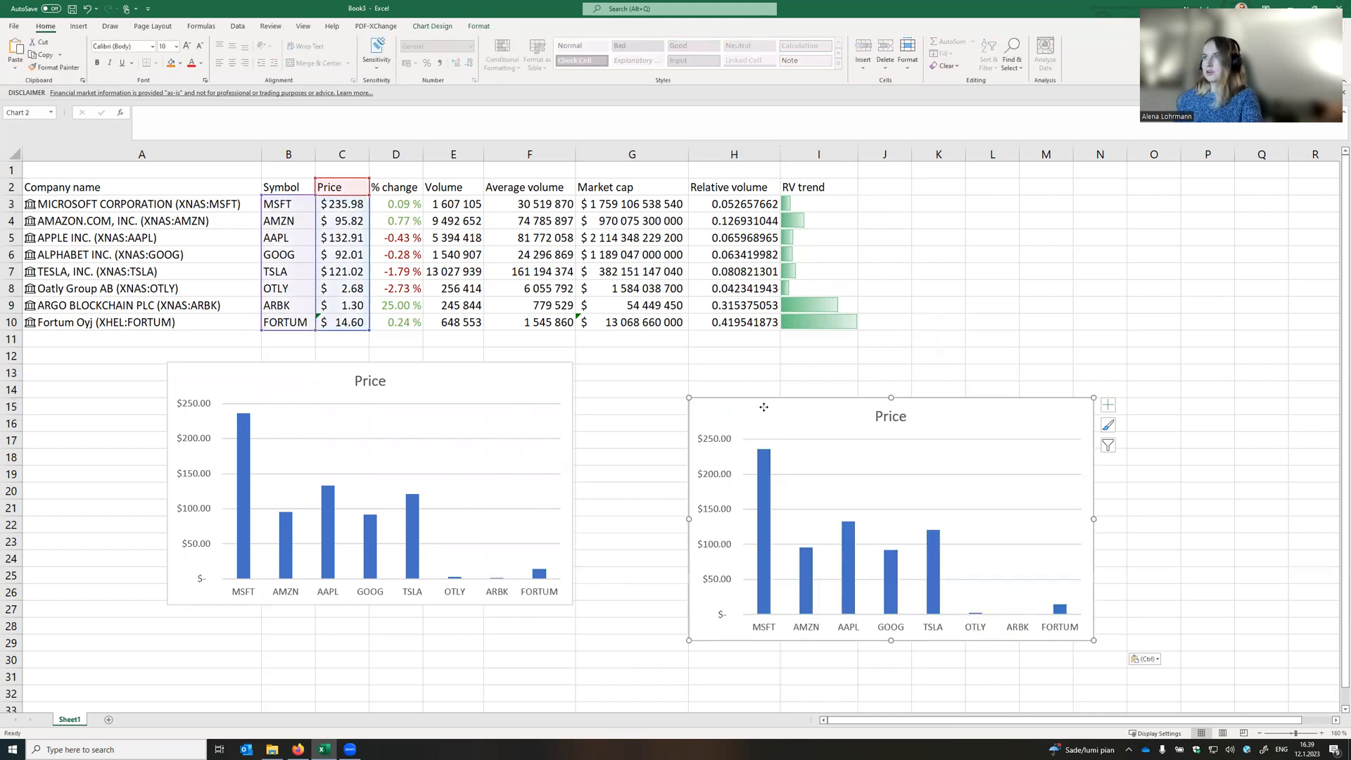
drag(890, 407, 784, 392)
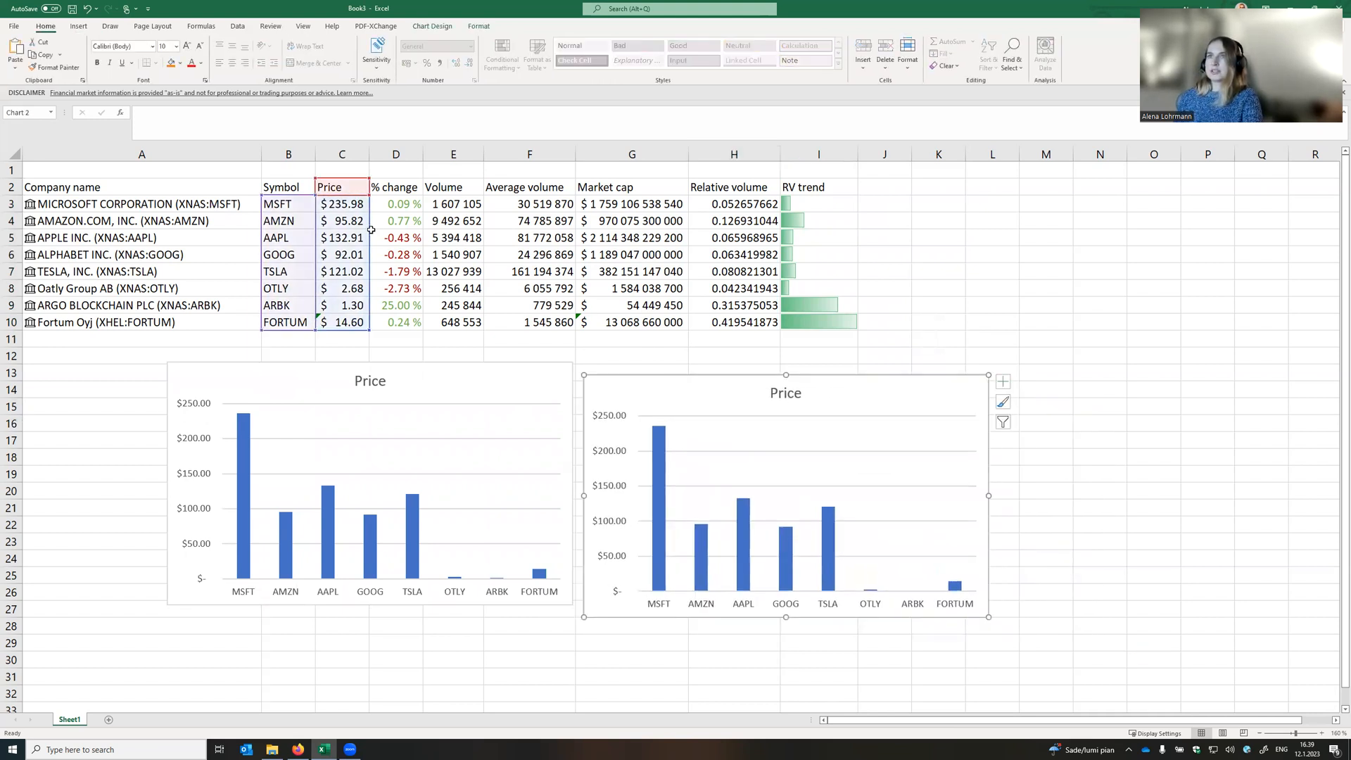
click(632, 186)
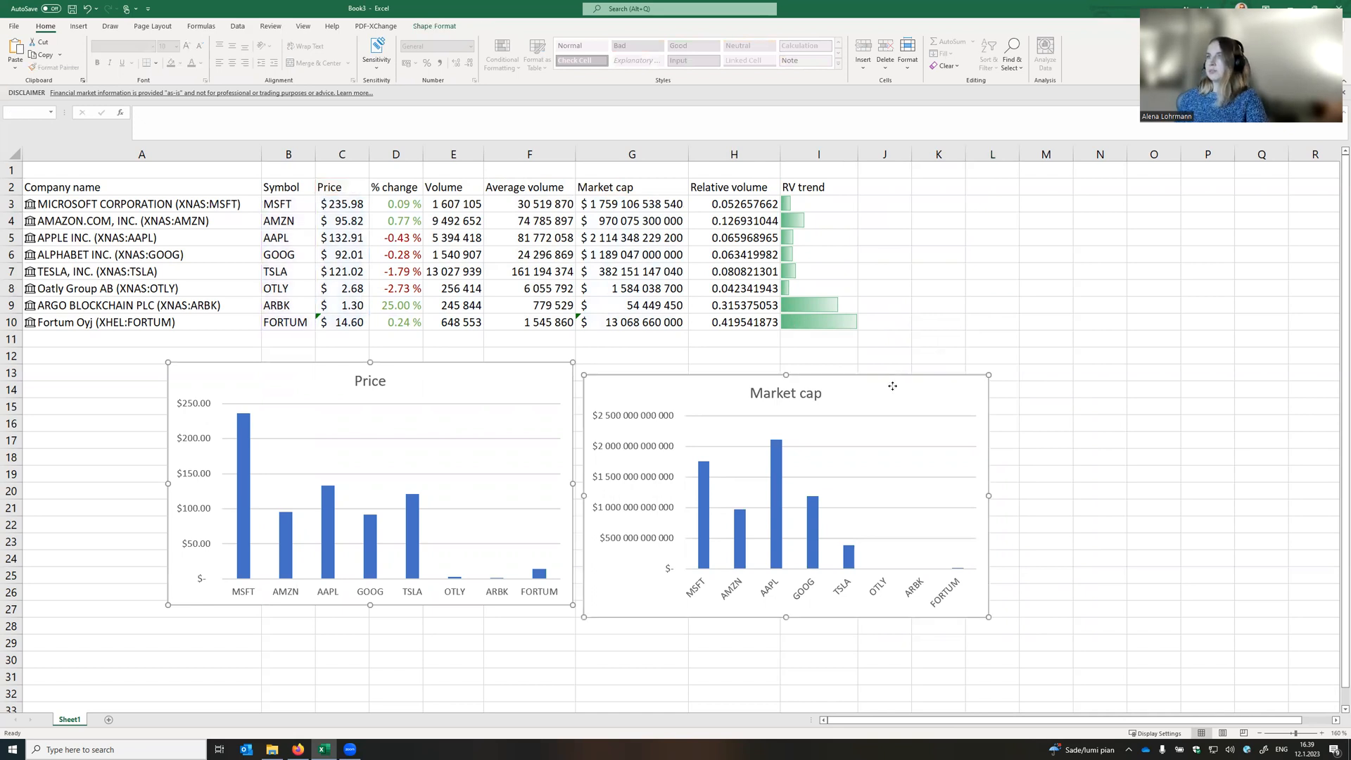
mouse_move(629, 388)
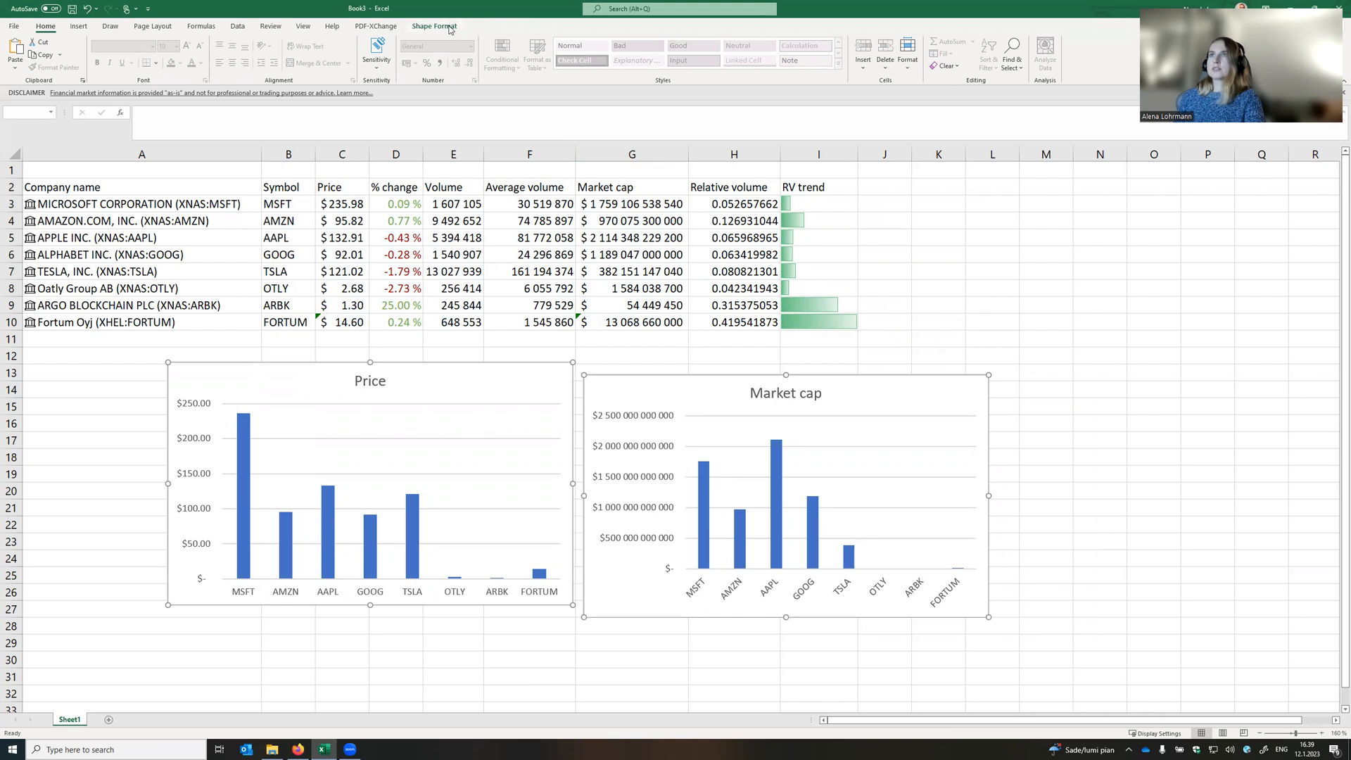
click(734, 42)
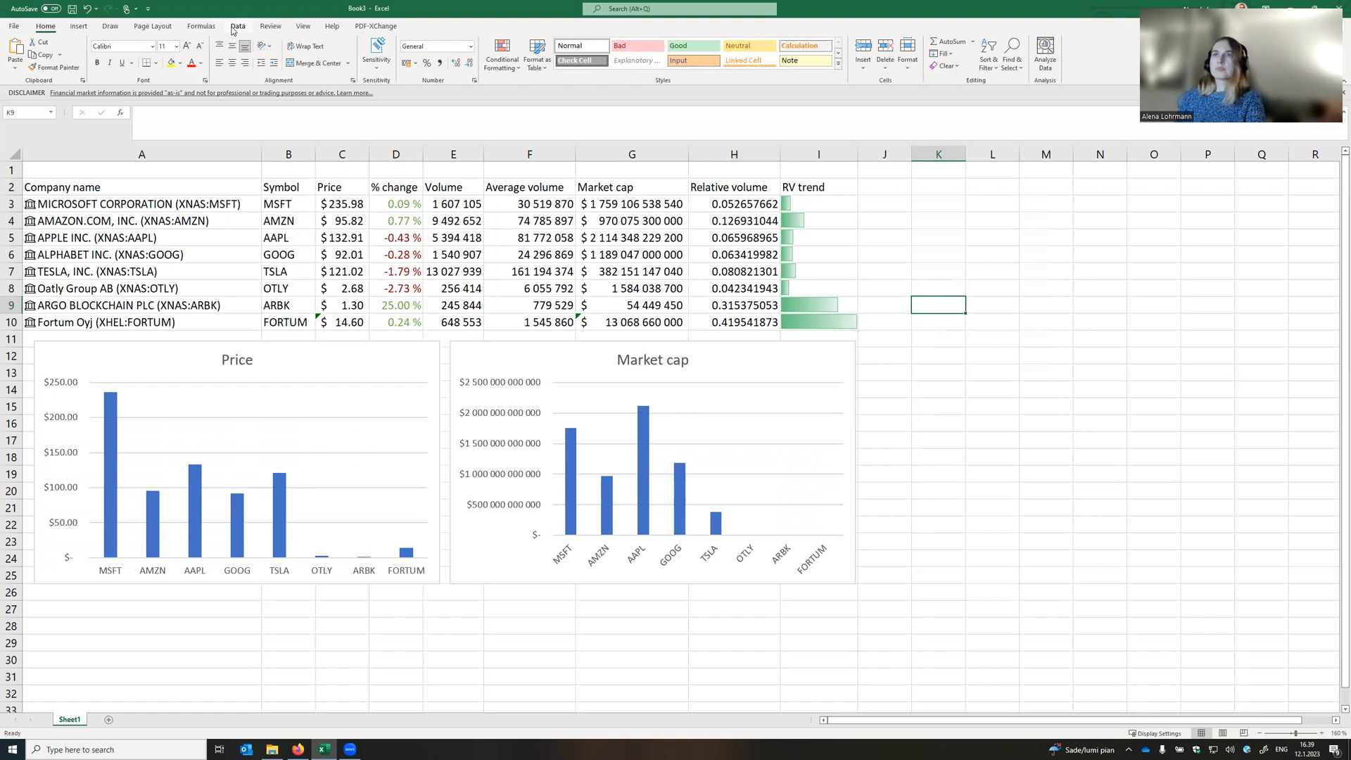
Refresh all linked stock data, updating Microsoft to $236.57 with 0.34 % change.
click(237, 25)
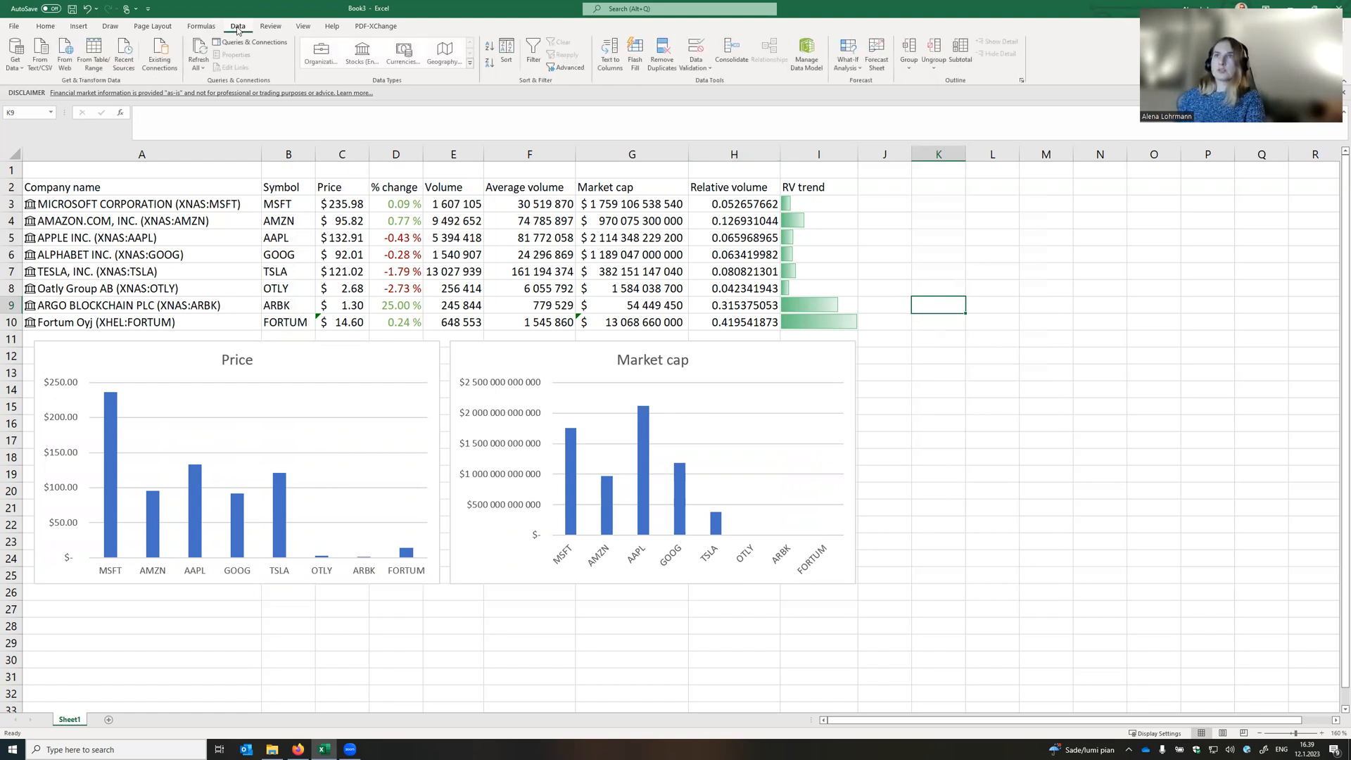
mouse_move(197, 50)
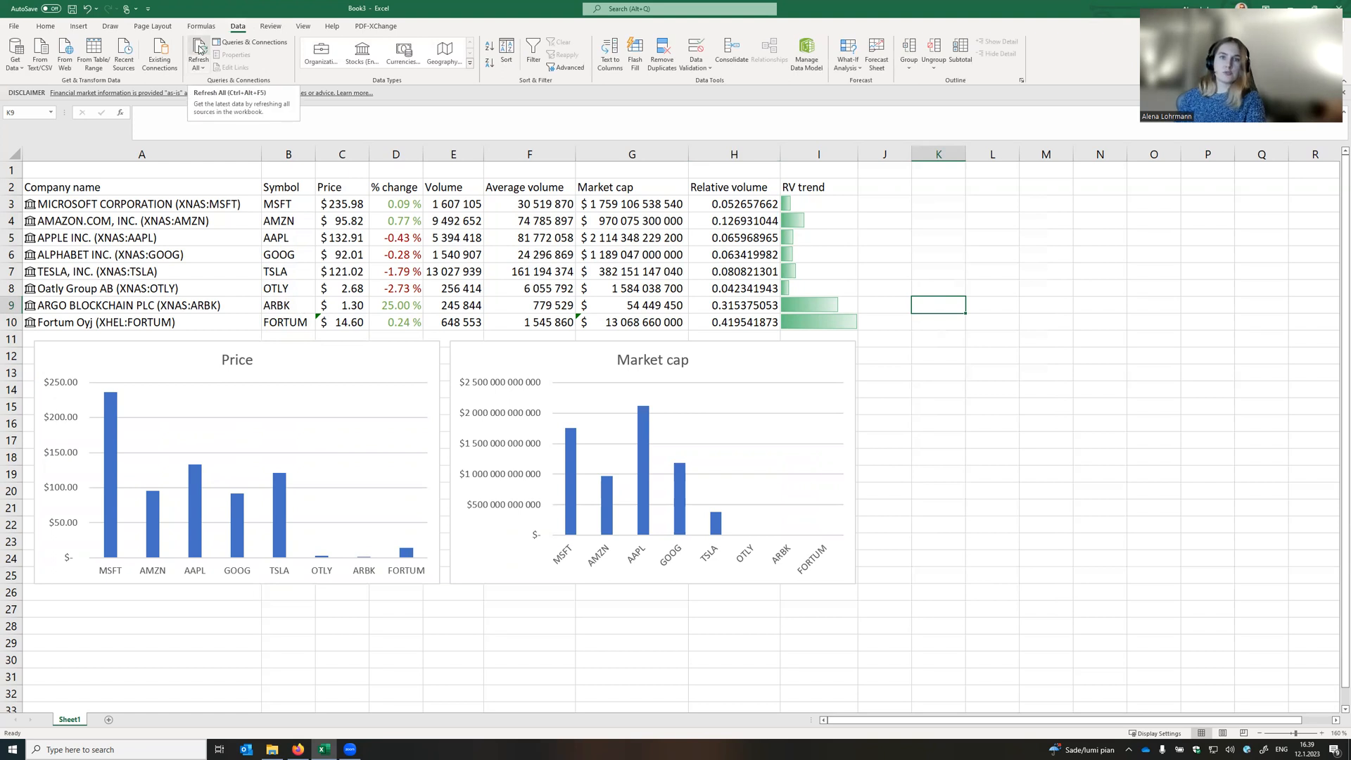
click(199, 49)
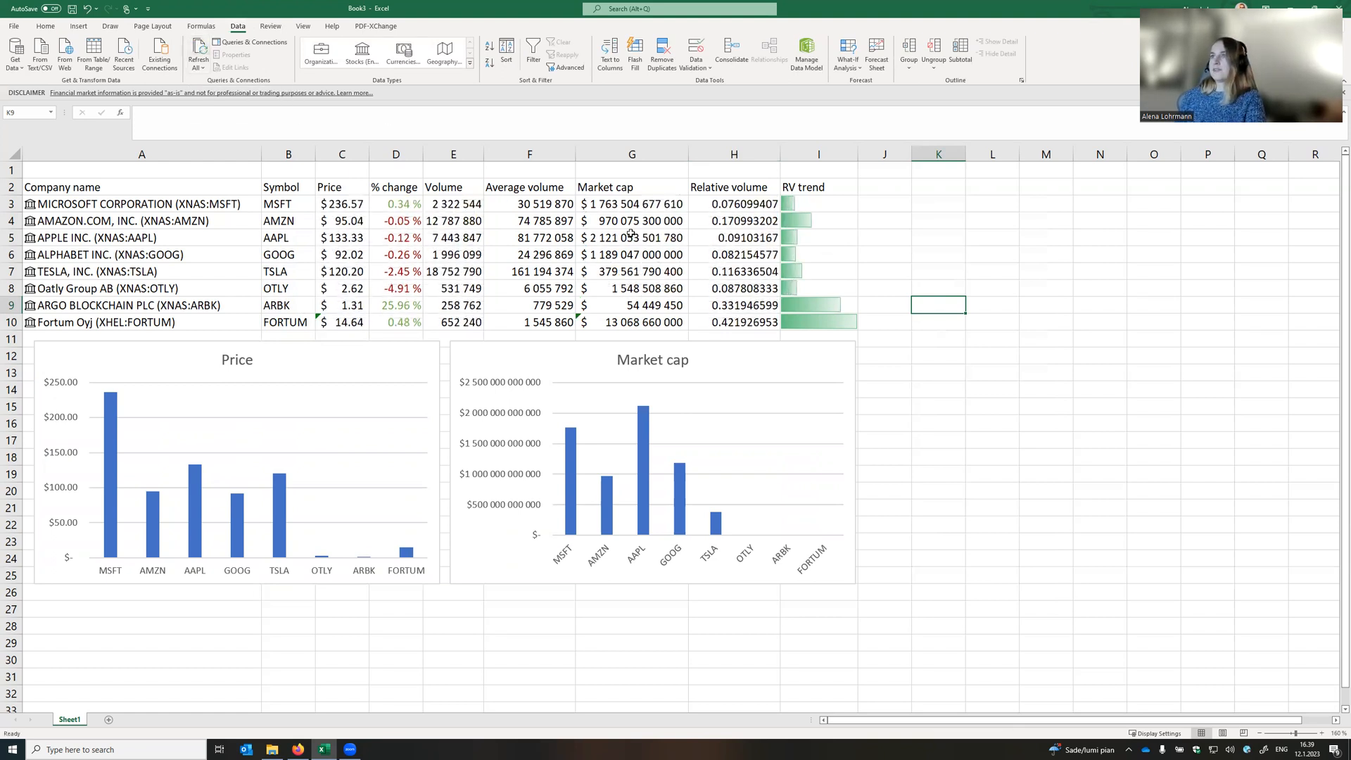
mouse_move(815, 294)
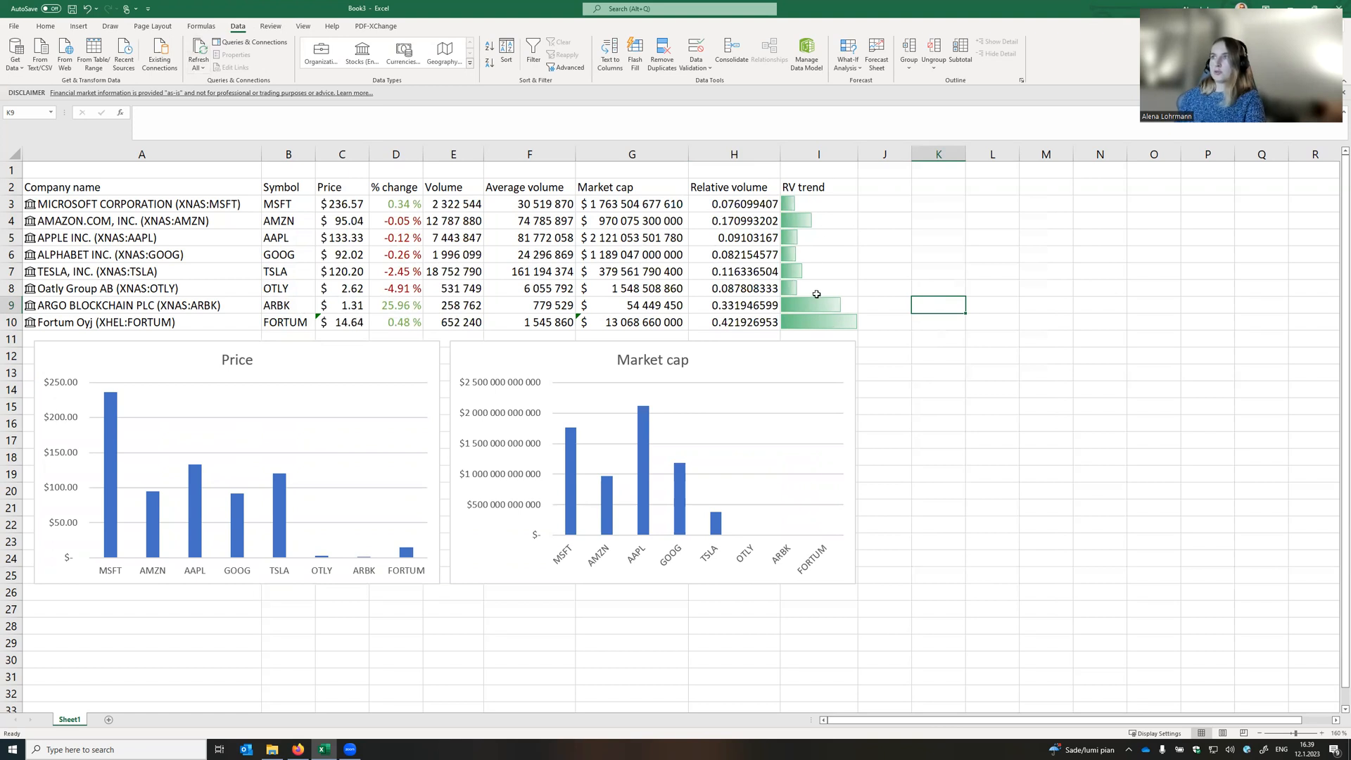
mouse_move(817, 304)
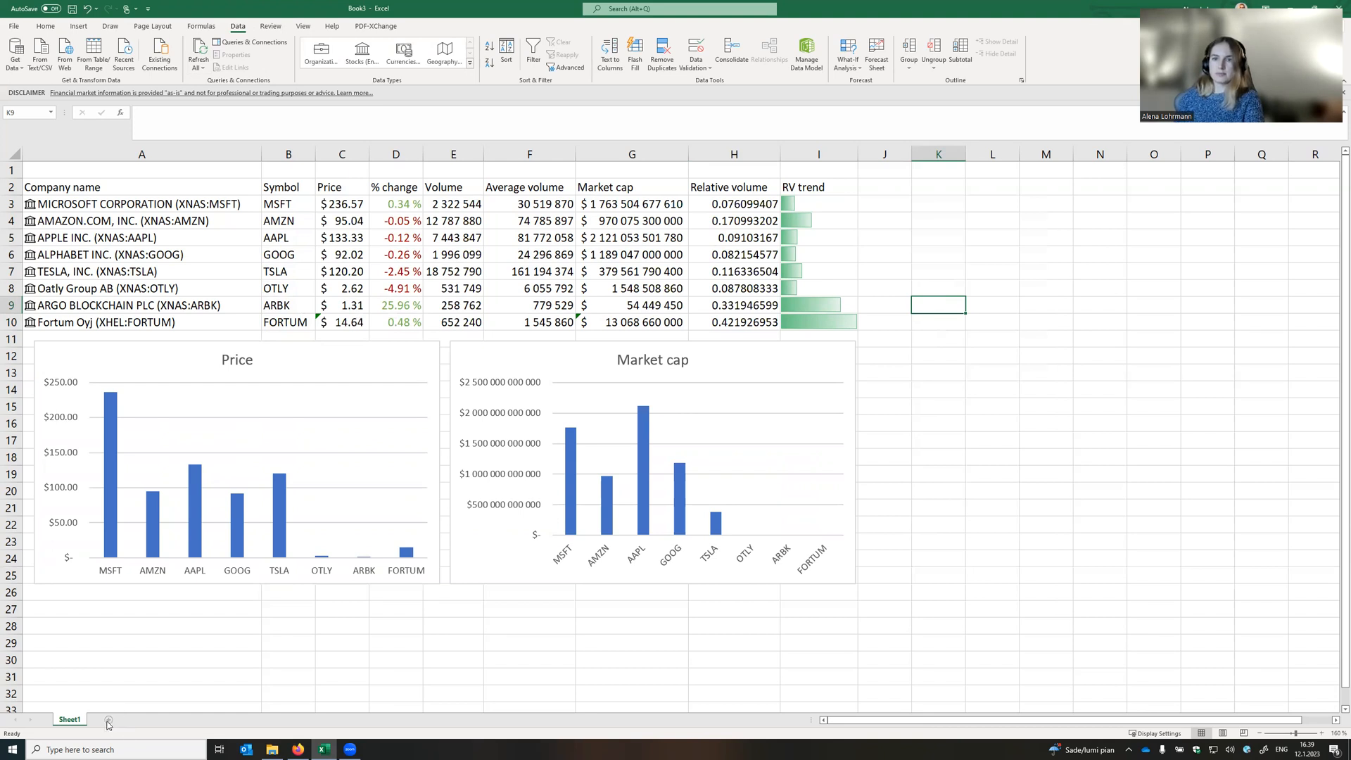
Add Sheet2 with a company name label and enter AAPL beside it.
click(107, 723)
text(company name)
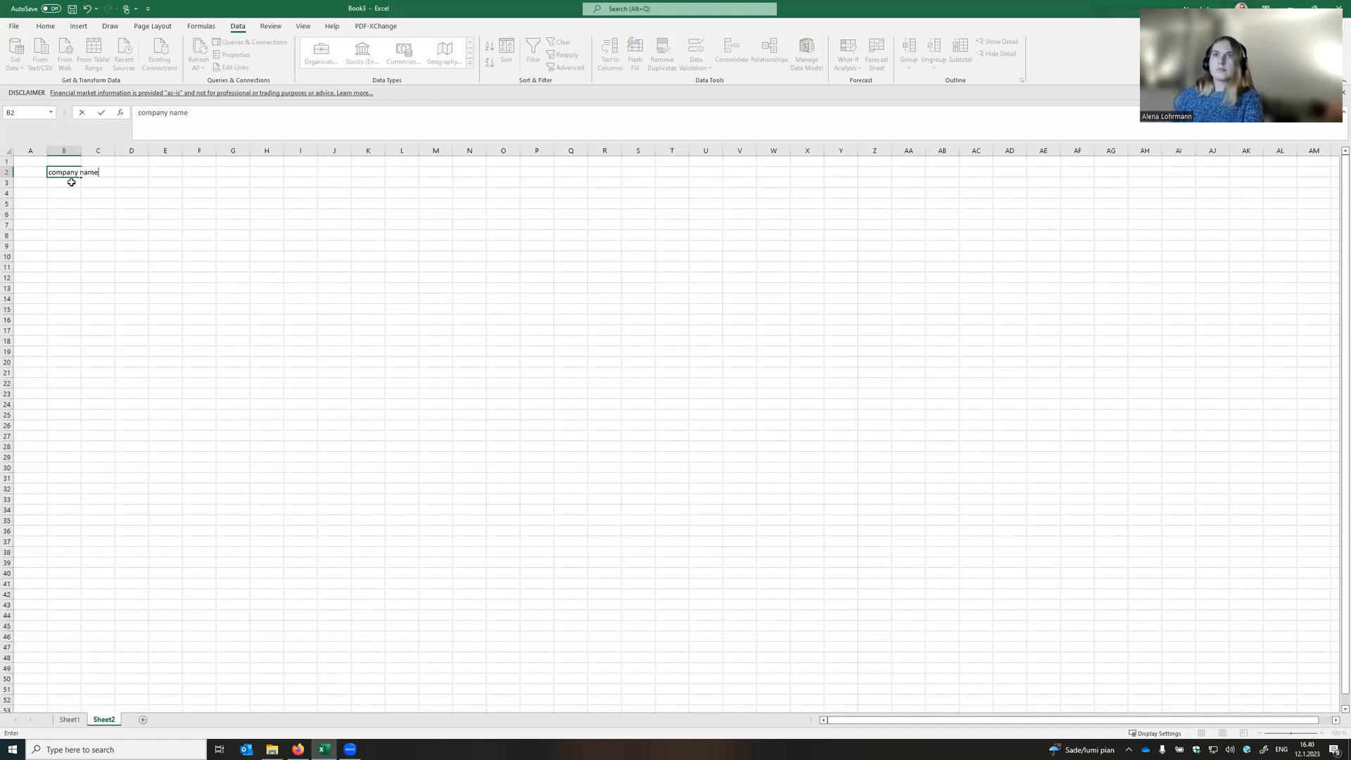
click(152, 224)
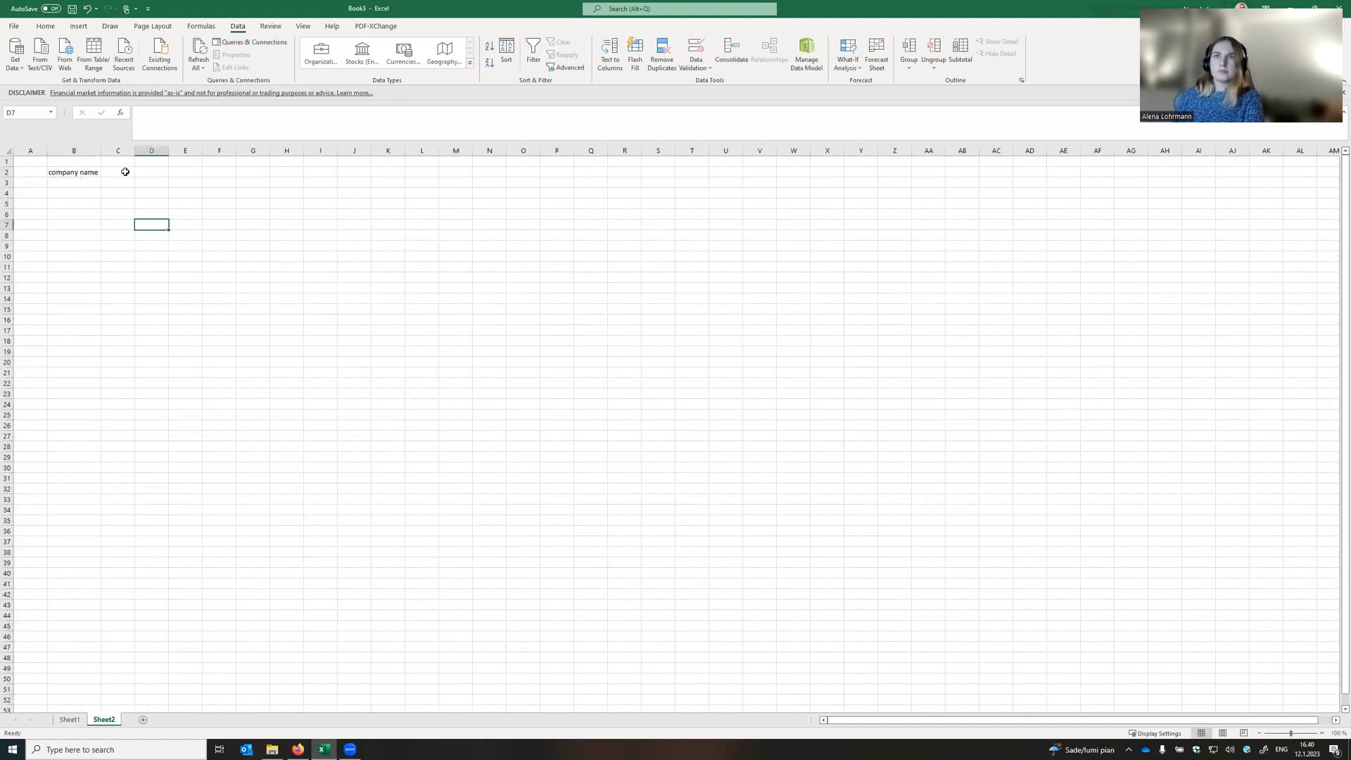
click(119, 172)
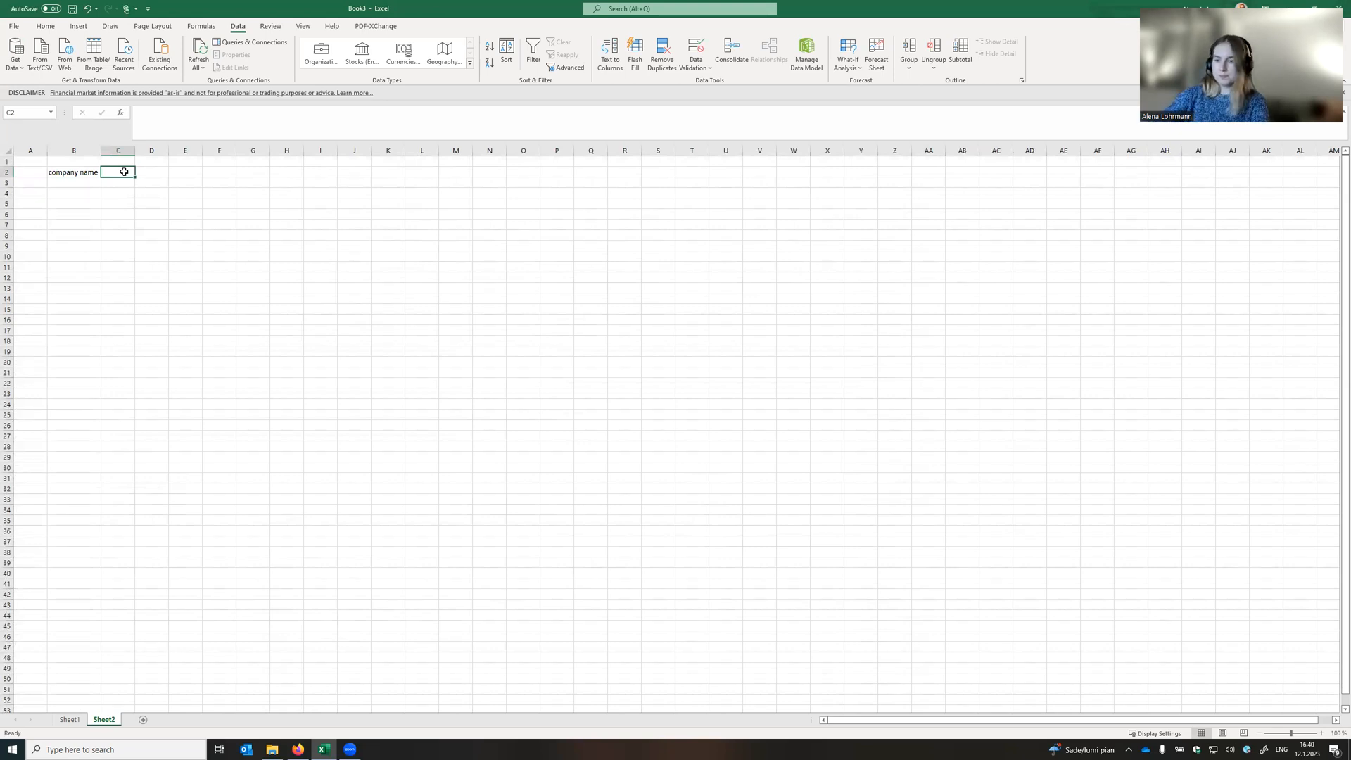
text(AAPL)
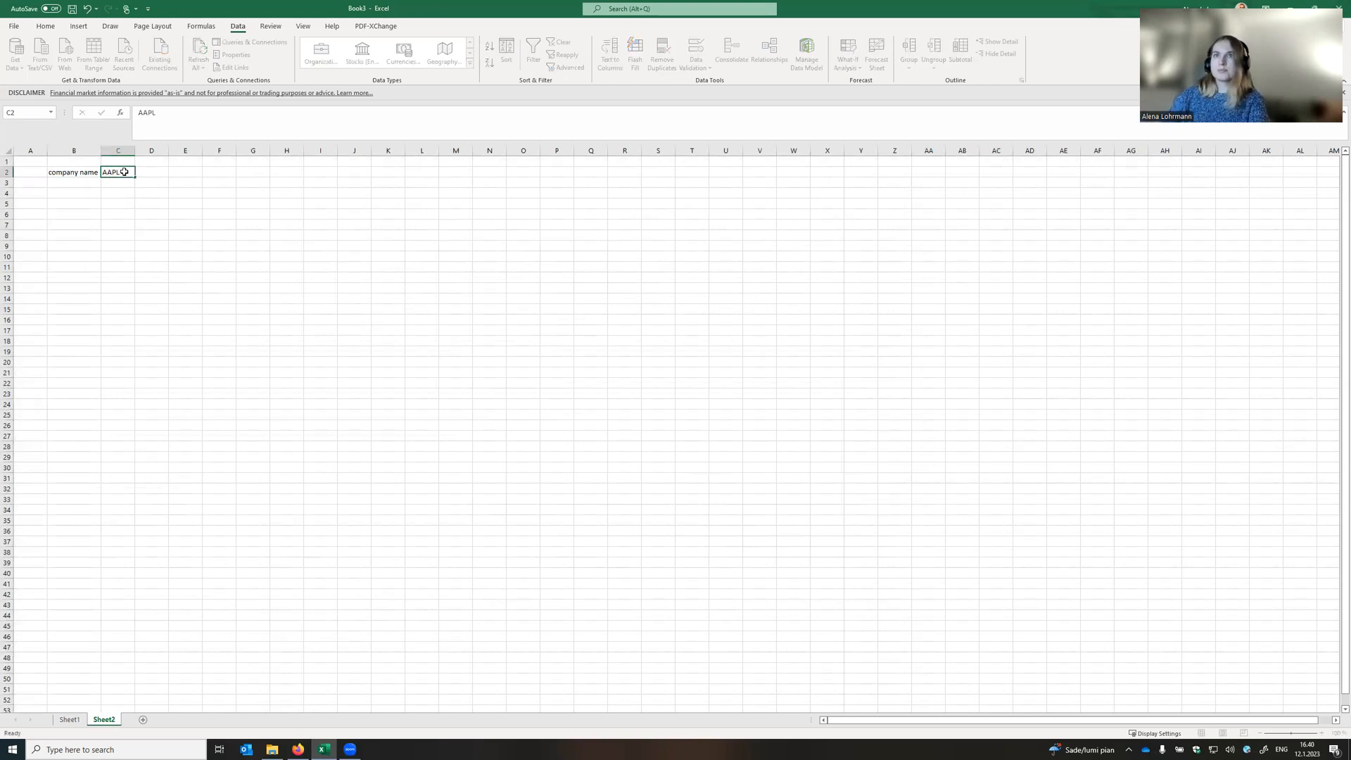
Add start date and end date labels with values 1.12.2021 and 1.12.2022.
click(74, 192)
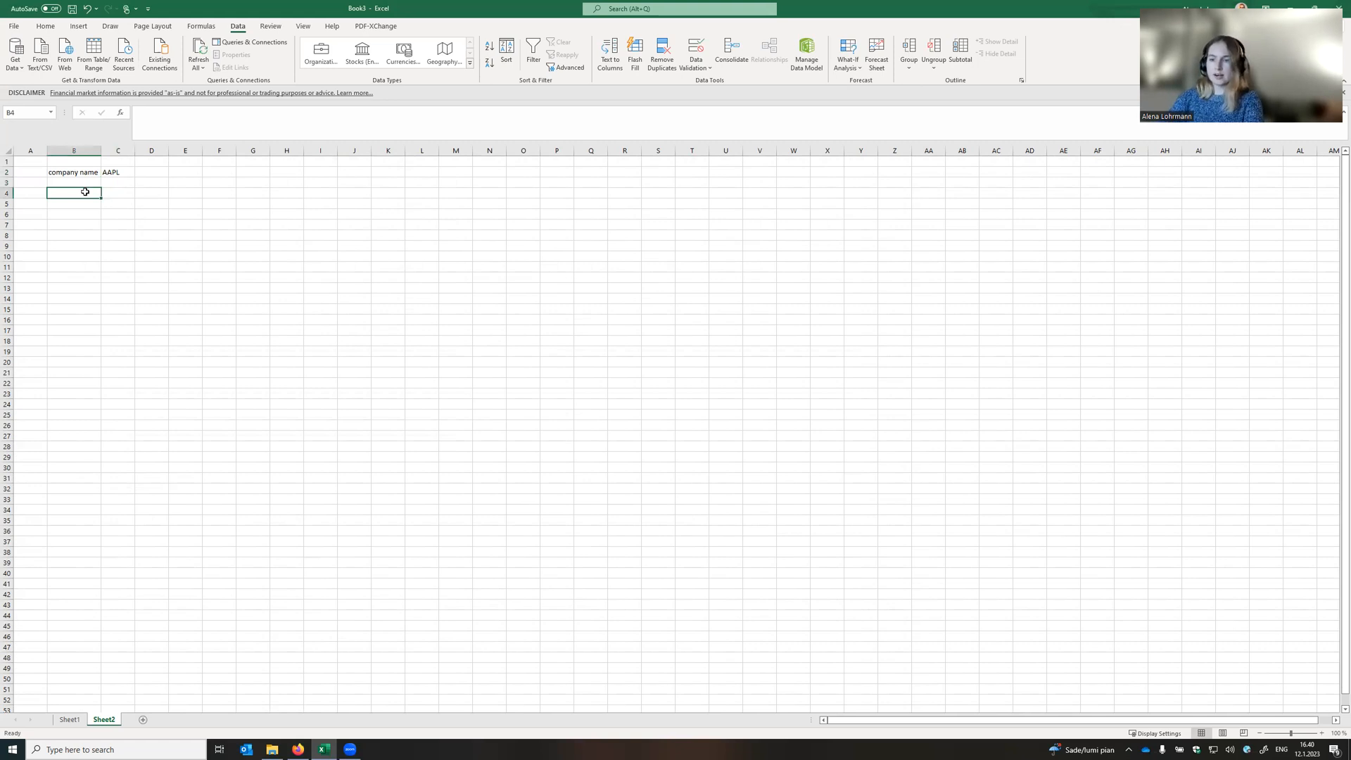
text(start dat)
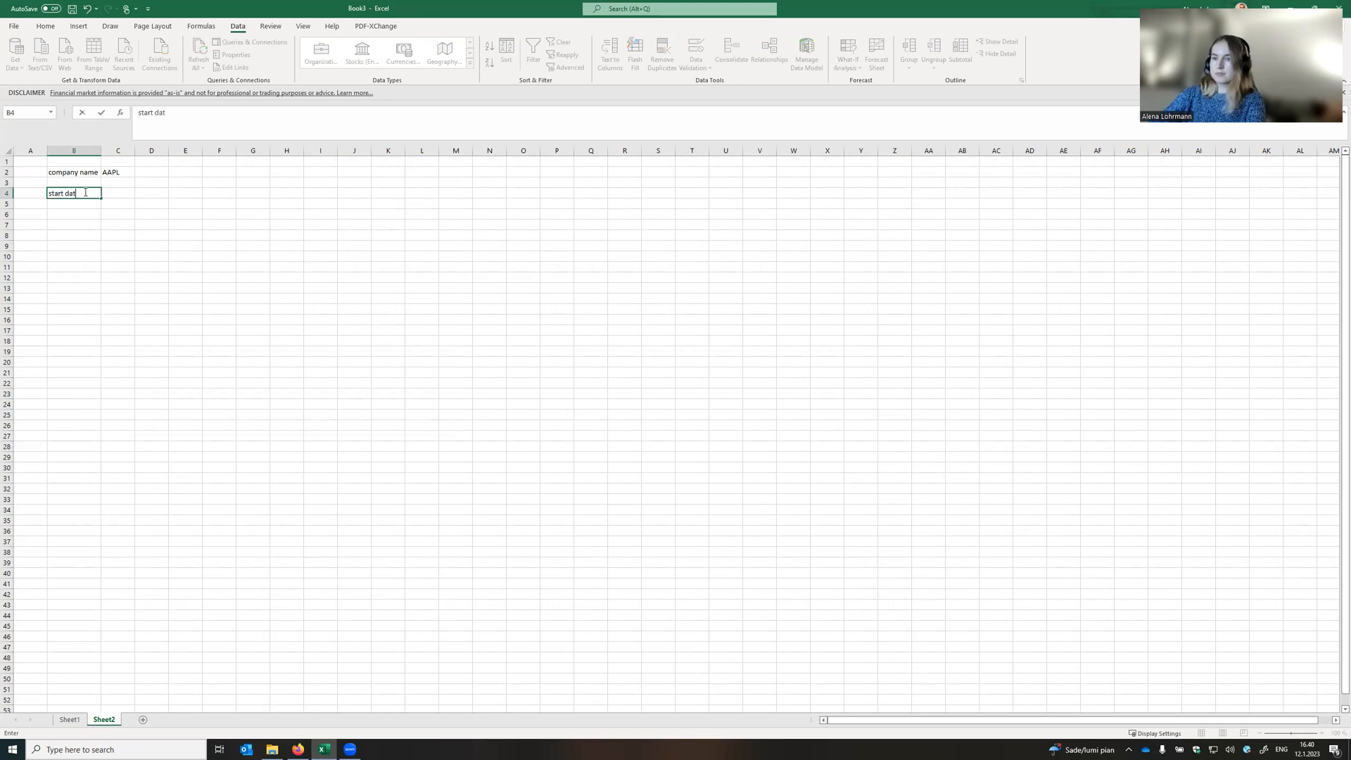
key(enter)
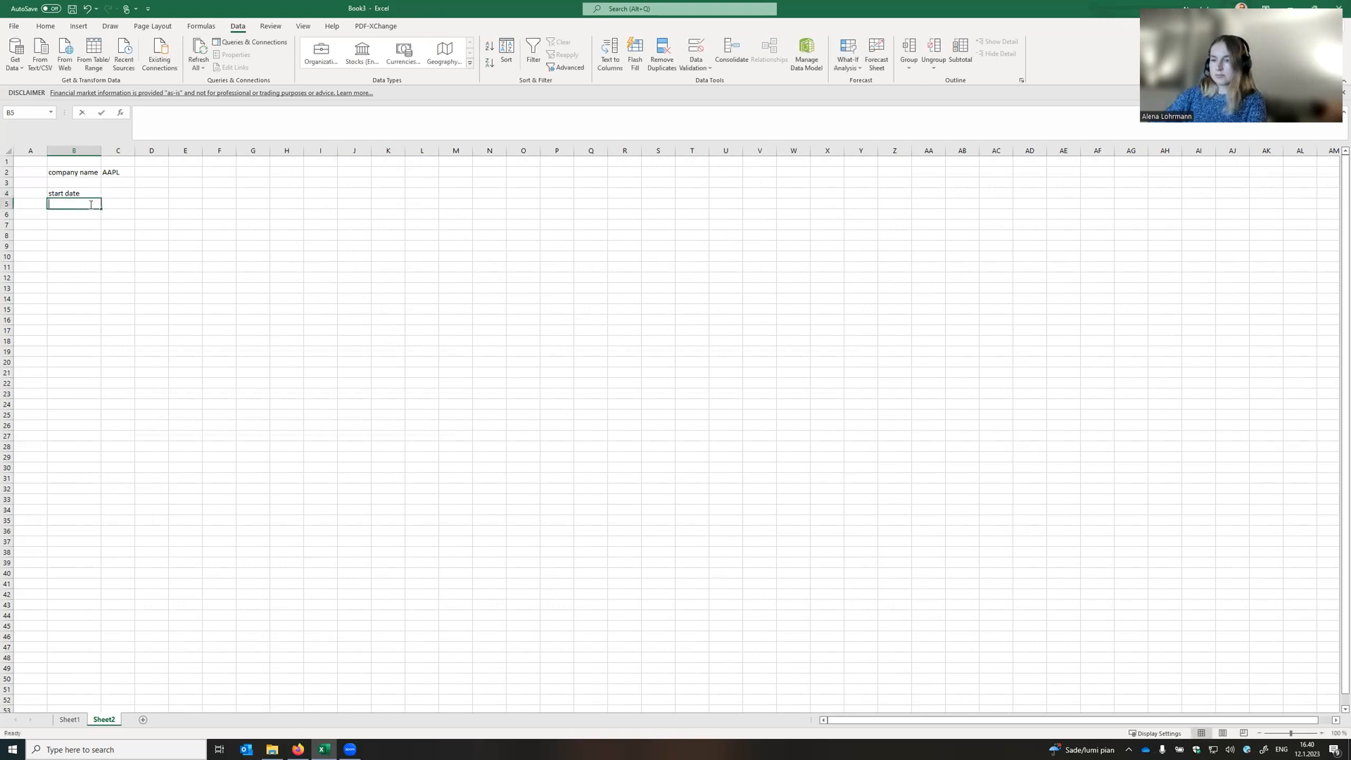
text(end date)
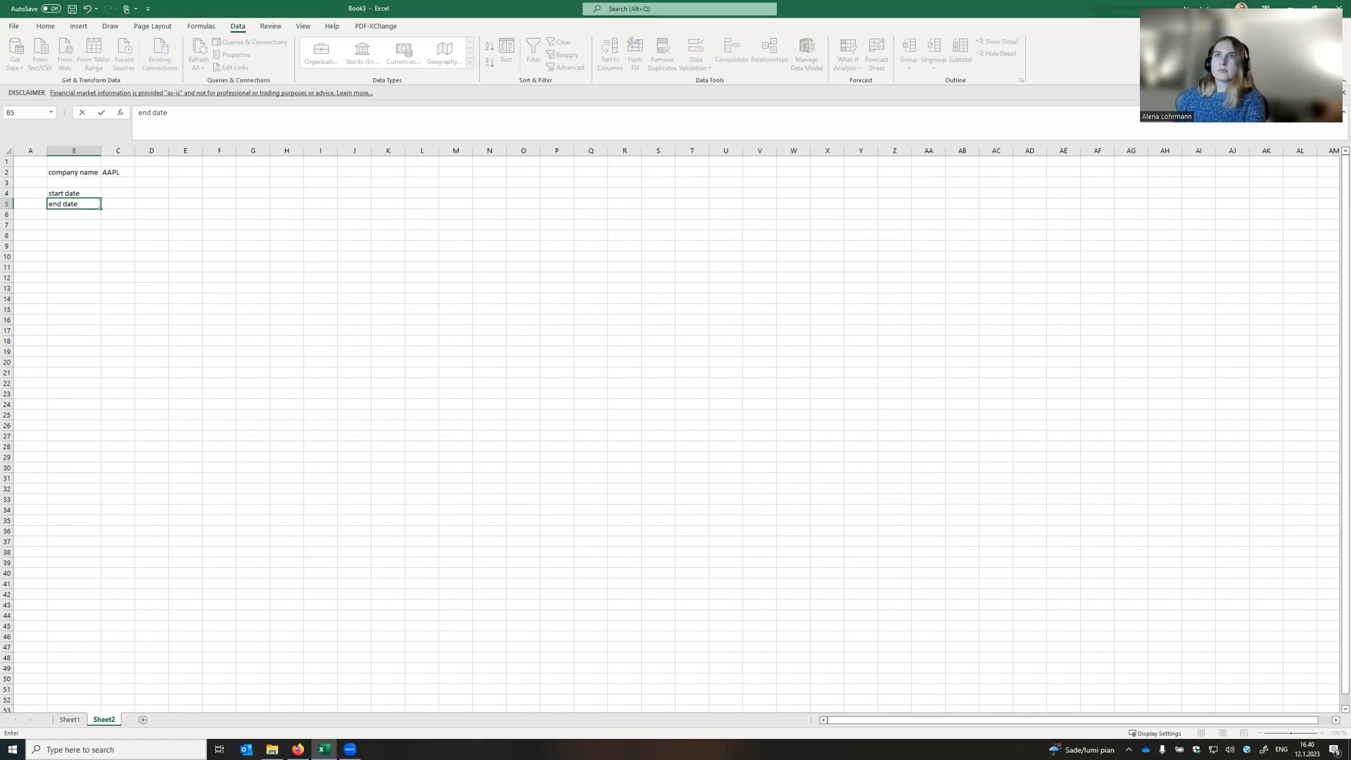
click(117, 193)
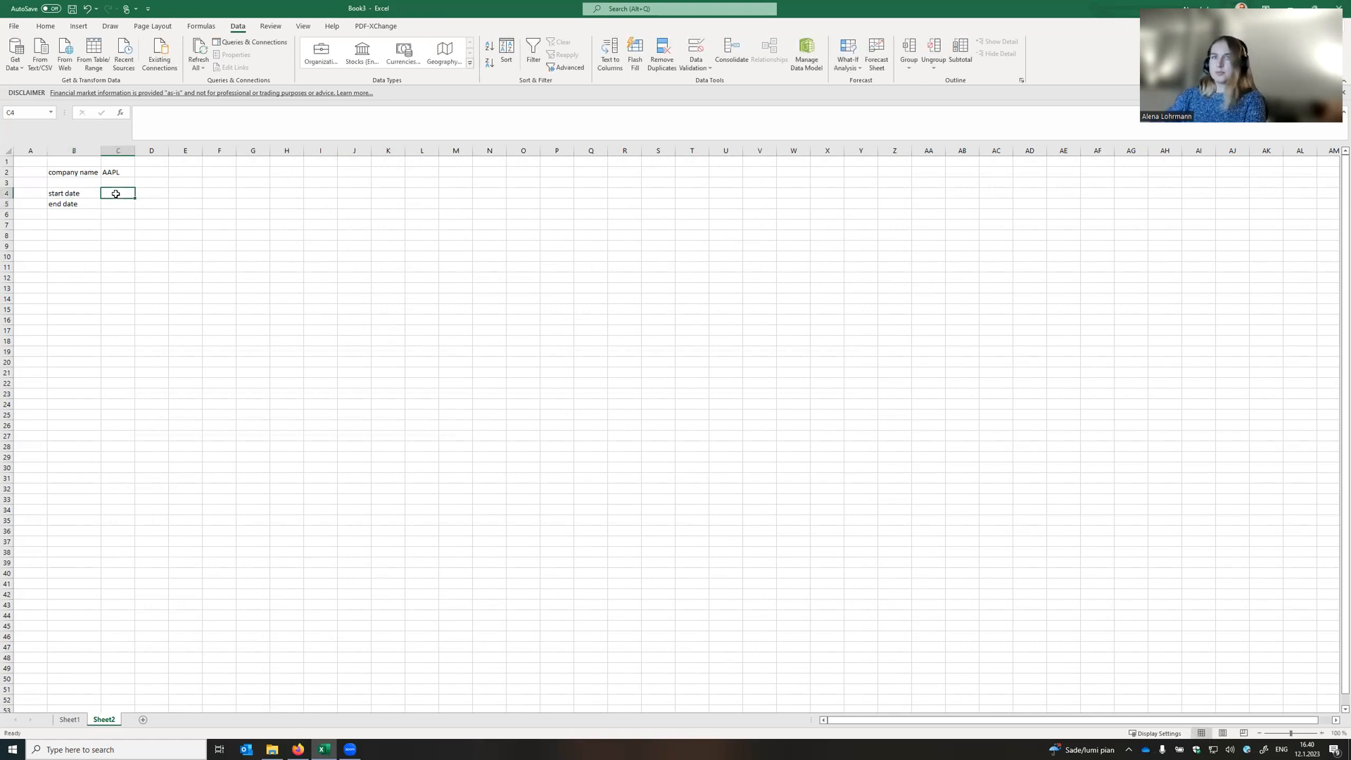
text(1.12.20)
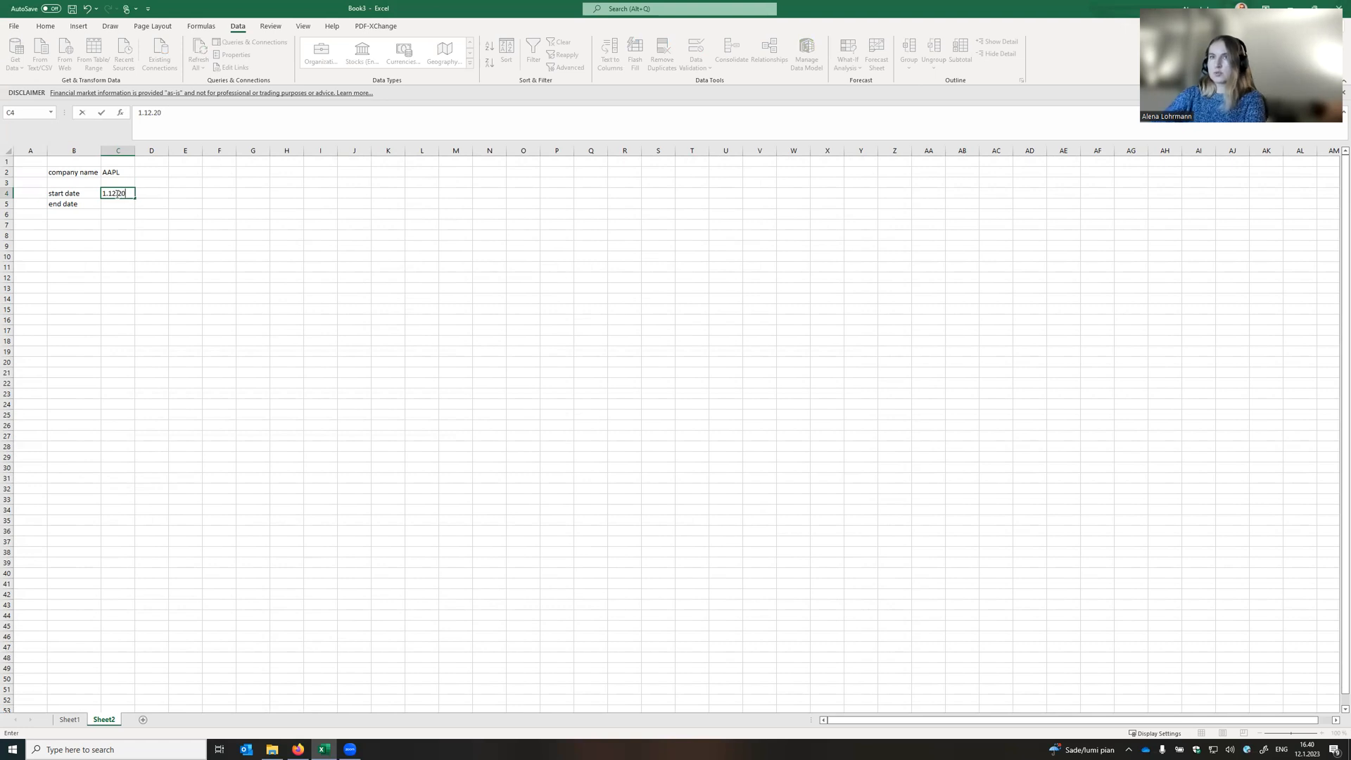
text(1.12.2021)
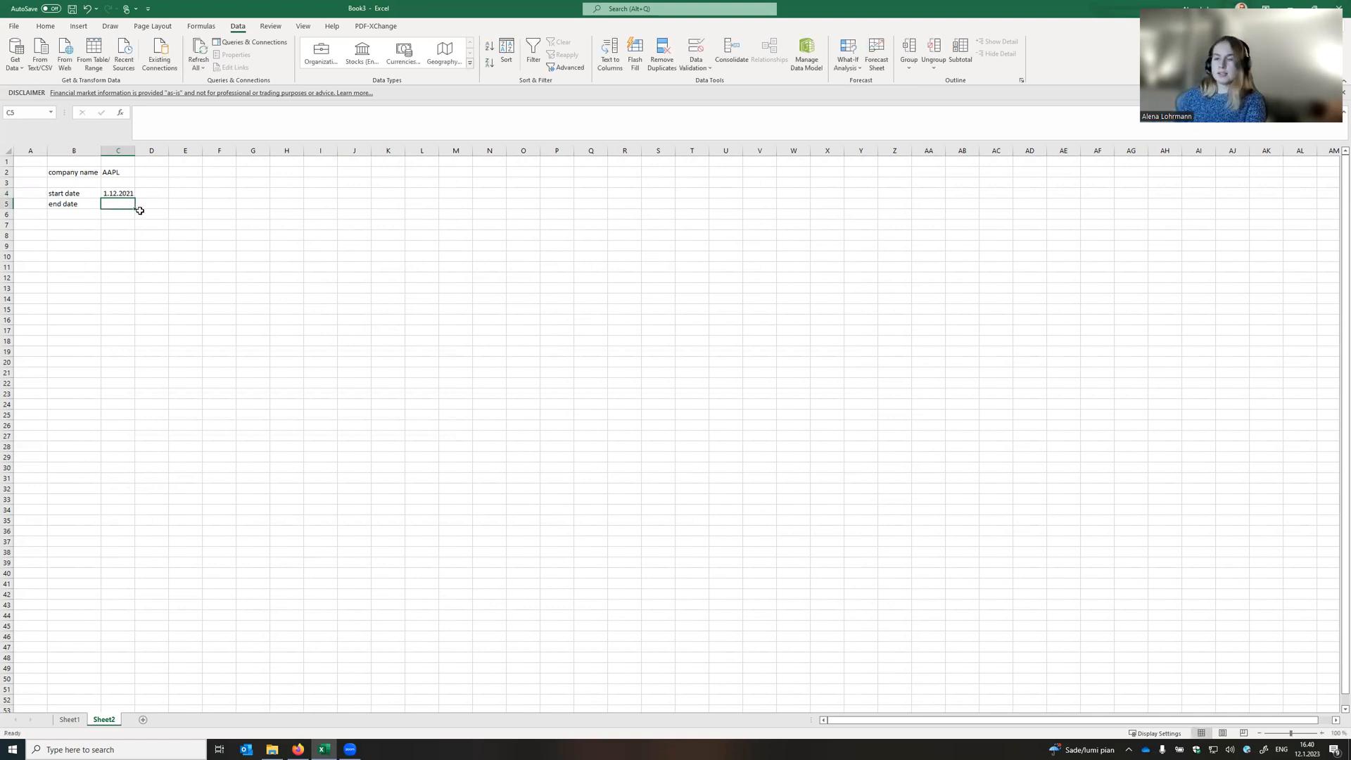
text(1)
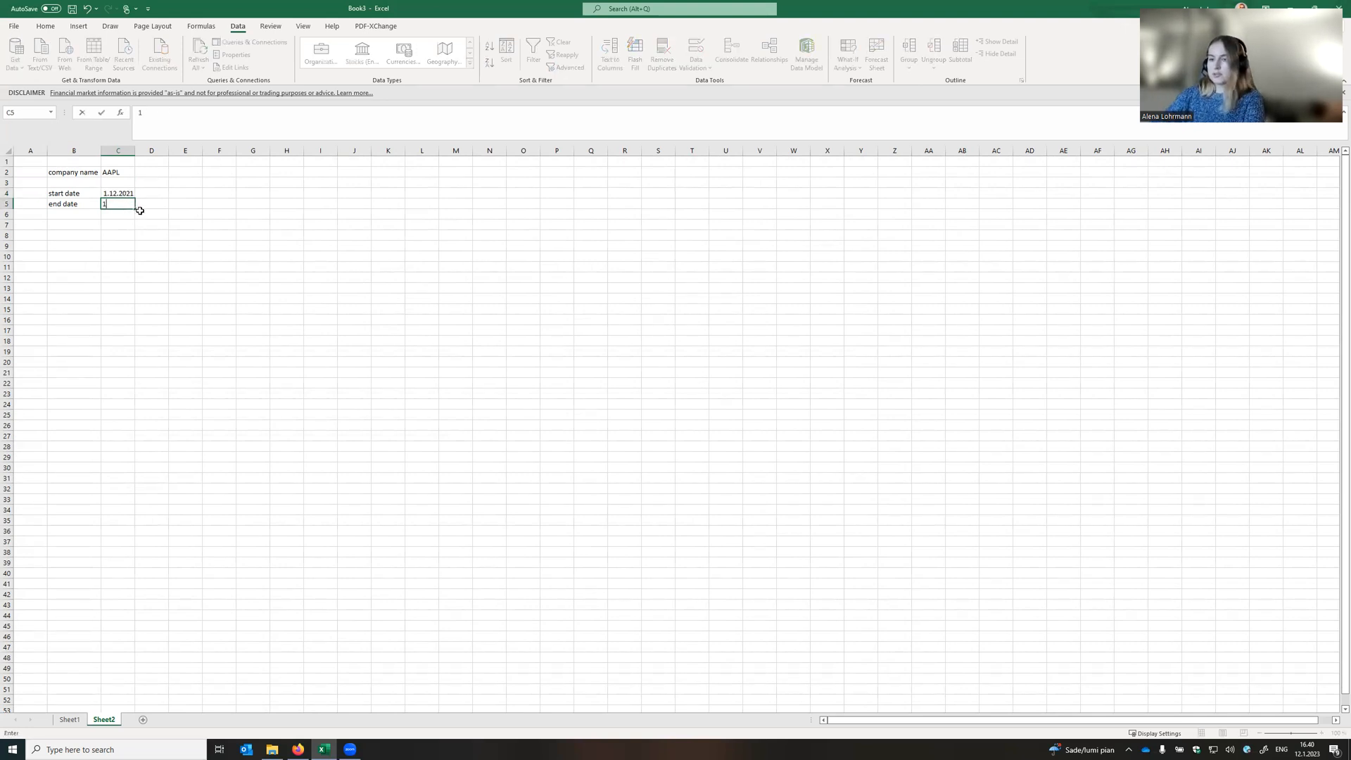
text(.12.2022)
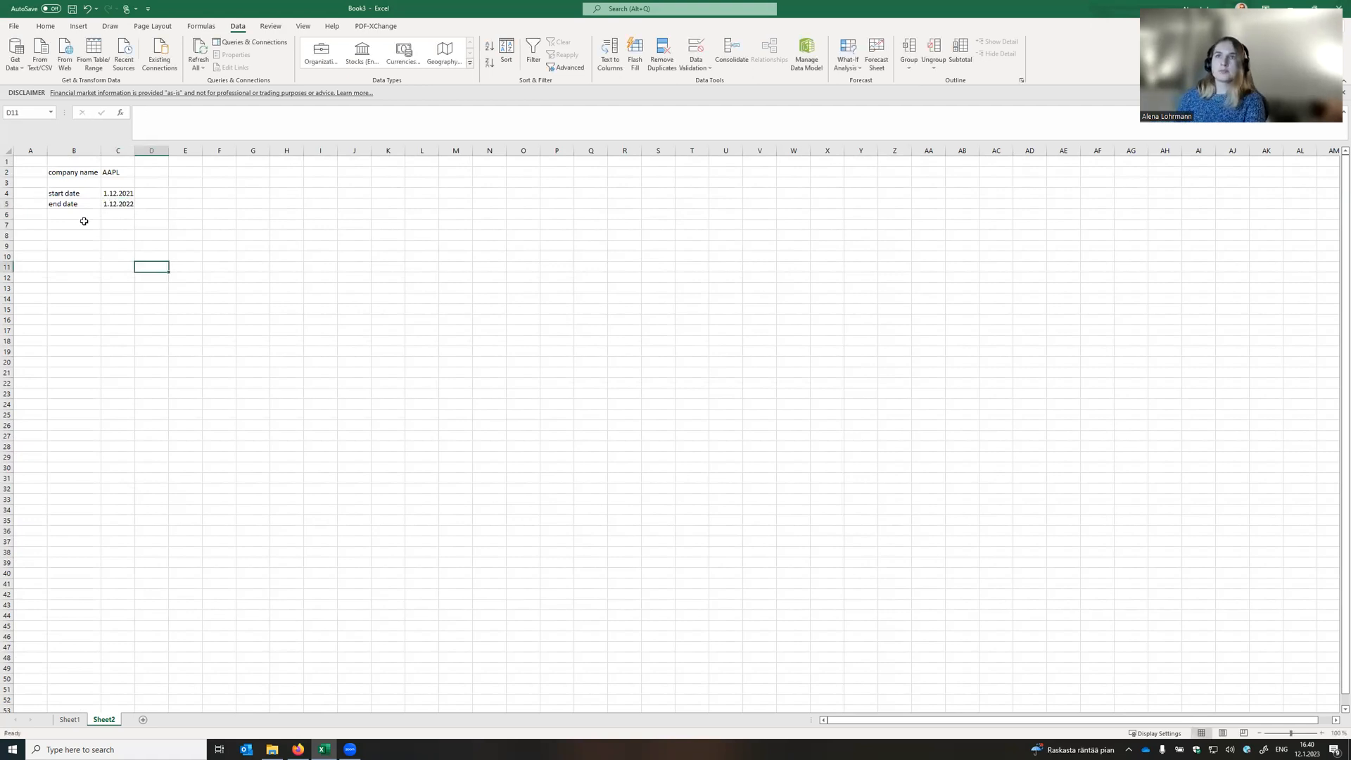
Start =STOCKHISTORY( in B7 referencing the AAPL cell and the date cells.
click(74, 225)
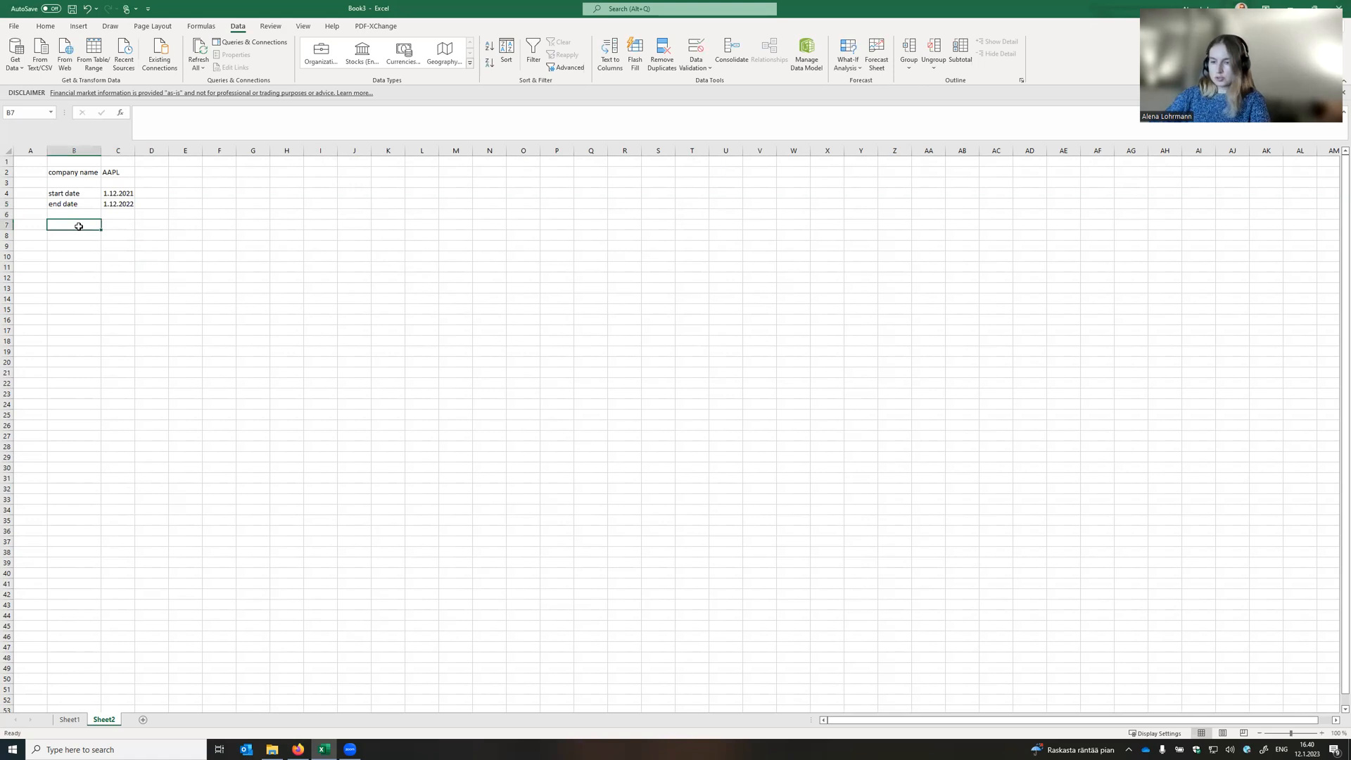
text(=)
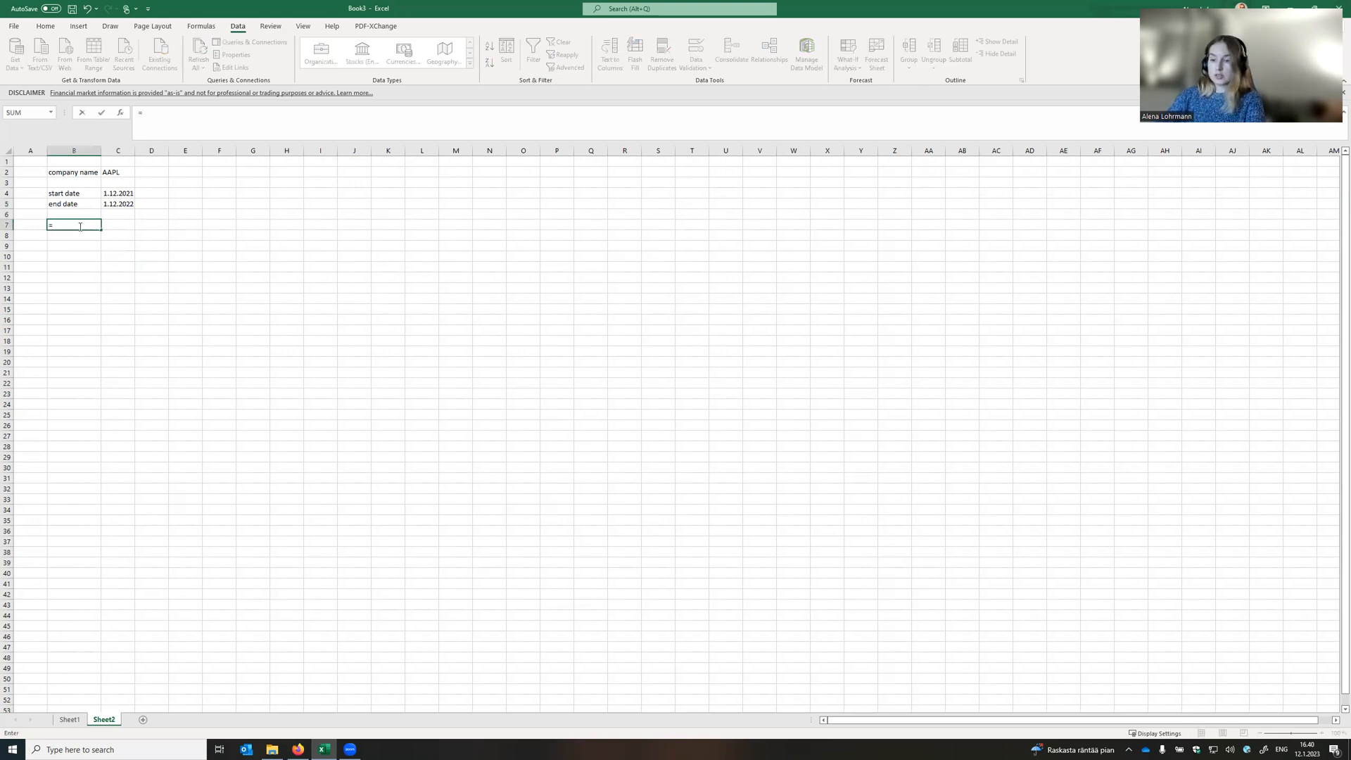
text(stoc)
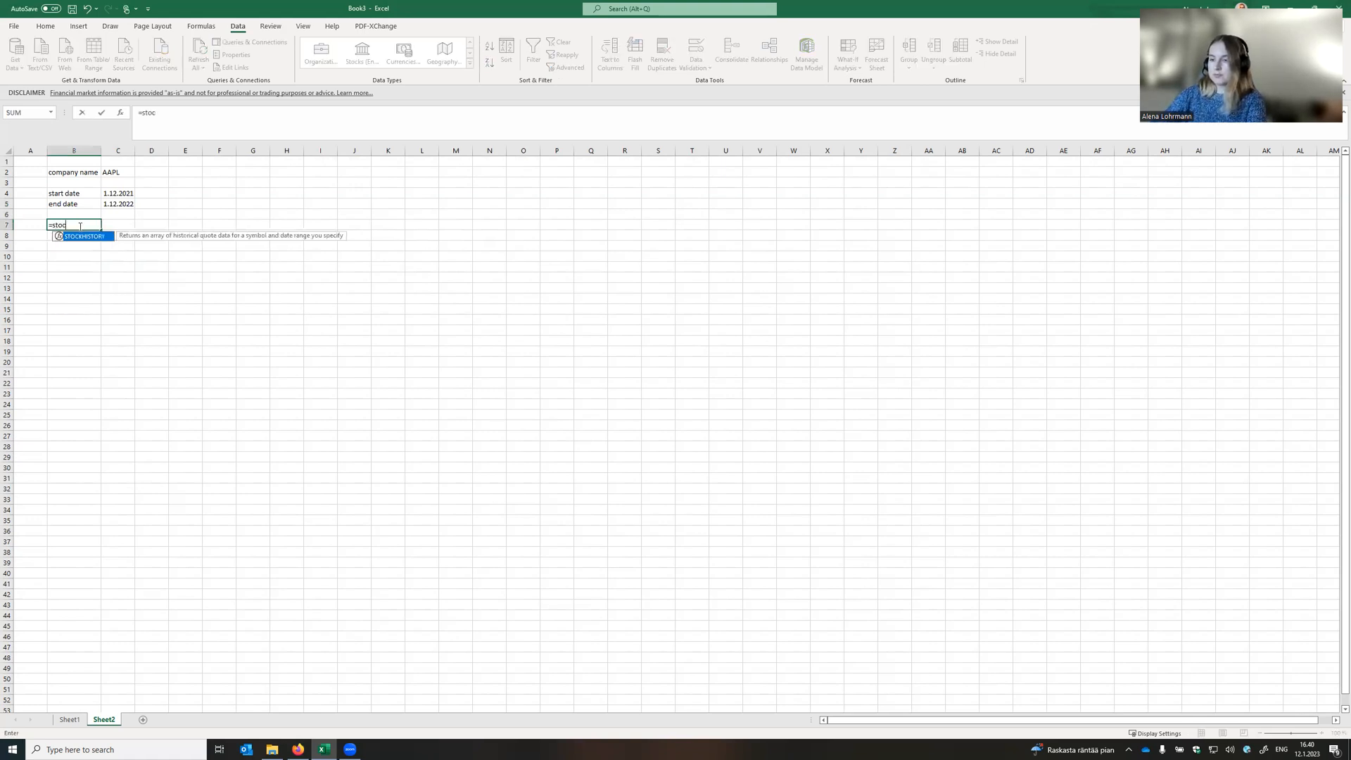
text(khisto)
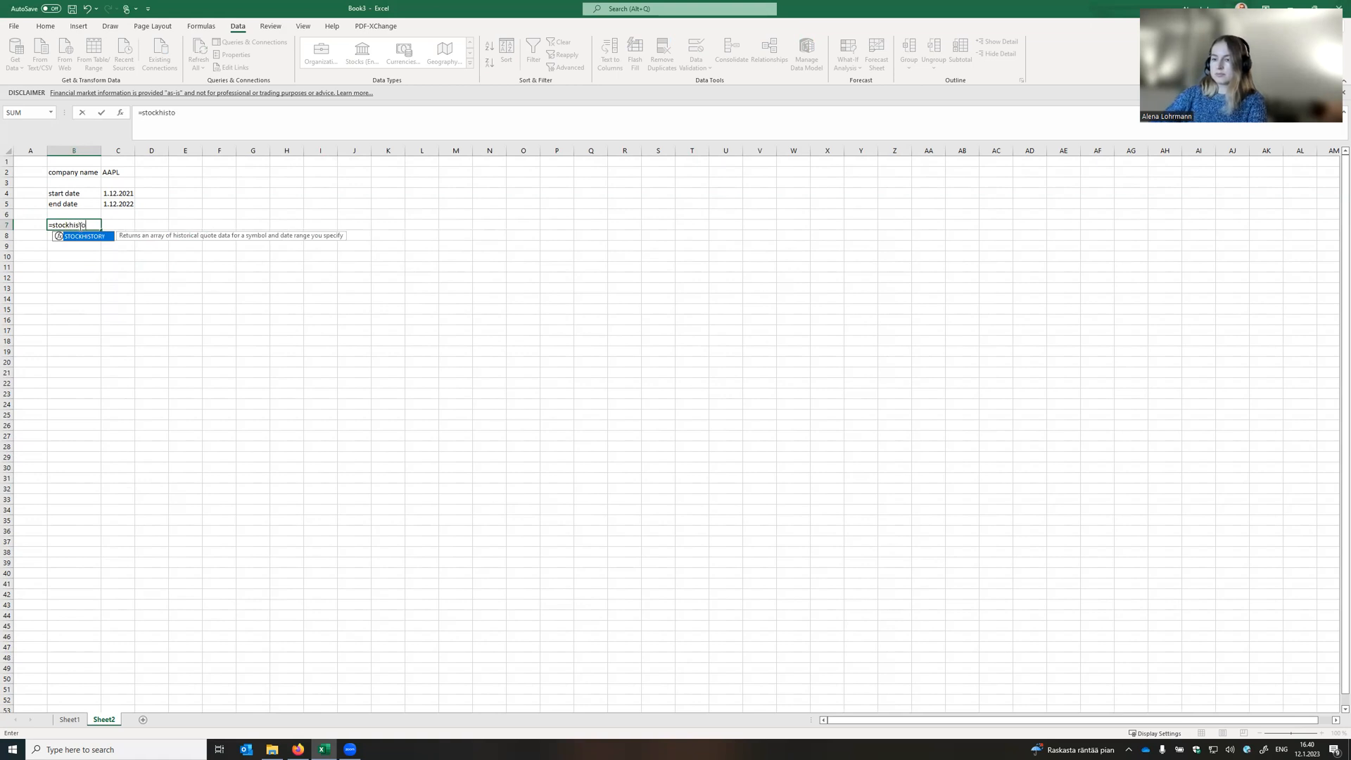
text(ry()
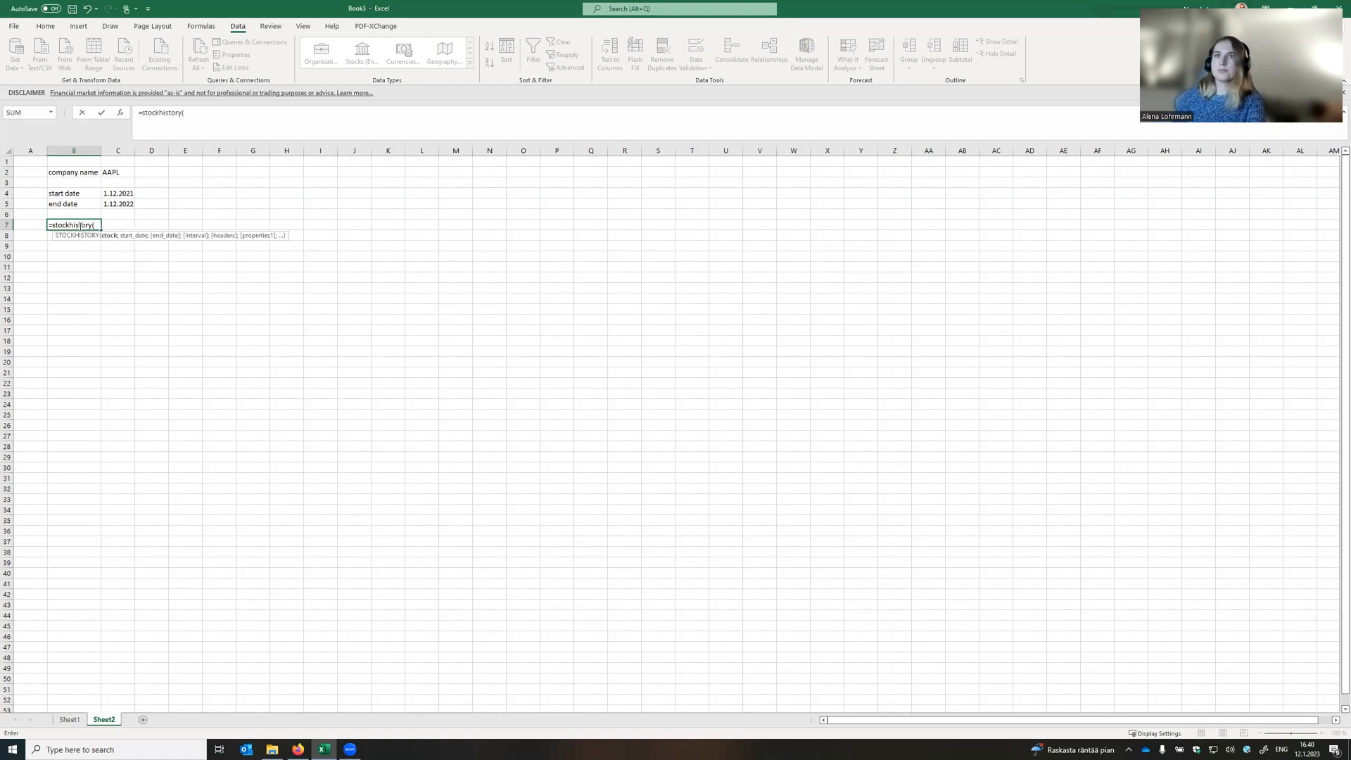
click(118, 172)
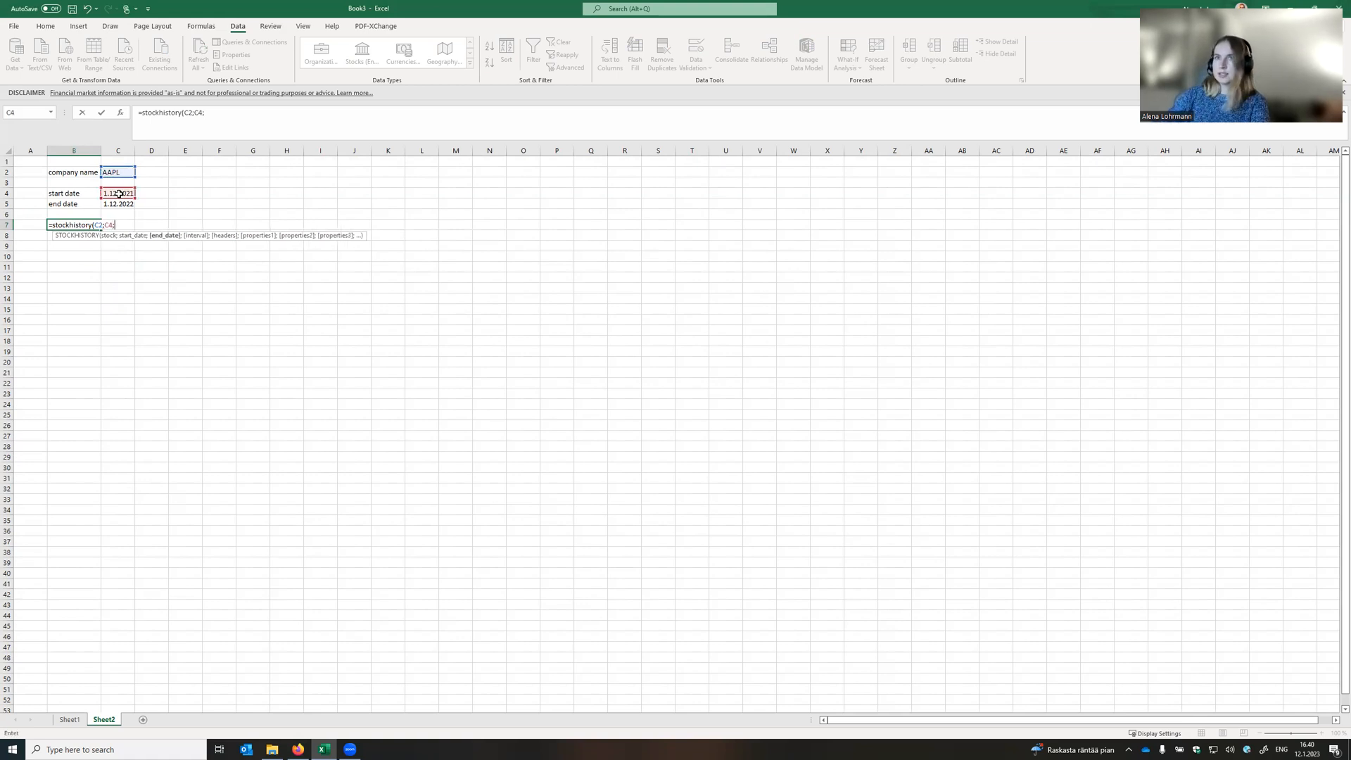
click(119, 204)
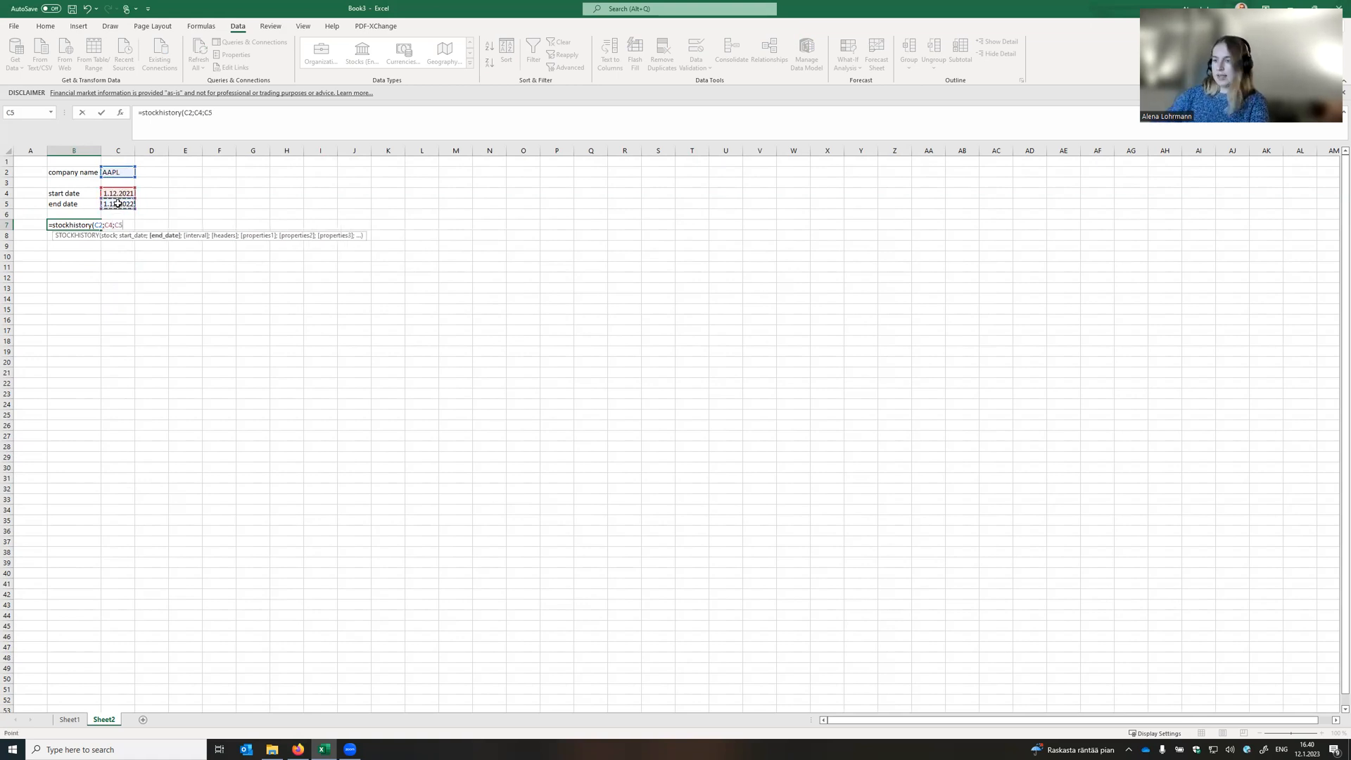
Complete the arguments with interval 0, headers 1, and Date and Close properties (0;1).
text(;)
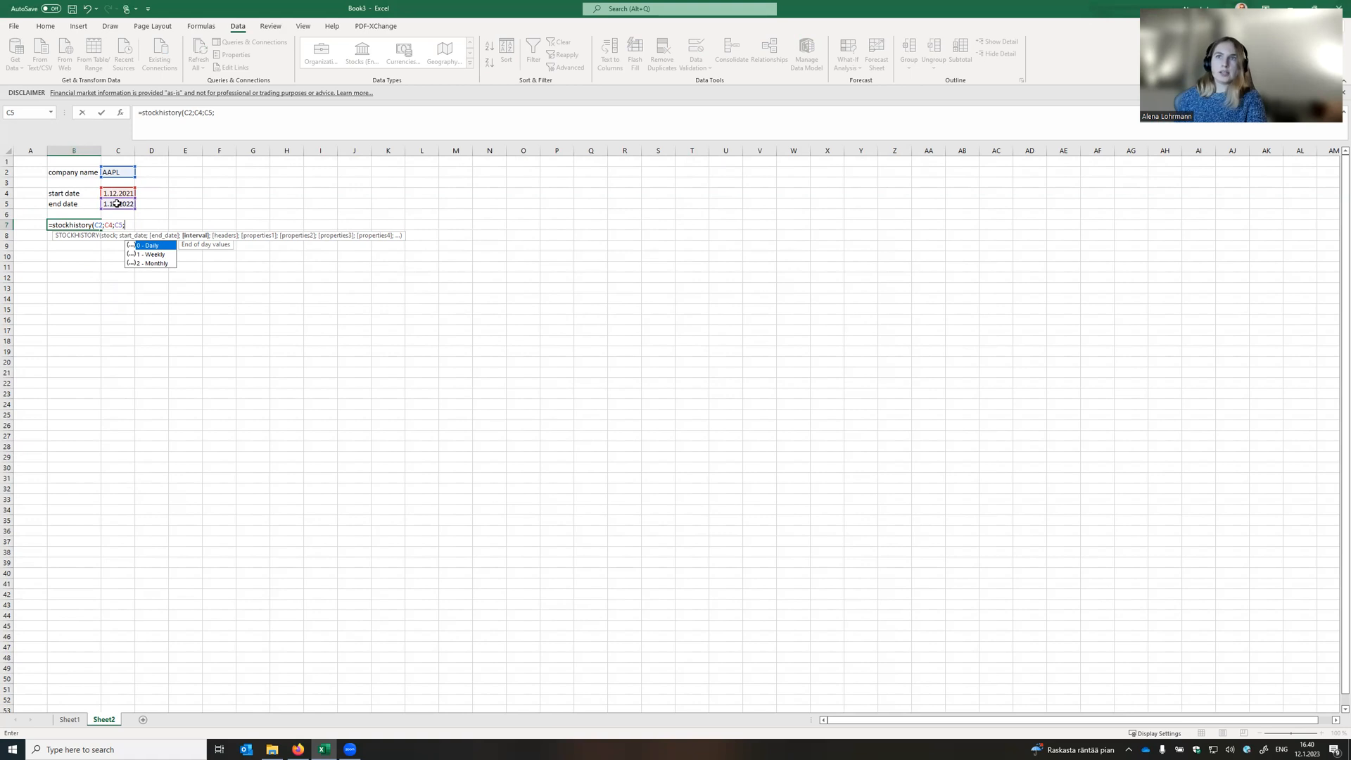
text(0)
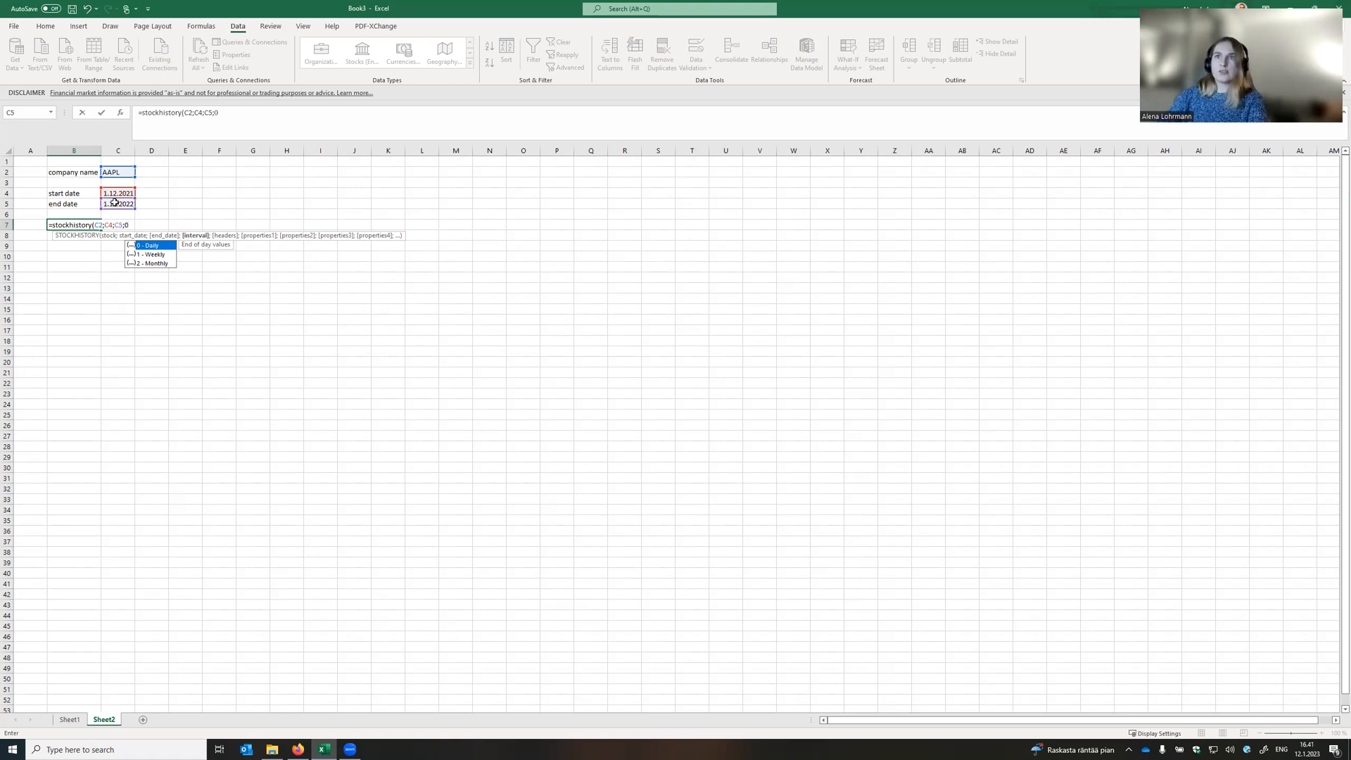
text(;)
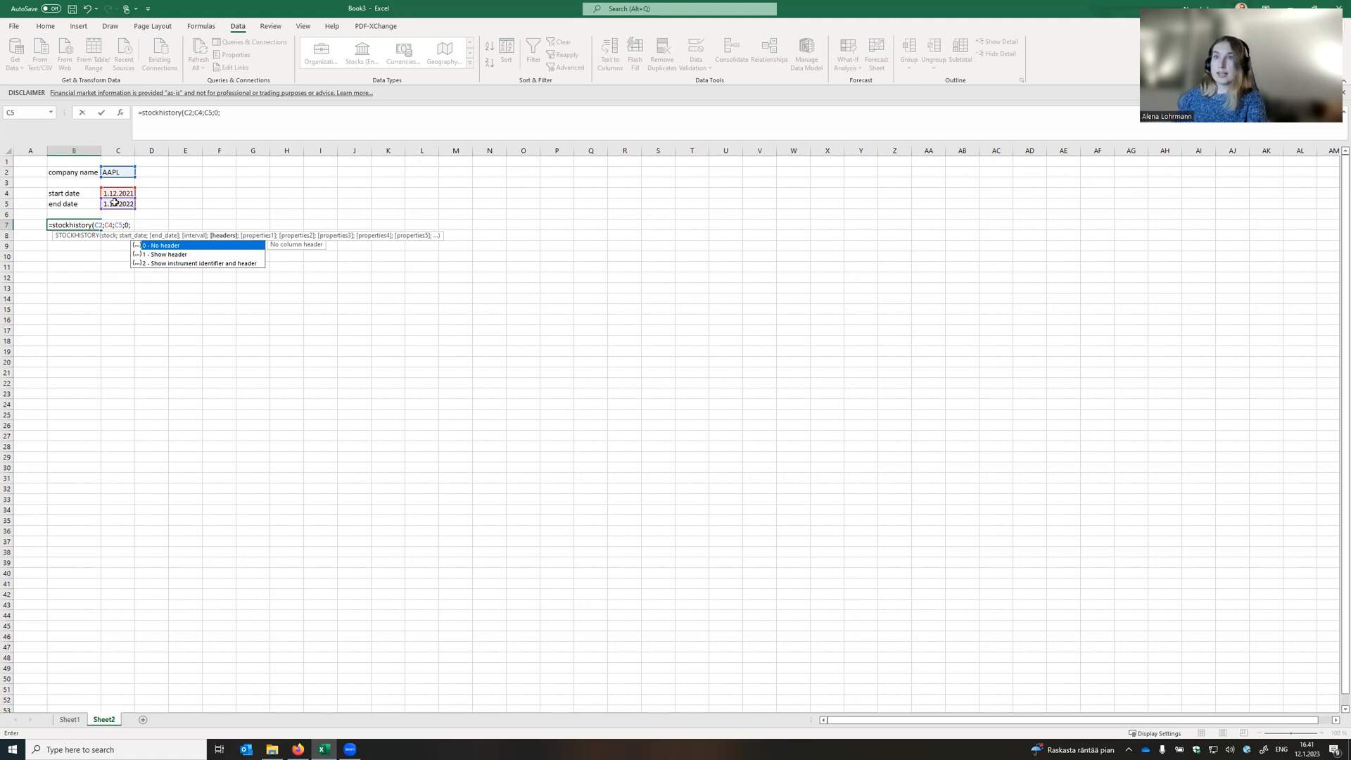
text(1)
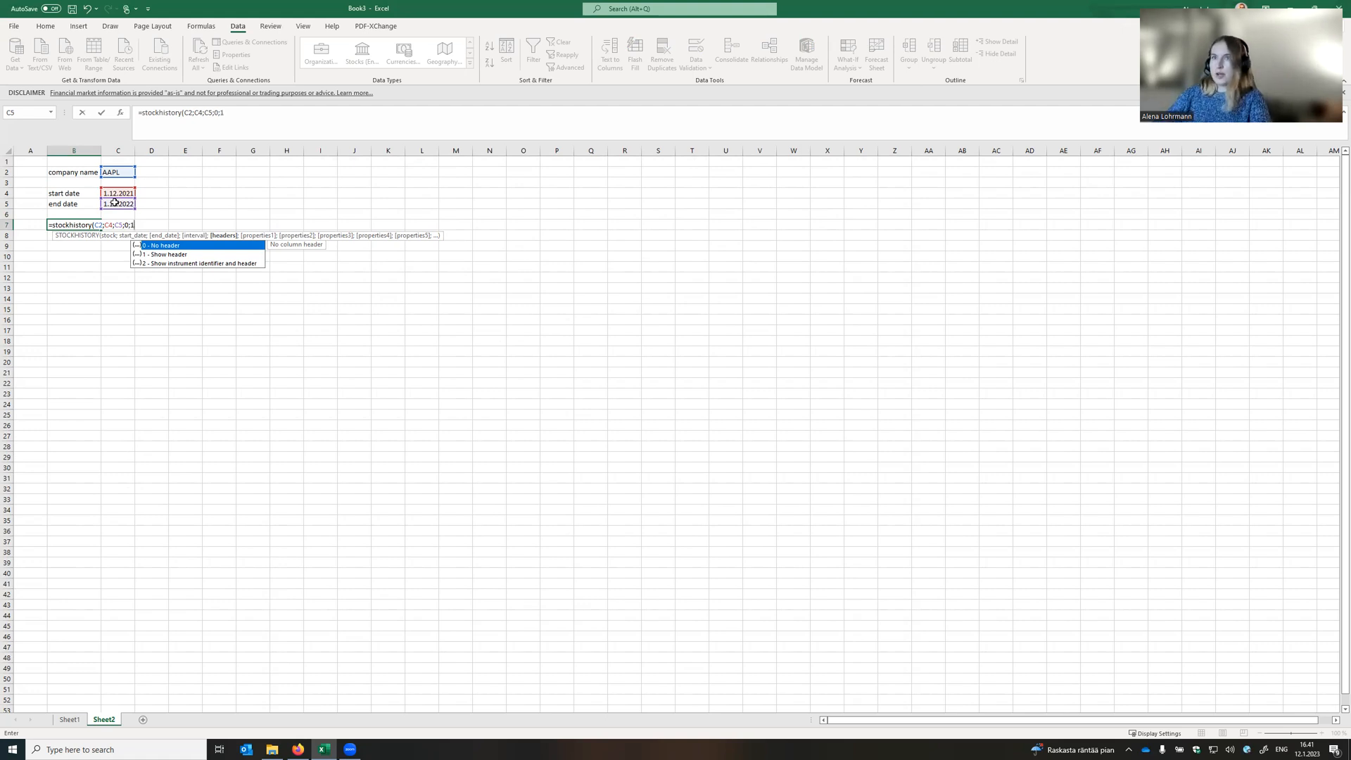
text(;)
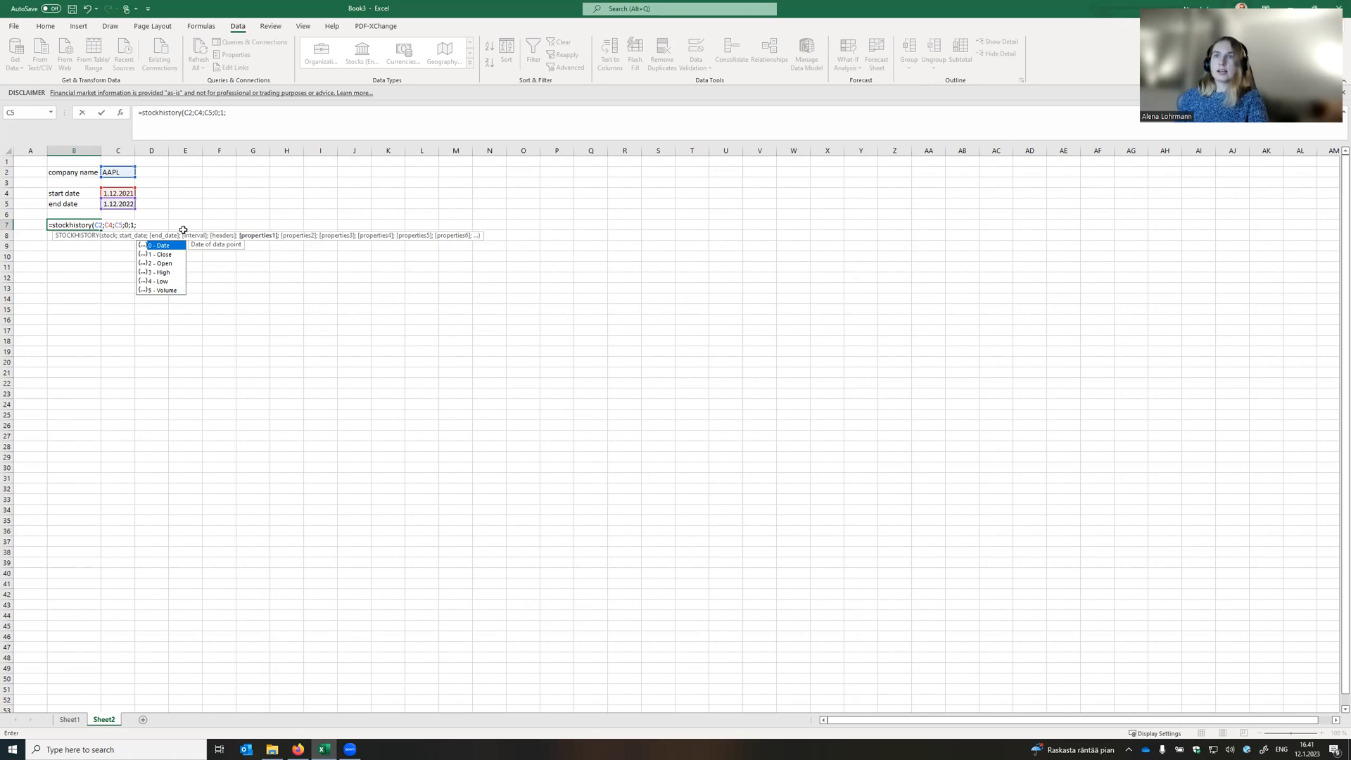
mouse_move(181, 209)
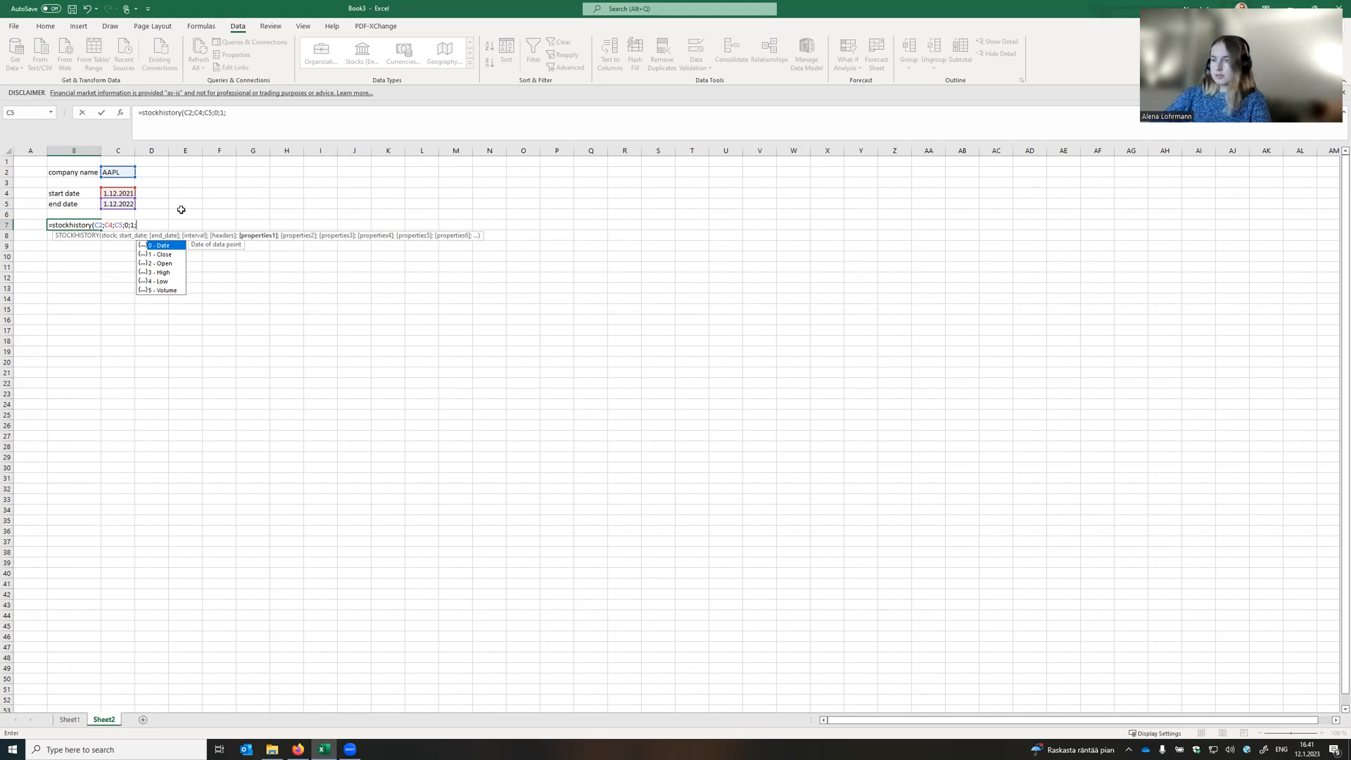
text(0;)
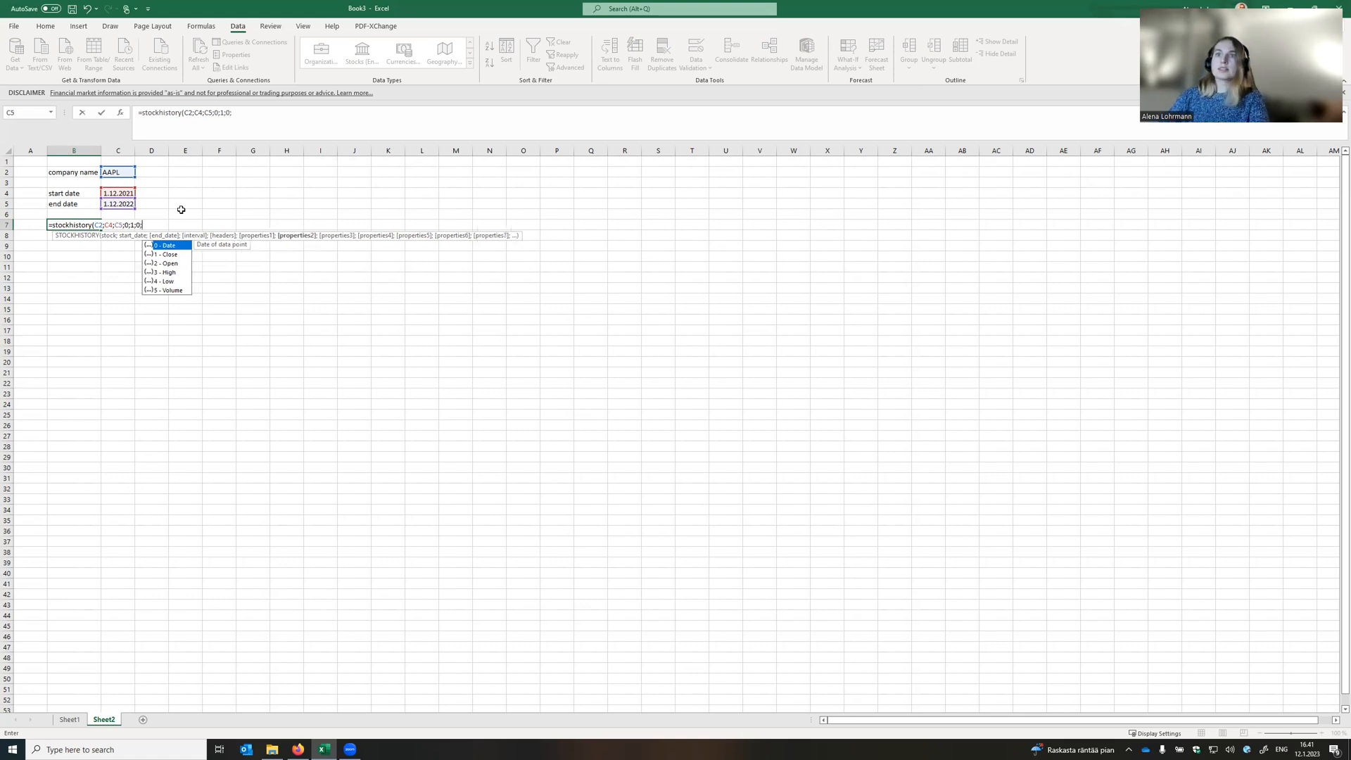
text(1))
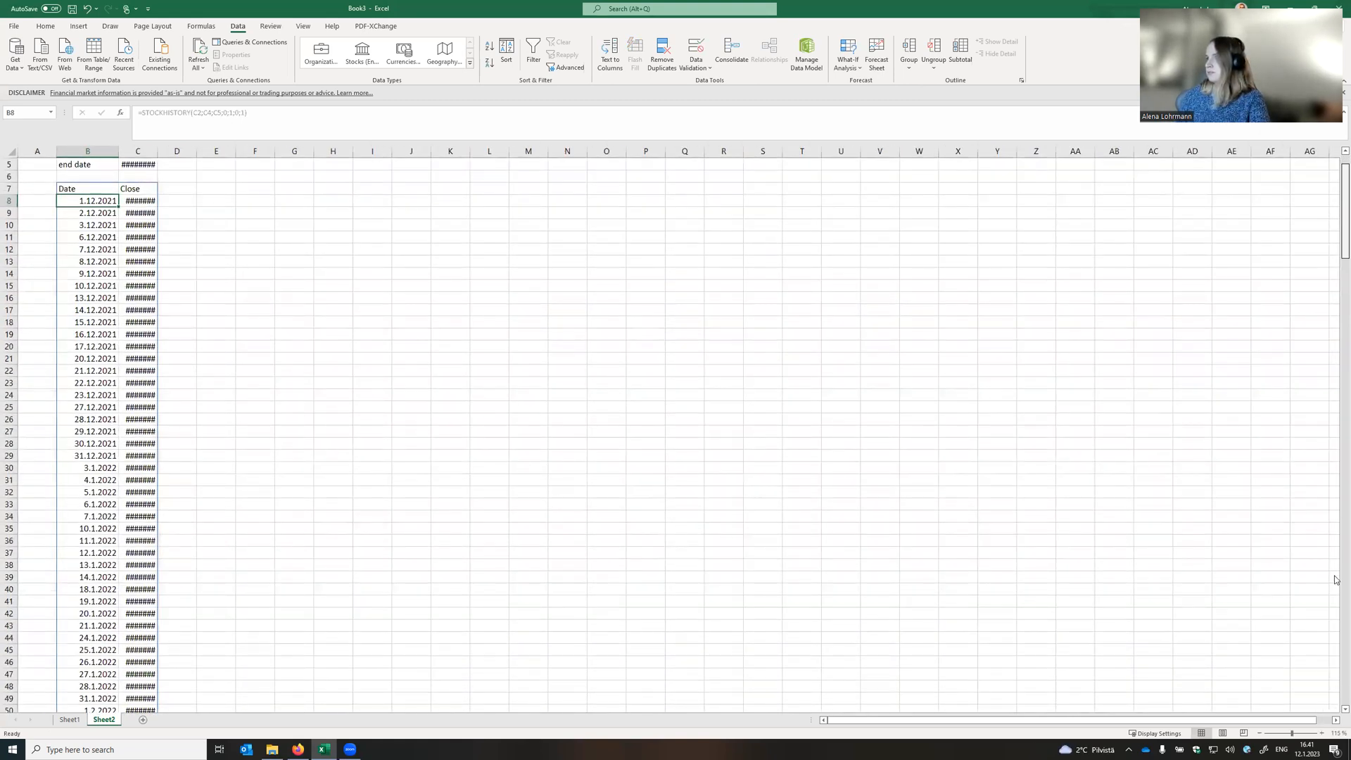
Enlarge the sheet so AAPL closes read as dollars (e.g. $164.77), then select E2.
scroll(down, 3)
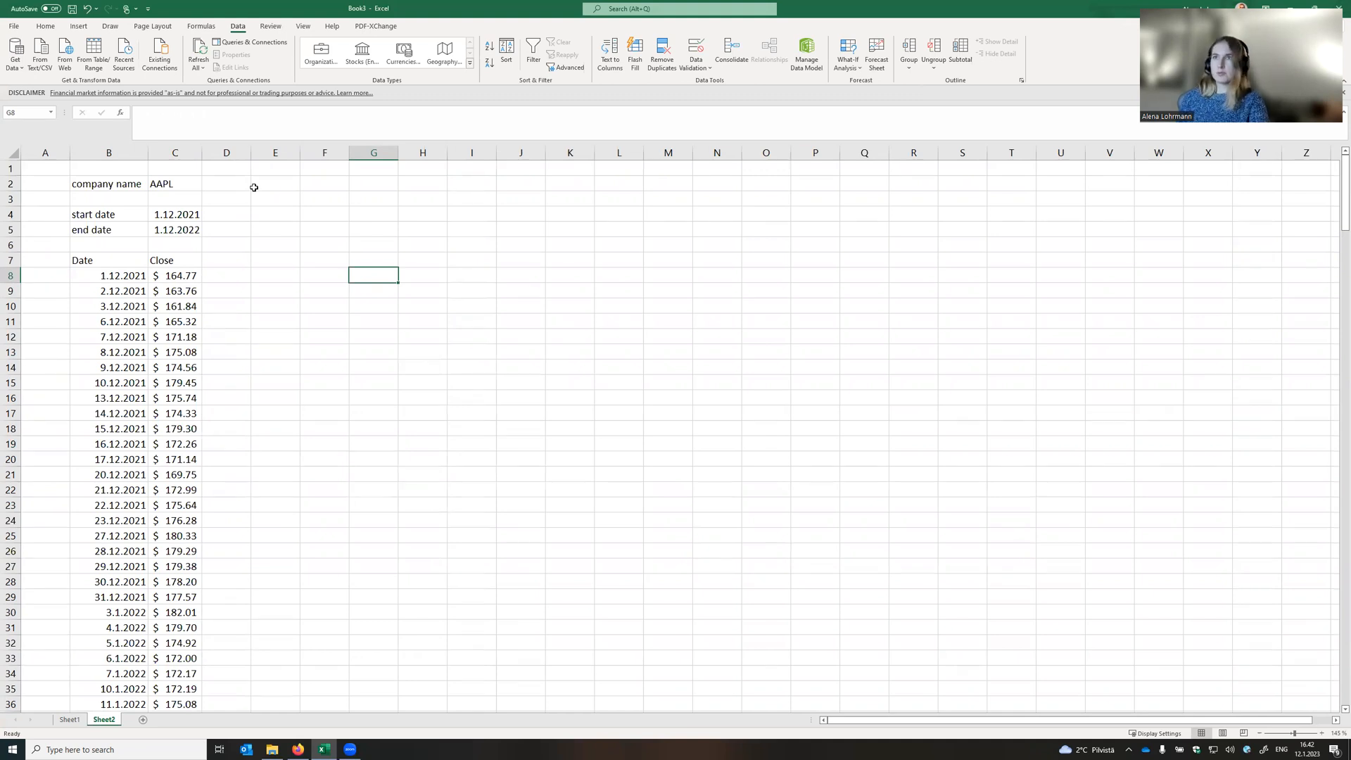
click(276, 183)
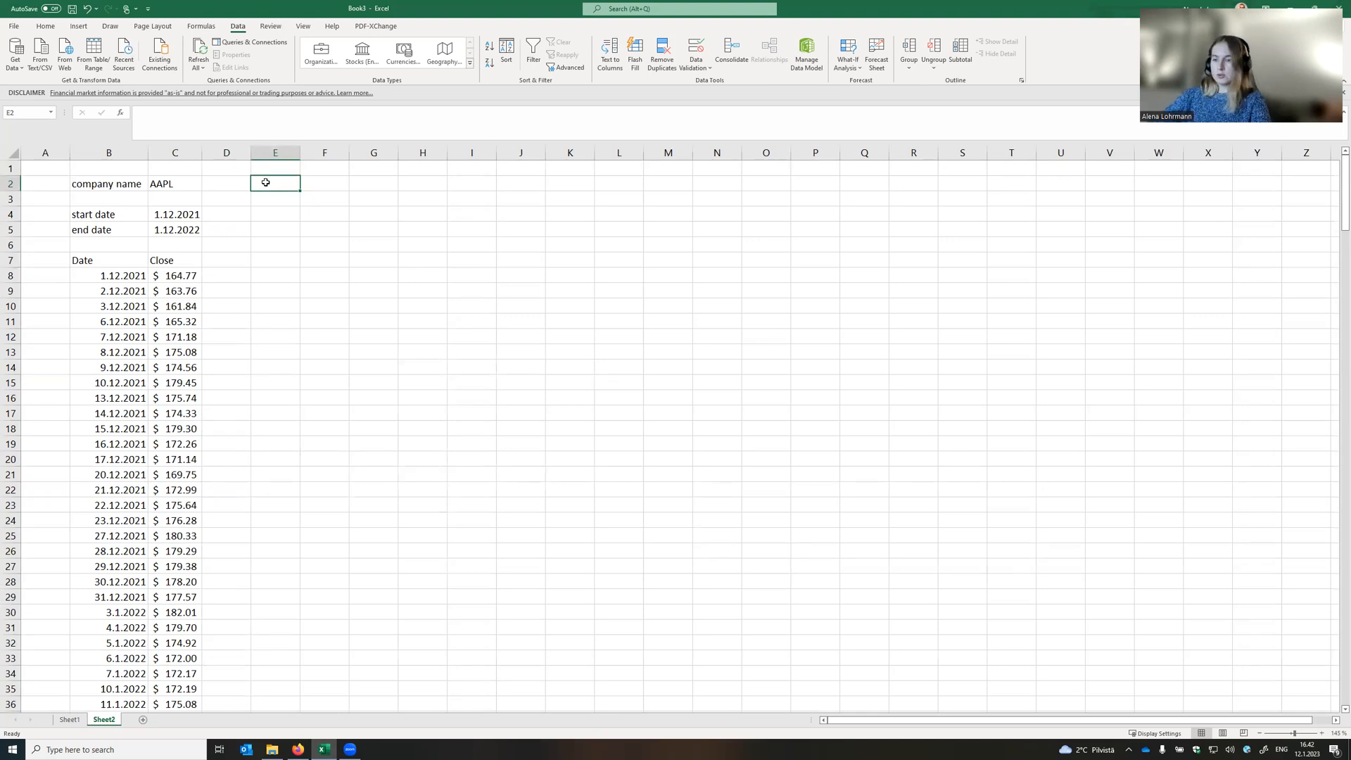
Enter XHEL:FORTUM in E2 and begin a new formula in E7.
text(x)
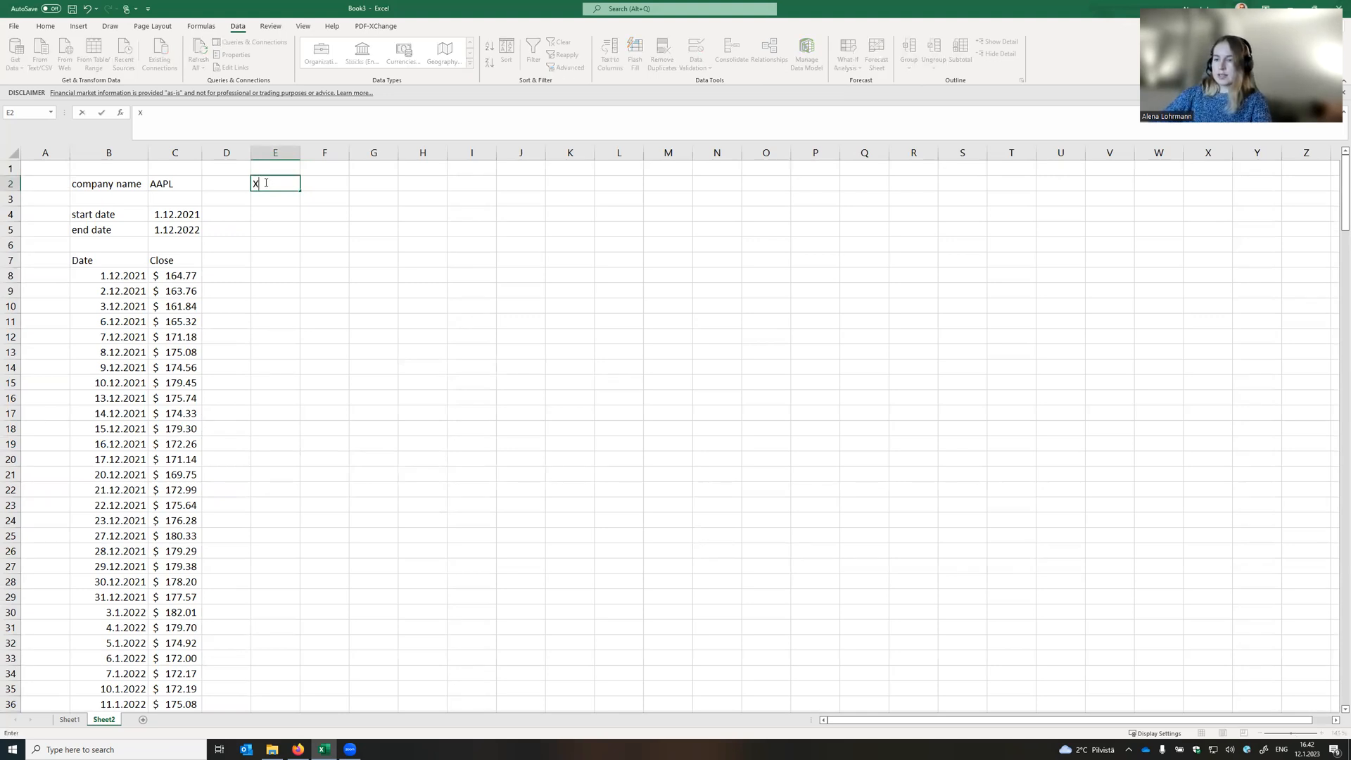
text(HEL:)
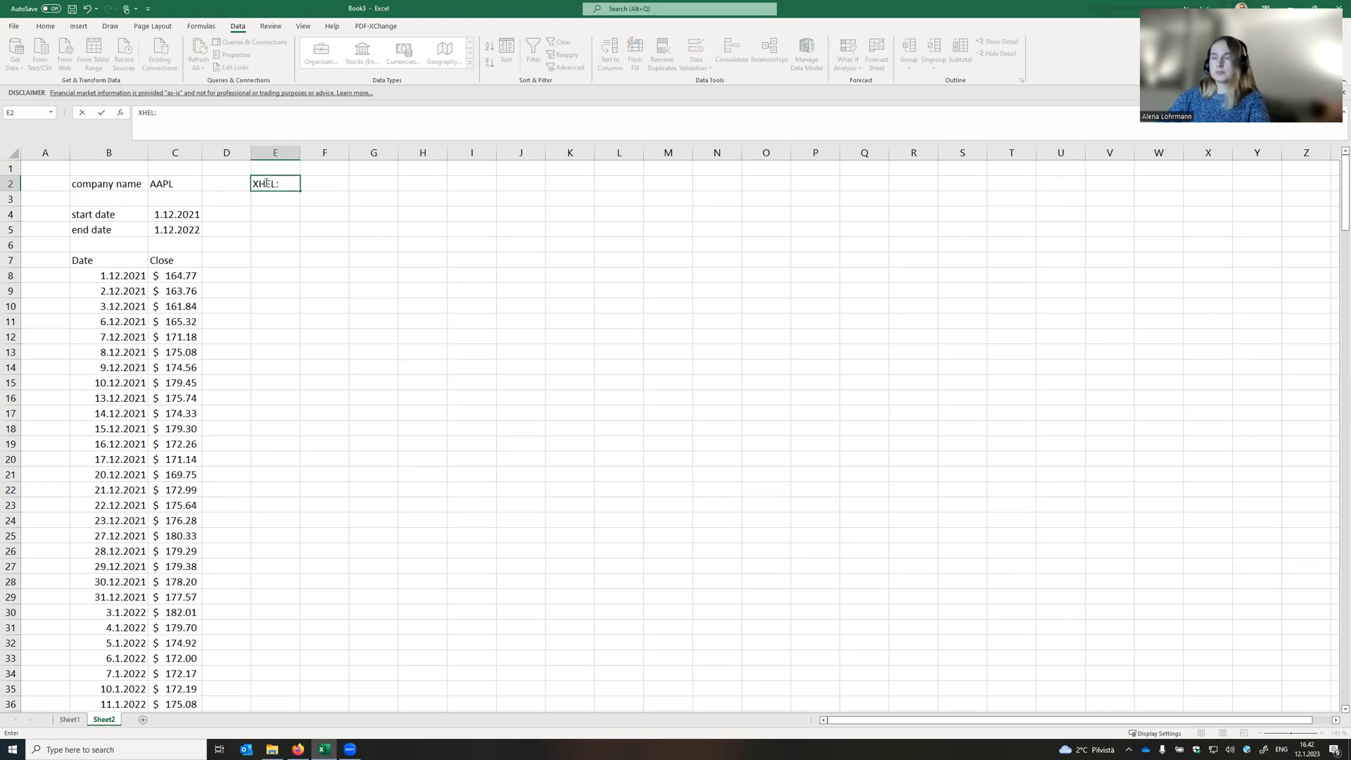
text(FORTUM)
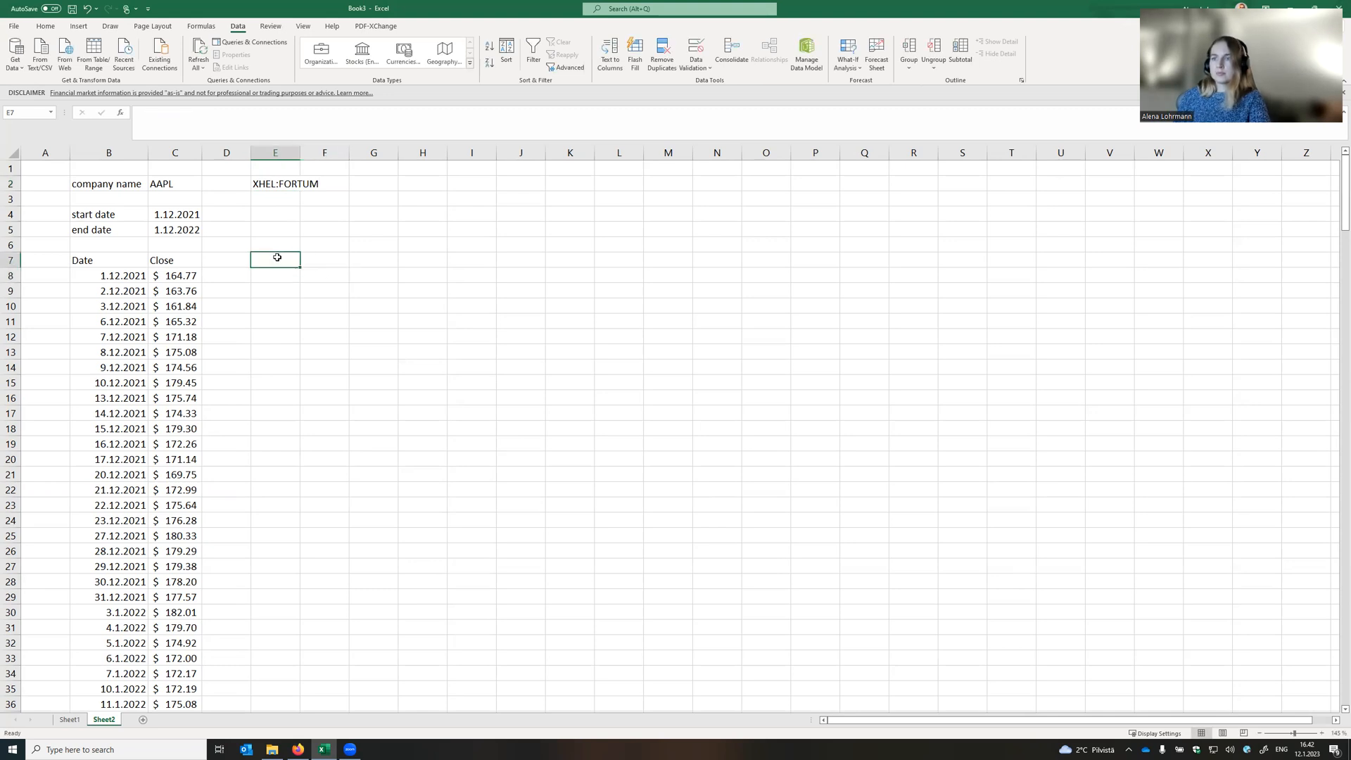
text(=)
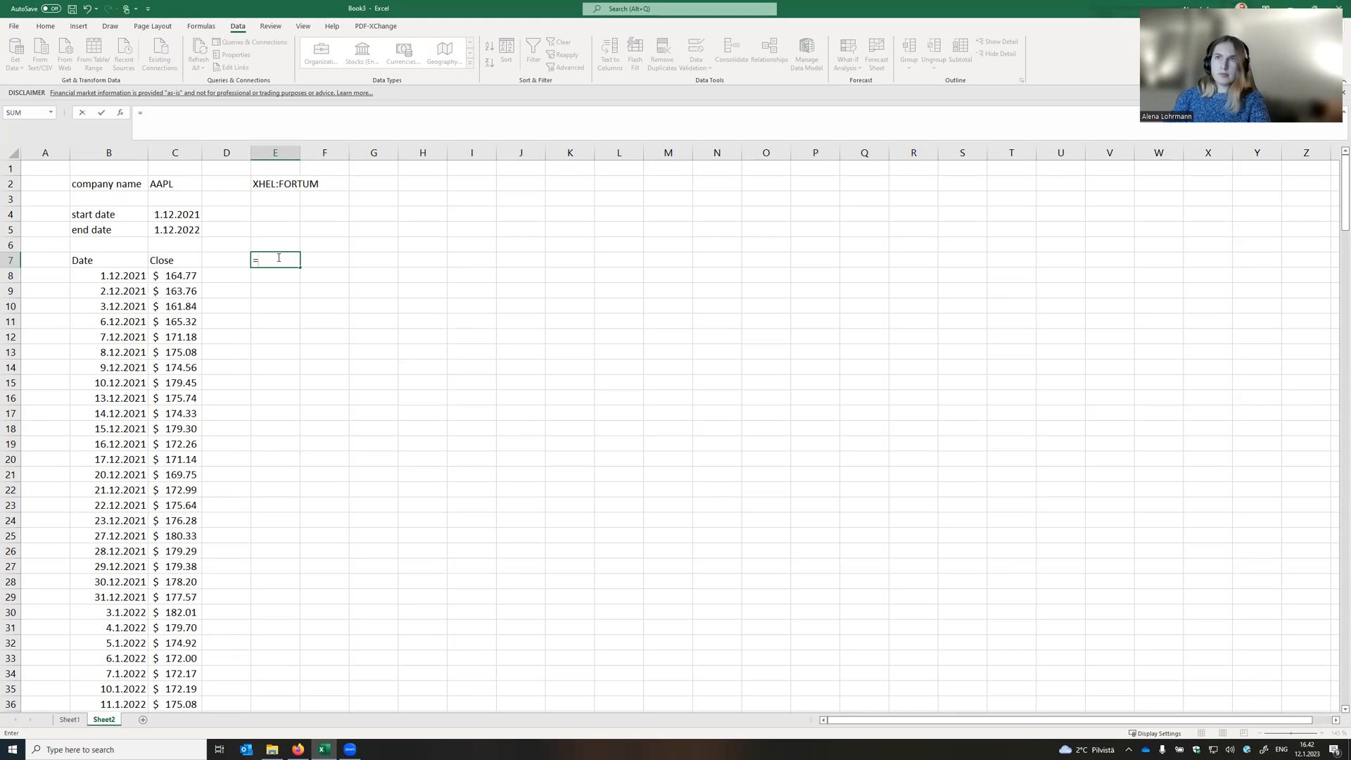
Enter =STOCKHISTORY(E2;C4;C5;0;1;0;1) in E7 for Fortum's daily euro Date/Close table.
text(s)
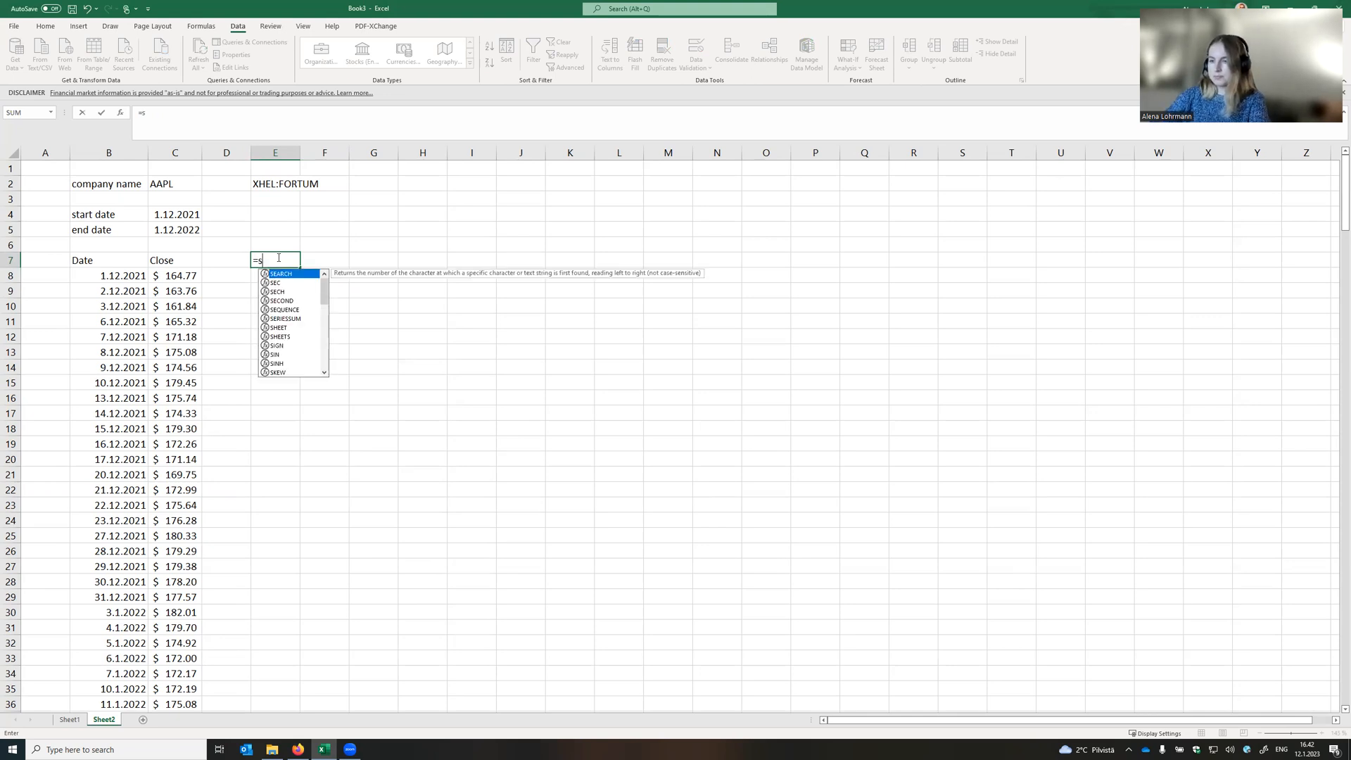
text(tockhistory()
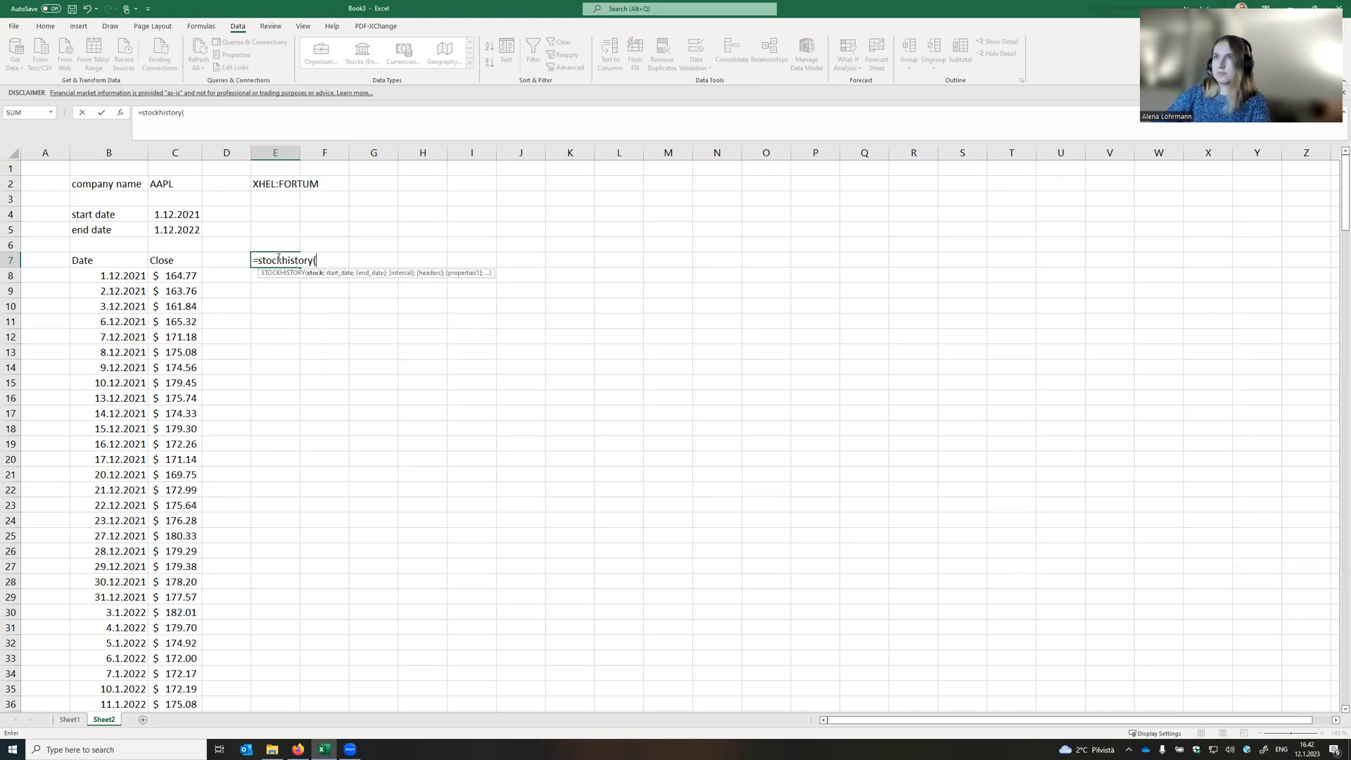
click(275, 184)
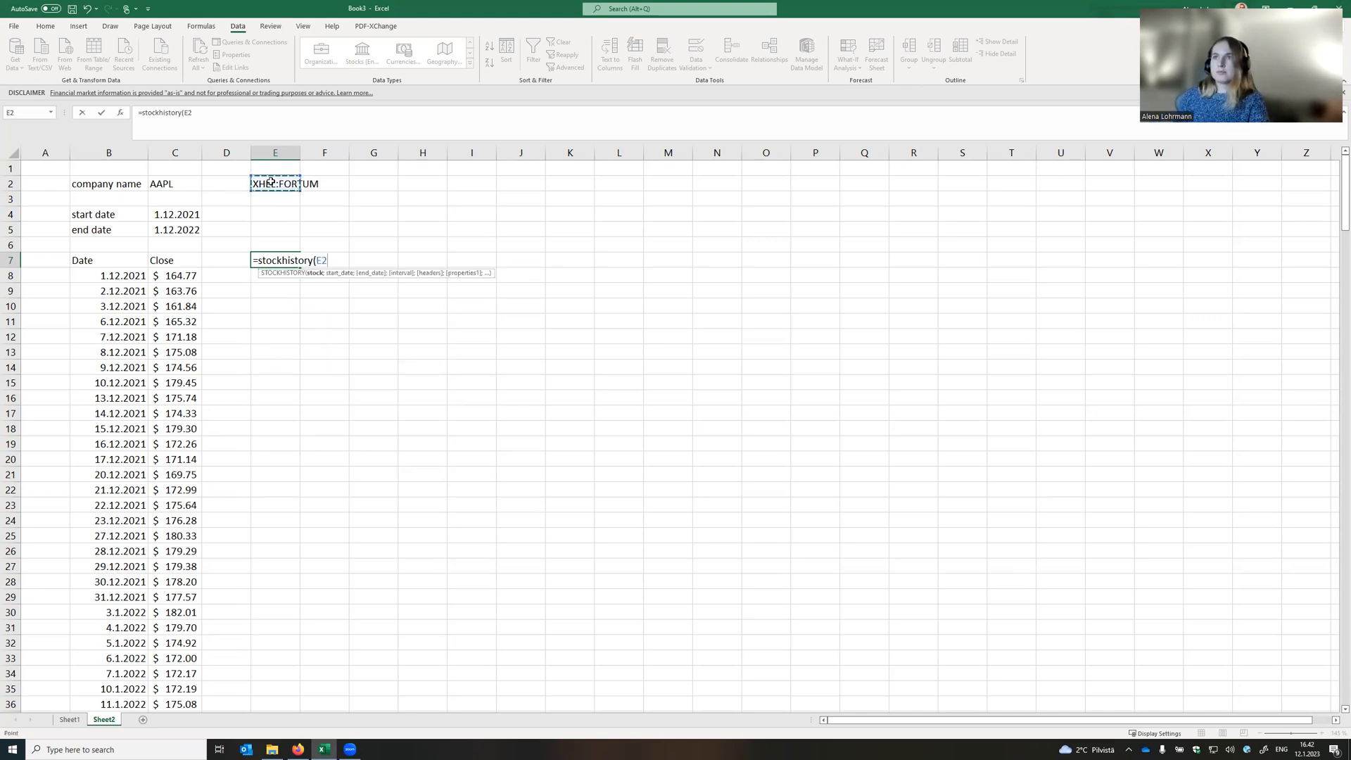
click(174, 214)
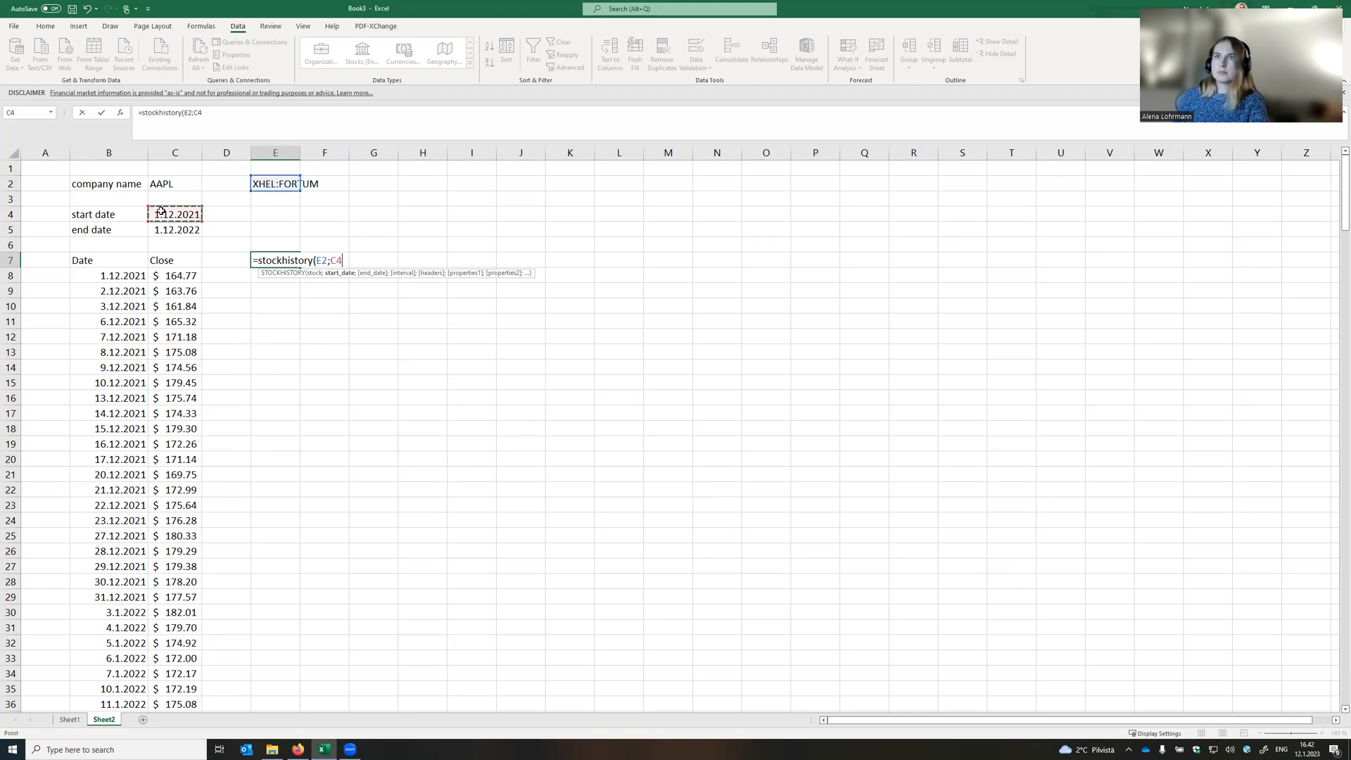
text(;C5;)
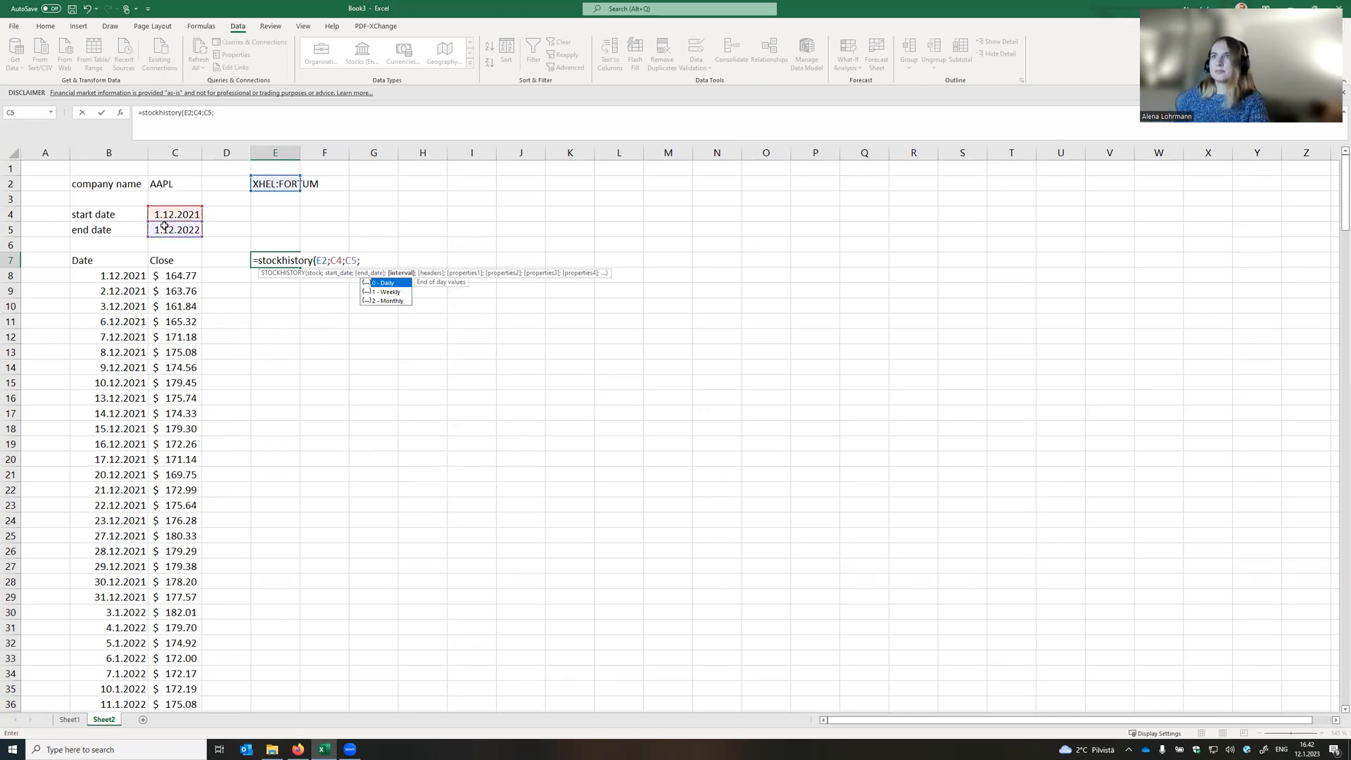
text(0)
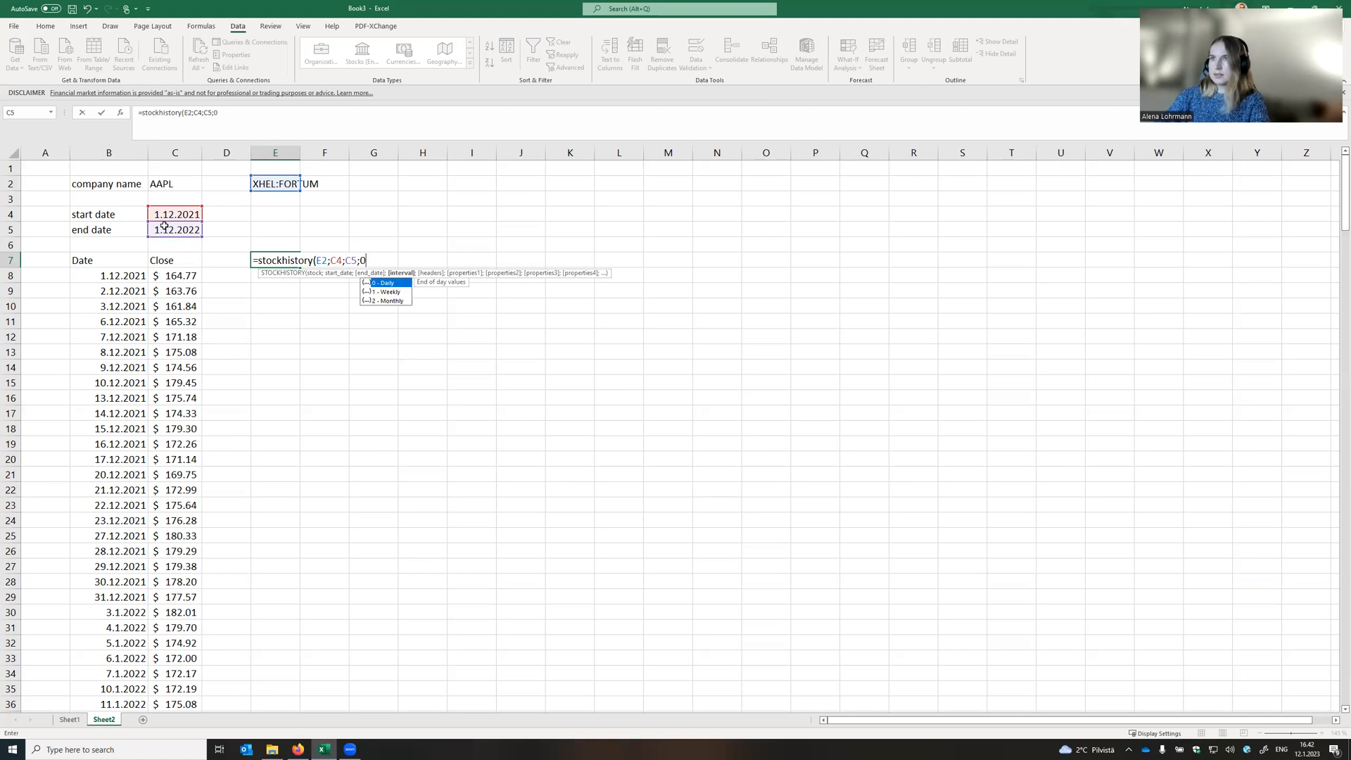
text(;1;)
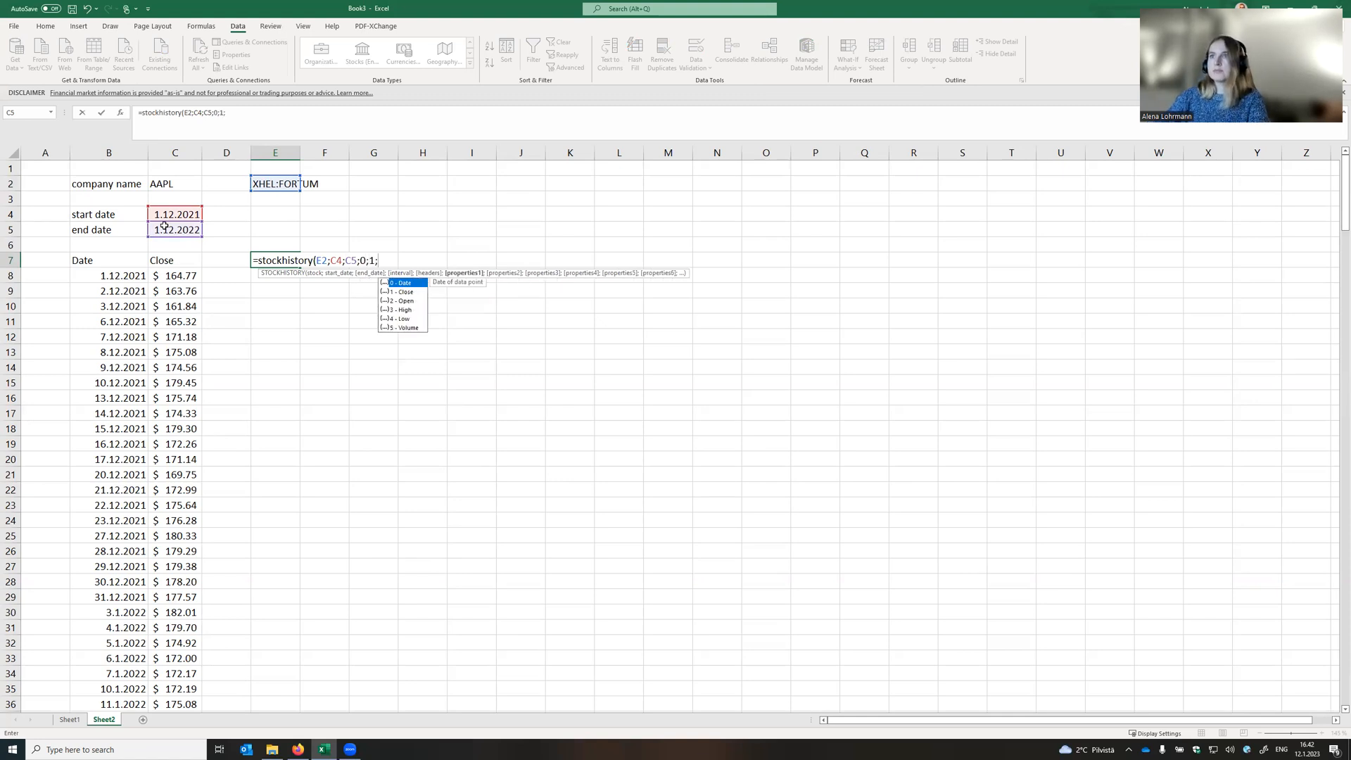
text(0)
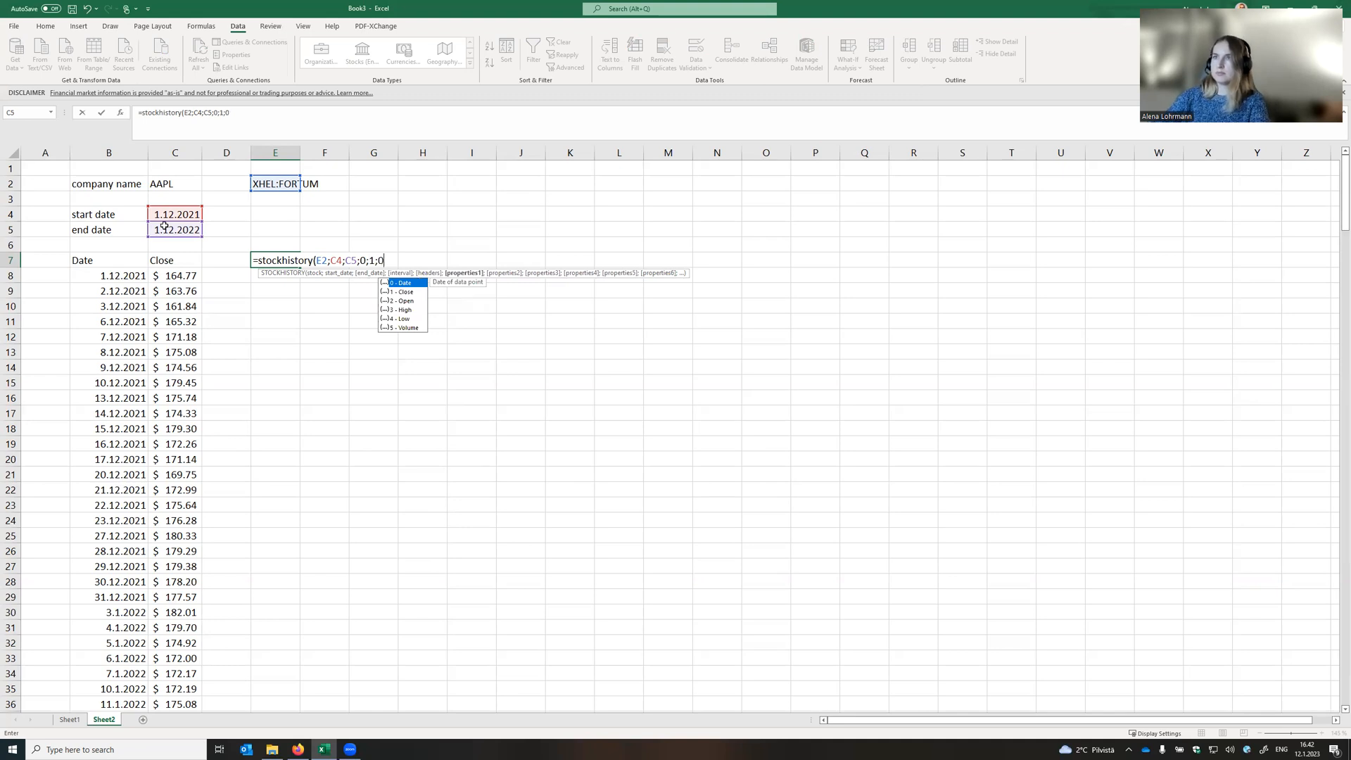
text(;1)
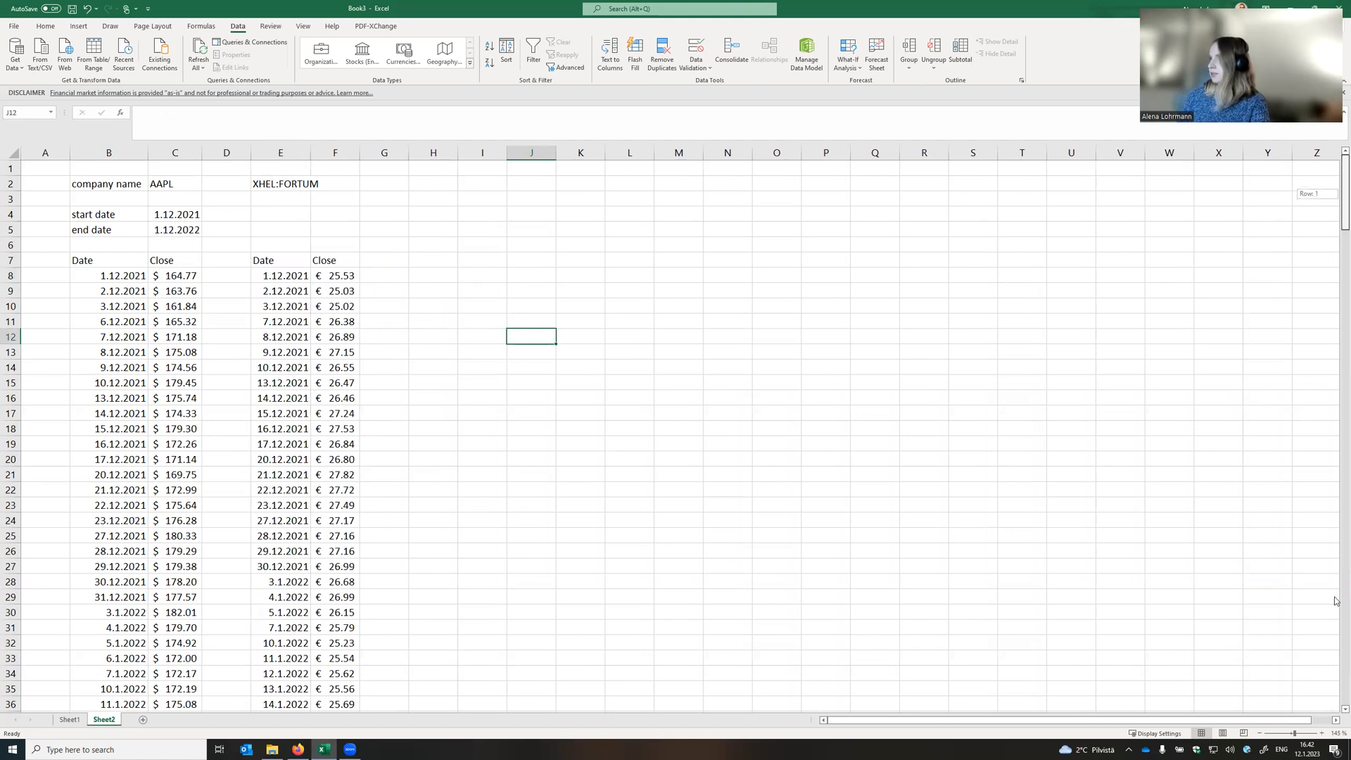
scroll(down, 3)
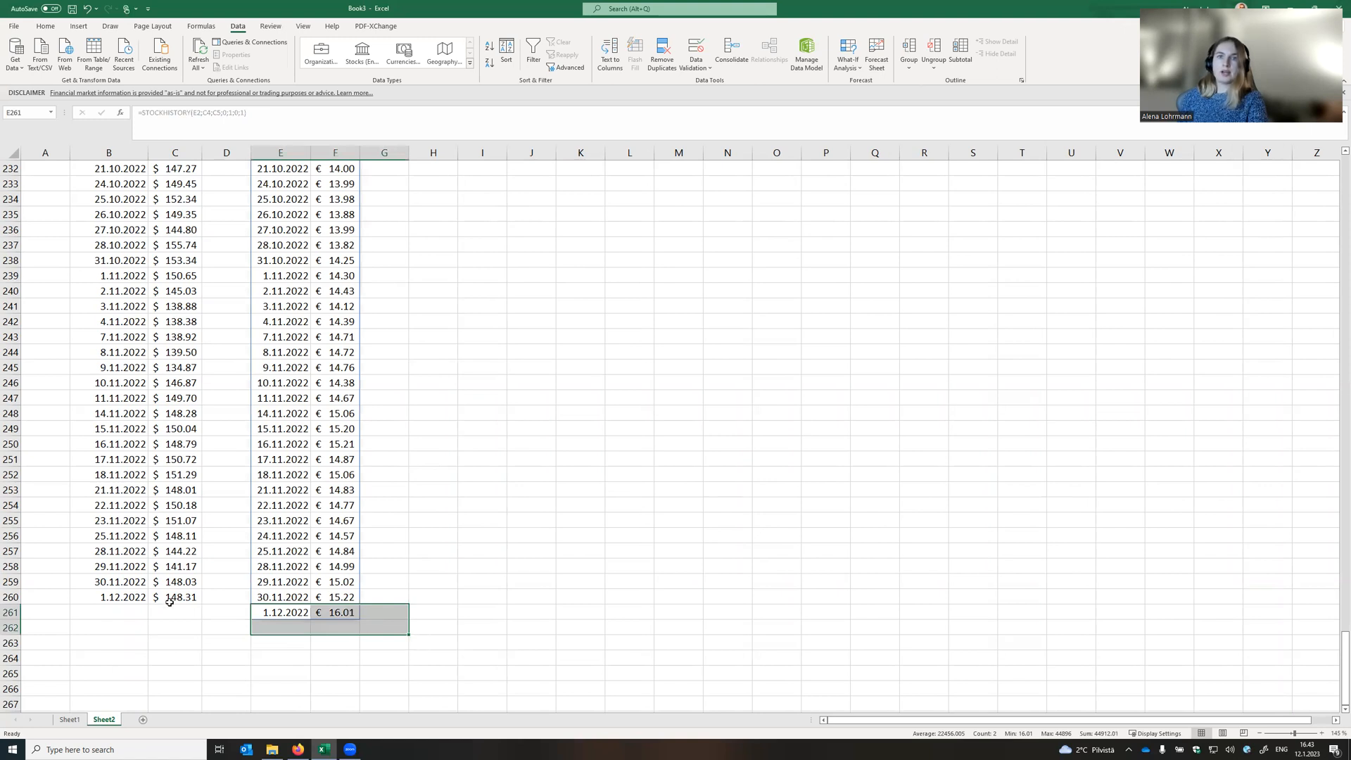
mouse_move(162, 634)
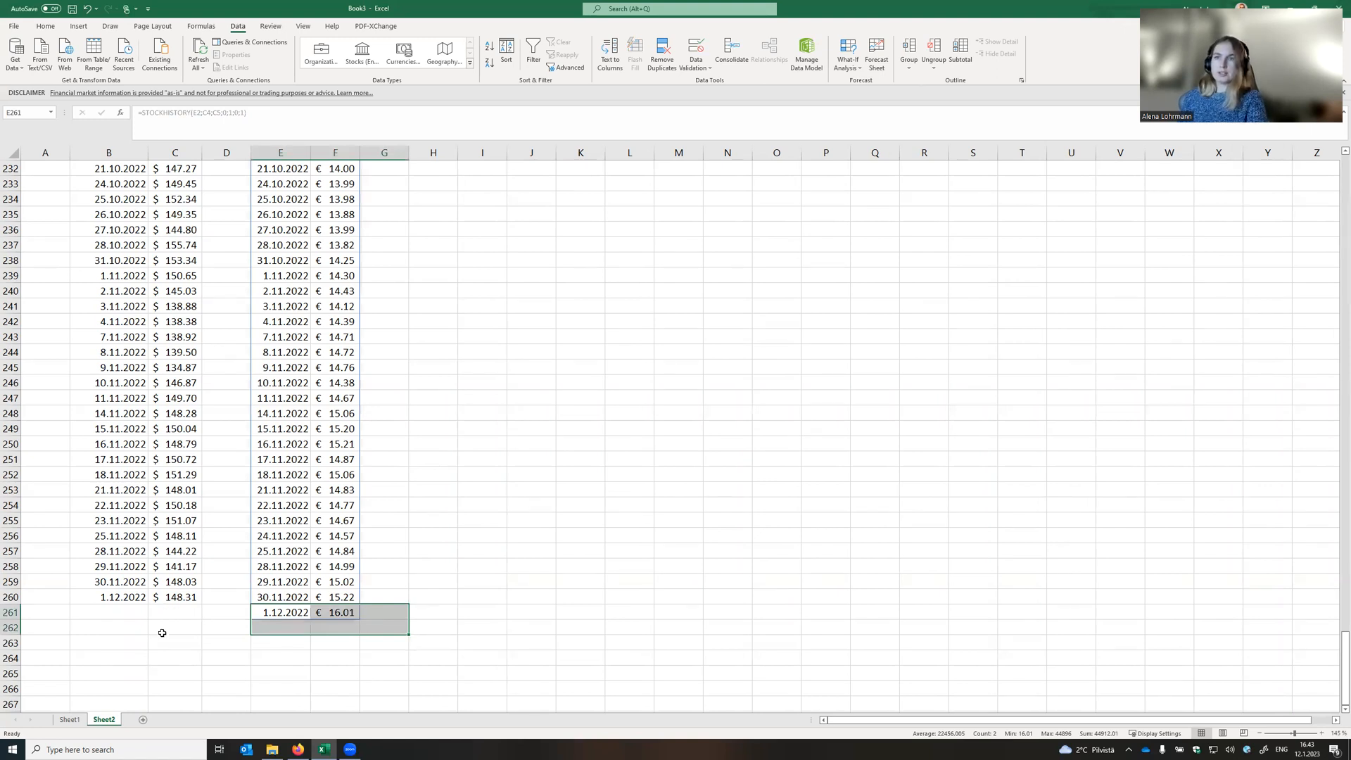
click(175, 626)
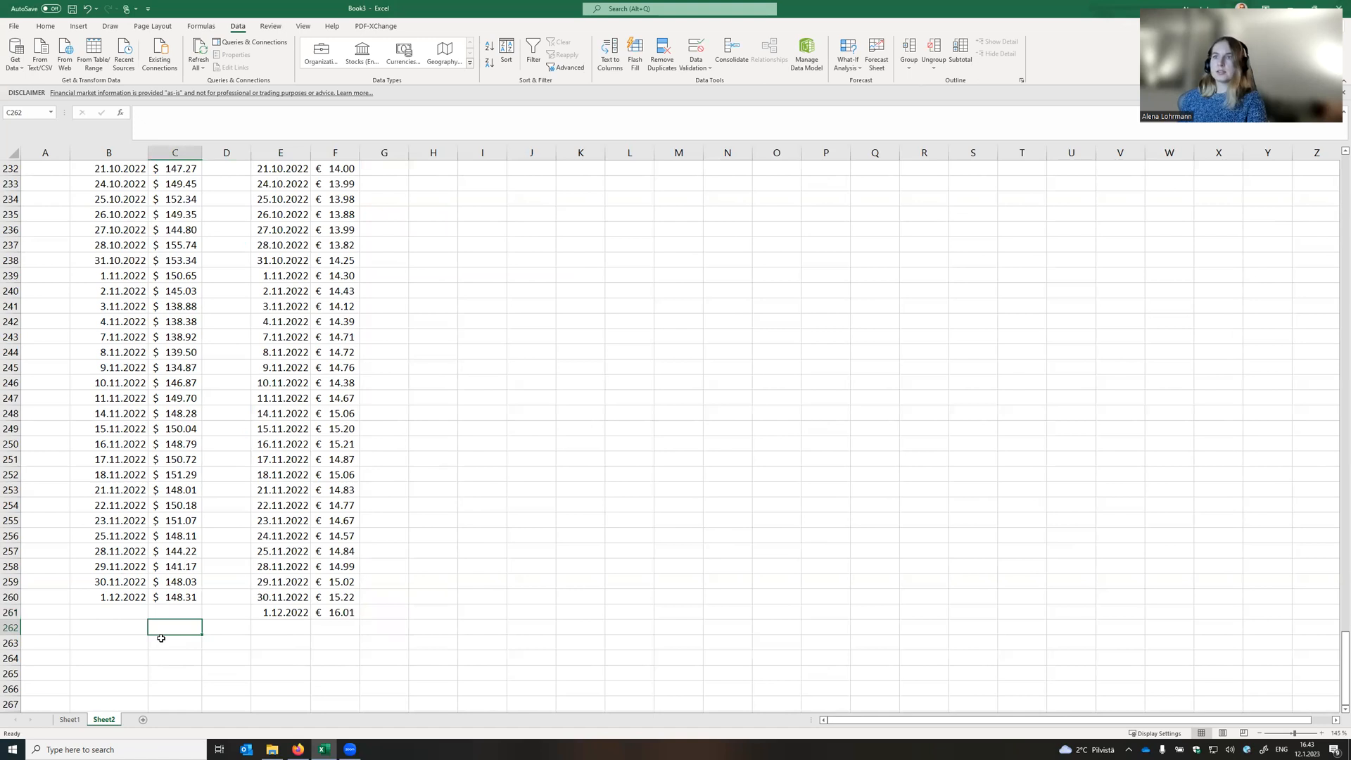
mouse_move(287, 535)
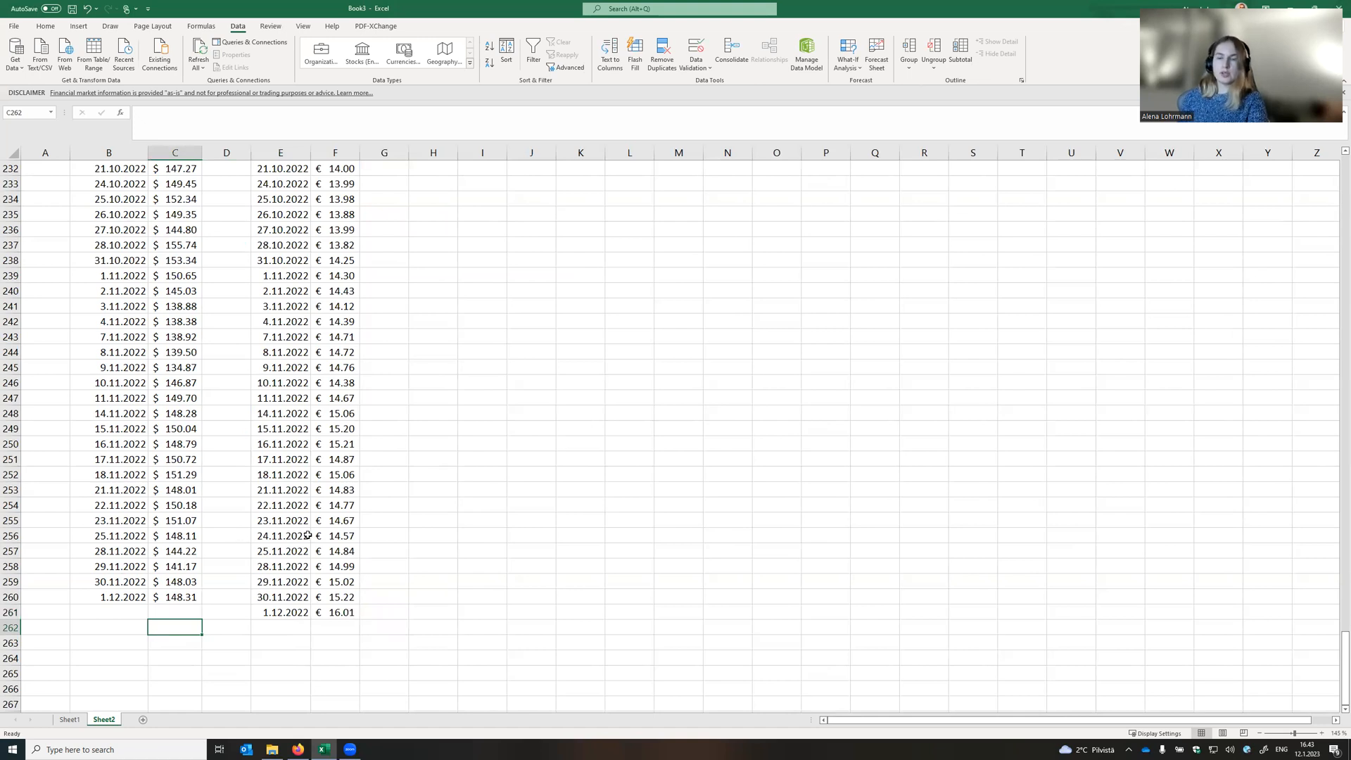
mouse_move(111, 504)
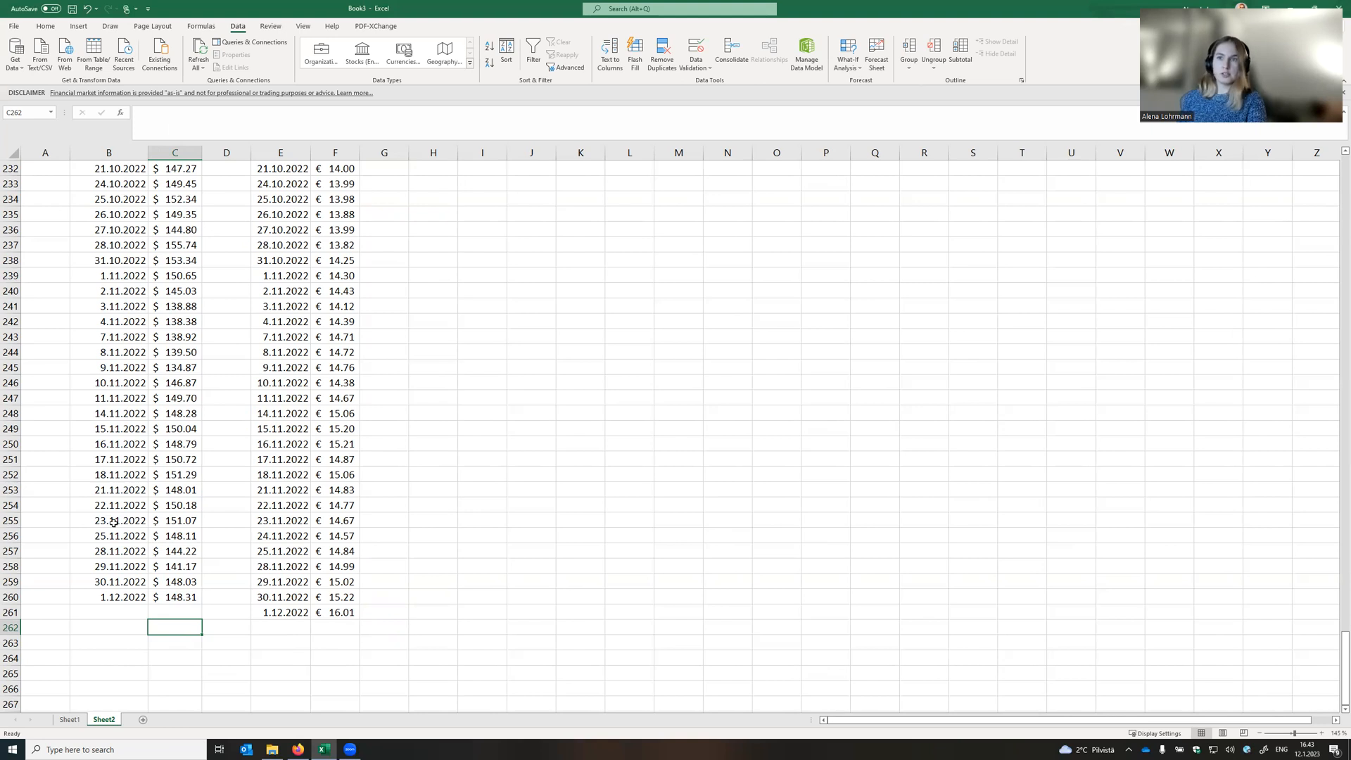
mouse_move(422, 509)
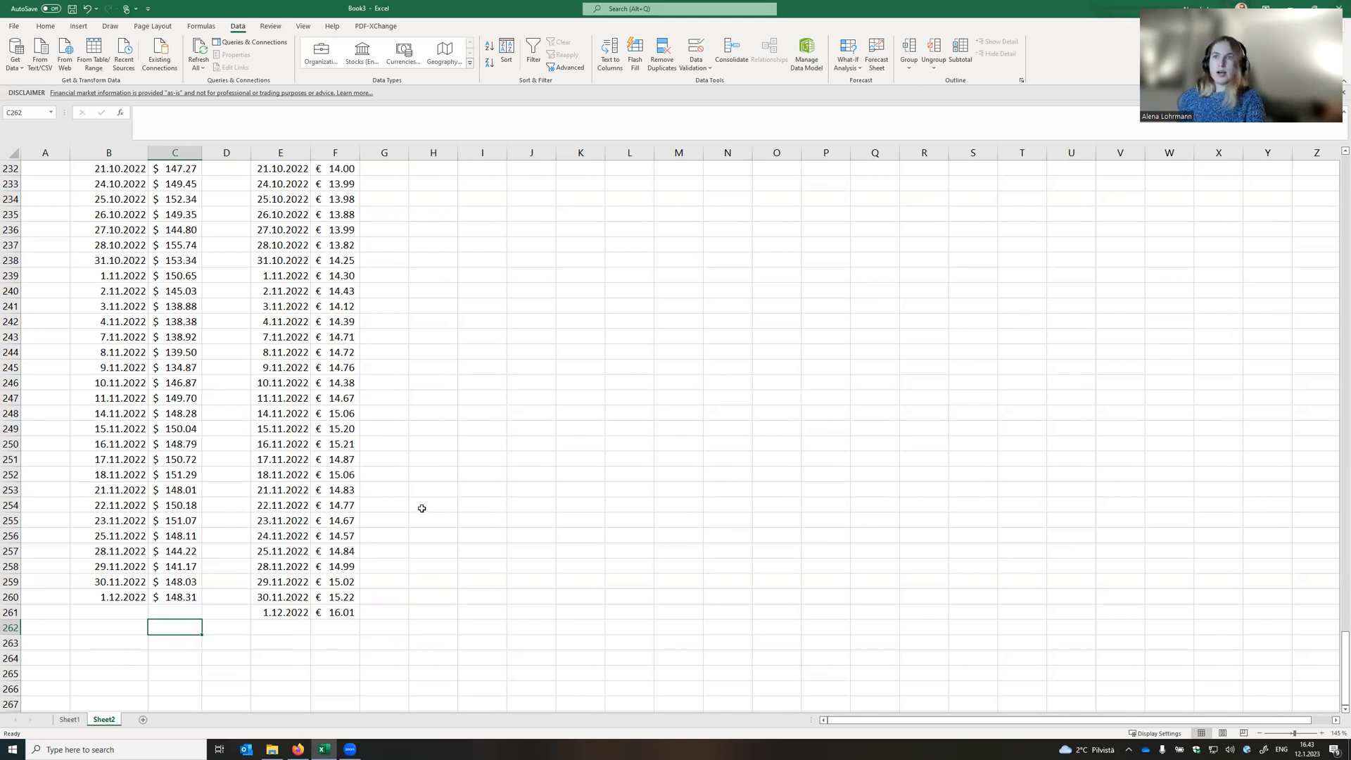
mouse_move(341, 488)
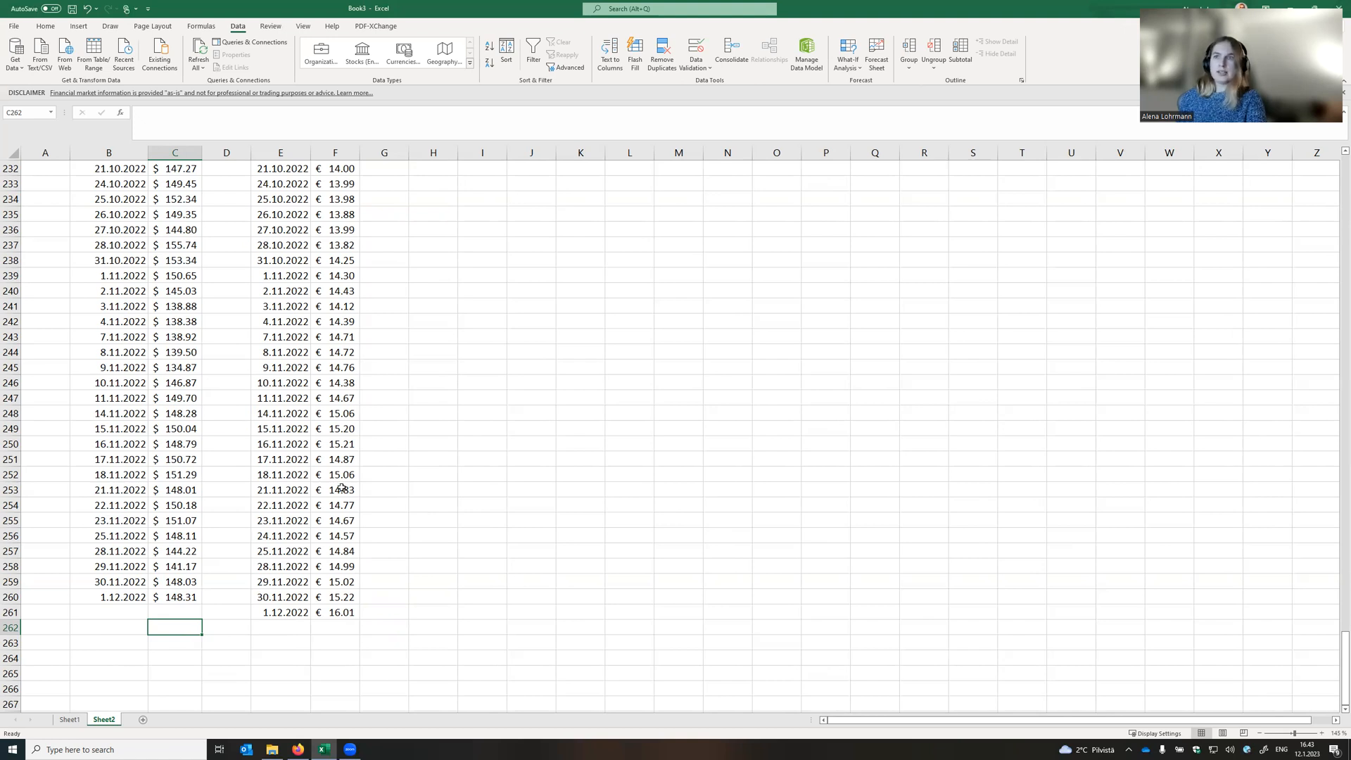